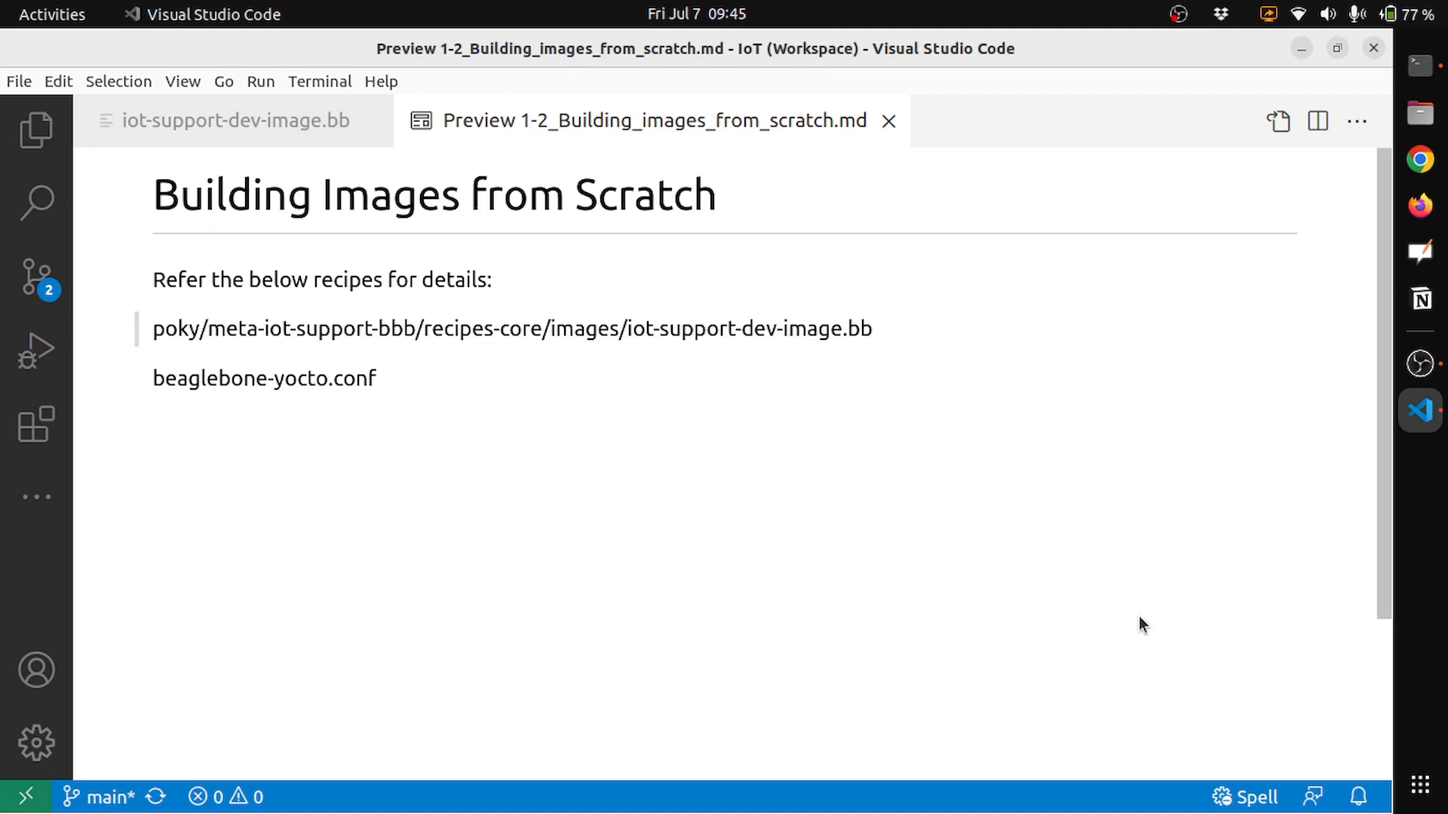
{"action": "mouse_move", "coordinate": [436, 223]}
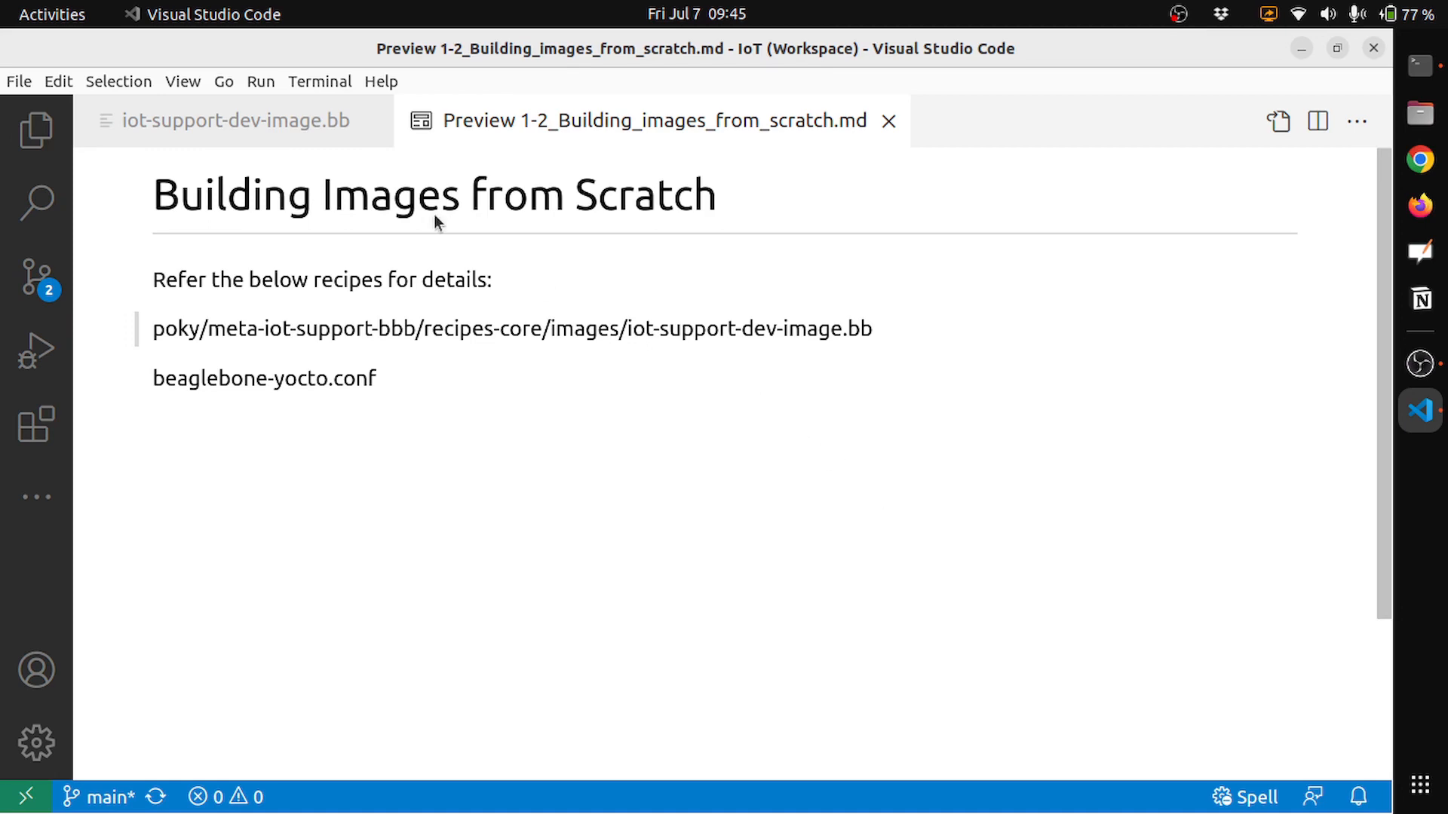
{"action": "mouse_move", "coordinate": [386, 346]}
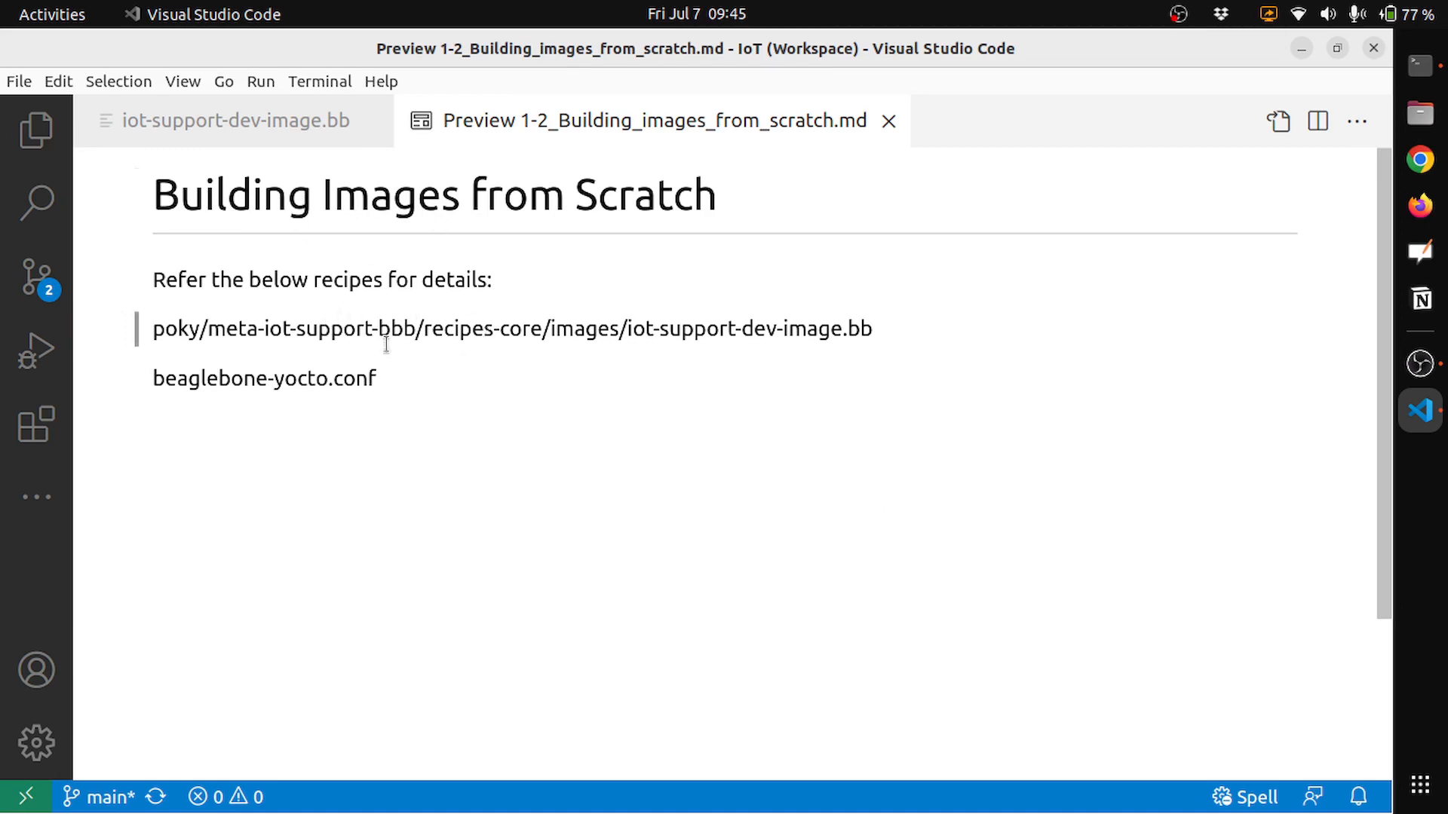
{"action": "mouse_move", "coordinate": [665, 332]}
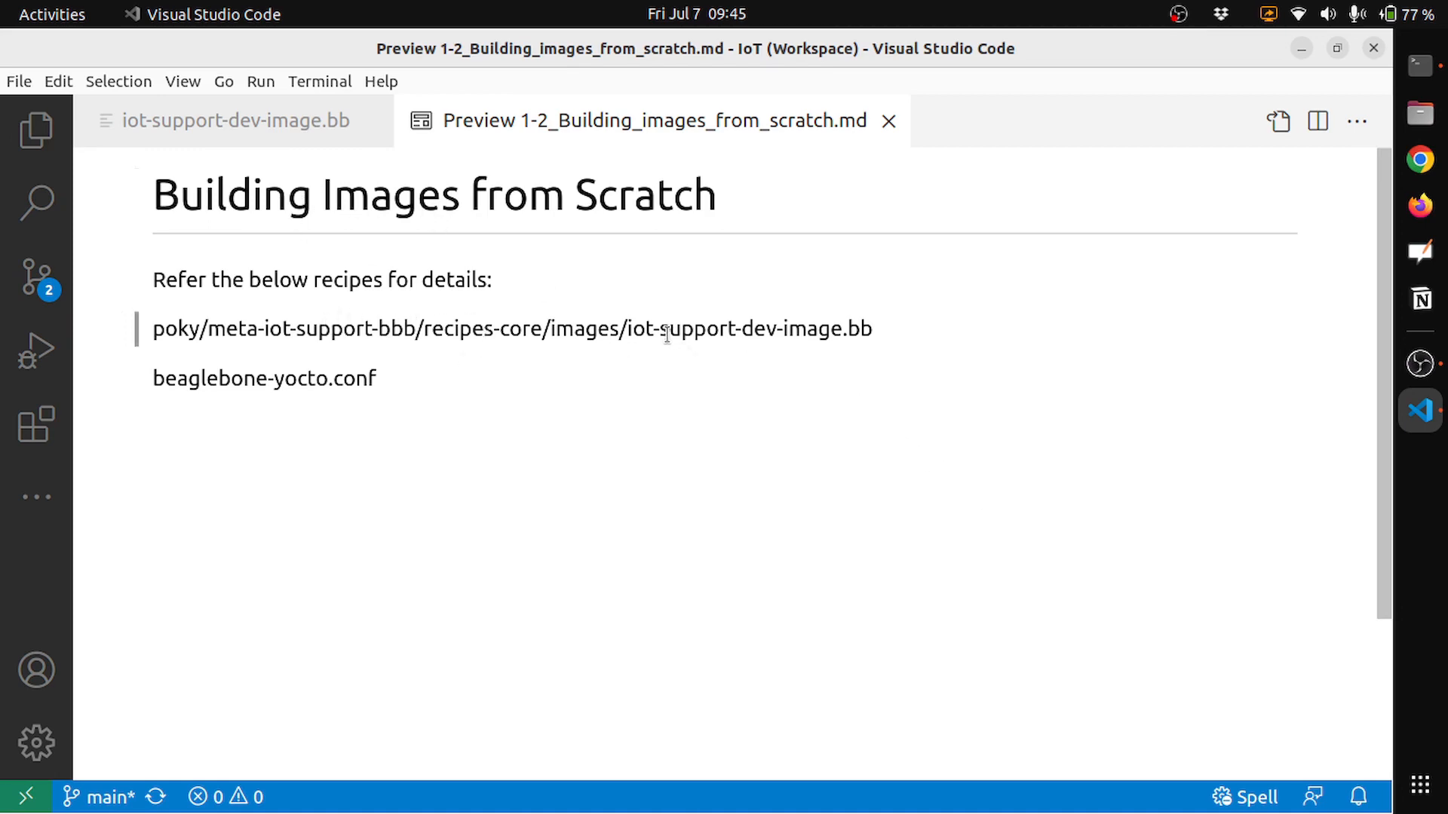
{"action": "mouse_move", "coordinate": [827, 333]}
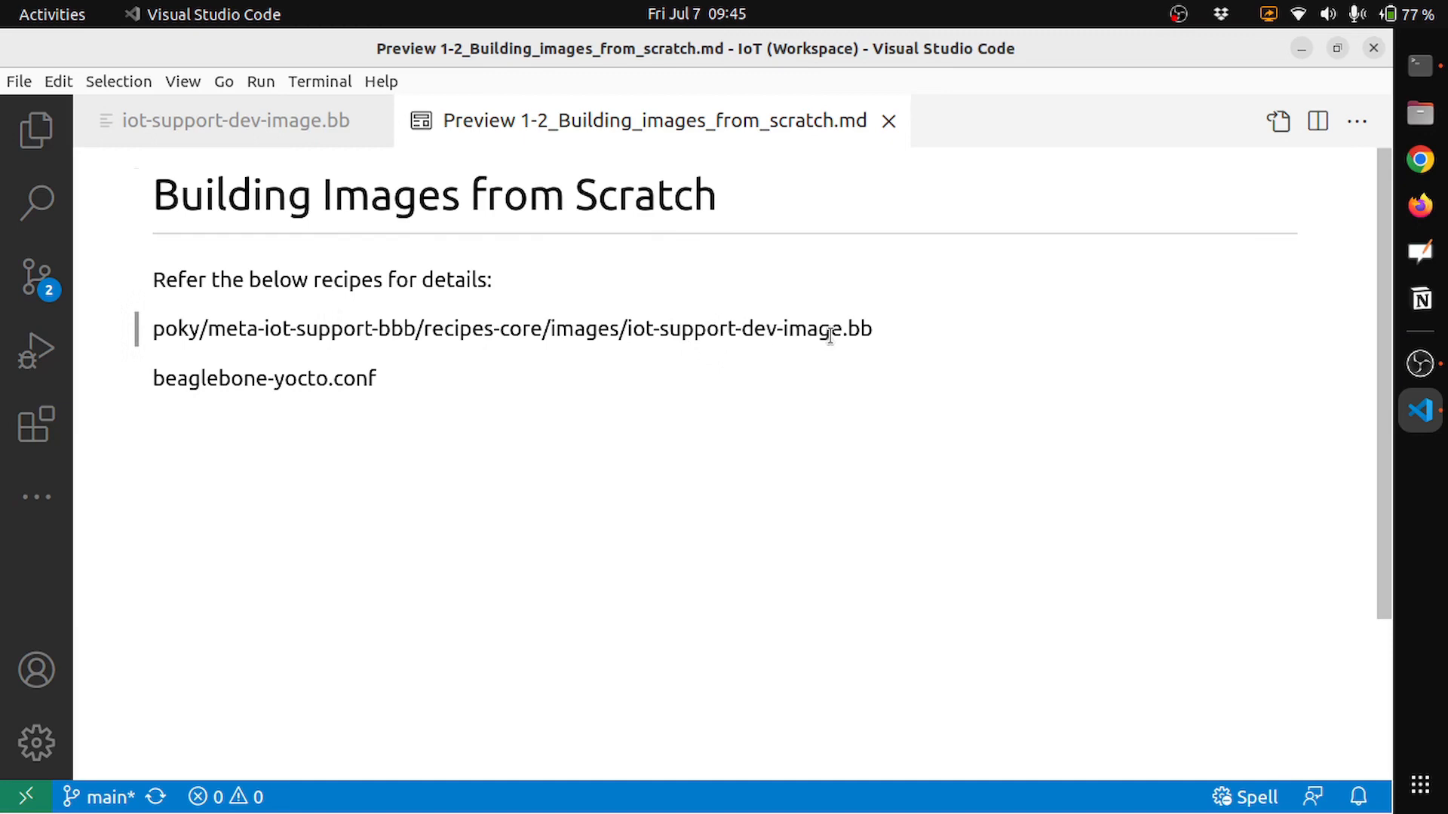
{"action": "mouse_move", "coordinate": [880, 346]}
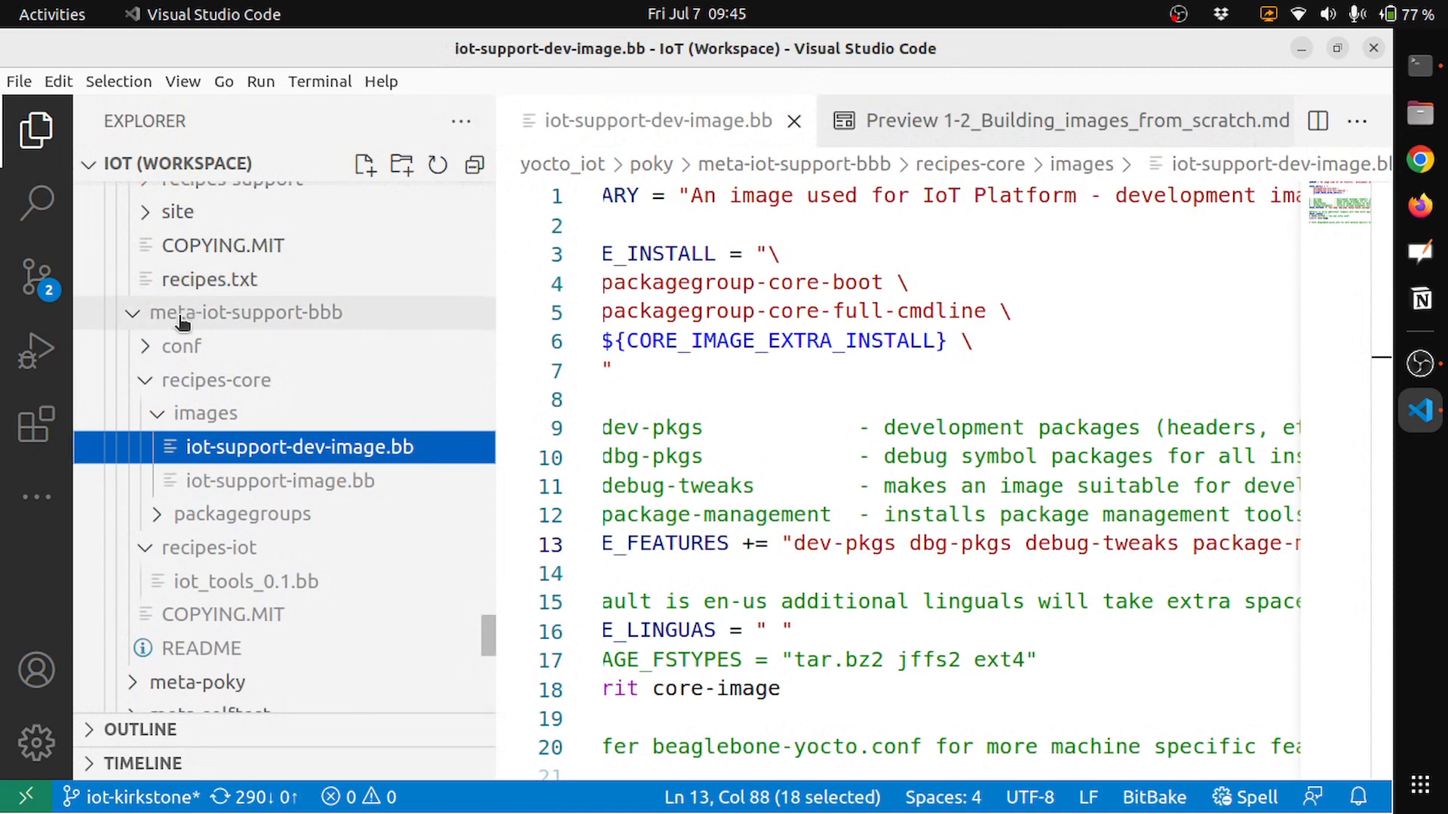
{"action": "mouse_move", "coordinate": [284, 329]}
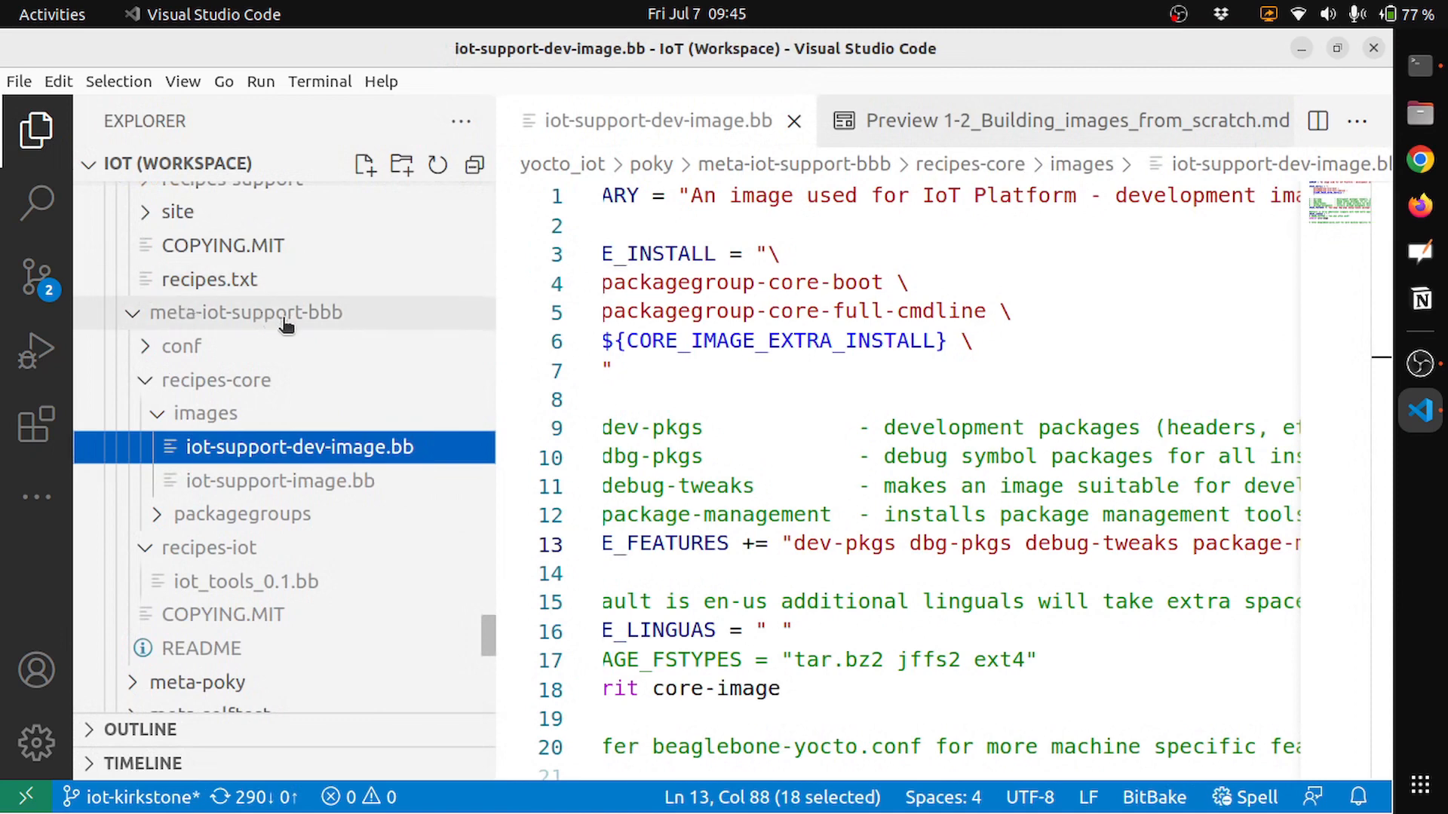
{"action": "mouse_move", "coordinate": [339, 321]}
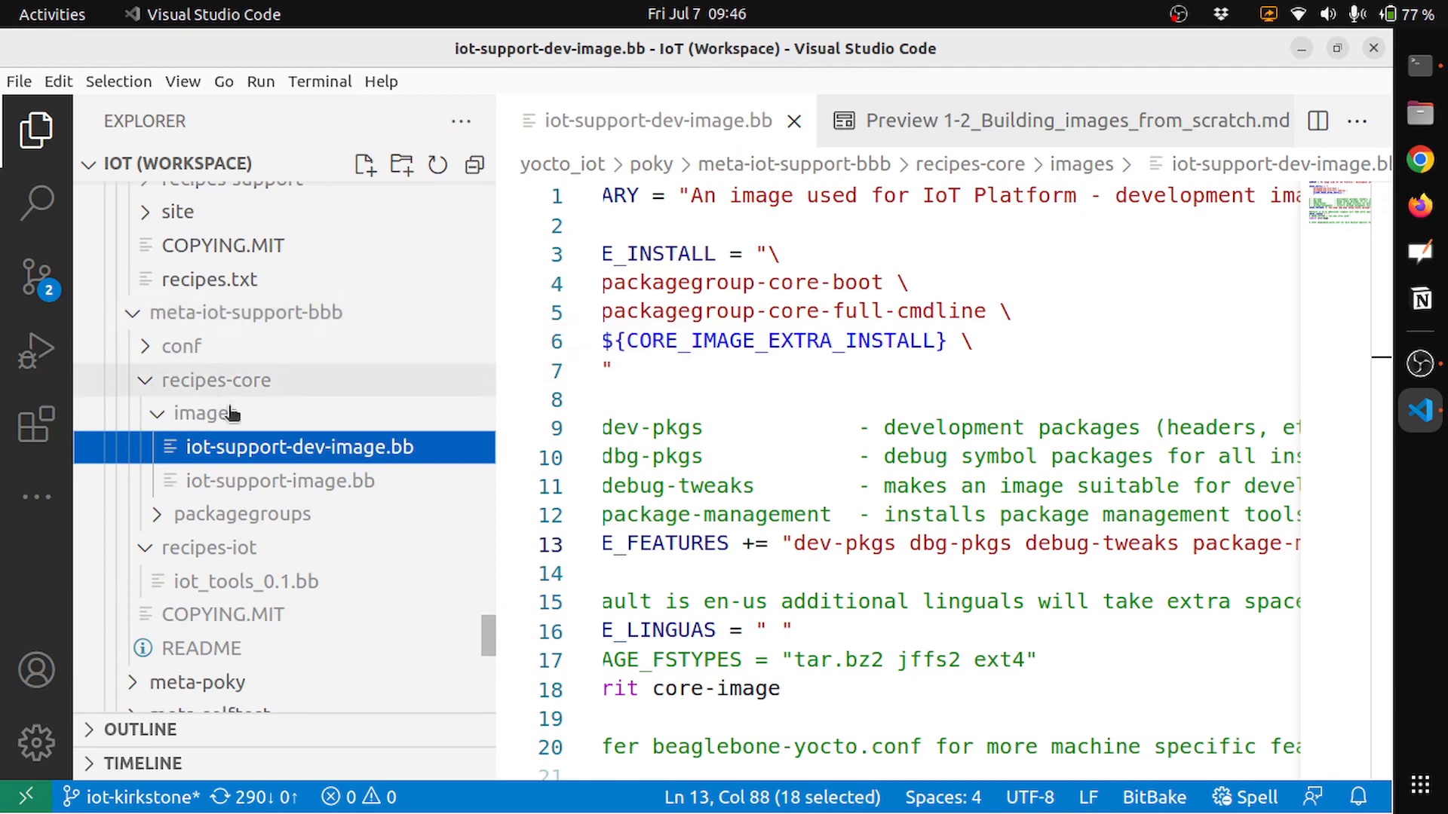
{"action": "mouse_move", "coordinate": [216, 380]}
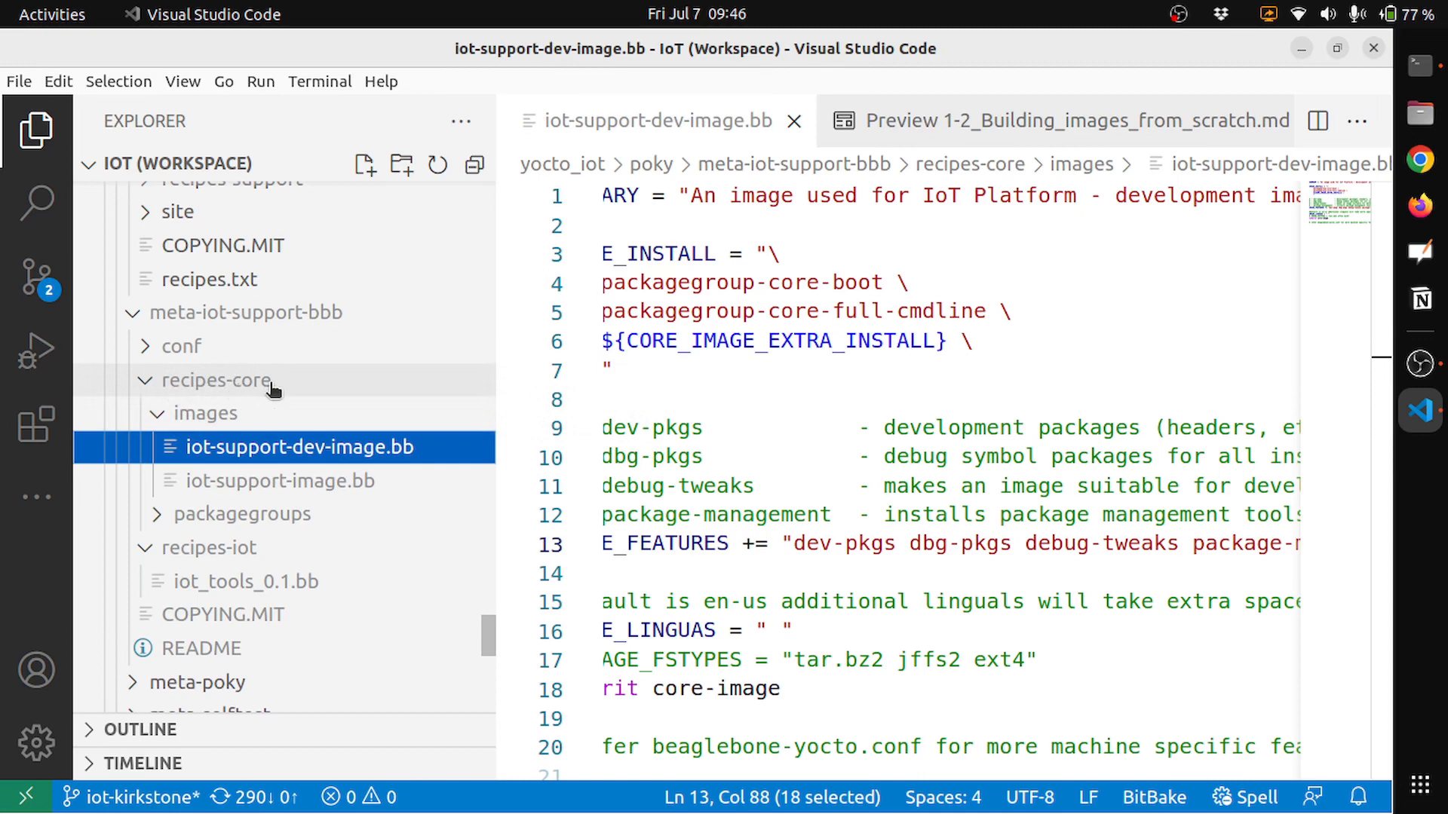
{"action": "mouse_move", "coordinate": [181, 345]}
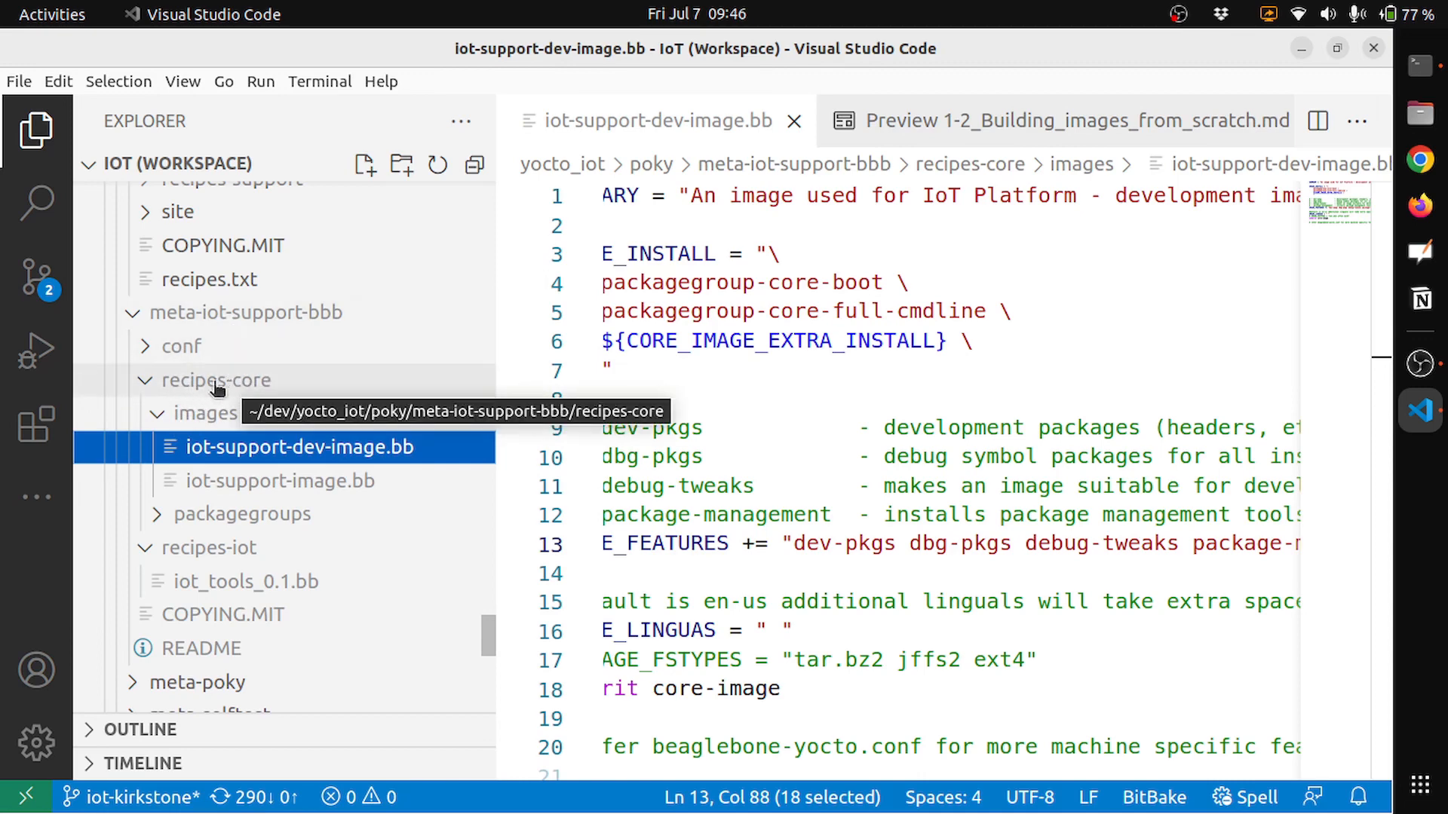
{"action": "mouse_move", "coordinate": [203, 413]}
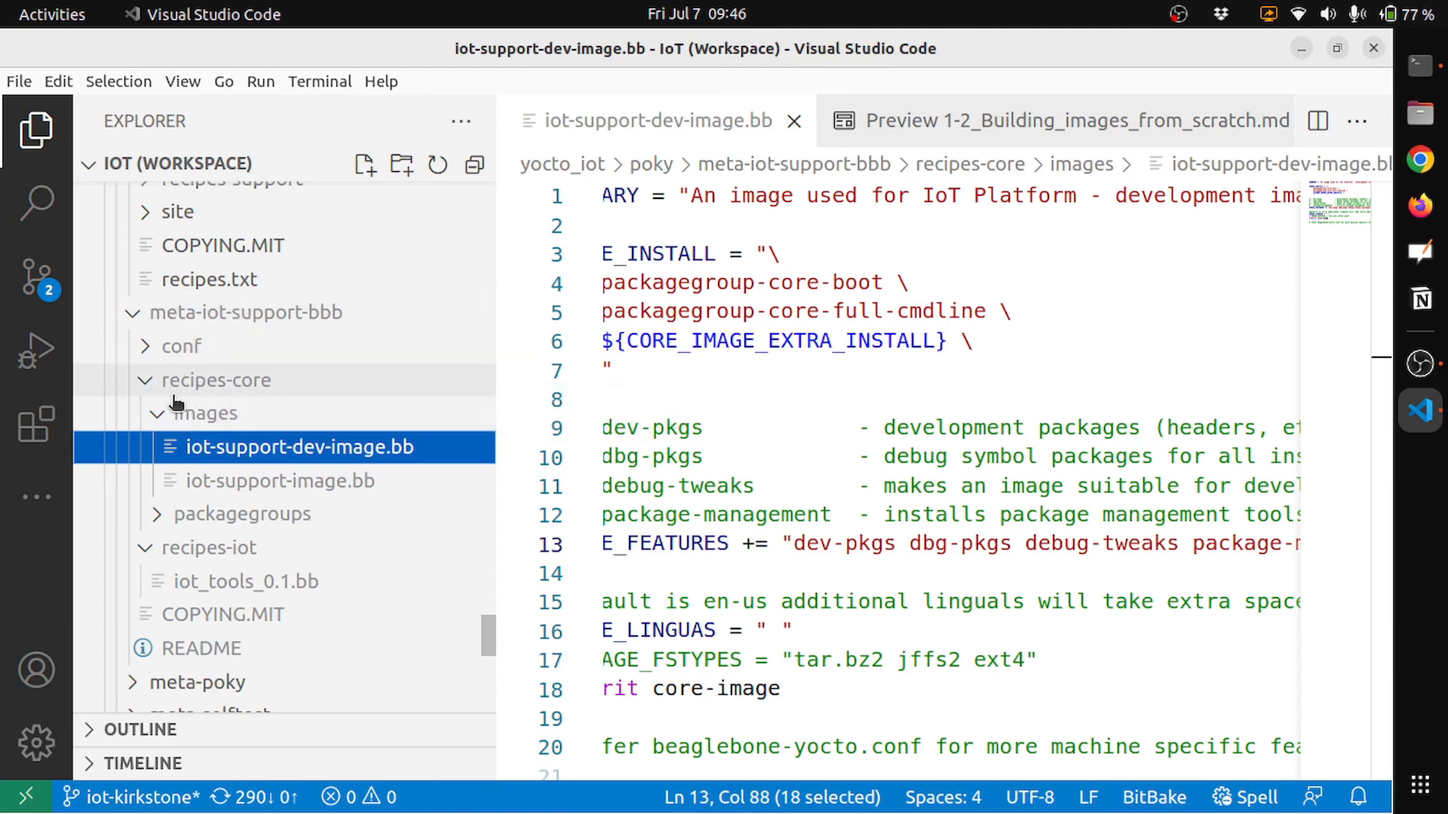
{"action": "mouse_move", "coordinate": [203, 421]}
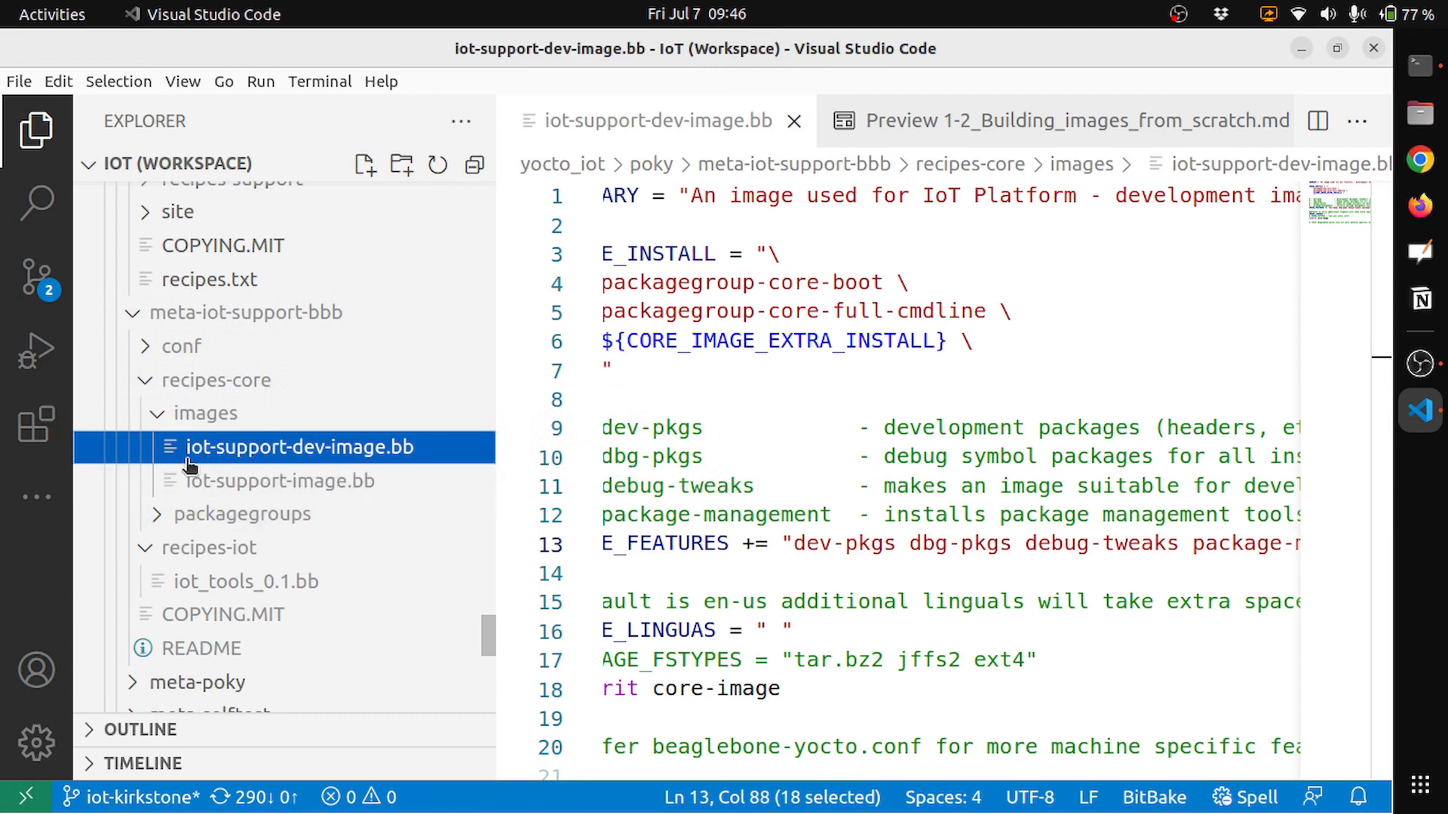
{"action": "mouse_move", "coordinate": [342, 462]}
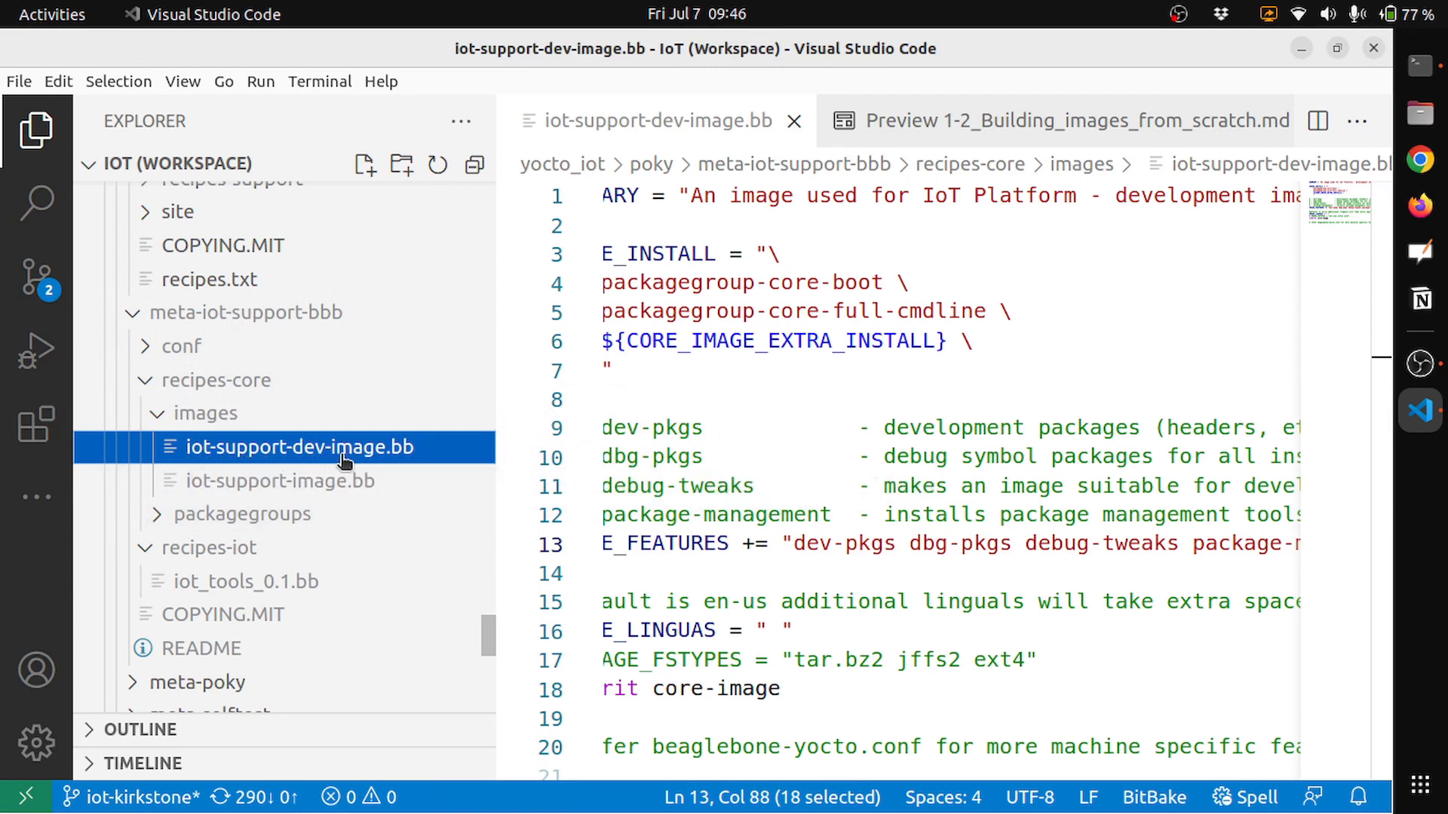
{"action": "mouse_move", "coordinate": [298, 447]}
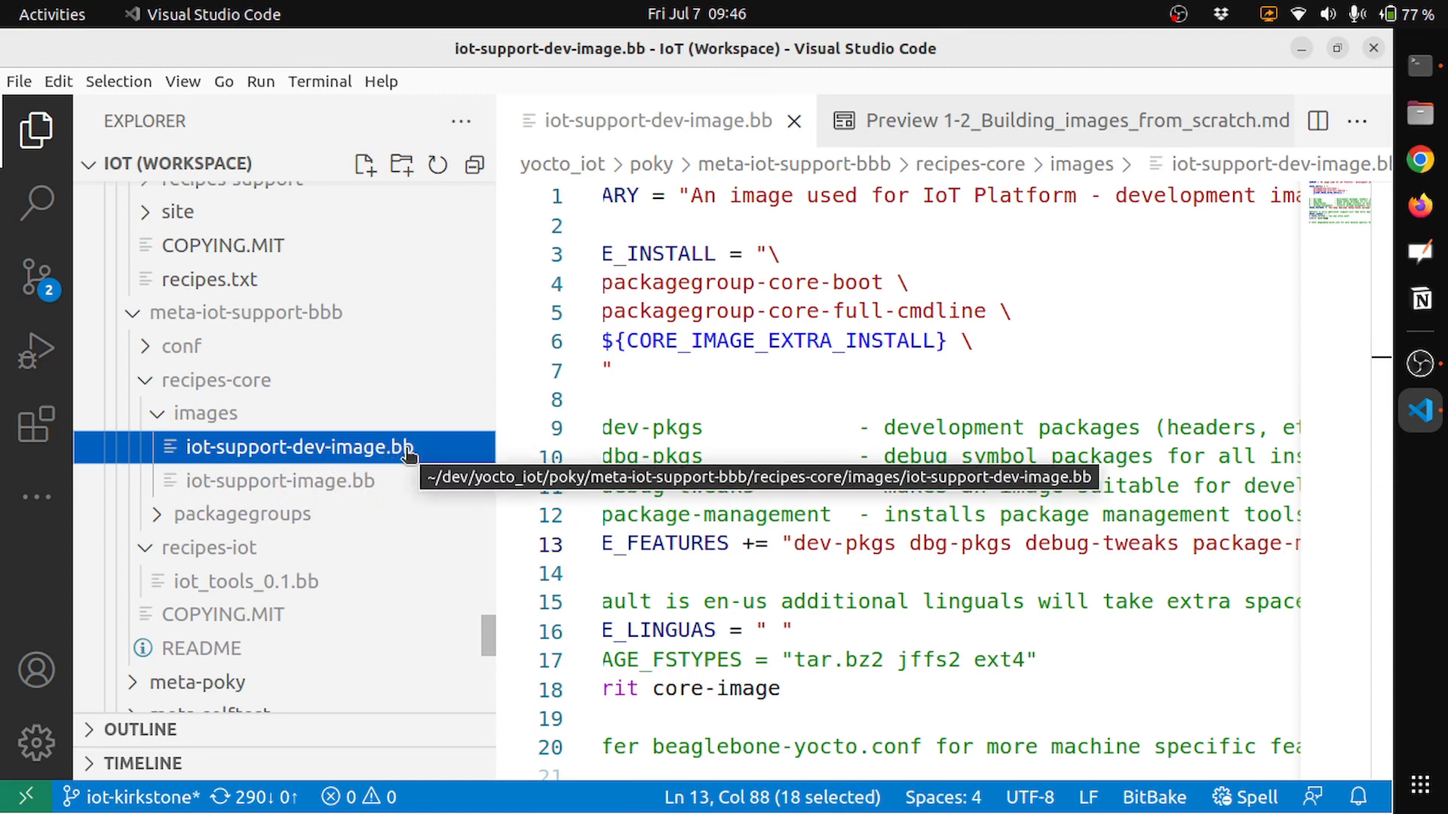
{"action": "mouse_move", "coordinate": [737, 374]}
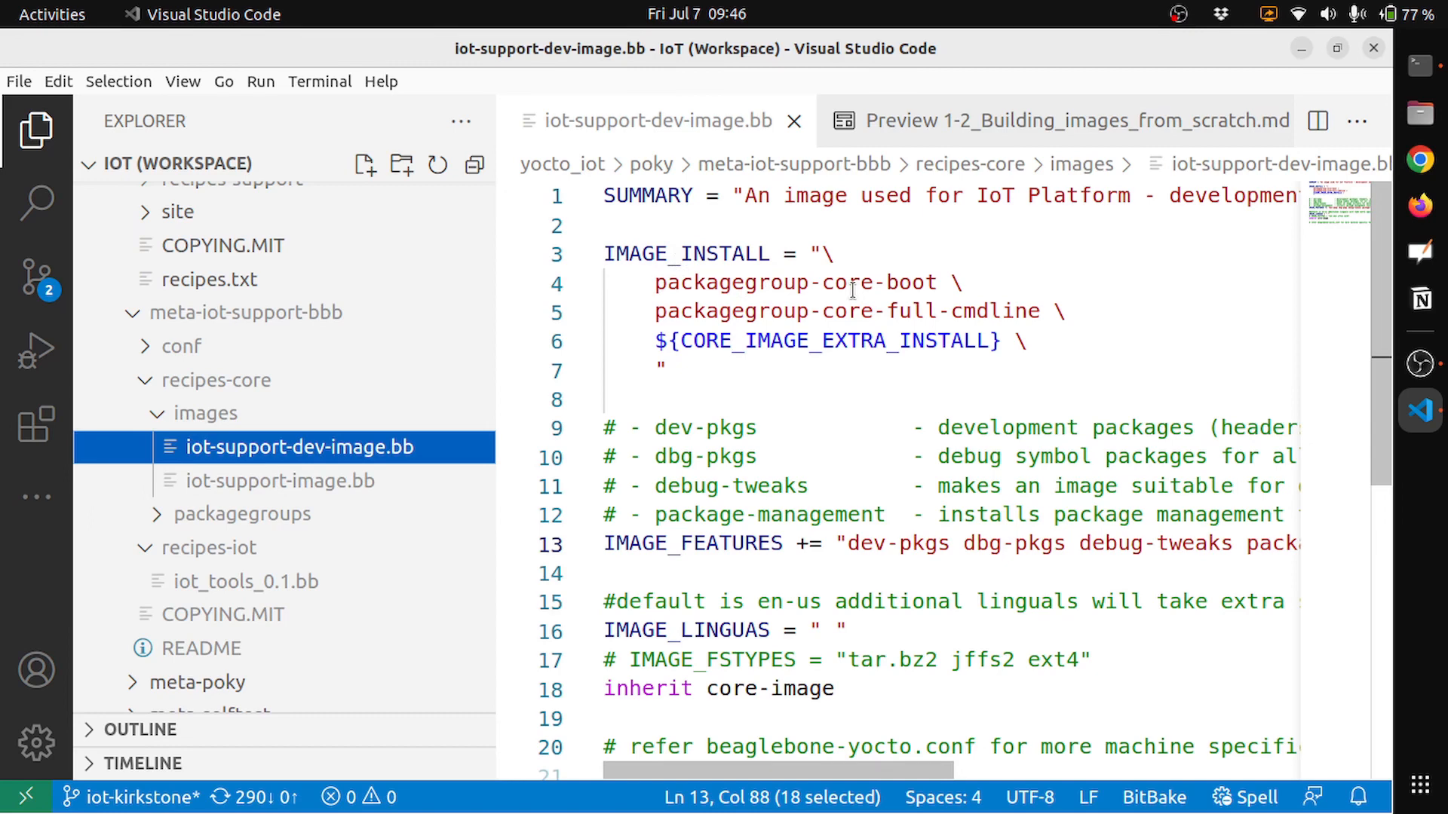
{"action": "mouse_move", "coordinate": [941, 308]}
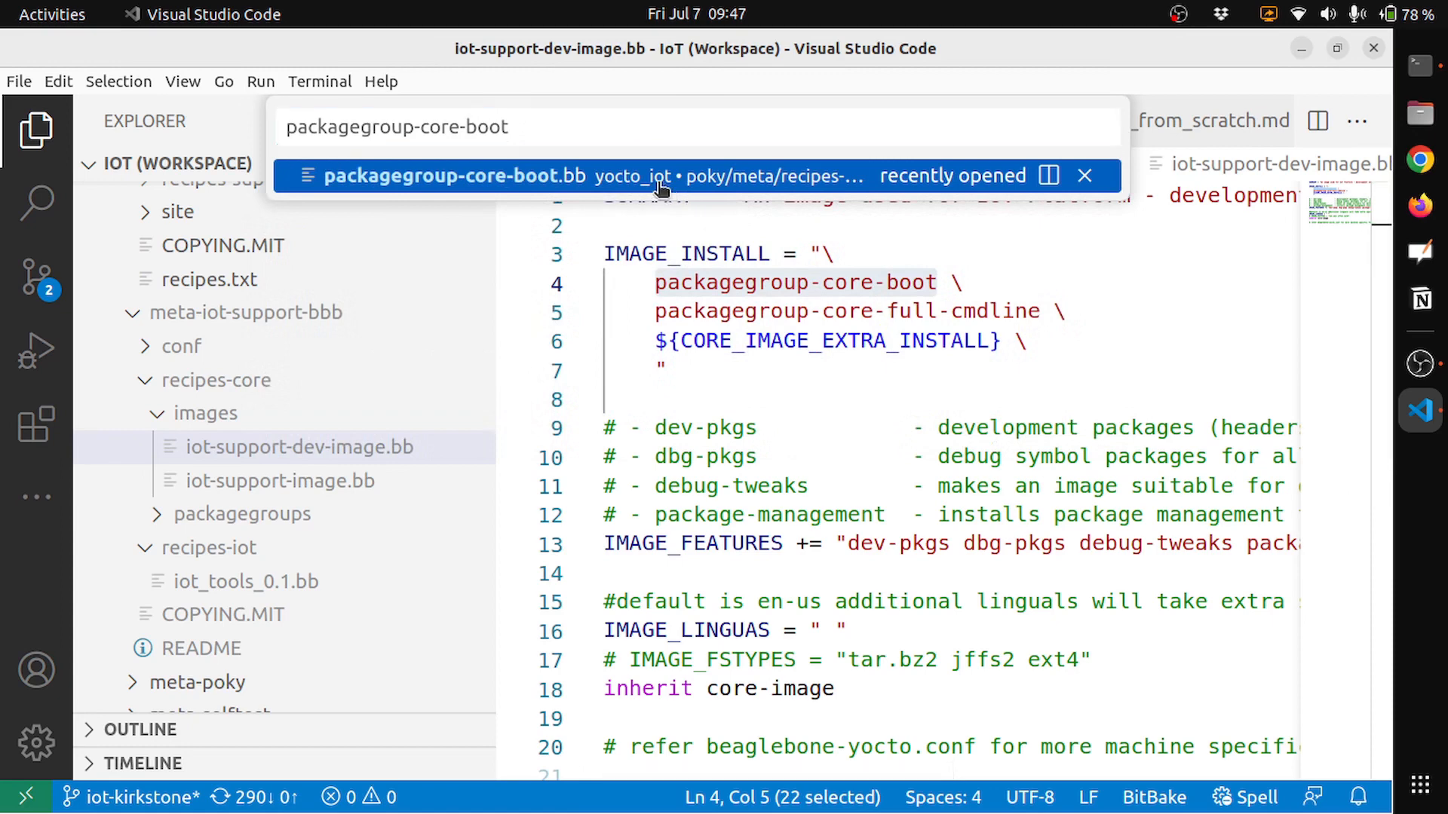
Open packagegroup-core-boot.bb and read through its RDEPENDS boot dependencies.
{"action": "left_click", "coordinate": [452, 176]}
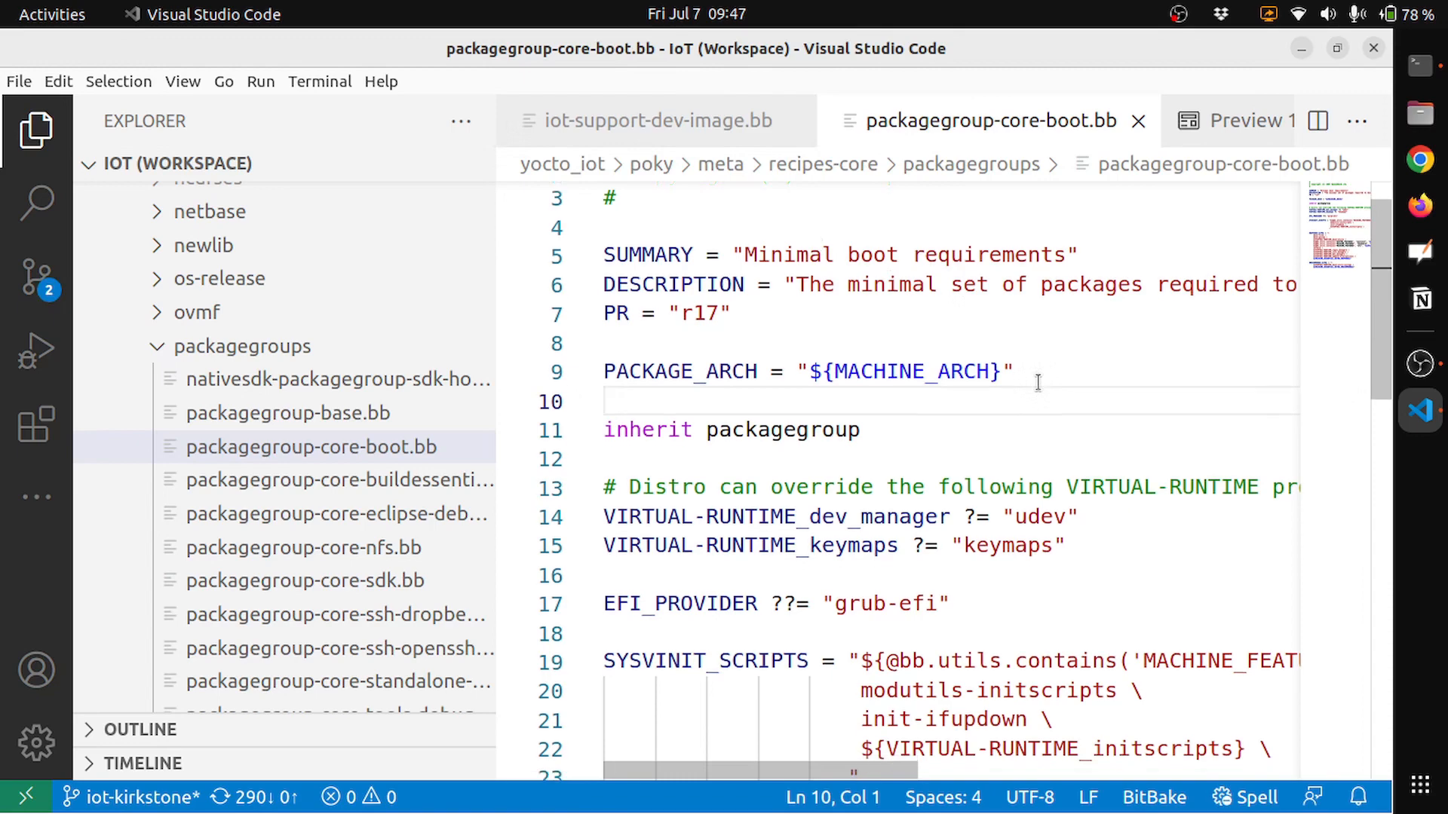
{"action": "scroll", "scroll_direction": "down", "scroll_amount": 3}
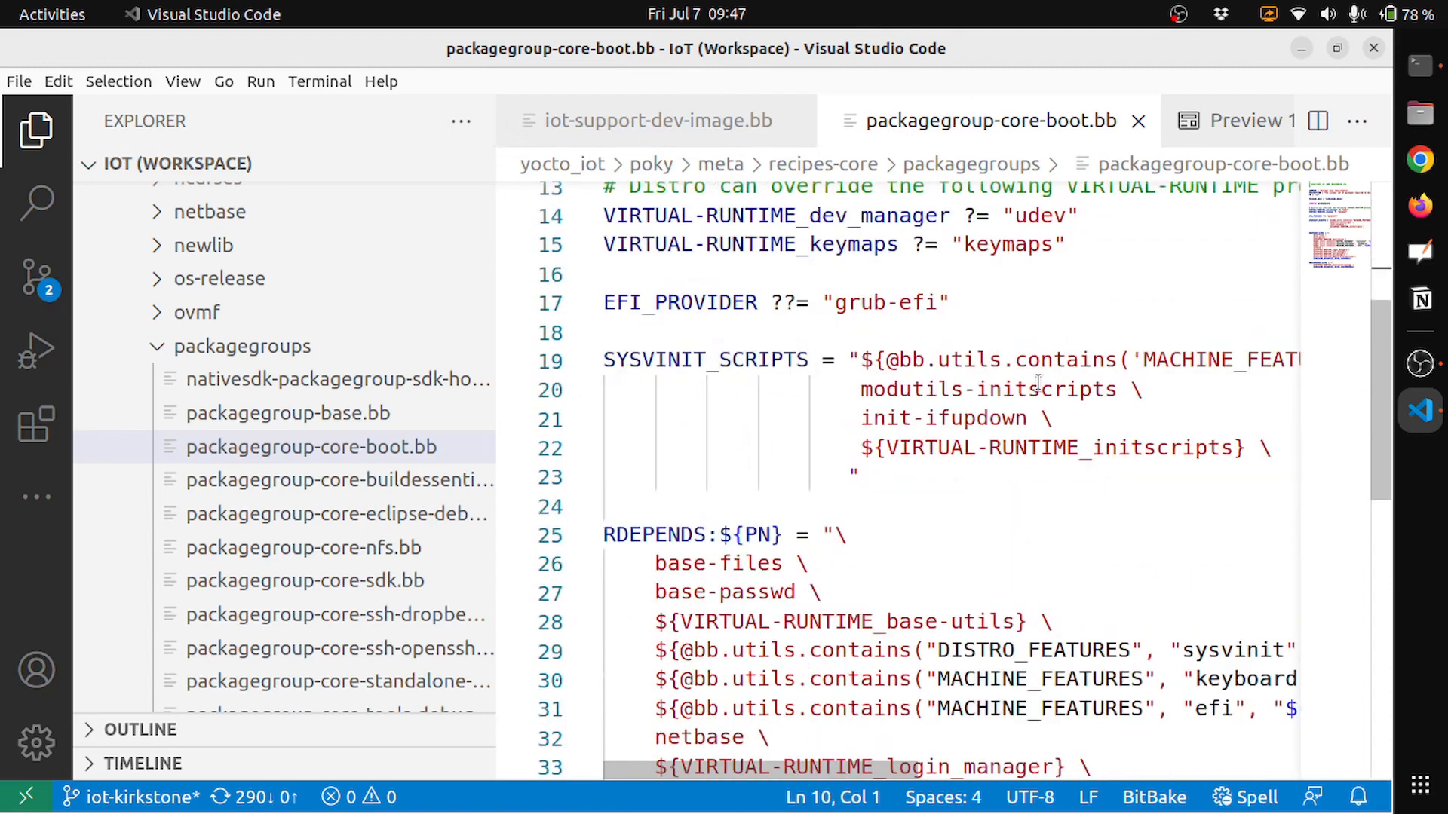
{"action": "scroll", "scroll_direction": "down", "scroll_amount": 3}
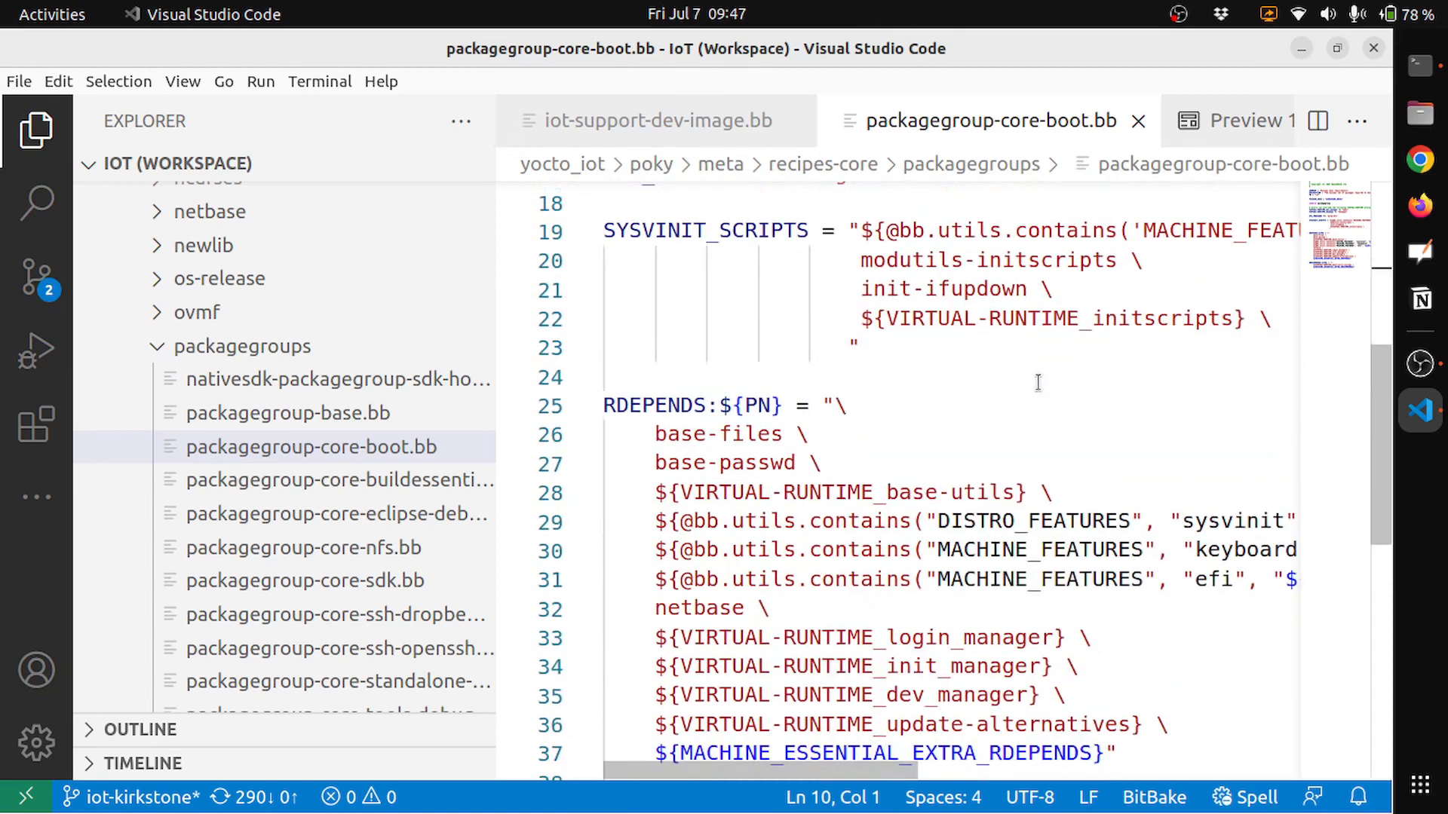
{"action": "scroll", "scroll_direction": "down", "scroll_amount": 3}
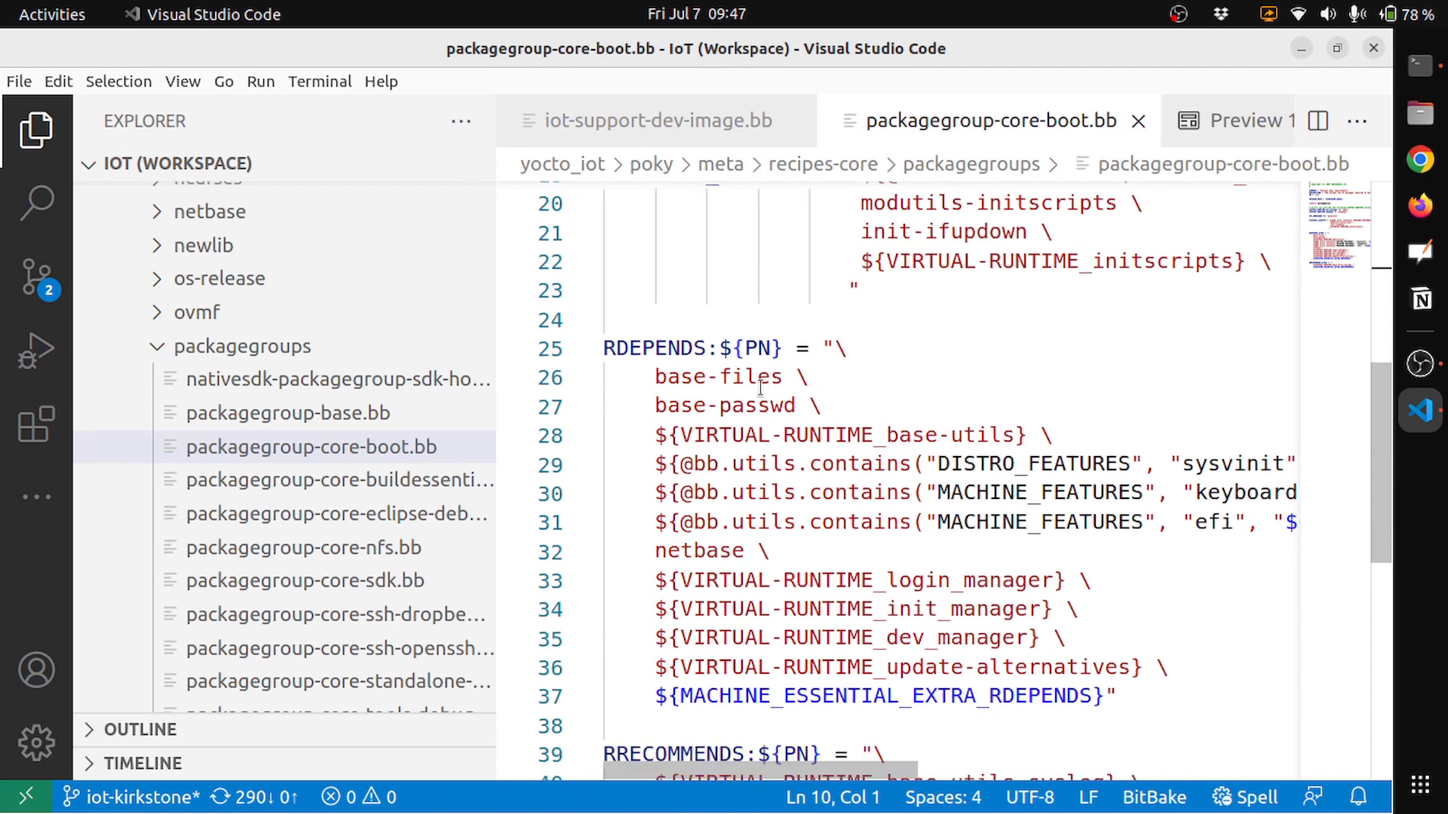
{"action": "mouse_move", "coordinate": [938, 390]}
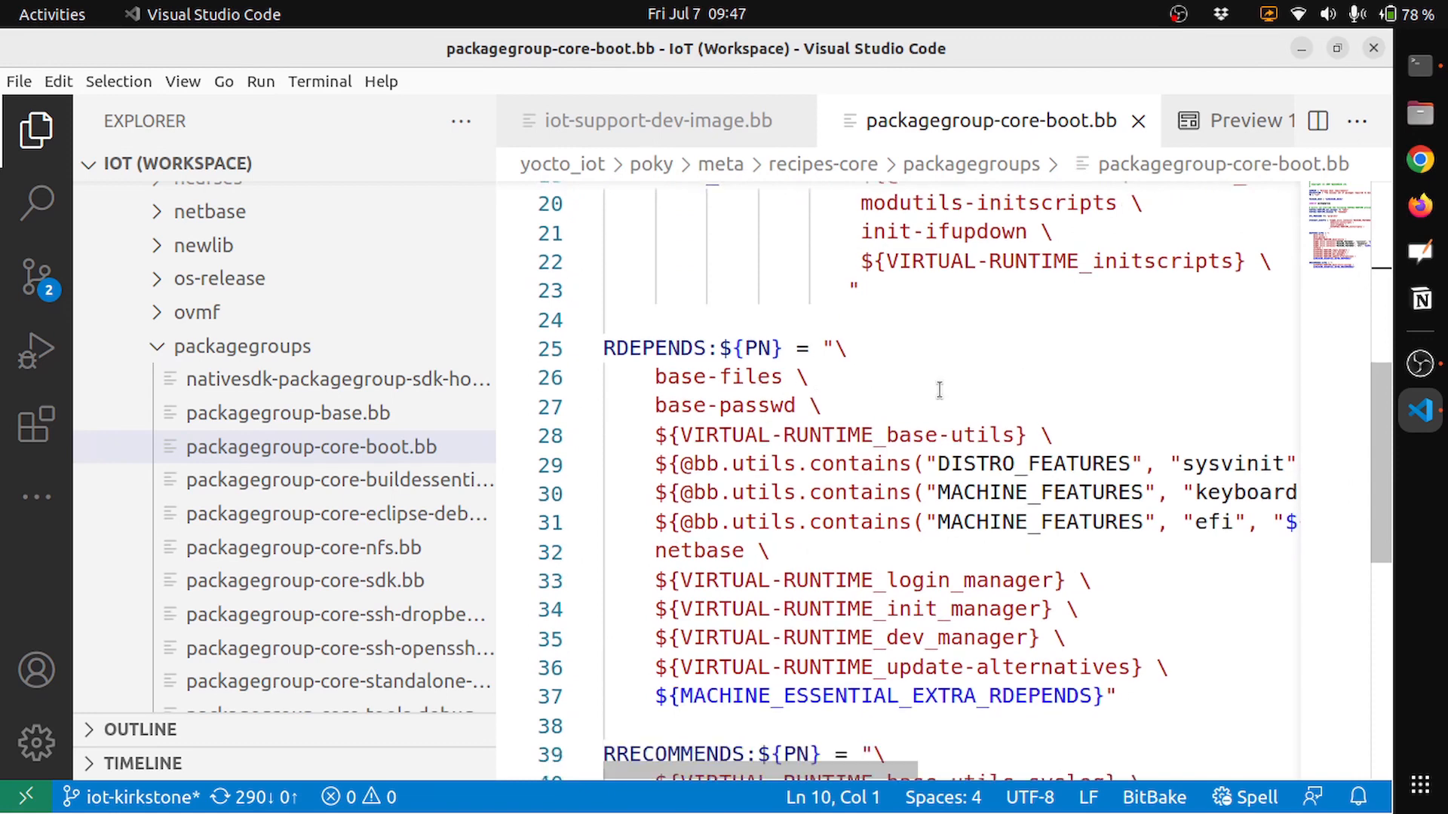
{"action": "scroll", "scroll_direction": "down", "scroll_amount": 3}
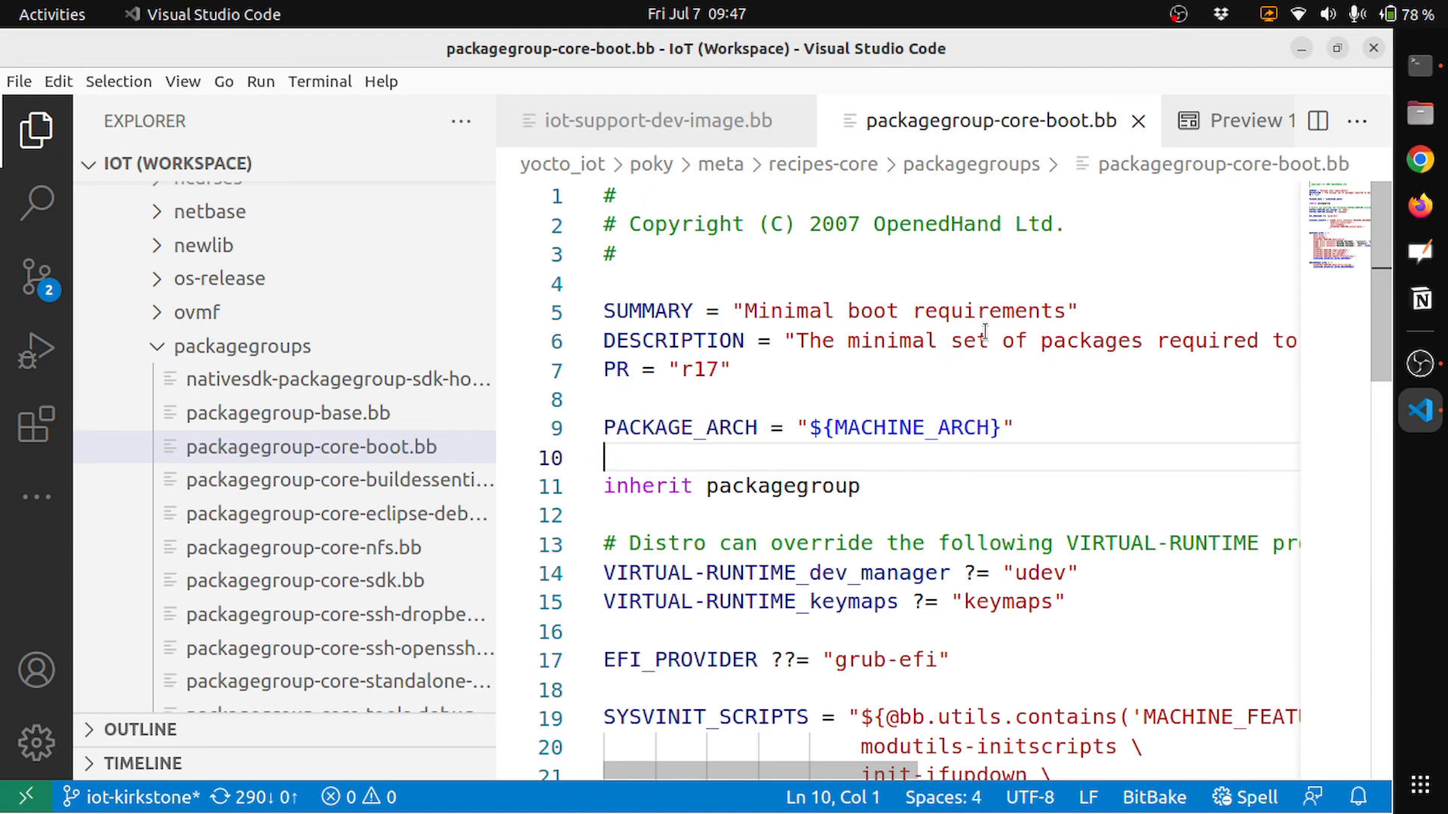
{"action": "scroll", "scroll_direction": "down", "scroll_amount": 3}
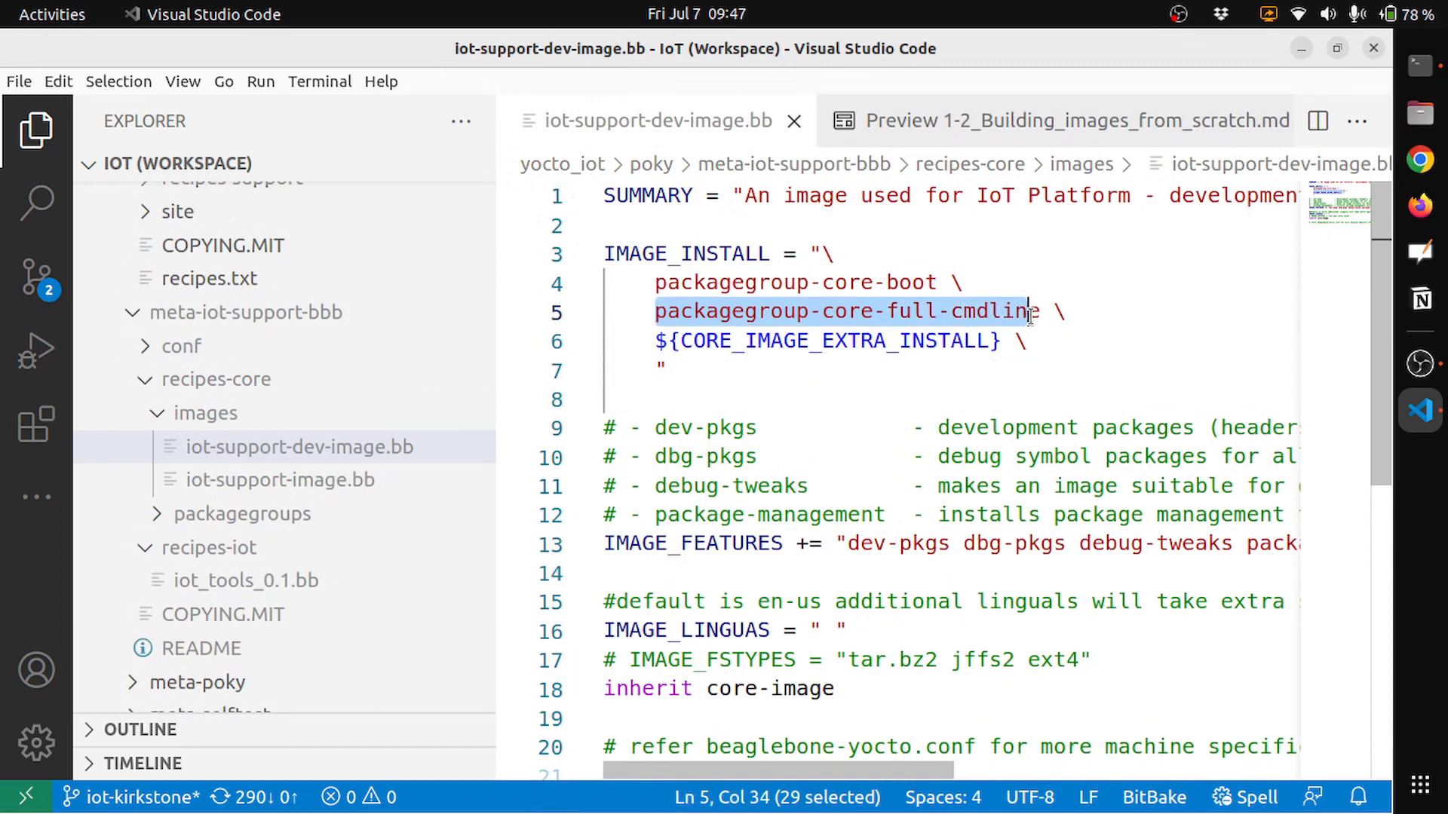
Select the packagegroup-core-full-cmdline name, then quick-open its .bb recipe.
{"action": "key", "text": "shift+Right"}
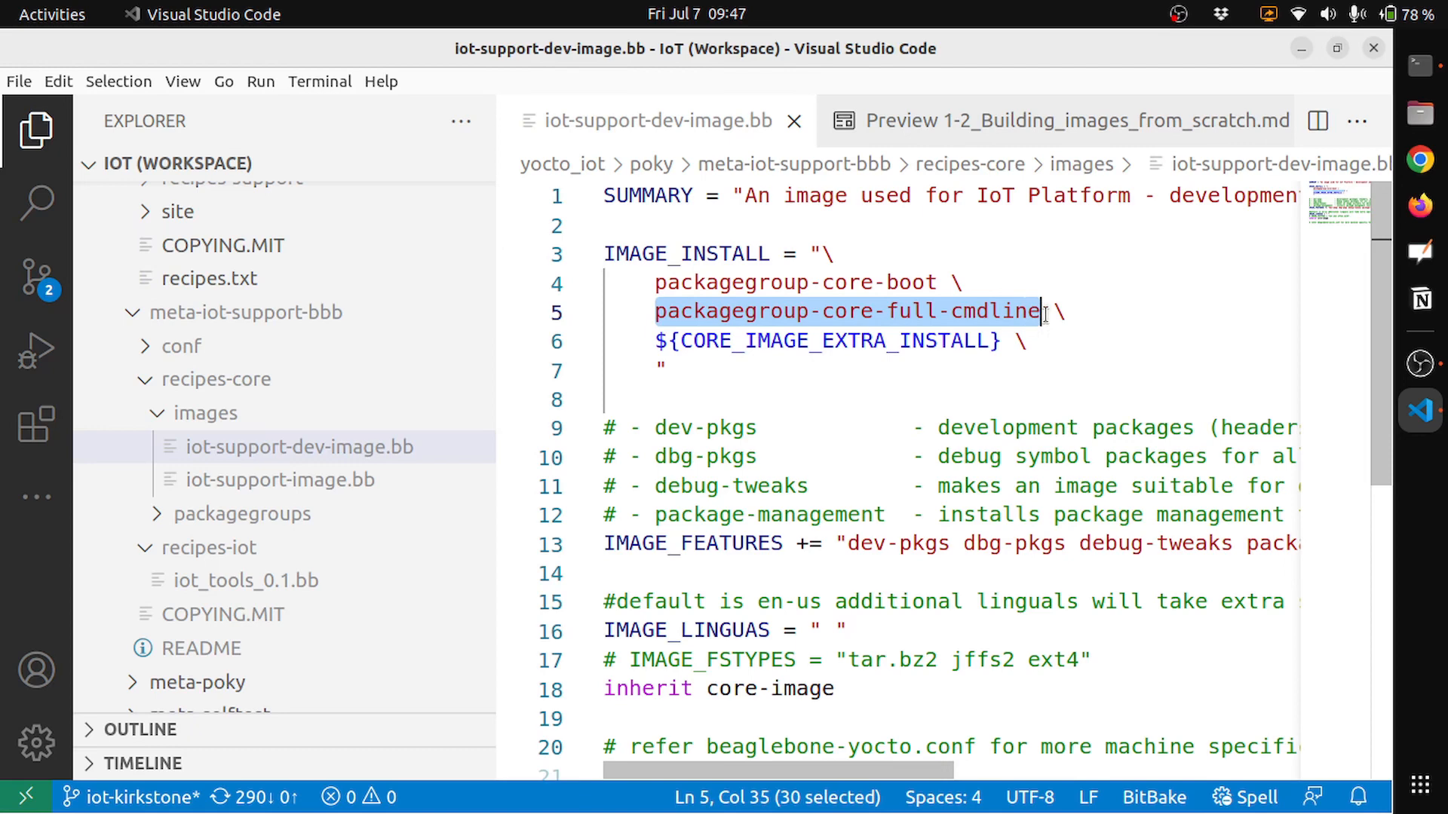
{"action": "key", "text": "ctrl+p"}
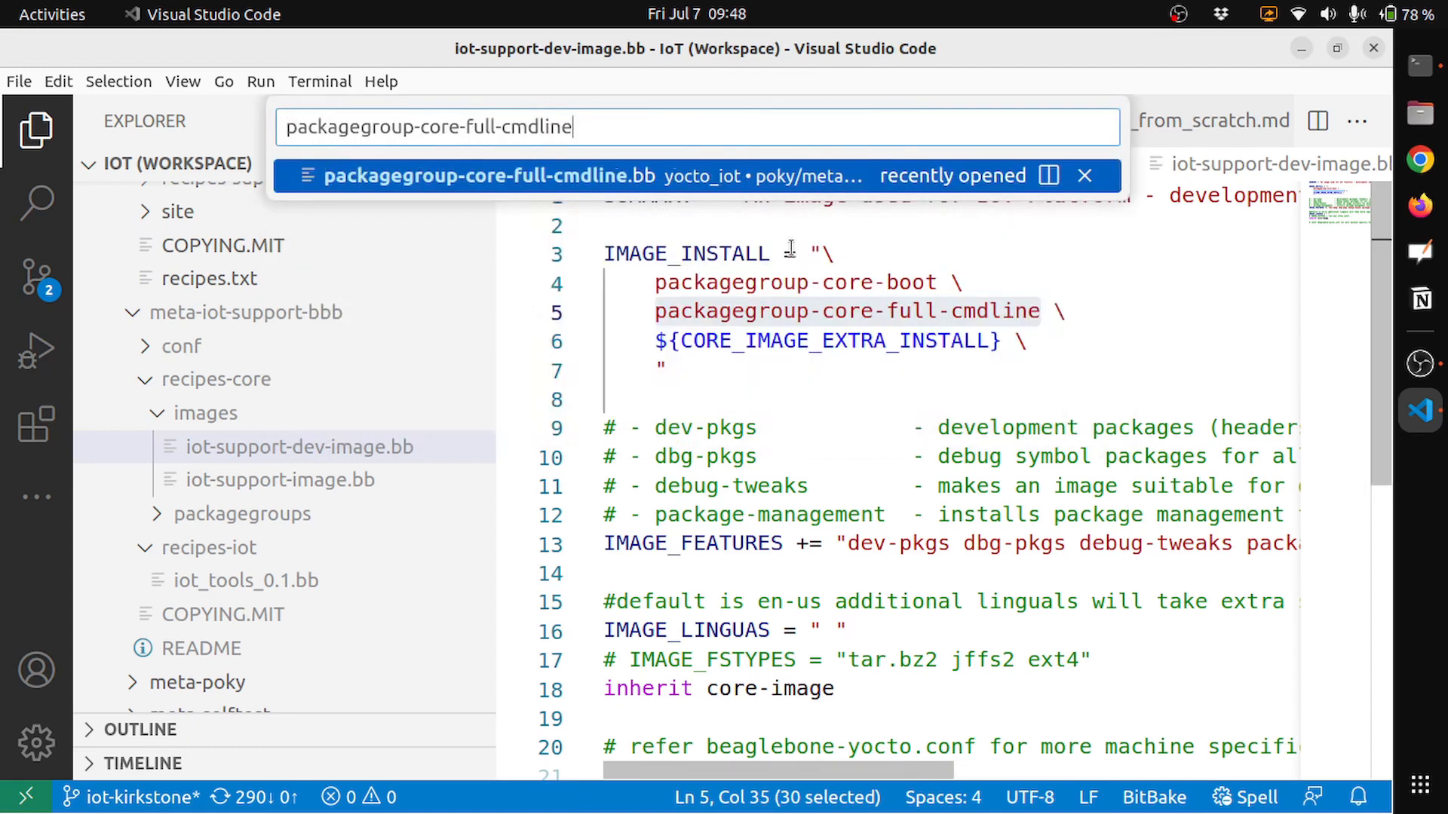
{"action": "left_click", "coordinate": [486, 176]}
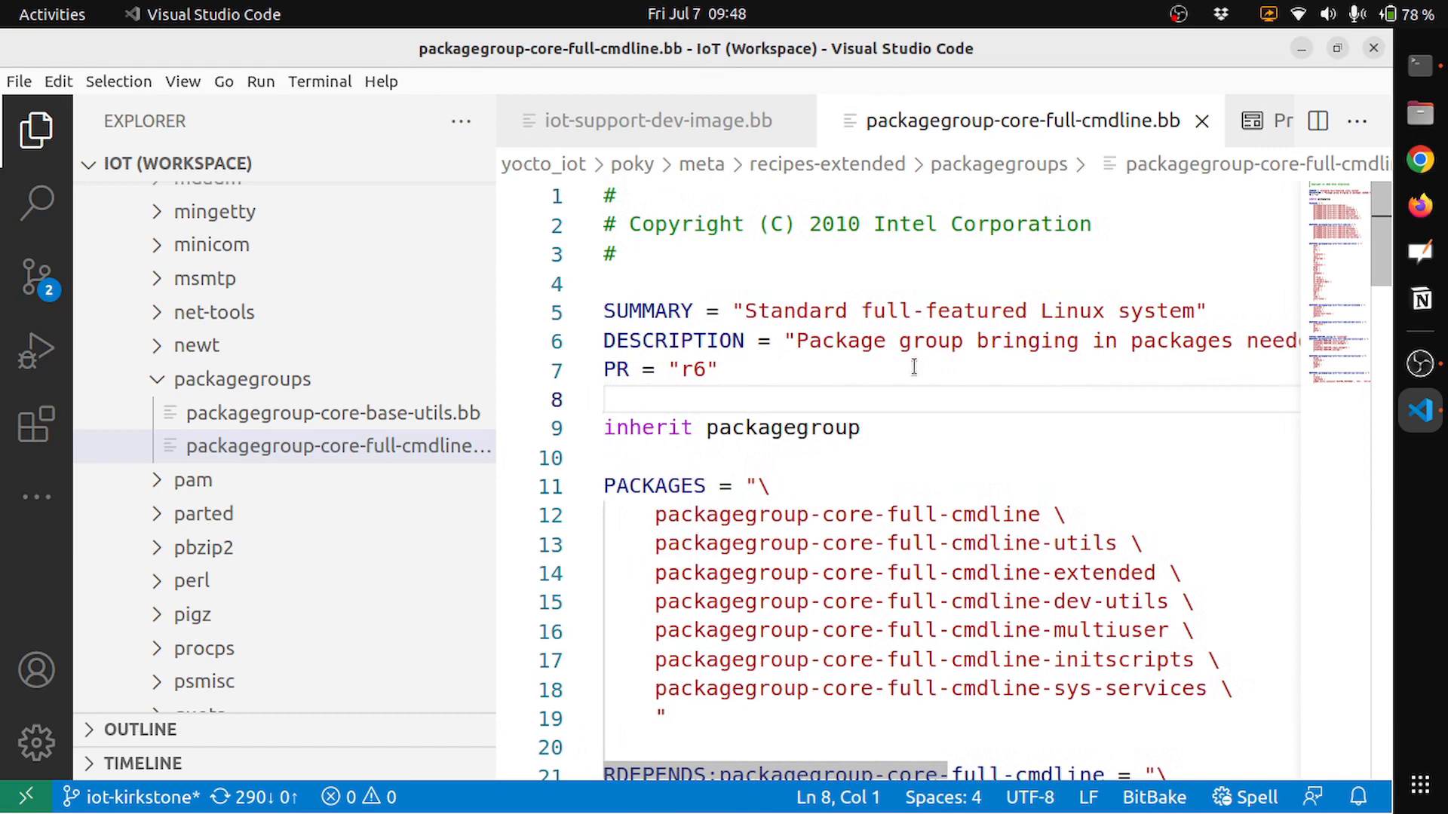
{"action": "mouse_move", "coordinate": [966, 333]}
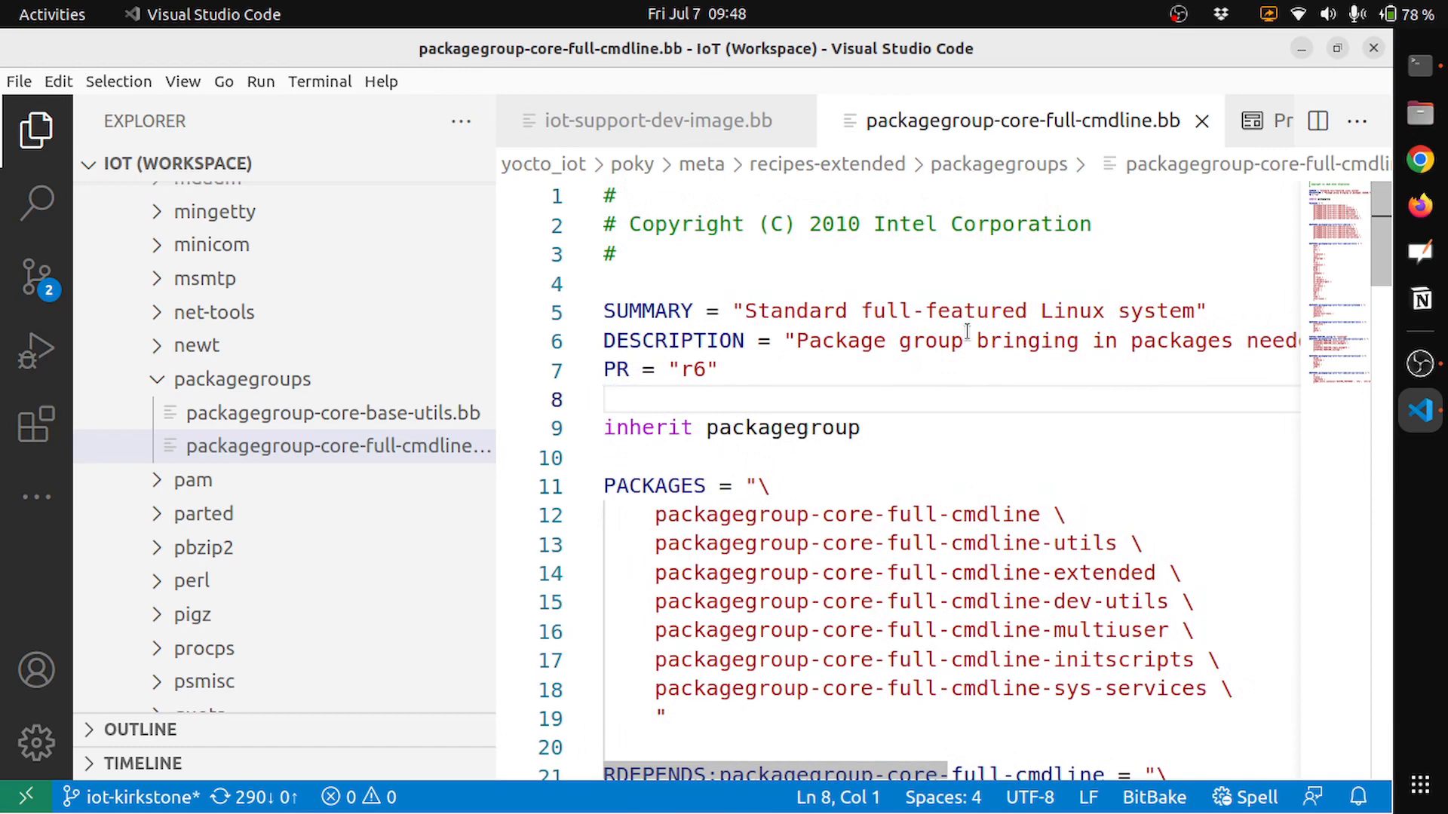
Scroll down through packagegroup-core-full-cmdline.bb's package lists.
{"action": "scroll", "scroll_direction": "down", "scroll_amount": 3}
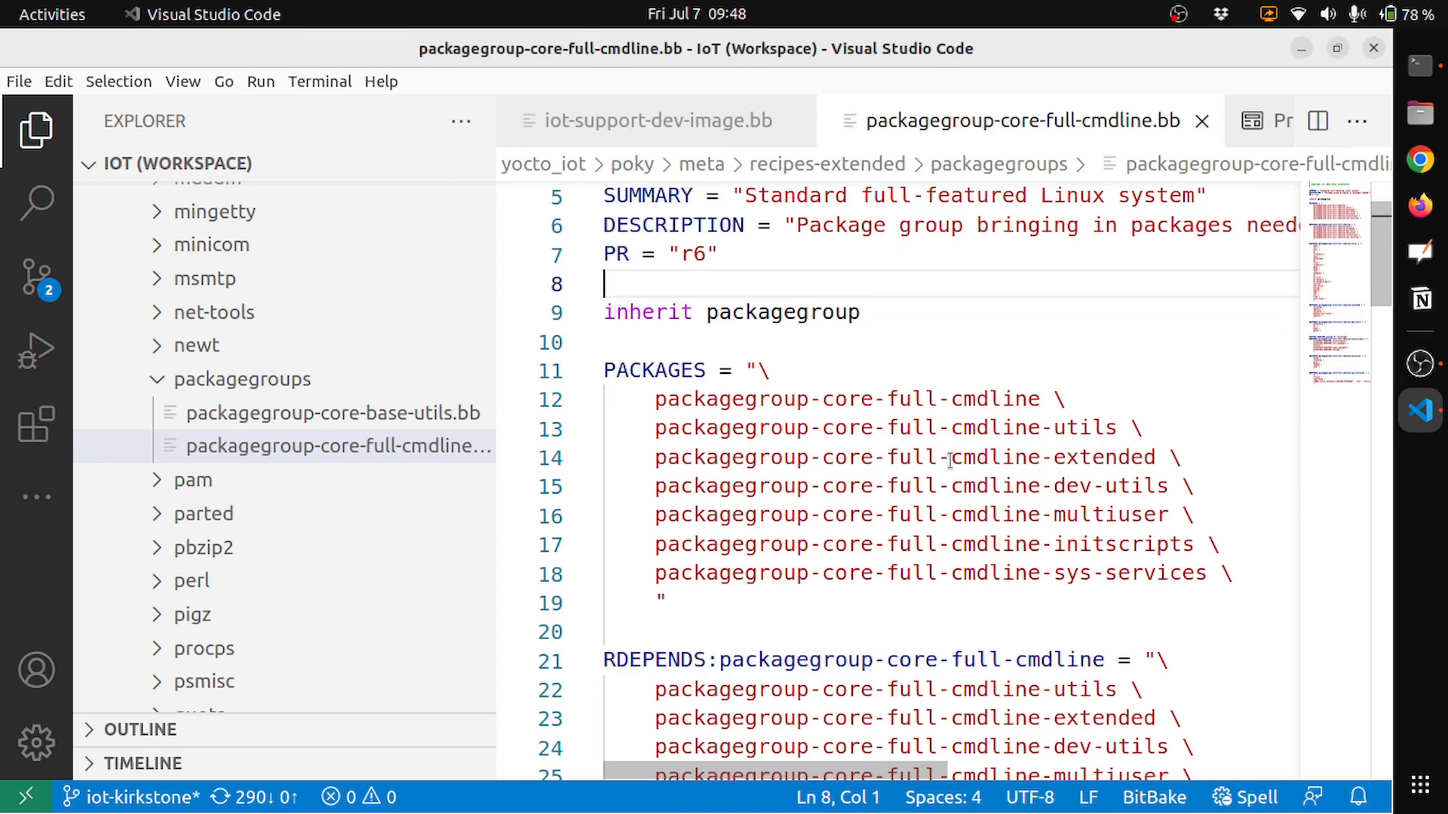
{"action": "mouse_move", "coordinate": [1017, 516]}
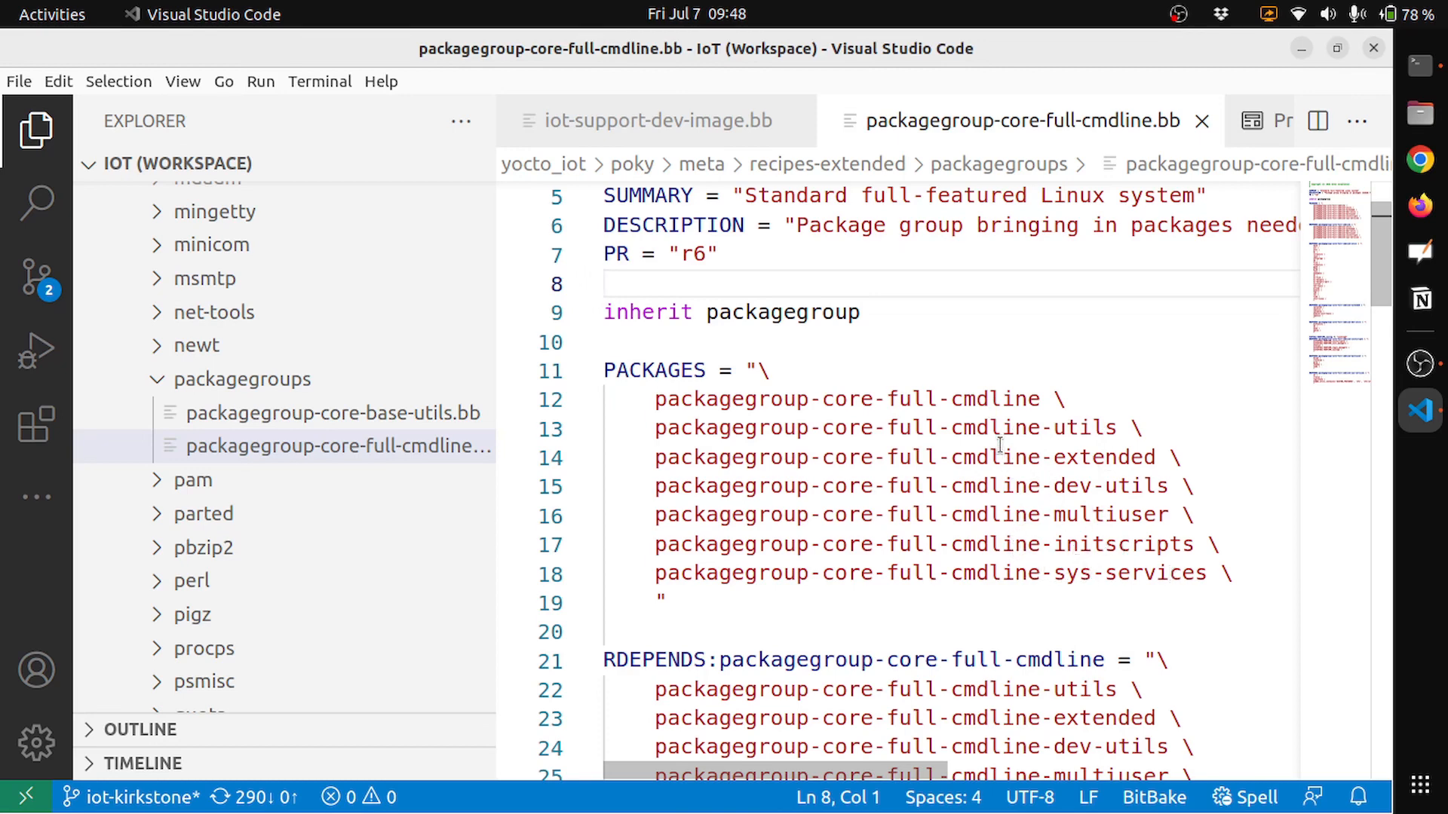
{"action": "scroll", "scroll_direction": "down", "scroll_amount": 3}
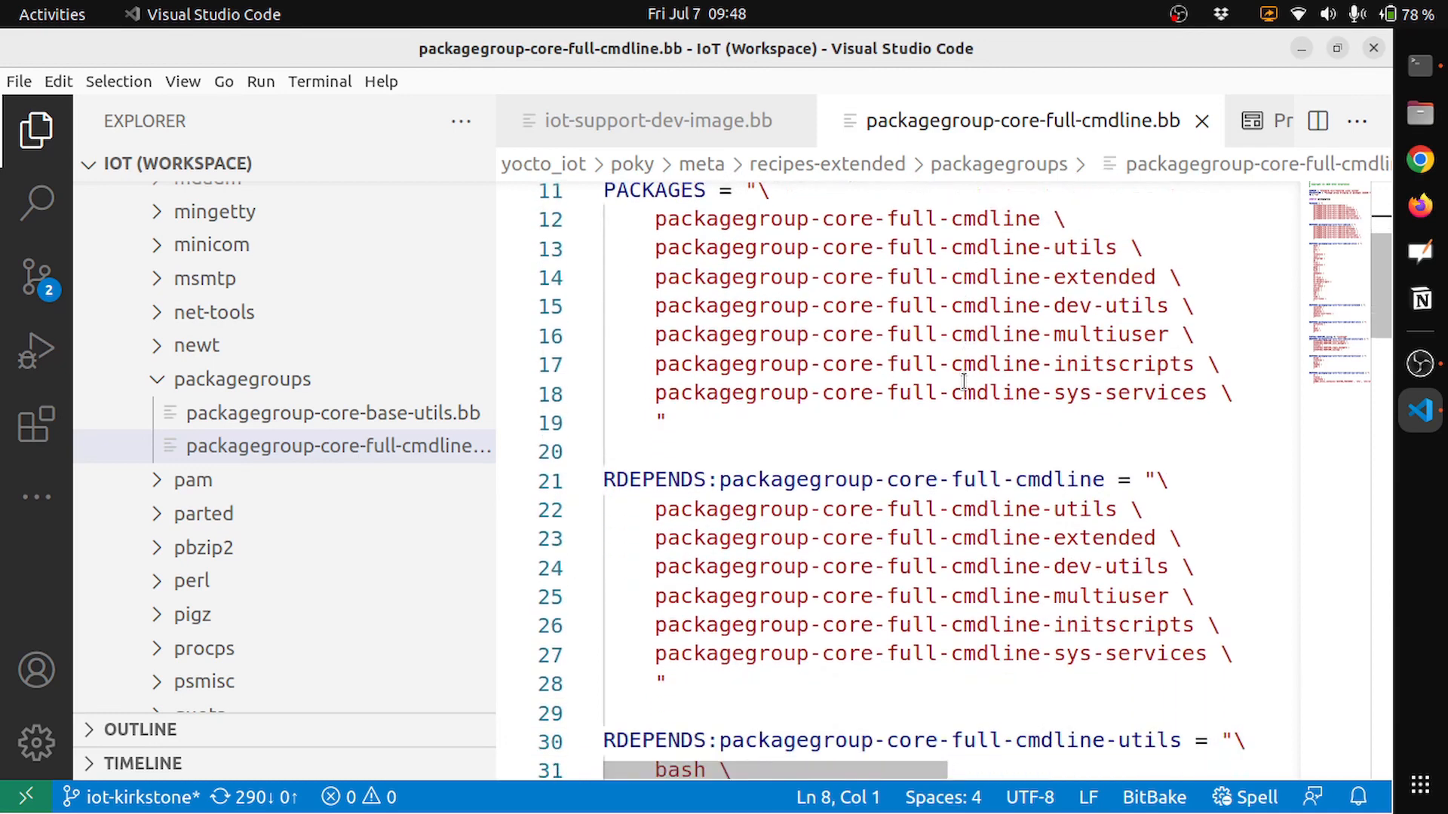
{"action": "scroll", "scroll_direction": "down", "scroll_amount": 3}
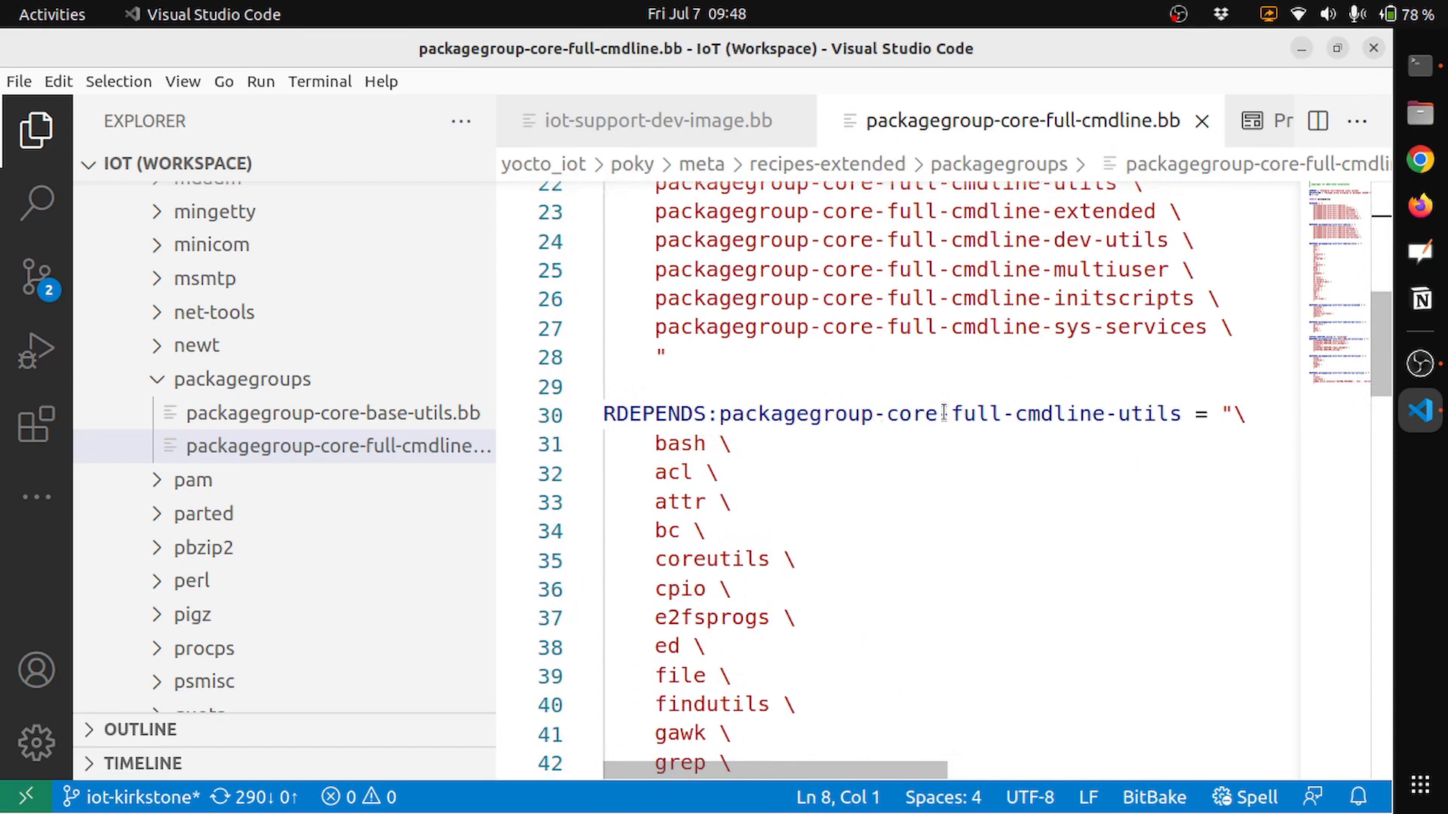
{"action": "mouse_move", "coordinate": [840, 427]}
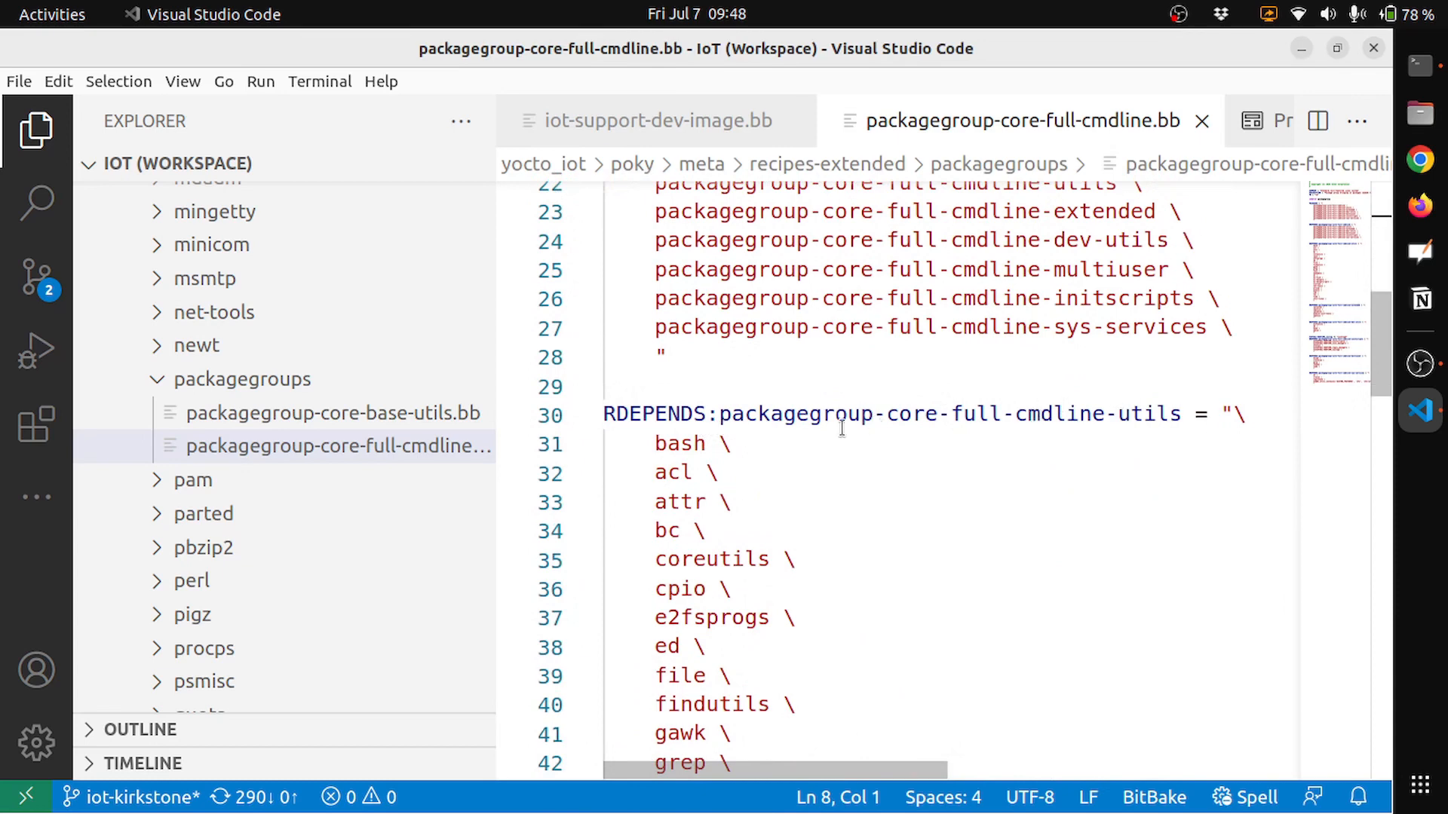
{"action": "mouse_move", "coordinate": [806, 452]}
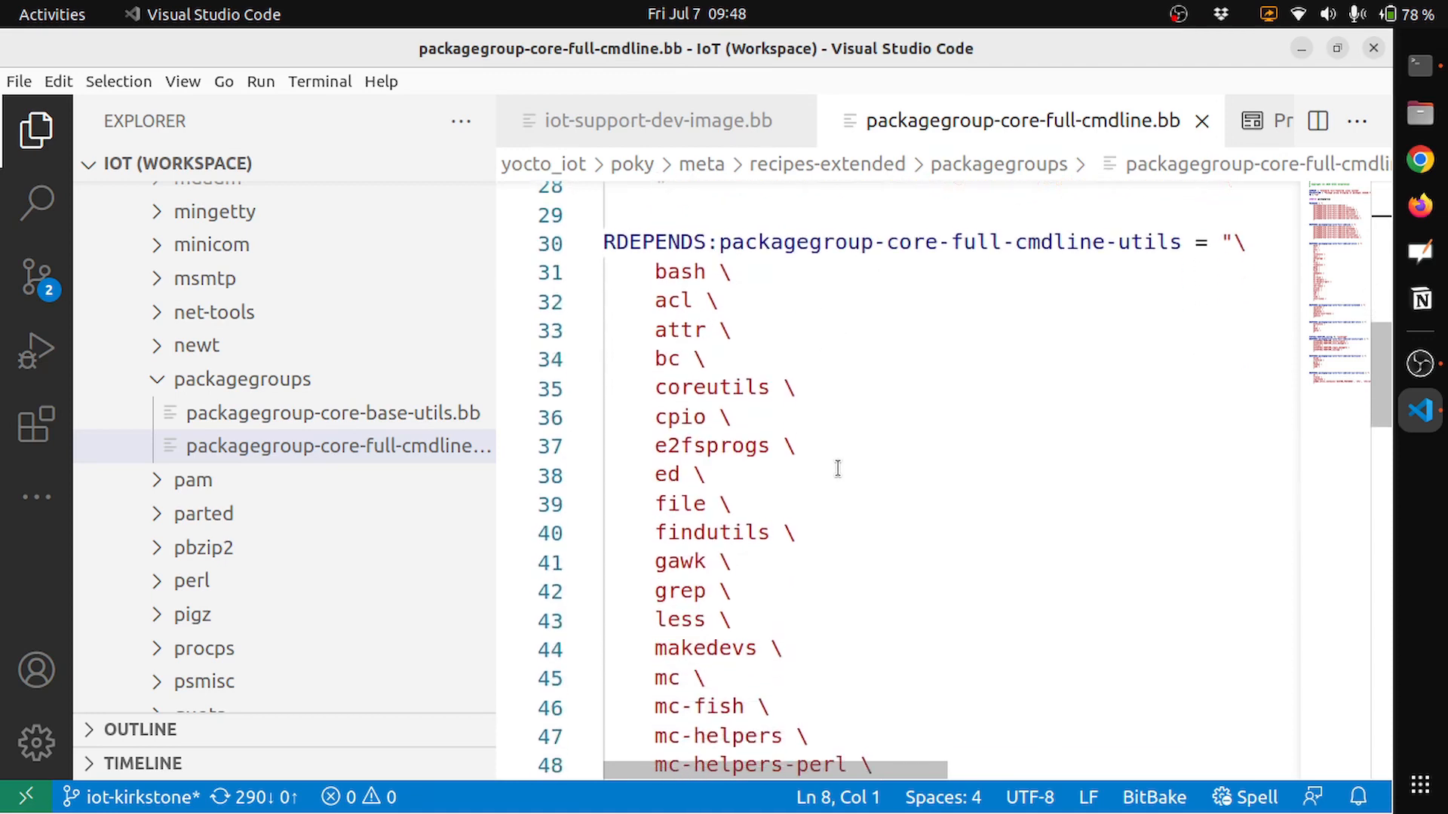
{"action": "scroll", "scroll_direction": "down", "scroll_amount": 3}
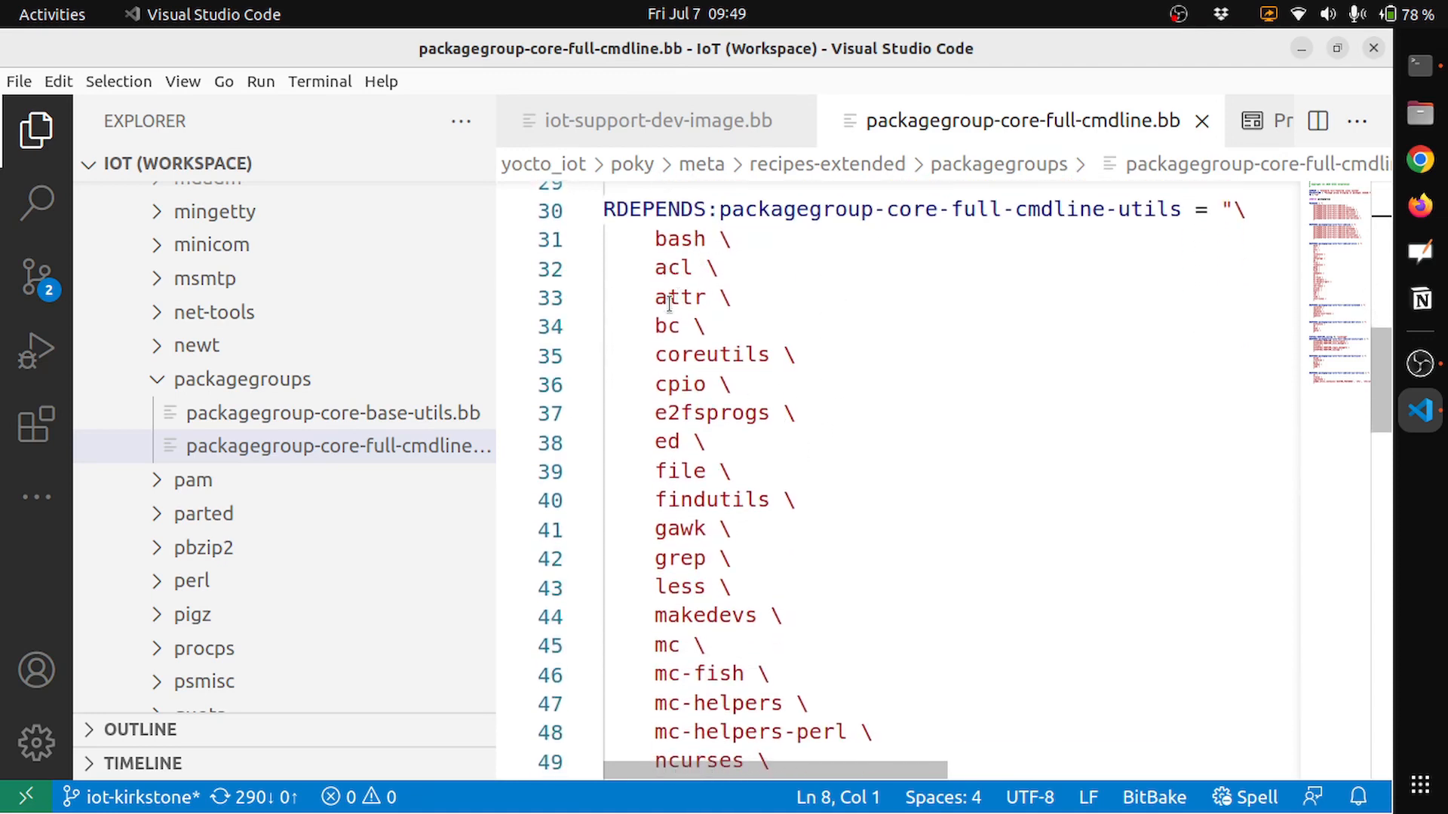
{"action": "scroll", "scroll_direction": "down", "scroll_amount": 3}
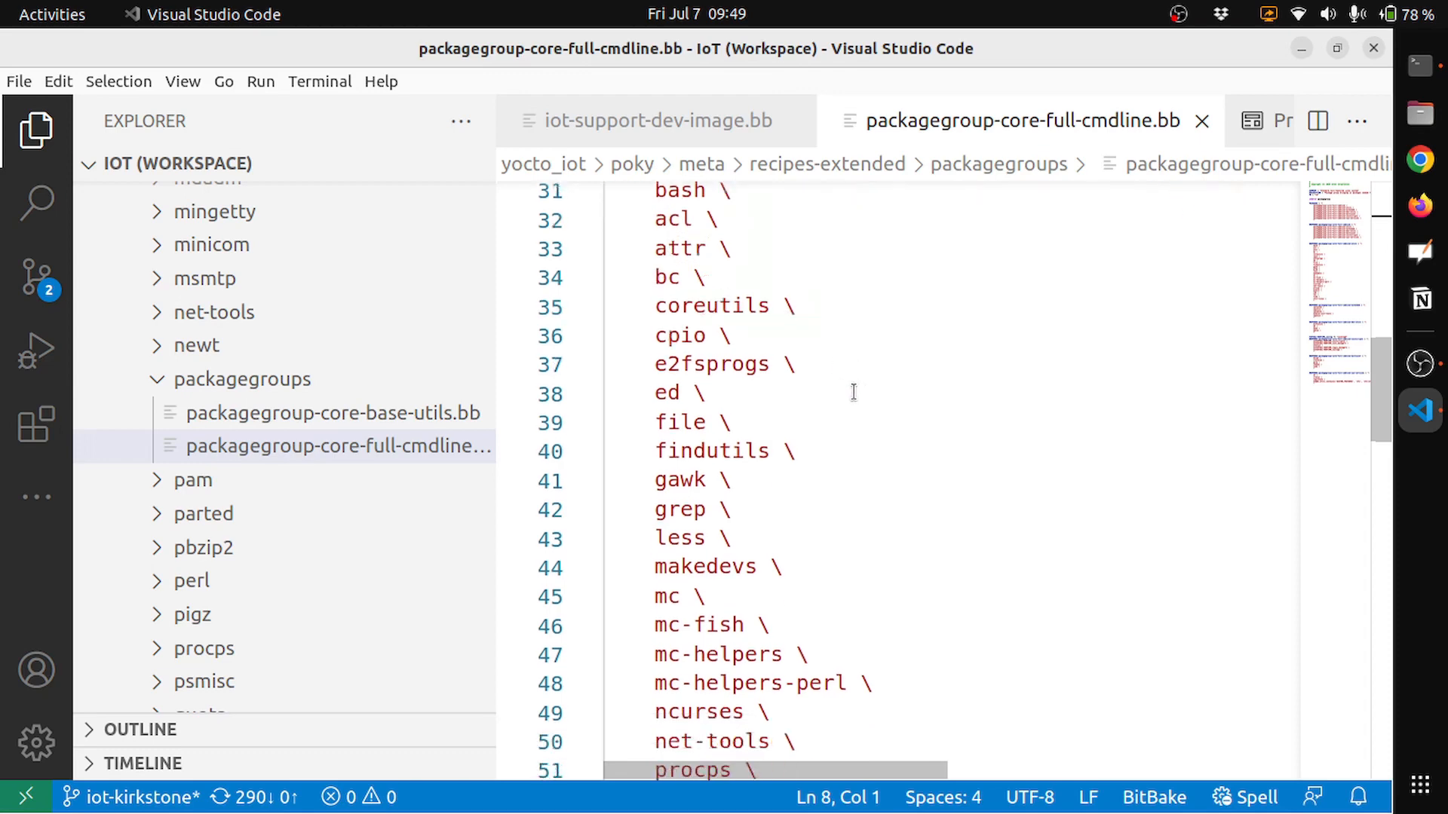
{"action": "scroll", "scroll_direction": "down", "scroll_amount": 3}
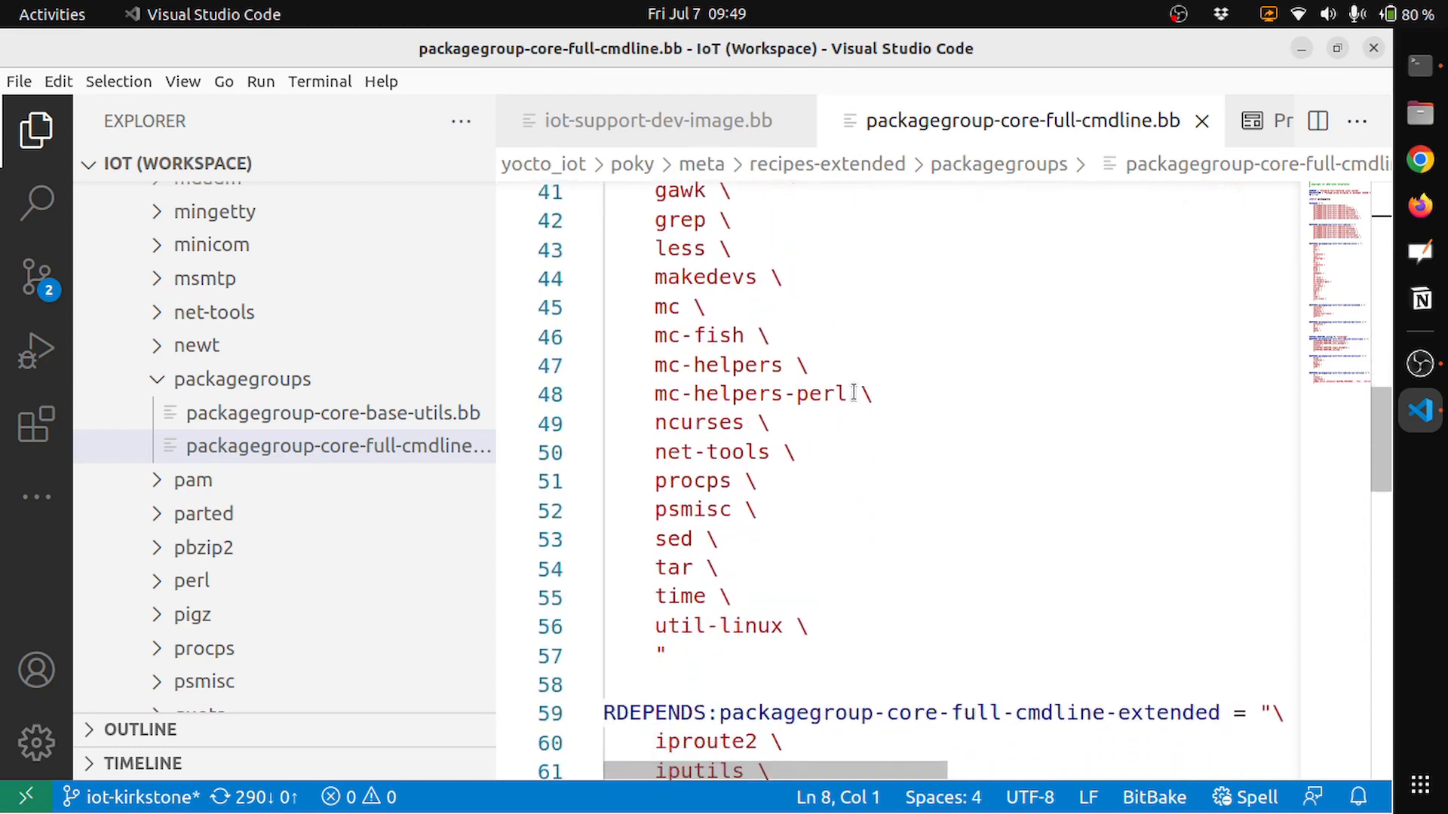
Highlight the sed, time and procps packages in the utils list.
{"action": "double_click", "coordinate": [672, 538]}
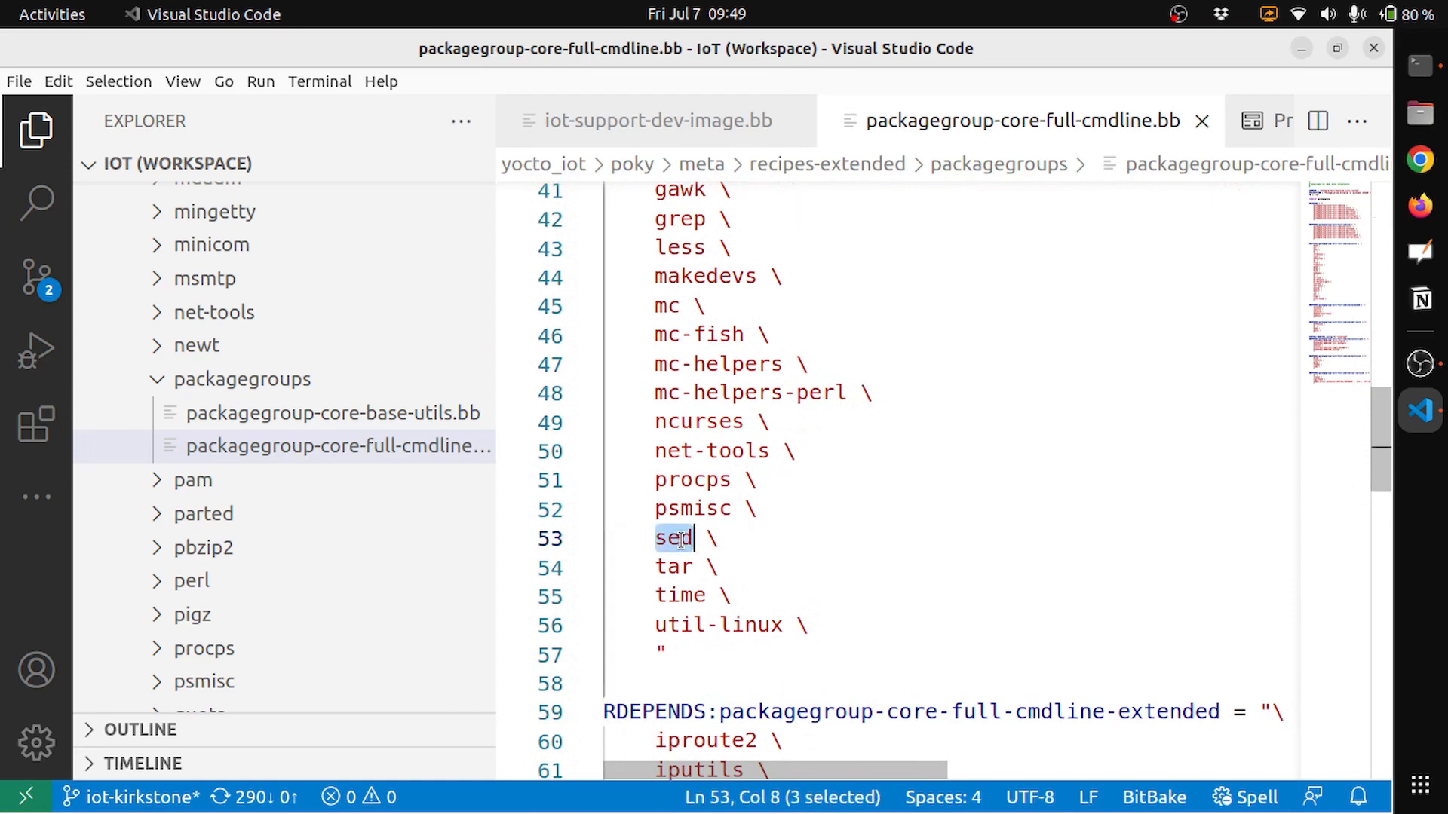
{"action": "left_click", "coordinate": [682, 595]}
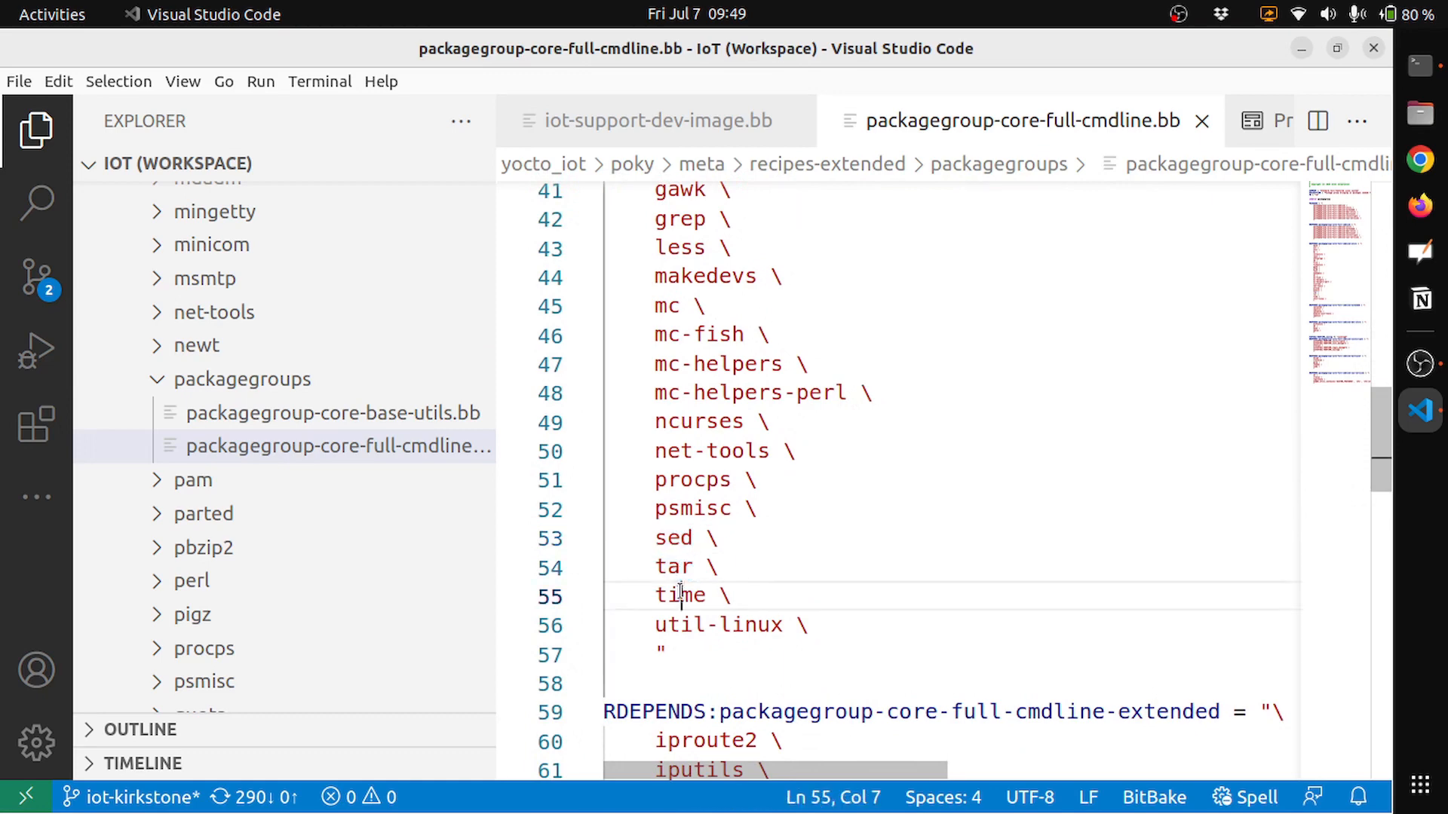
{"action": "double_click", "coordinate": [679, 595]}
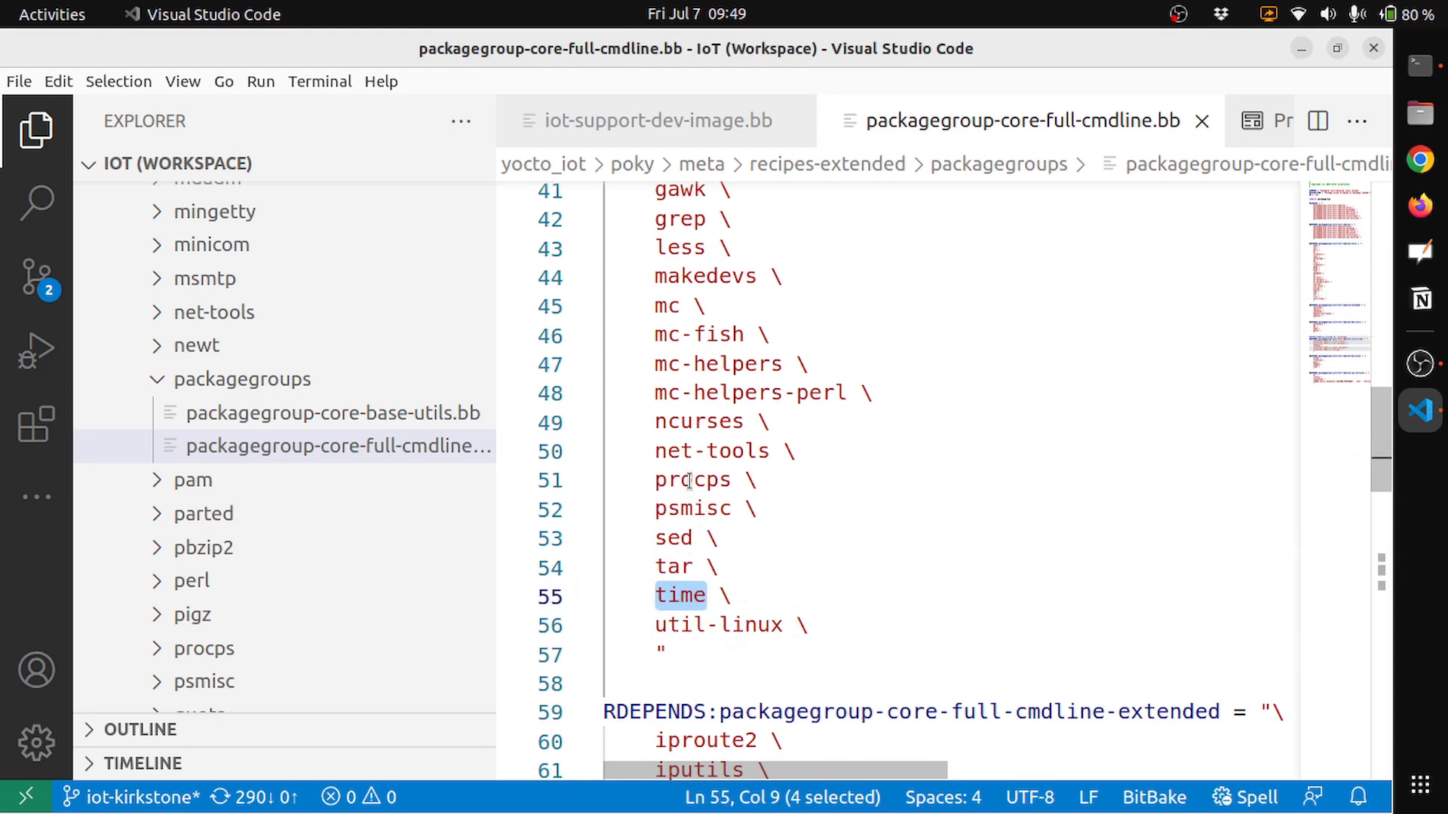
{"action": "double_click", "coordinate": [691, 480]}
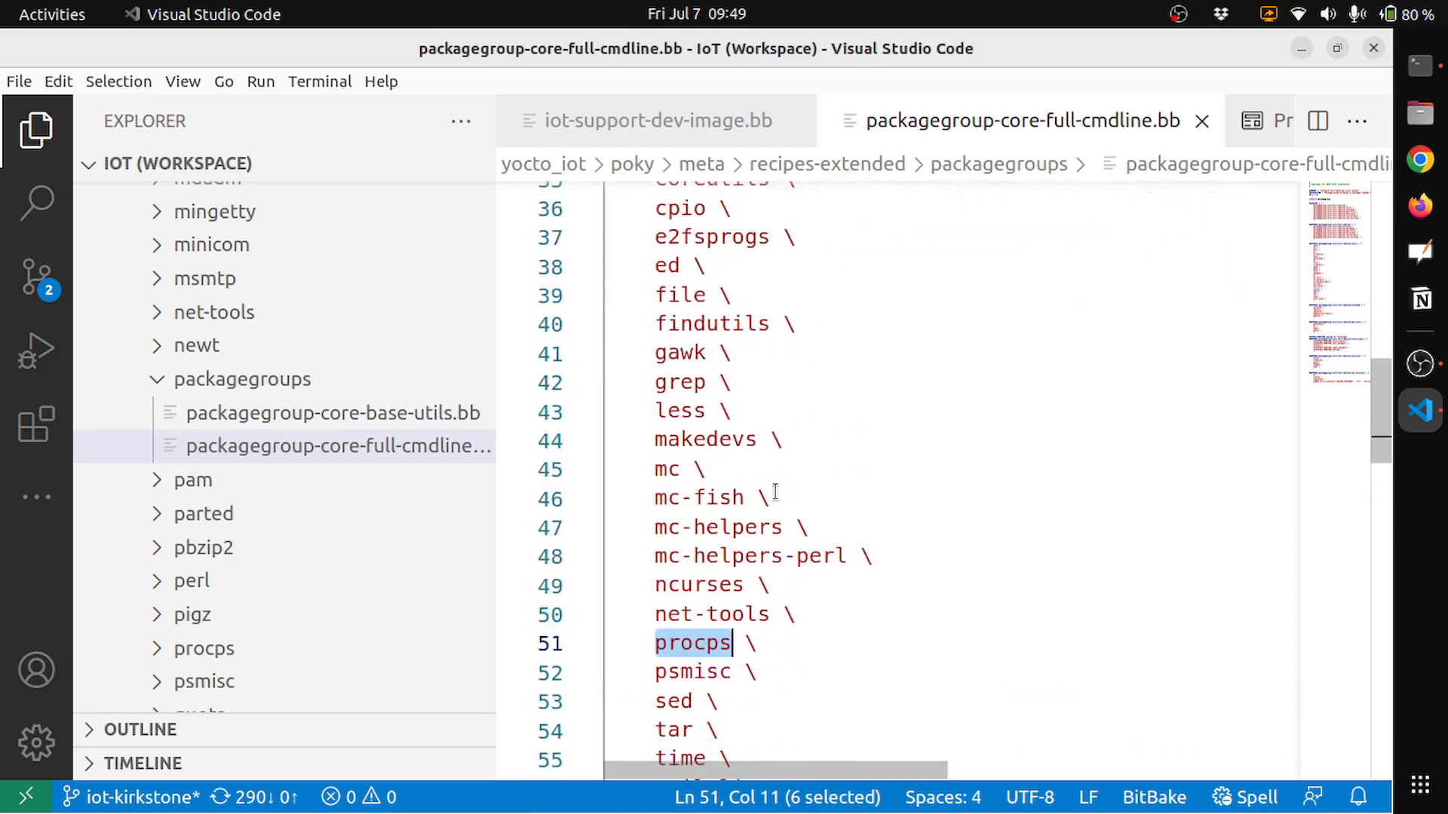
Highlight iproute2 and openssl in the extended list, then scroll toward the multiuser group.
{"action": "scroll", "scroll_direction": "down", "scroll_amount": 3}
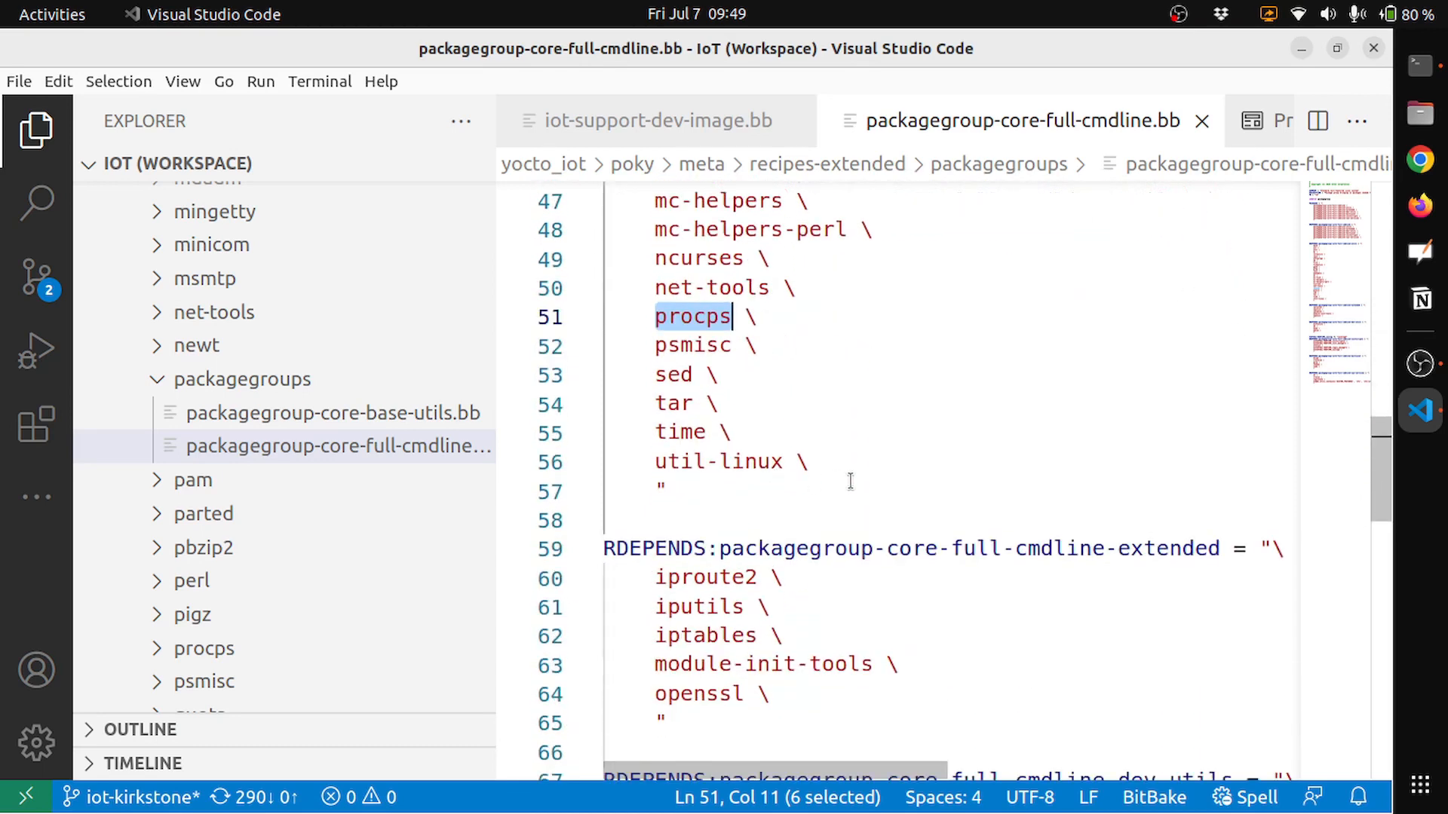
{"action": "mouse_move", "coordinate": [877, 550]}
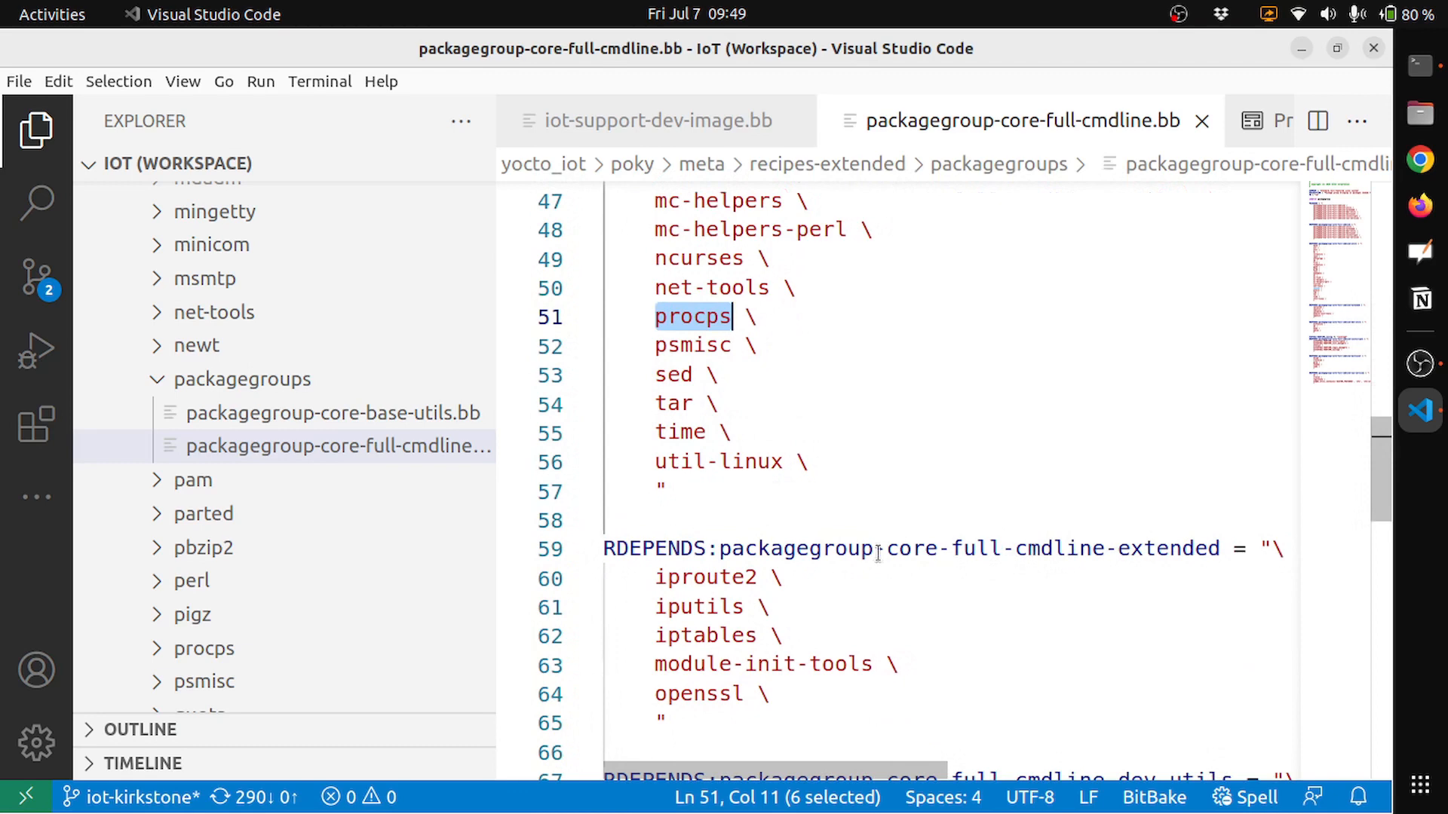
{"action": "double_click", "coordinate": [706, 577]}
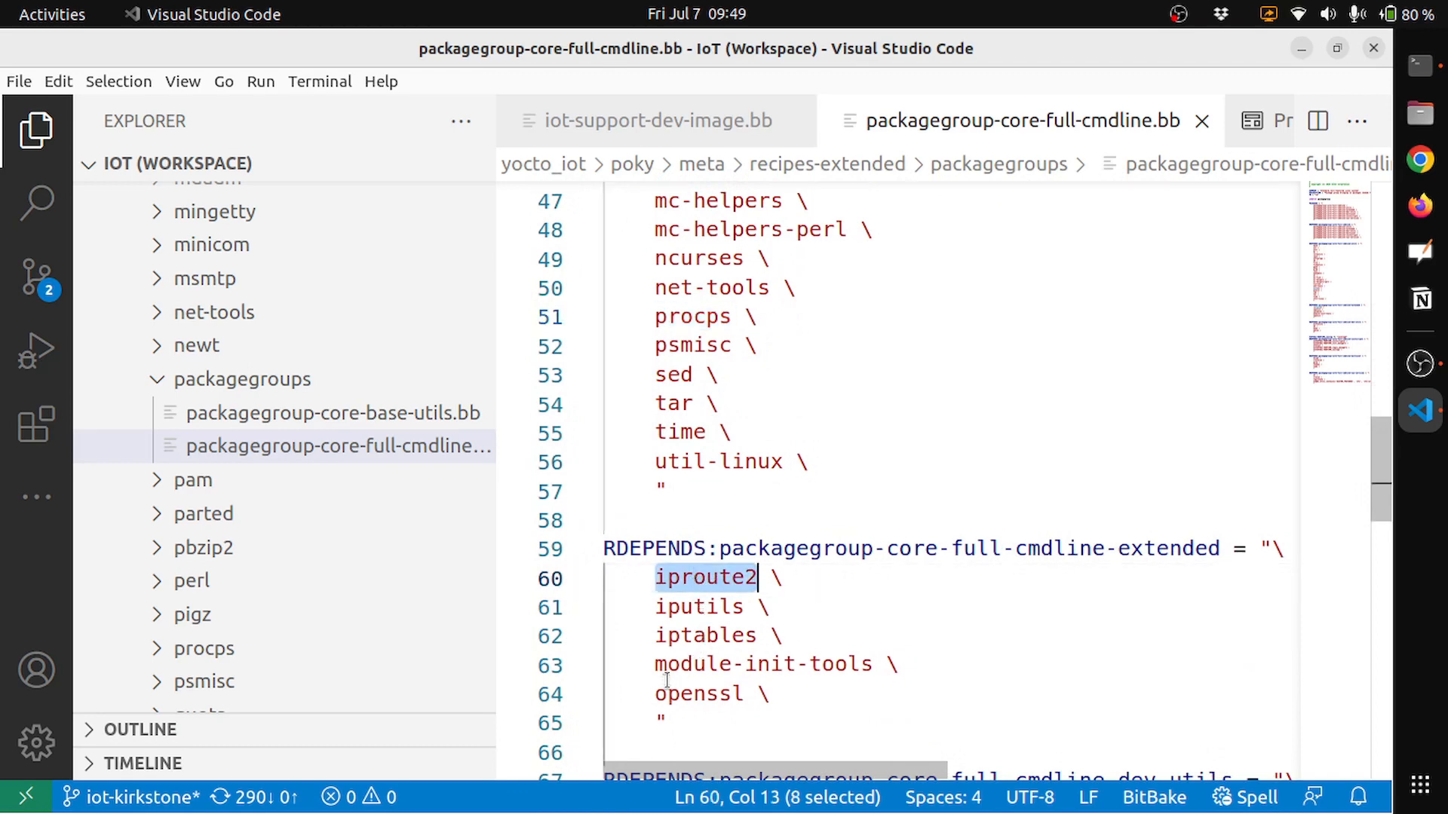
{"action": "double_click", "coordinate": [699, 694]}
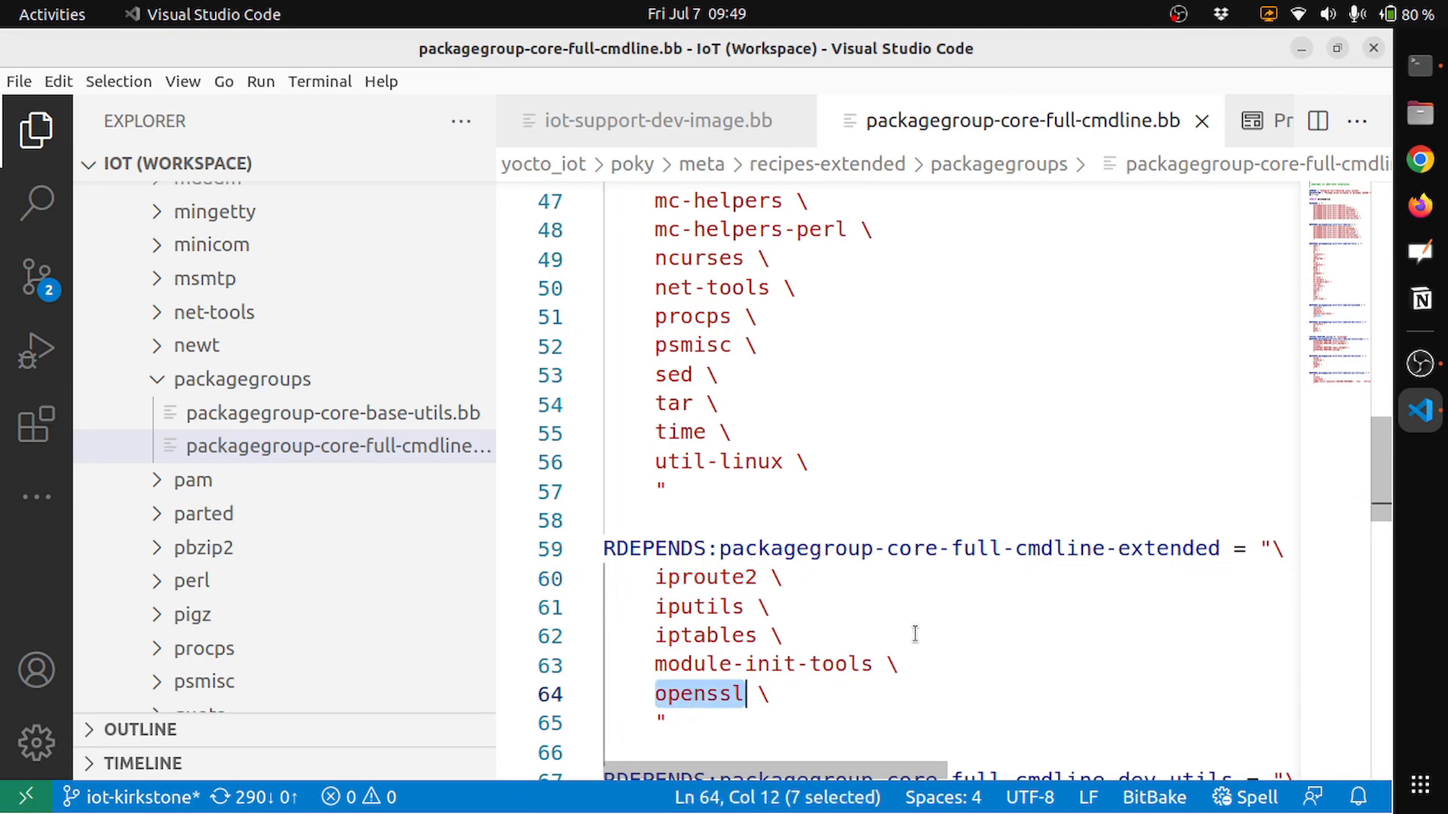
{"action": "scroll", "scroll_direction": "down", "scroll_amount": 3}
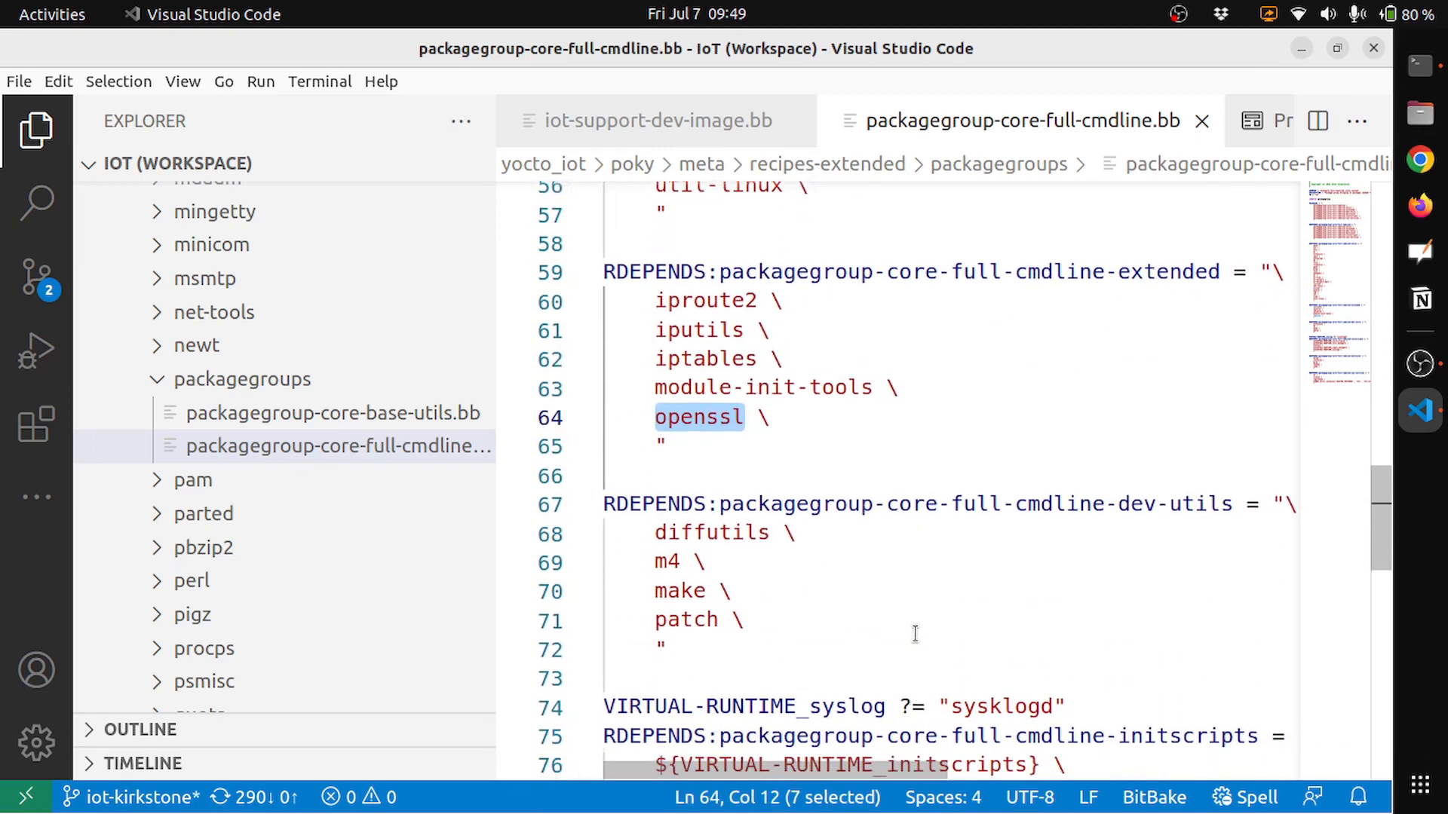
{"action": "scroll", "scroll_direction": "down", "scroll_amount": 3}
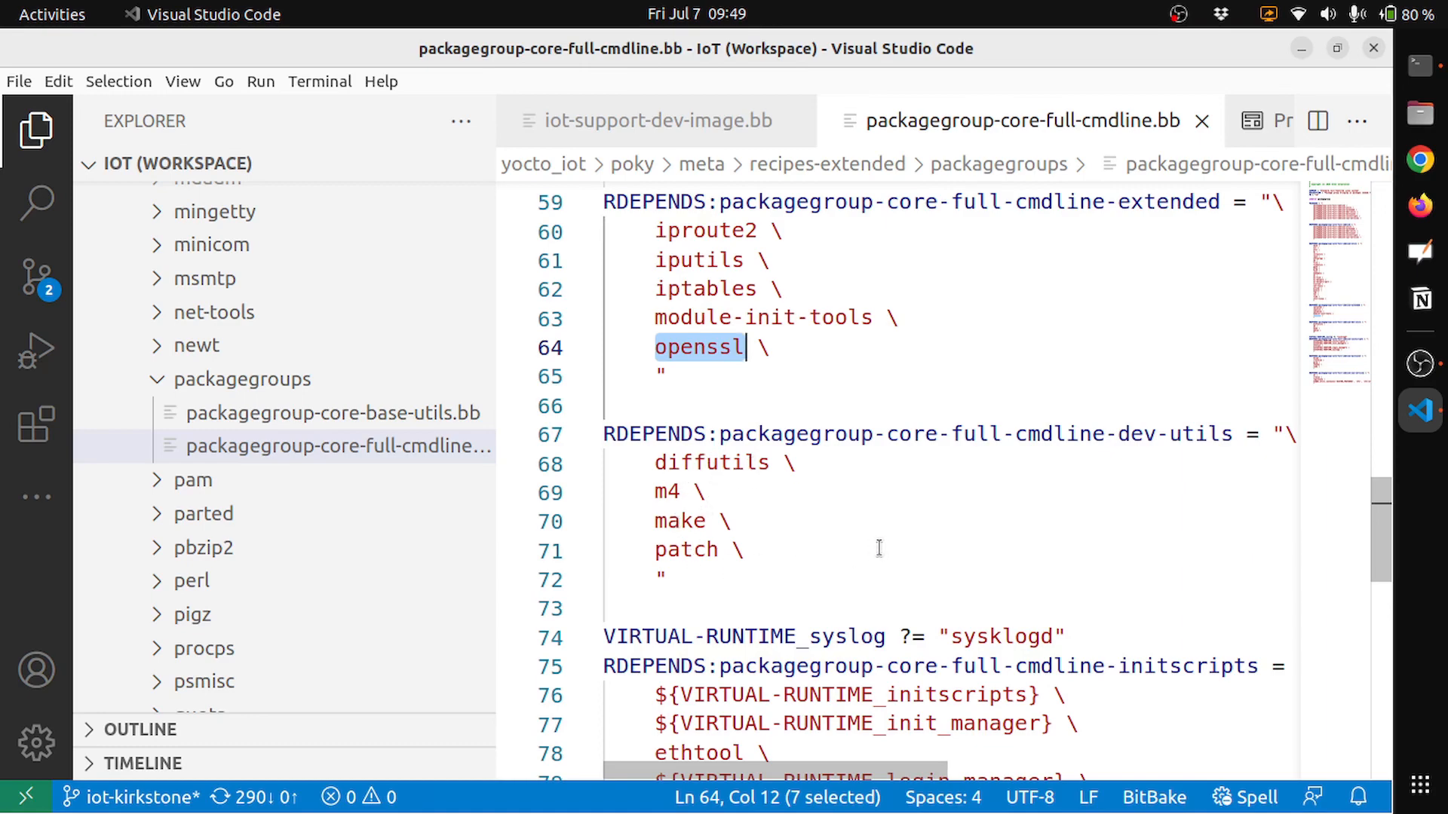
{"action": "scroll", "scroll_direction": "down", "scroll_amount": 3}
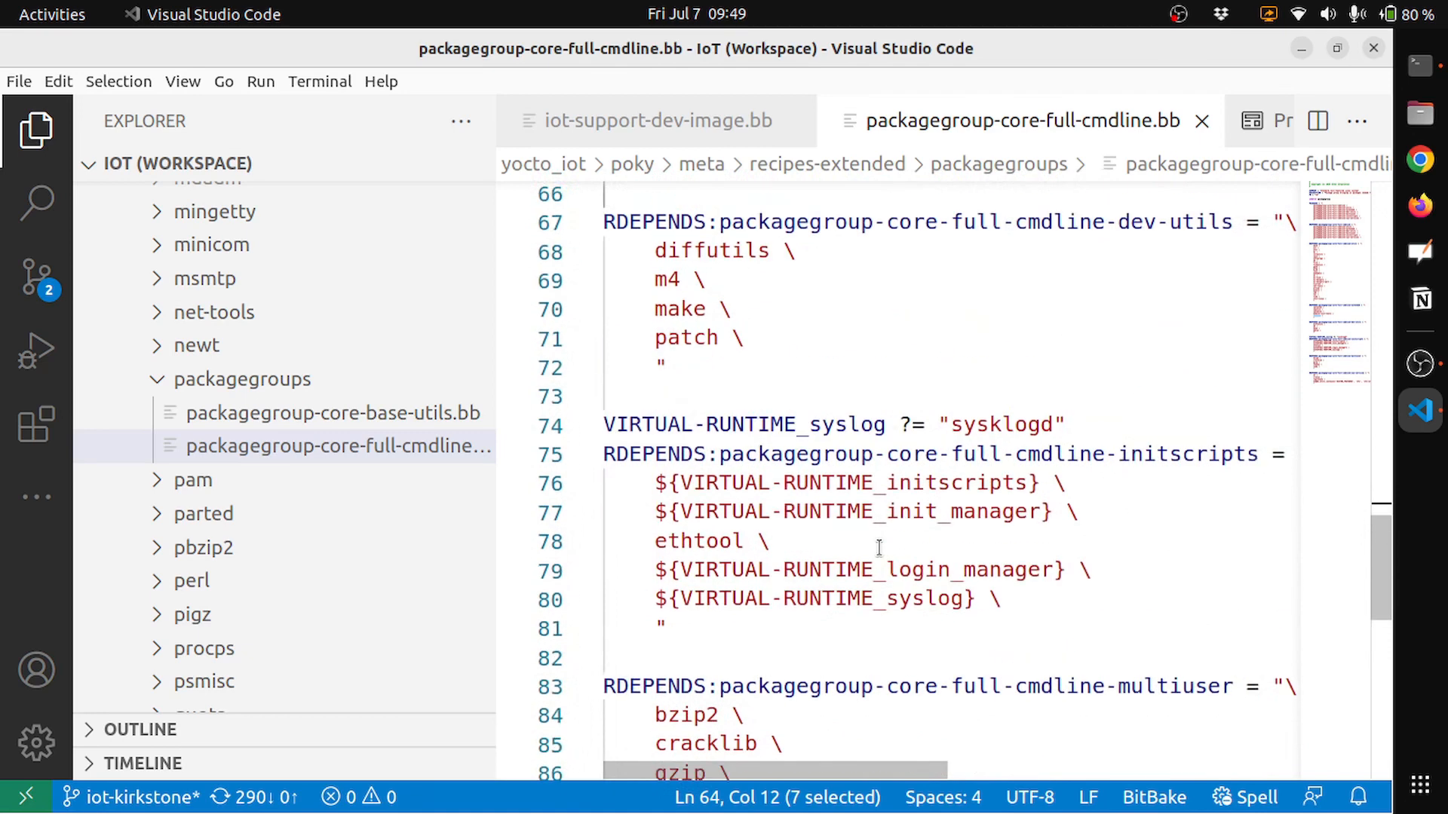
{"action": "mouse_move", "coordinate": [951, 410]}
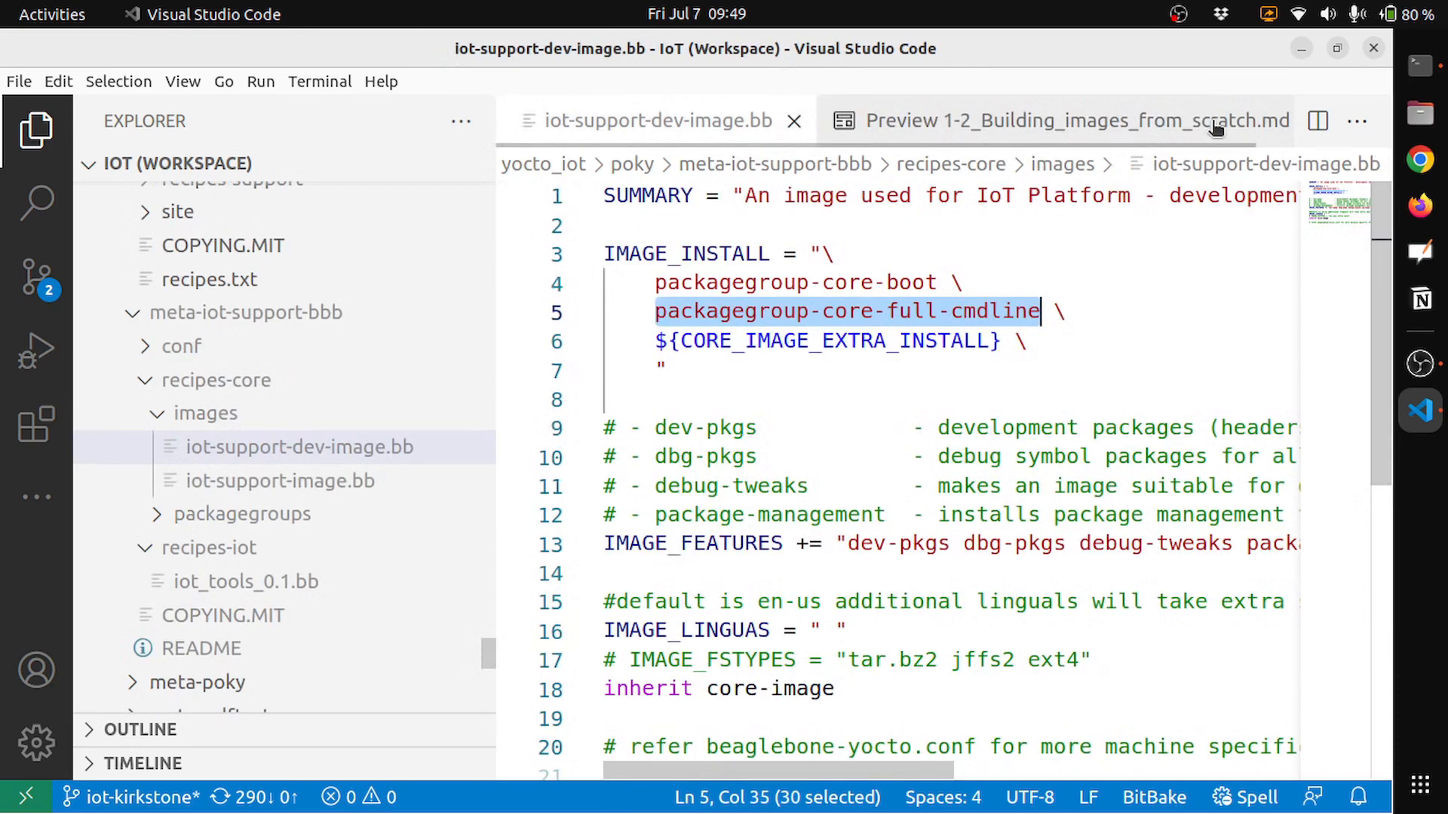
{"action": "scroll", "scroll_direction": "down", "scroll_amount": 3}
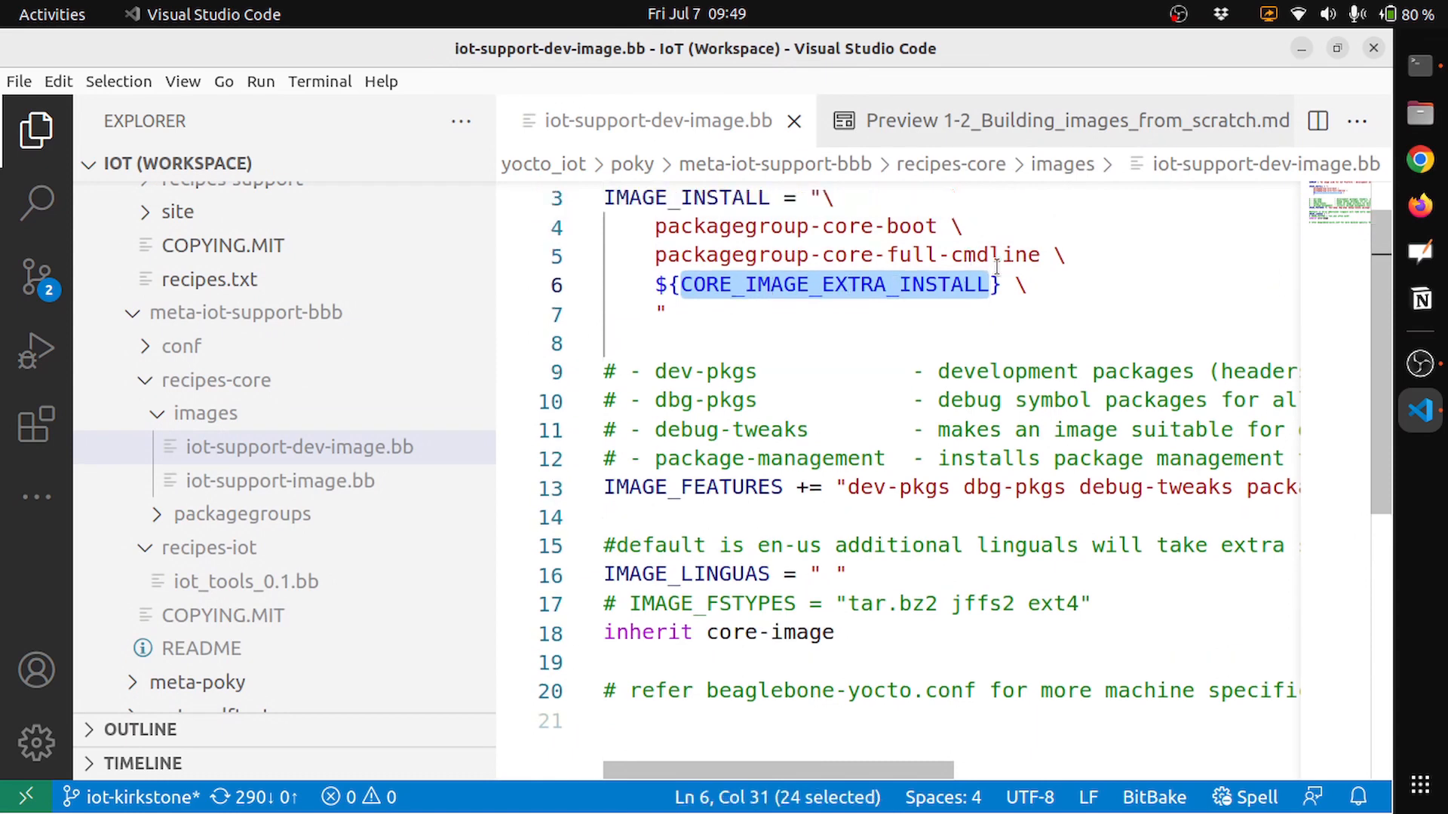
{"action": "scroll", "scroll_direction": "down", "scroll_amount": 3}
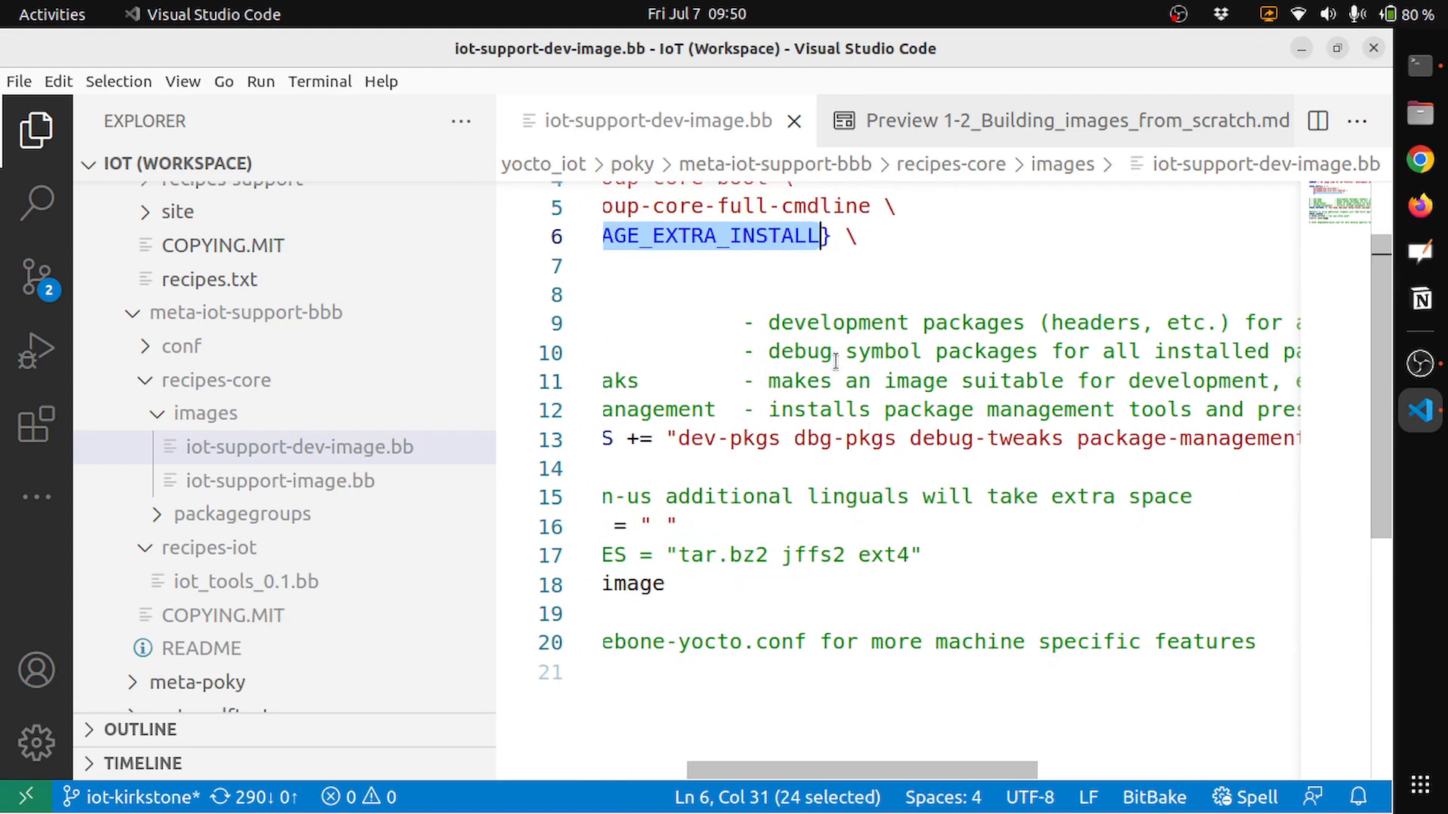
{"action": "scroll", "scroll_direction": "right", "scroll_amount": 3}
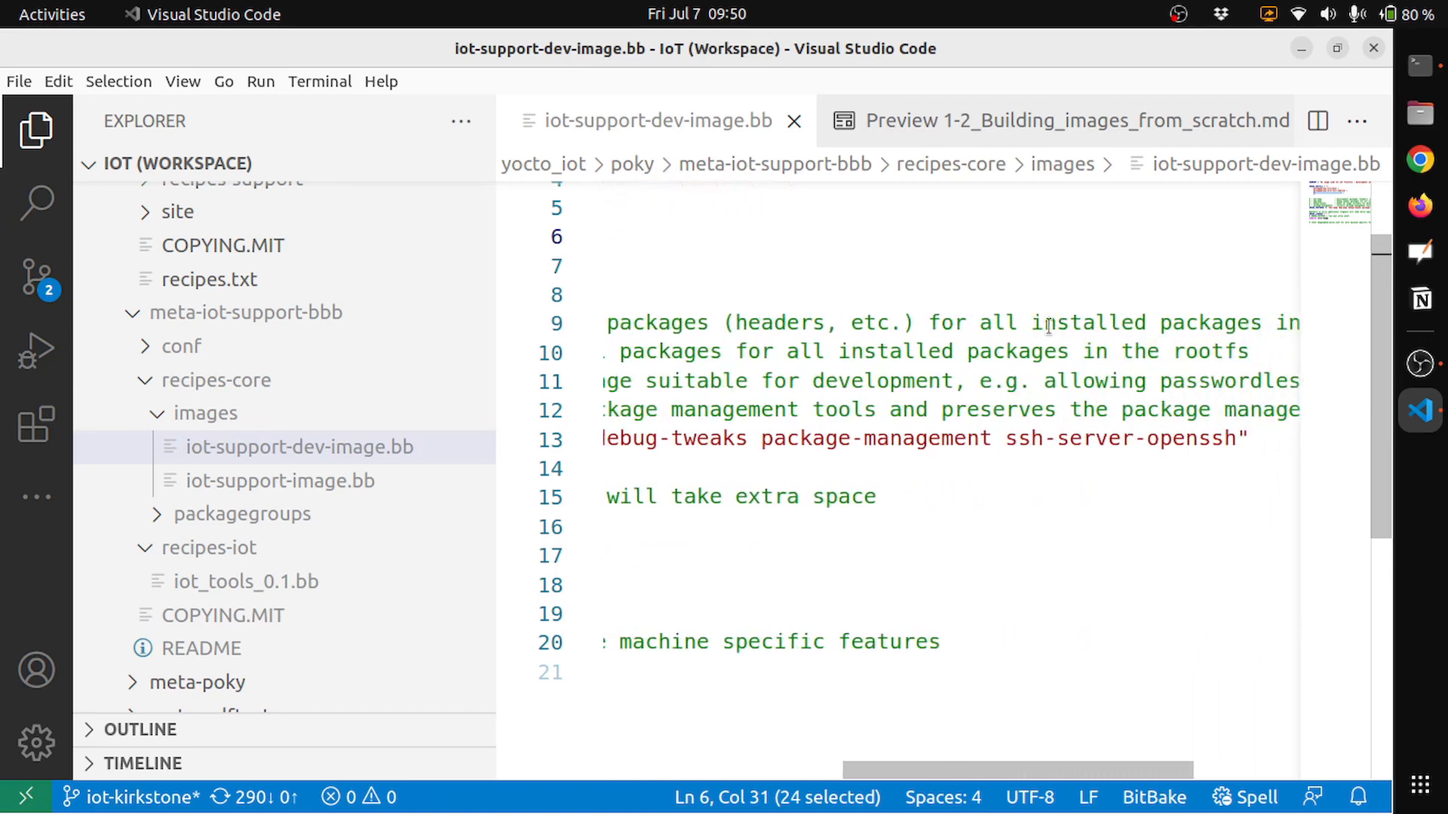
{"action": "scroll", "scroll_direction": "right", "scroll_amount": 3}
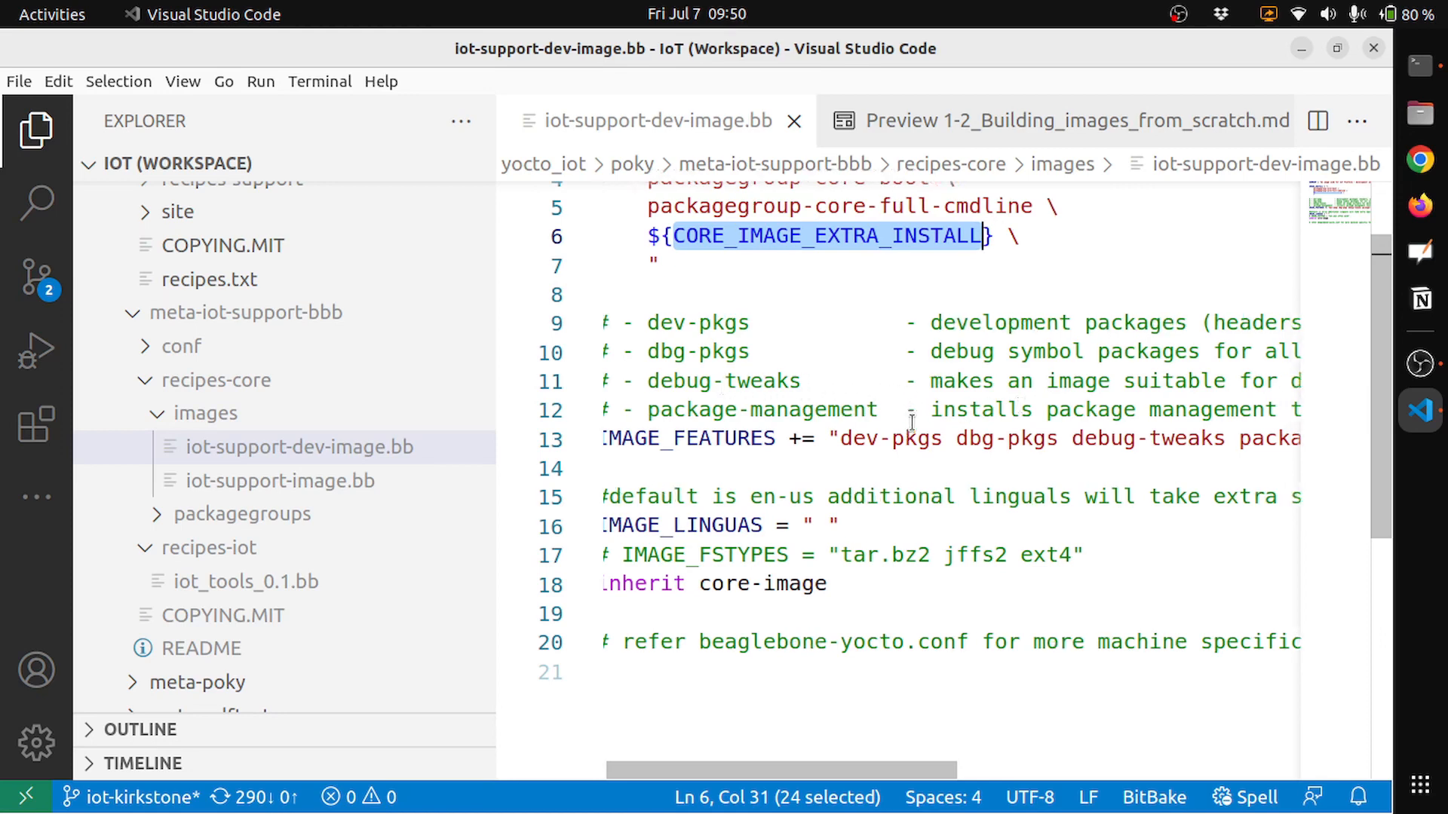
{"action": "scroll", "scroll_direction": "right", "scroll_amount": 3}
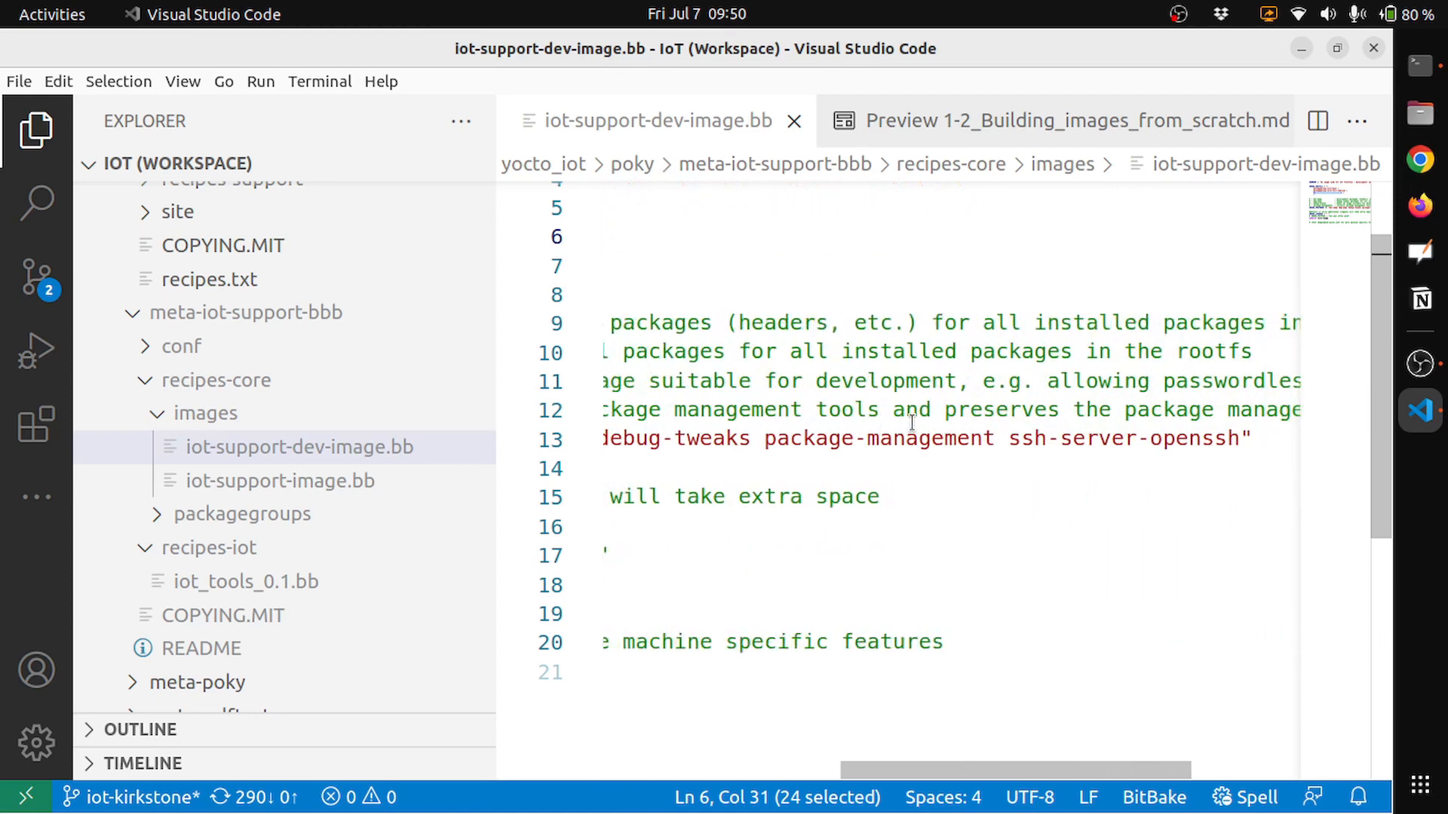
{"action": "scroll", "scroll_direction": "right", "scroll_amount": 3}
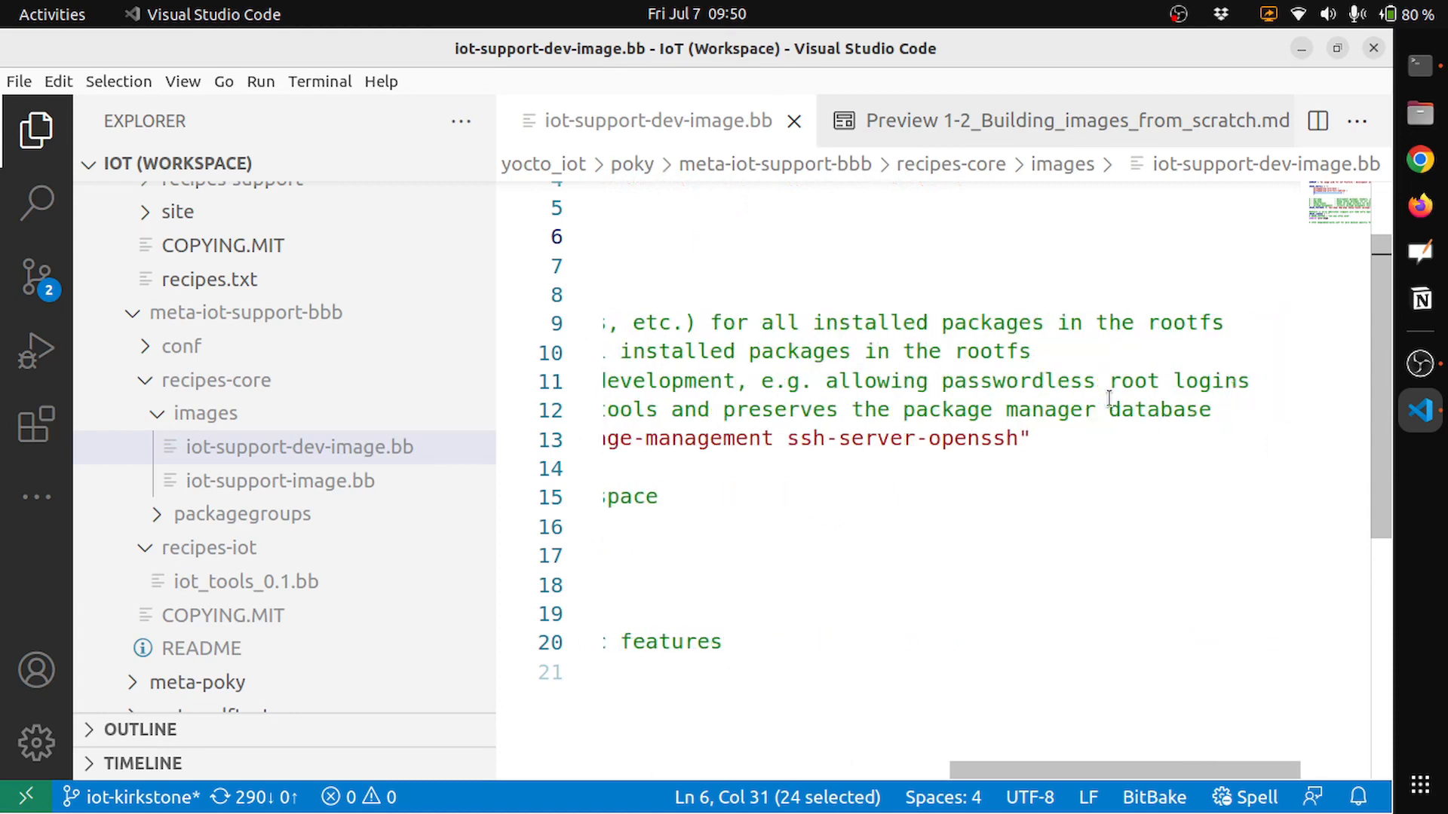
{"action": "scroll", "scroll_direction": "left", "scroll_amount": 3}
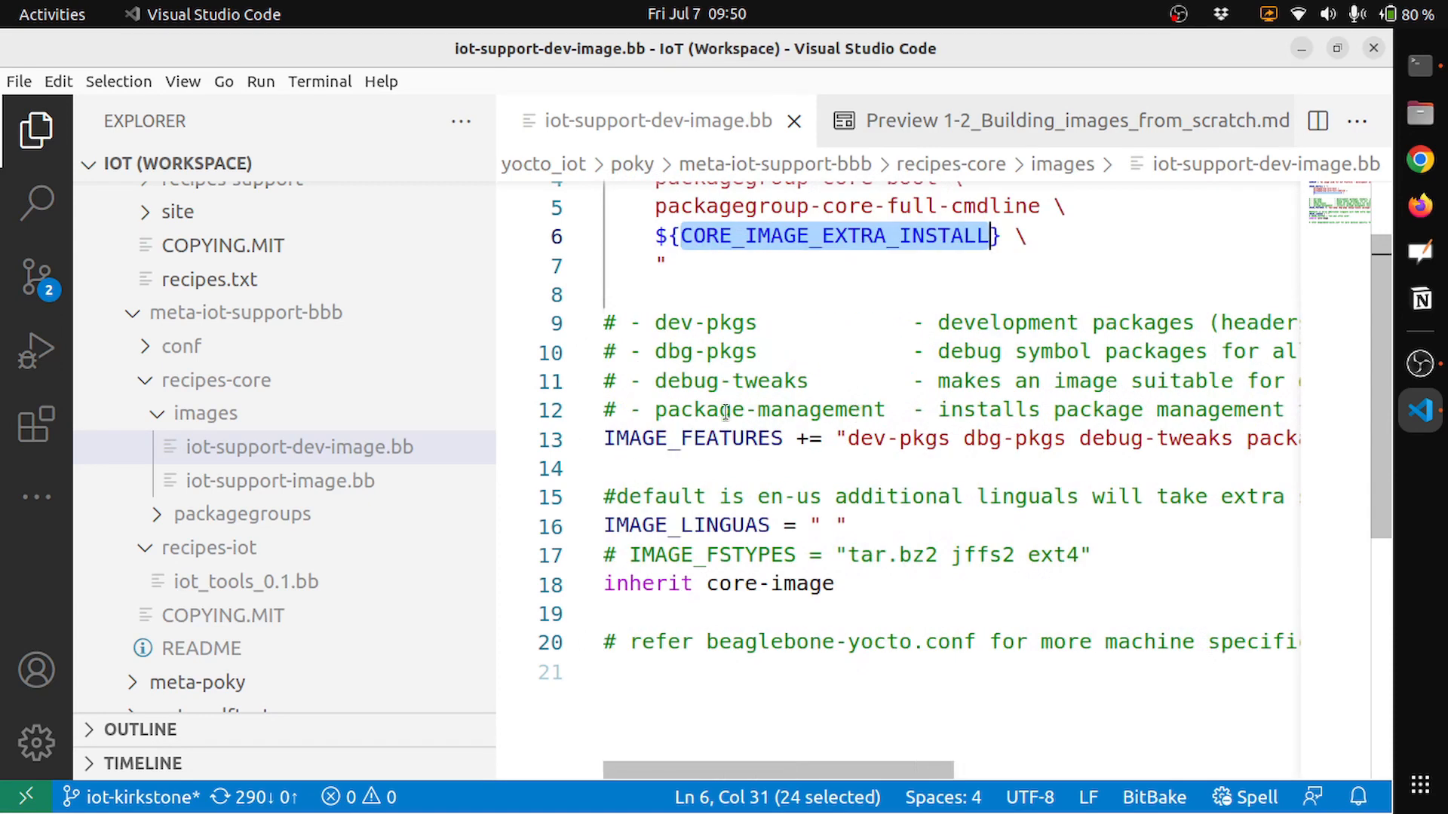
{"action": "scroll", "scroll_direction": "right", "scroll_amount": 3}
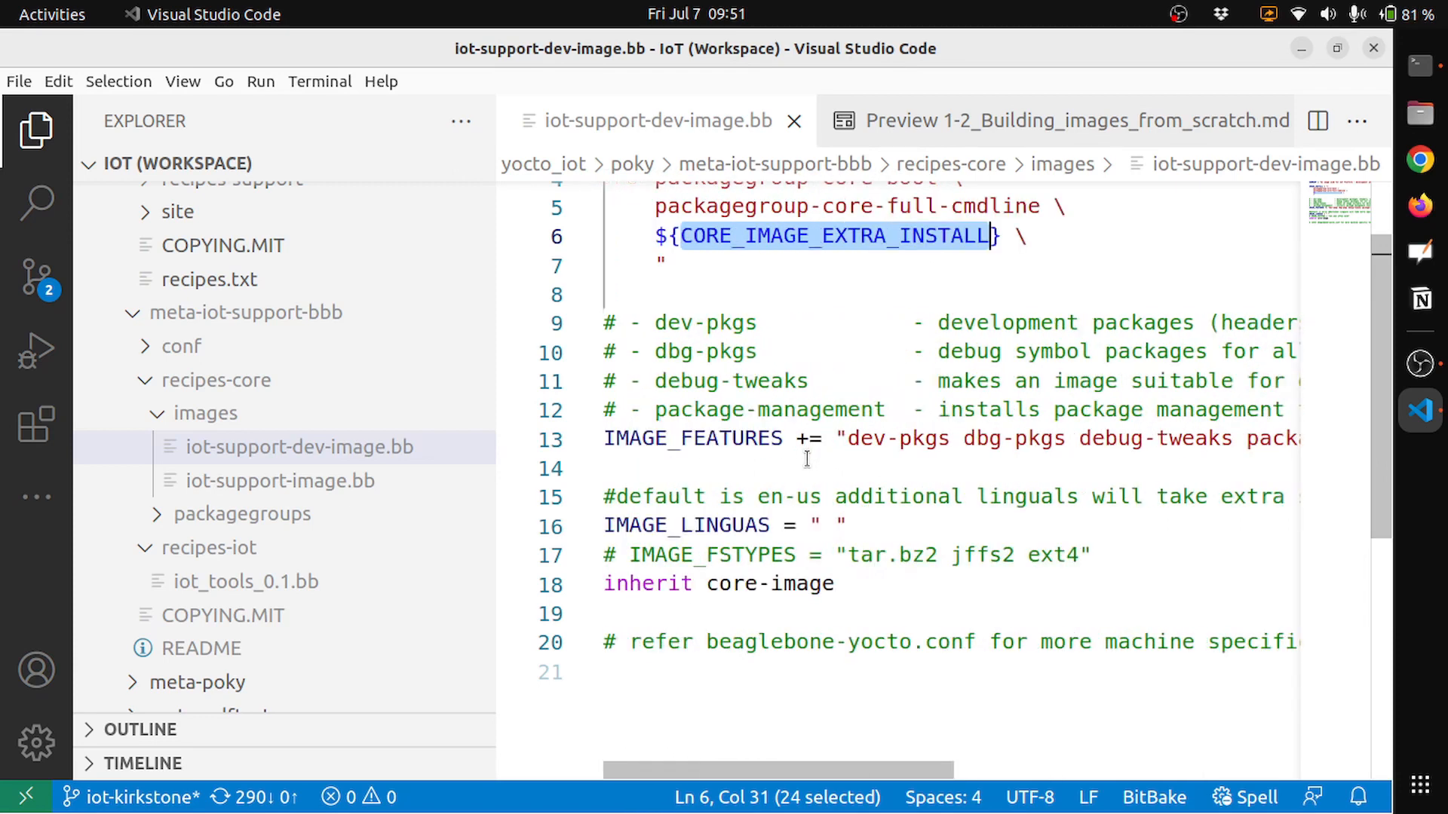
{"action": "double_click", "coordinate": [686, 525]}
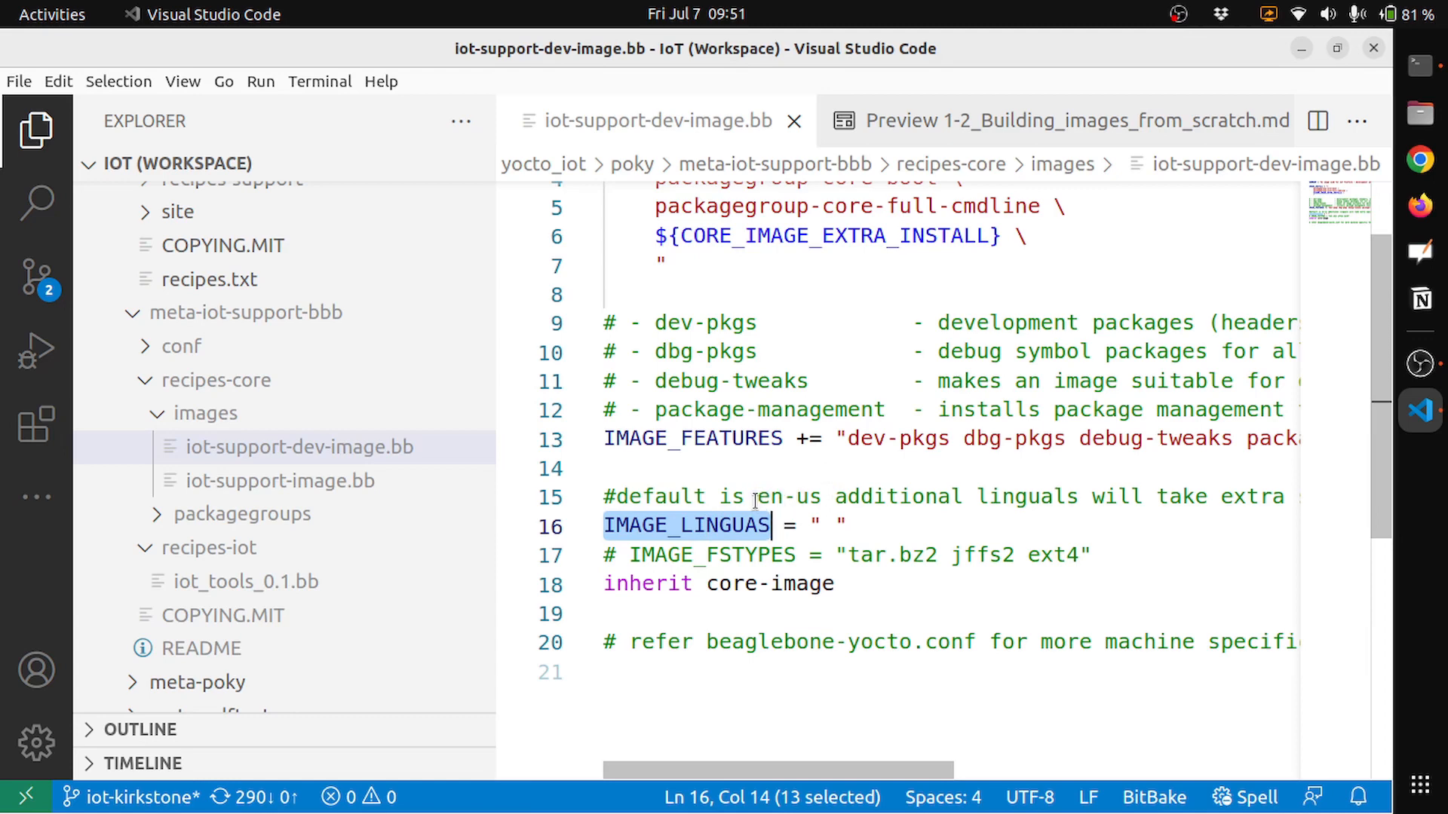
{"action": "double_click", "coordinate": [786, 497]}
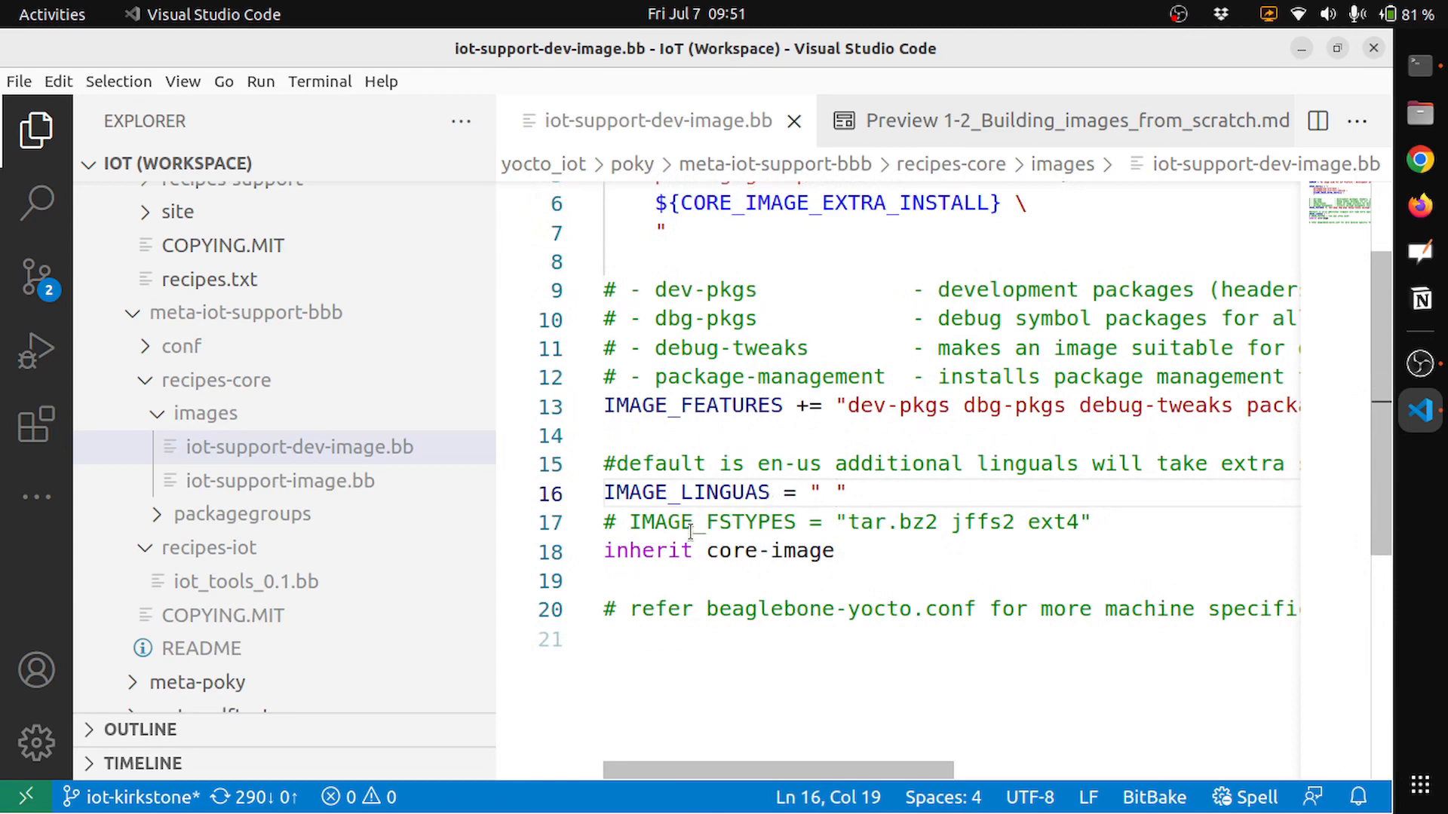
{"action": "double_click", "coordinate": [711, 522]}
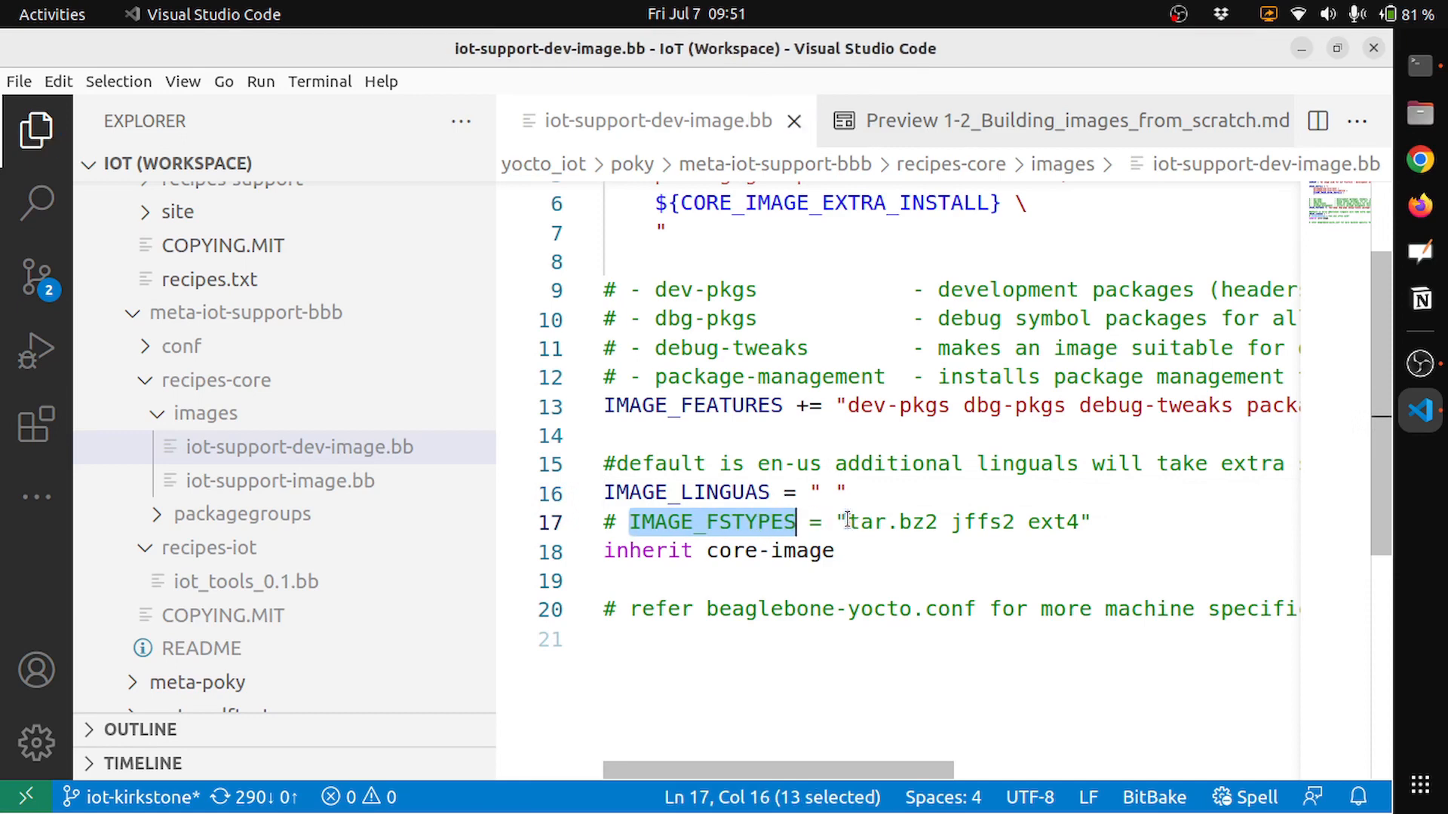
{"action": "mouse_move", "coordinate": [867, 544]}
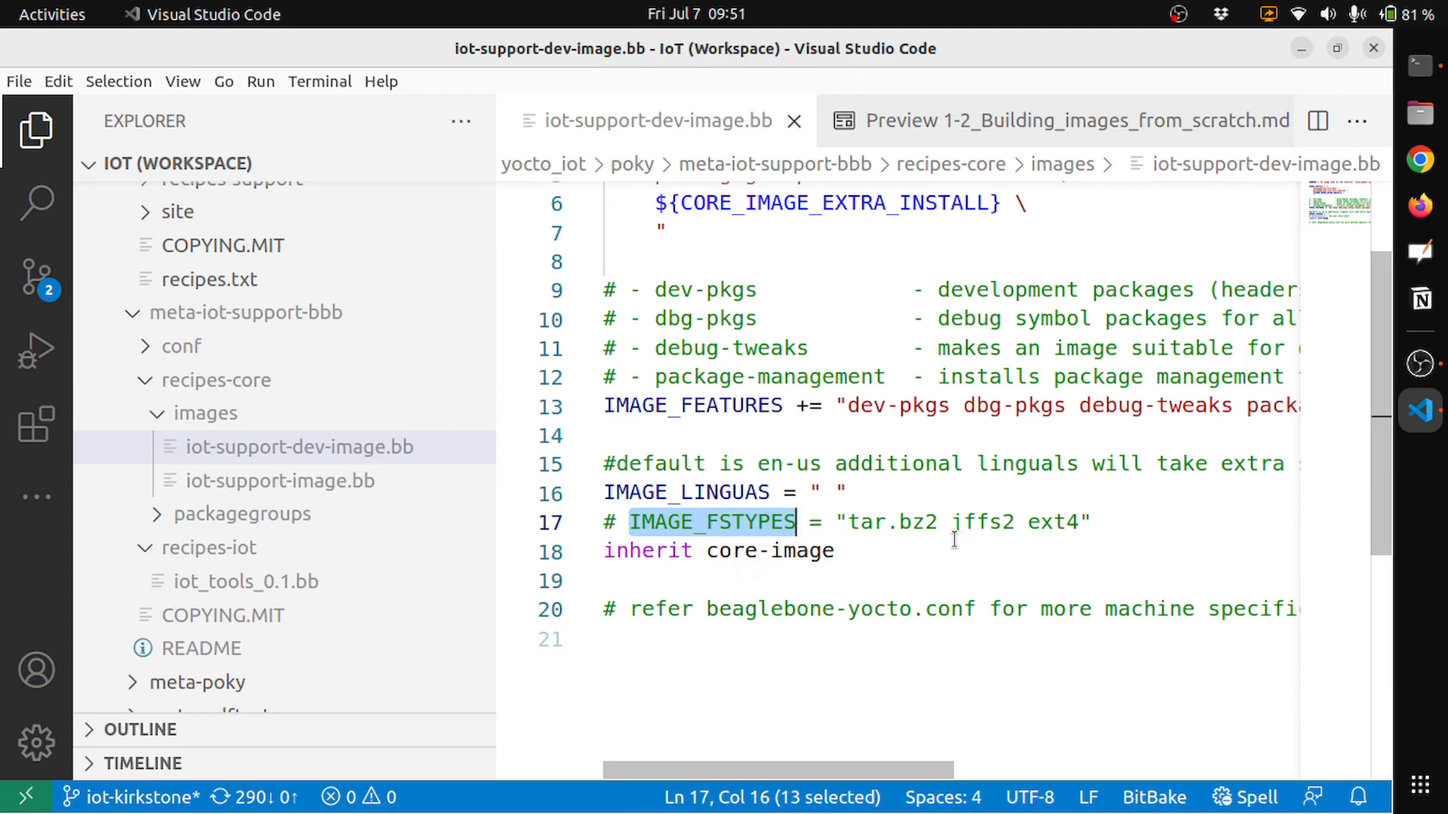
{"action": "mouse_move", "coordinate": [905, 538]}
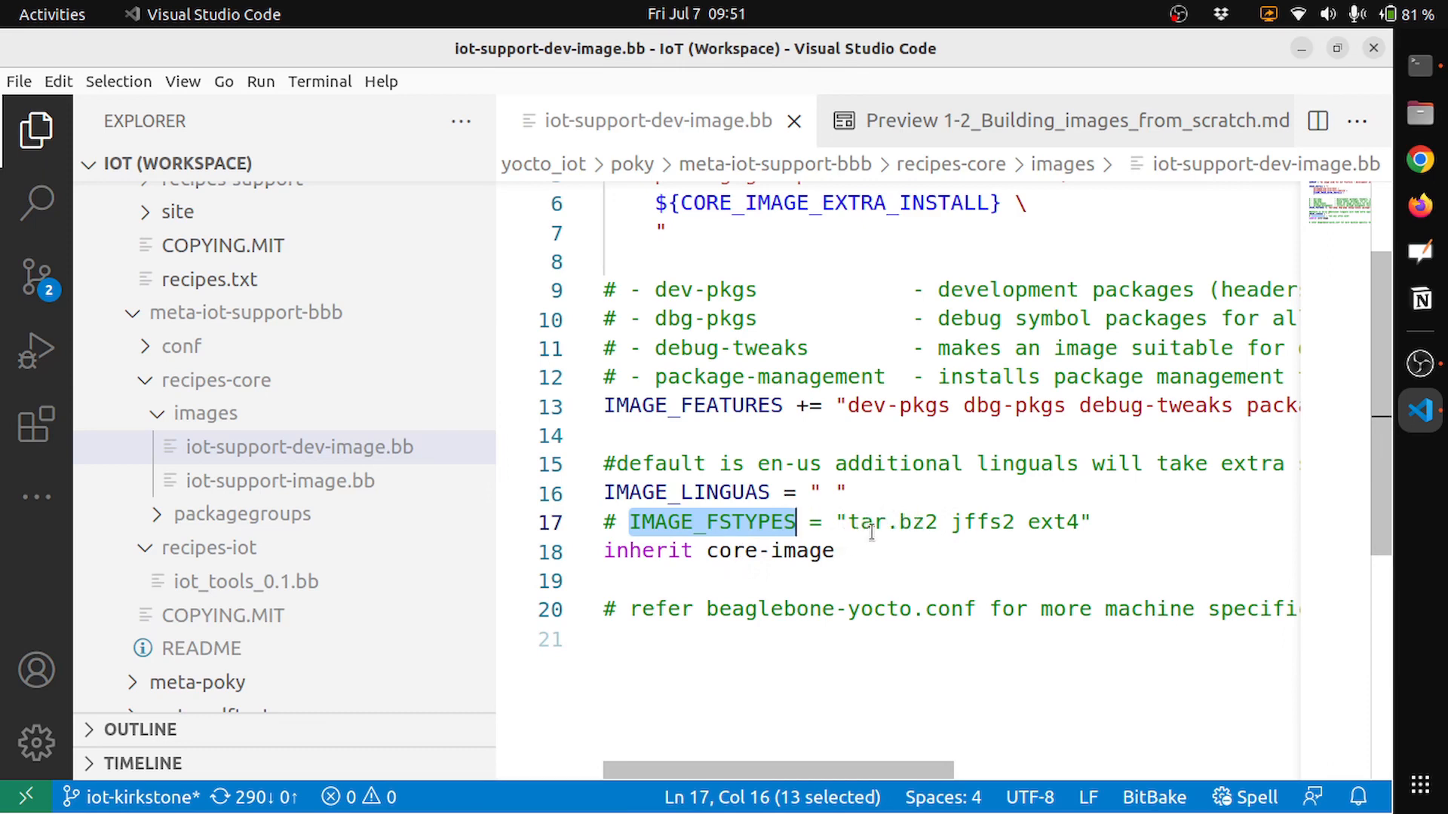
{"action": "mouse_move", "coordinate": [1044, 522]}
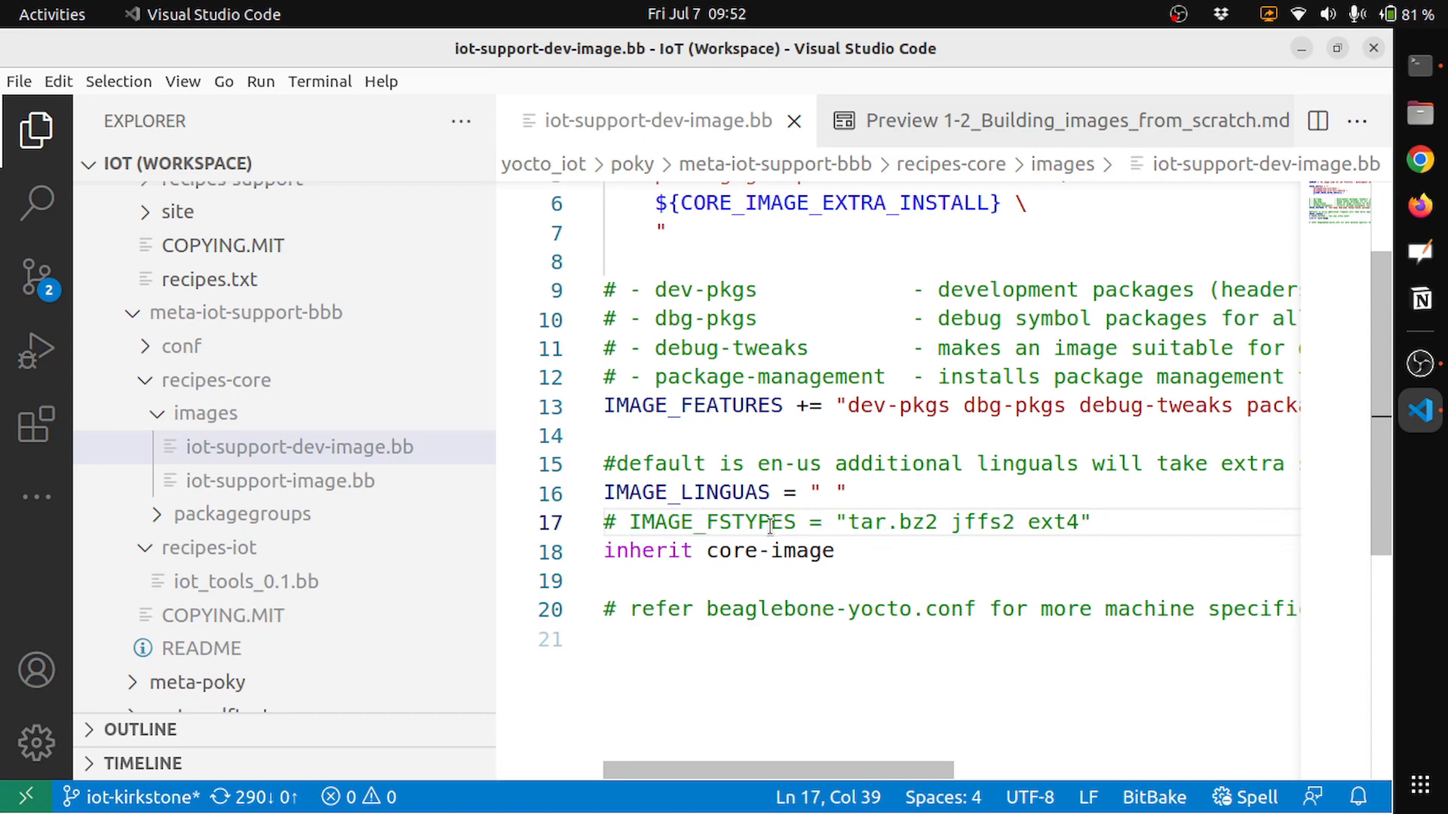
{"action": "mouse_move", "coordinate": [744, 610]}
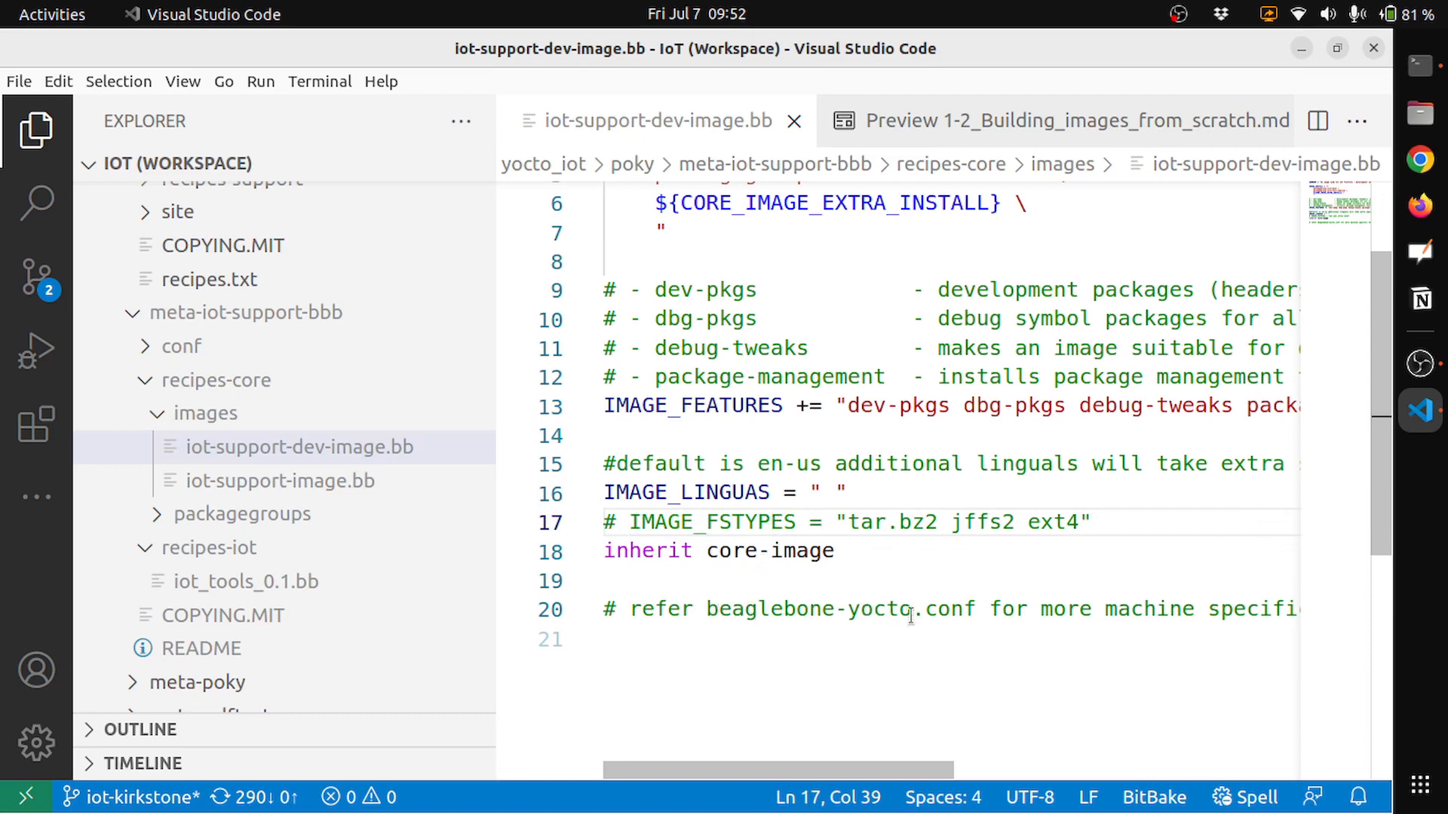
{"action": "mouse_move", "coordinate": [967, 609]}
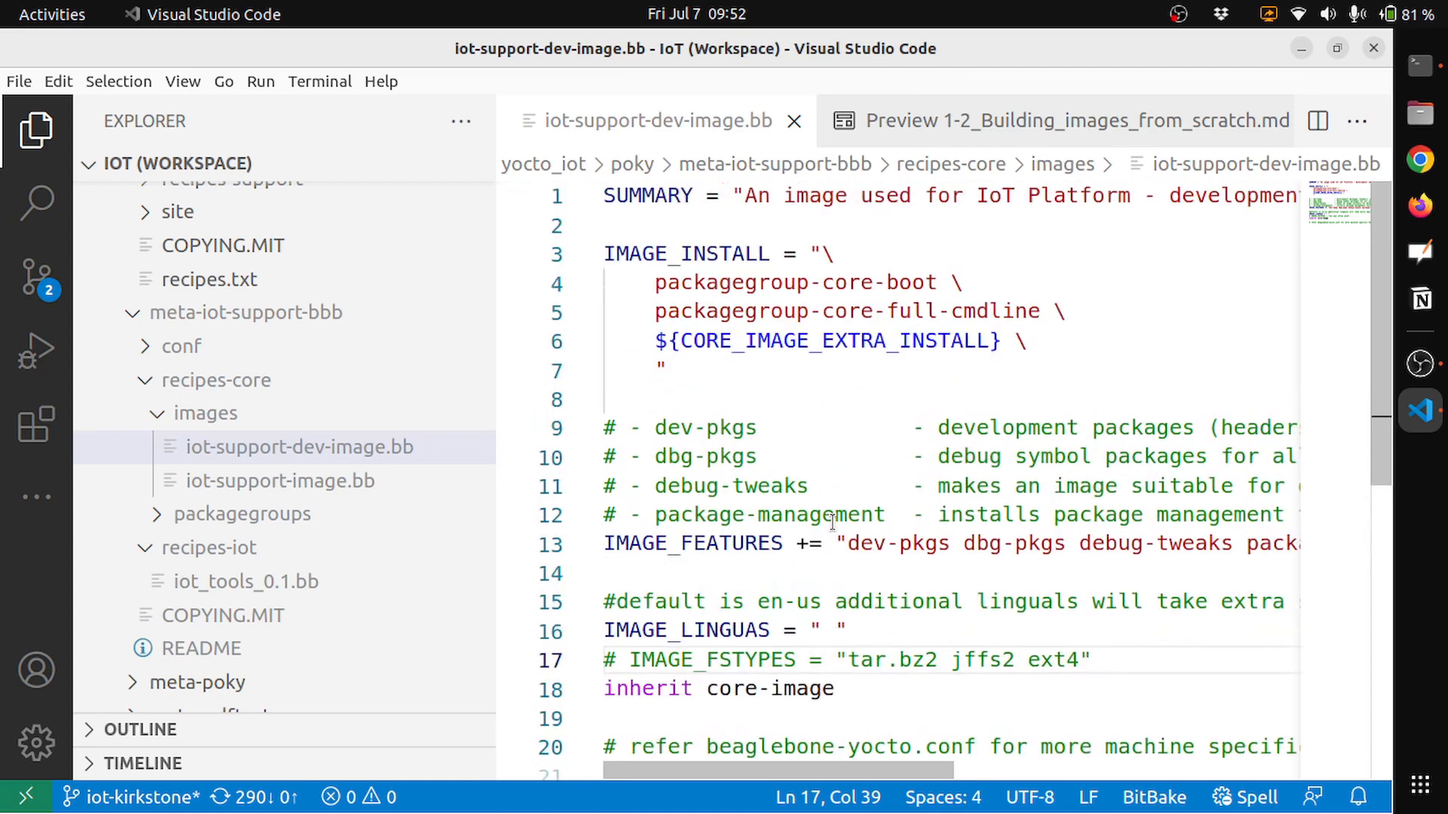
{"action": "scroll", "scroll_direction": "down", "scroll_amount": 3}
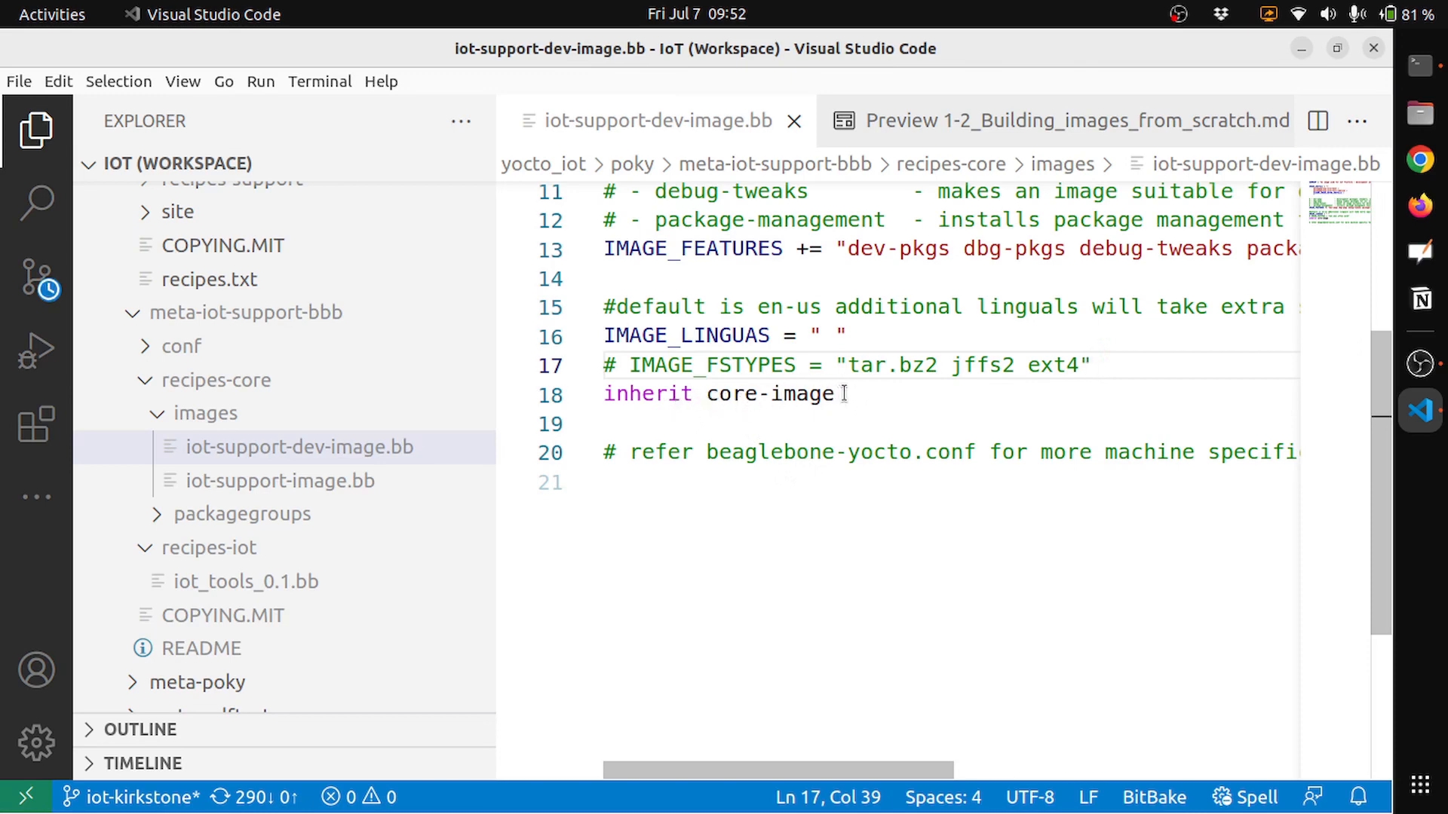
Open core-image.bbclass from the inherit line and highlight its inherited image class.
{"action": "double_click", "coordinate": [769, 394]}
{"action": "type", "text": "core-image"}
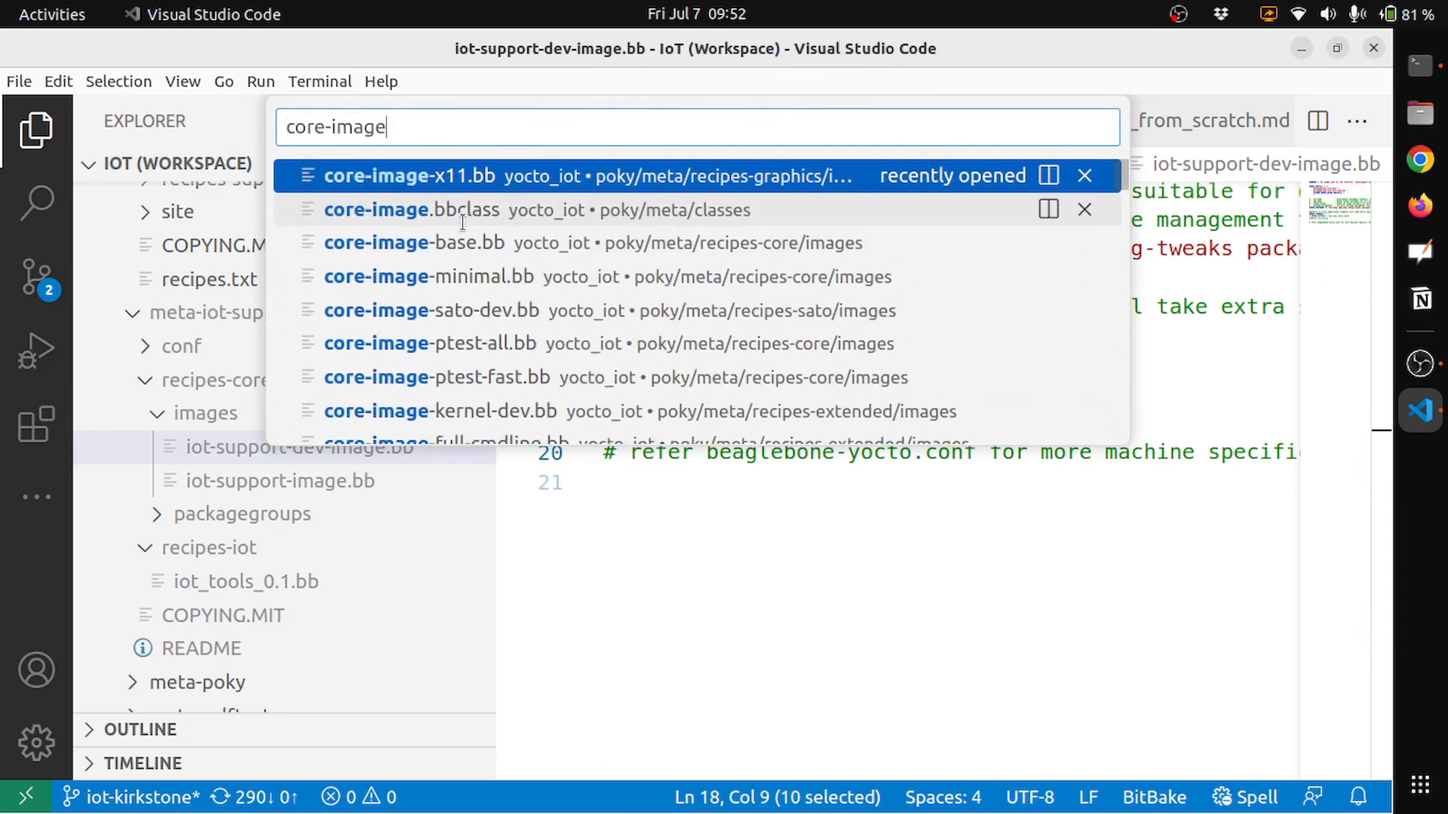
{"action": "left_click", "coordinate": [375, 210]}
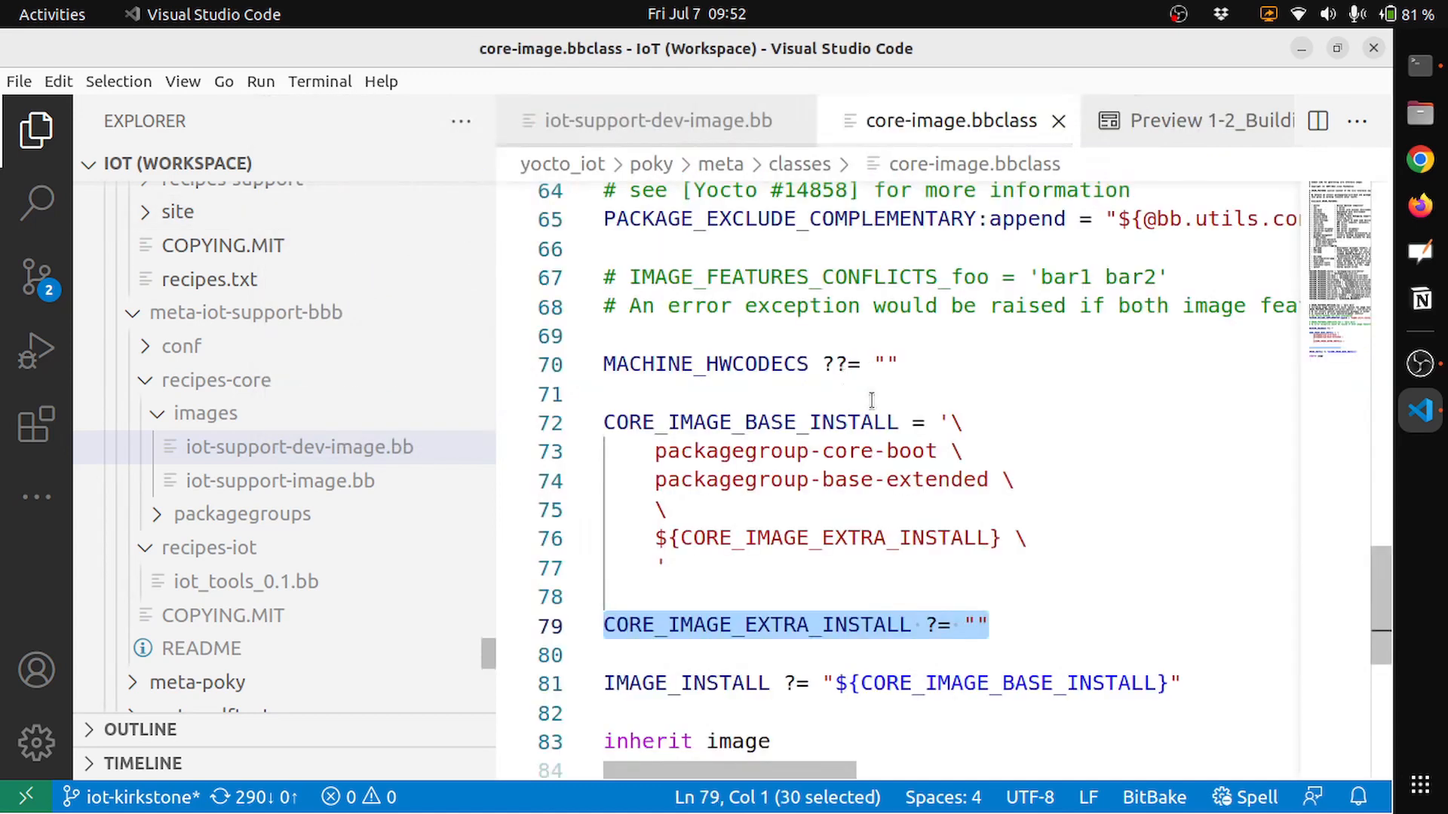
{"action": "mouse_move", "coordinate": [1028, 468]}
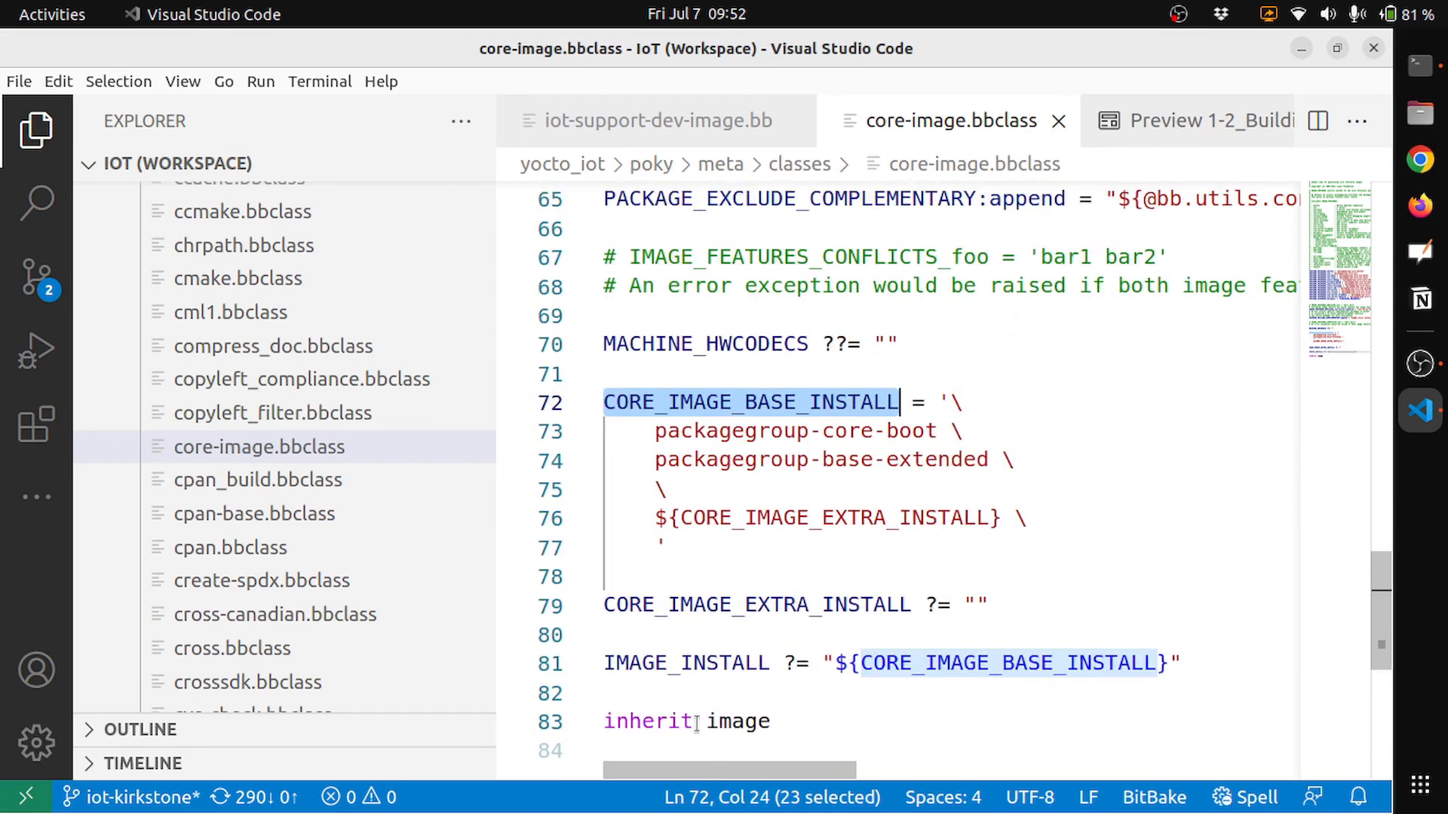
{"action": "double_click", "coordinate": [737, 721]}
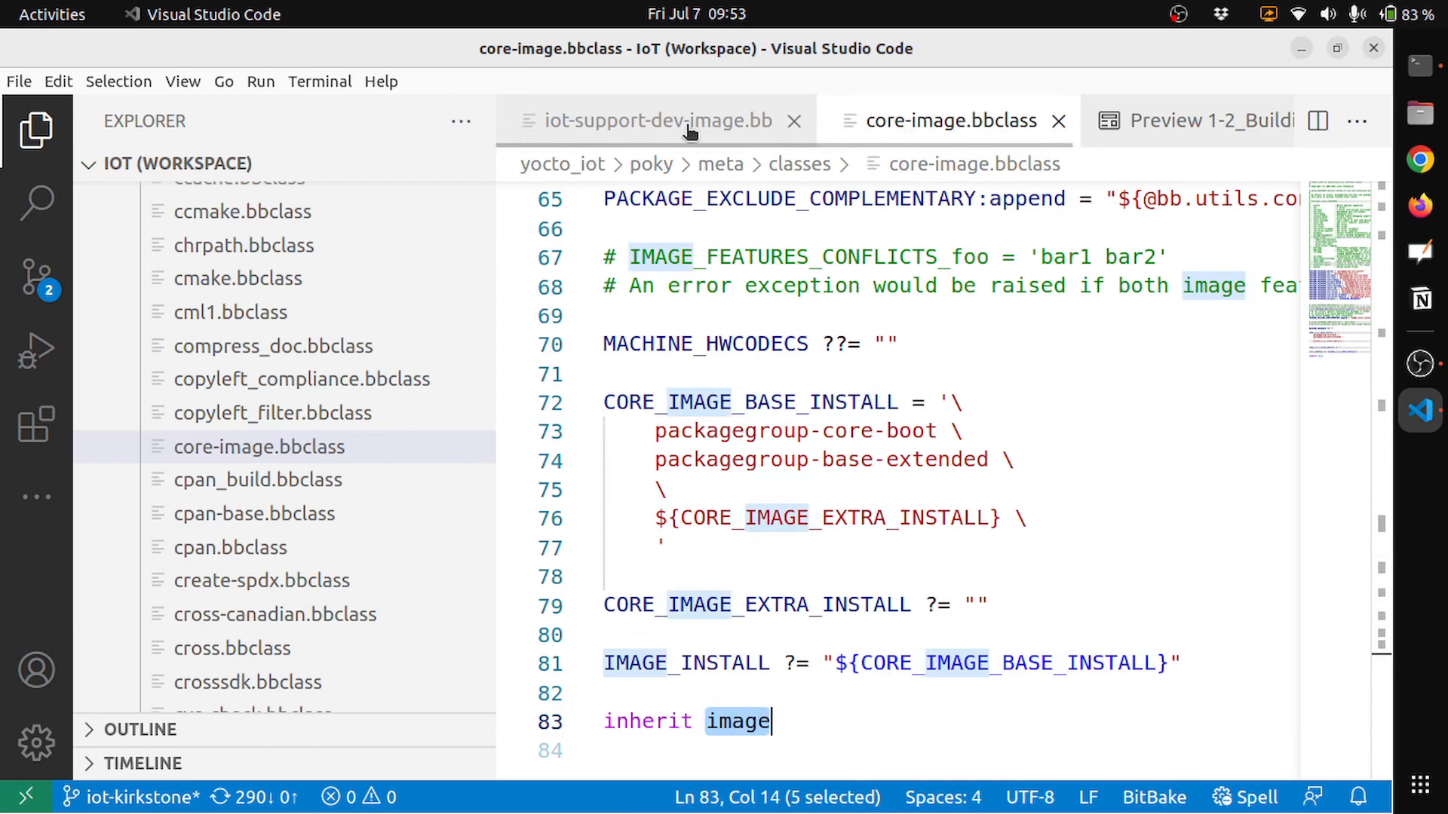
Return to iot-support-dev-image.bb and select beaglebone-yocto.conf in its last comment.
{"action": "left_click", "coordinate": [658, 120]}
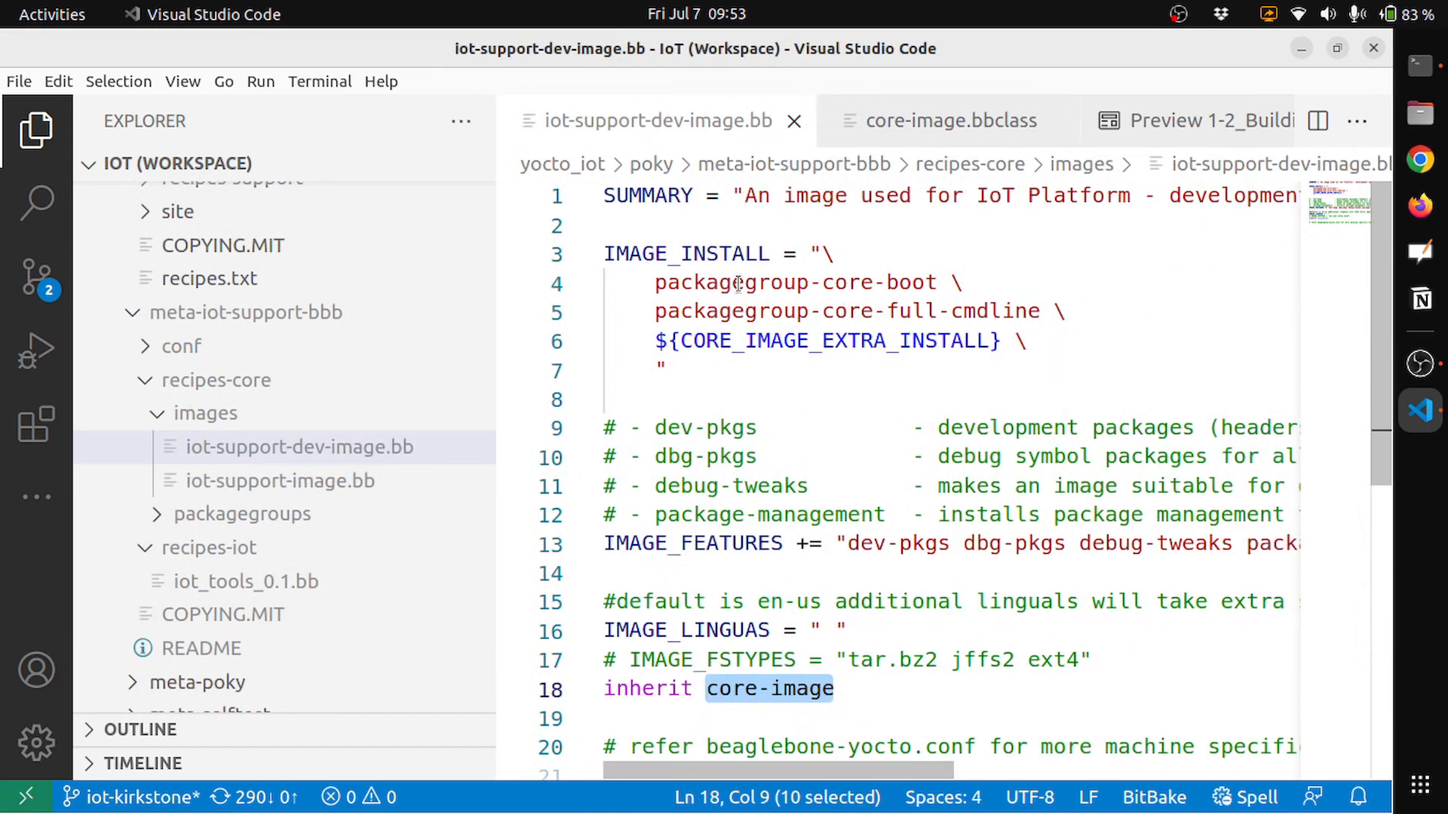
{"action": "scroll", "scroll_direction": "down", "scroll_amount": 3}
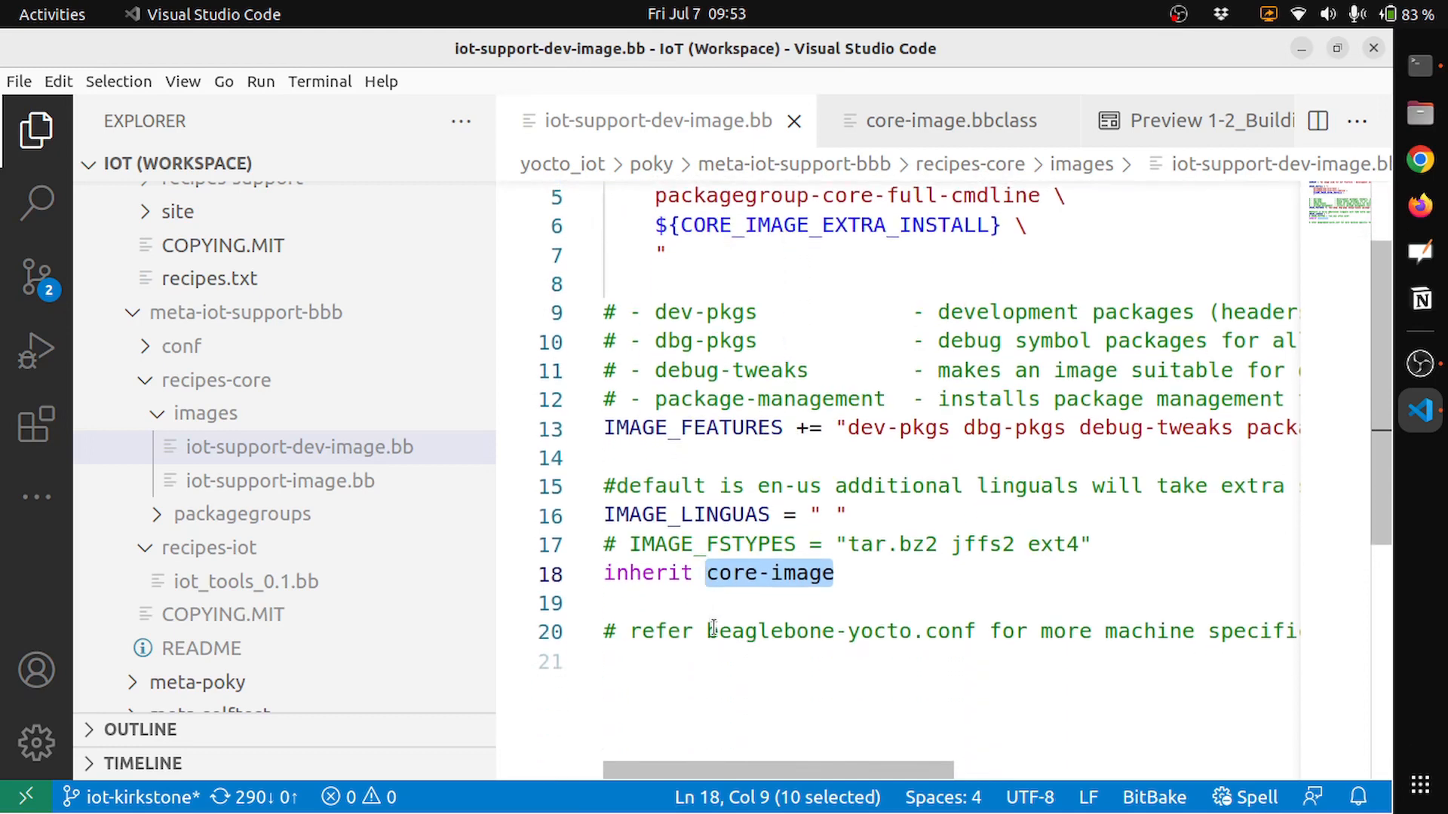
{"action": "double_click", "coordinate": [725, 632]}
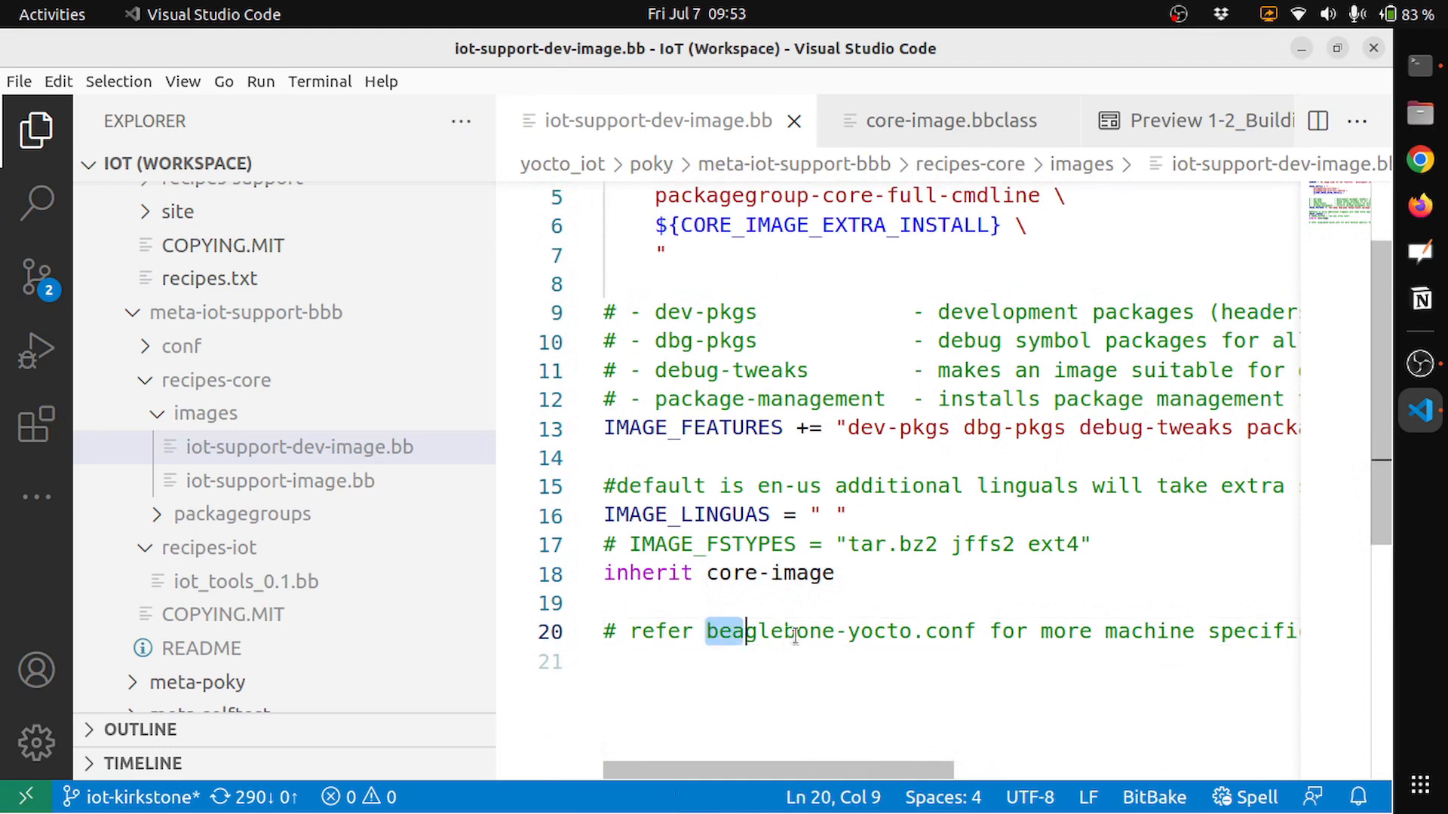
{"action": "left_click_drag", "start_coordinate": [712, 632], "coordinate": [970, 632]}
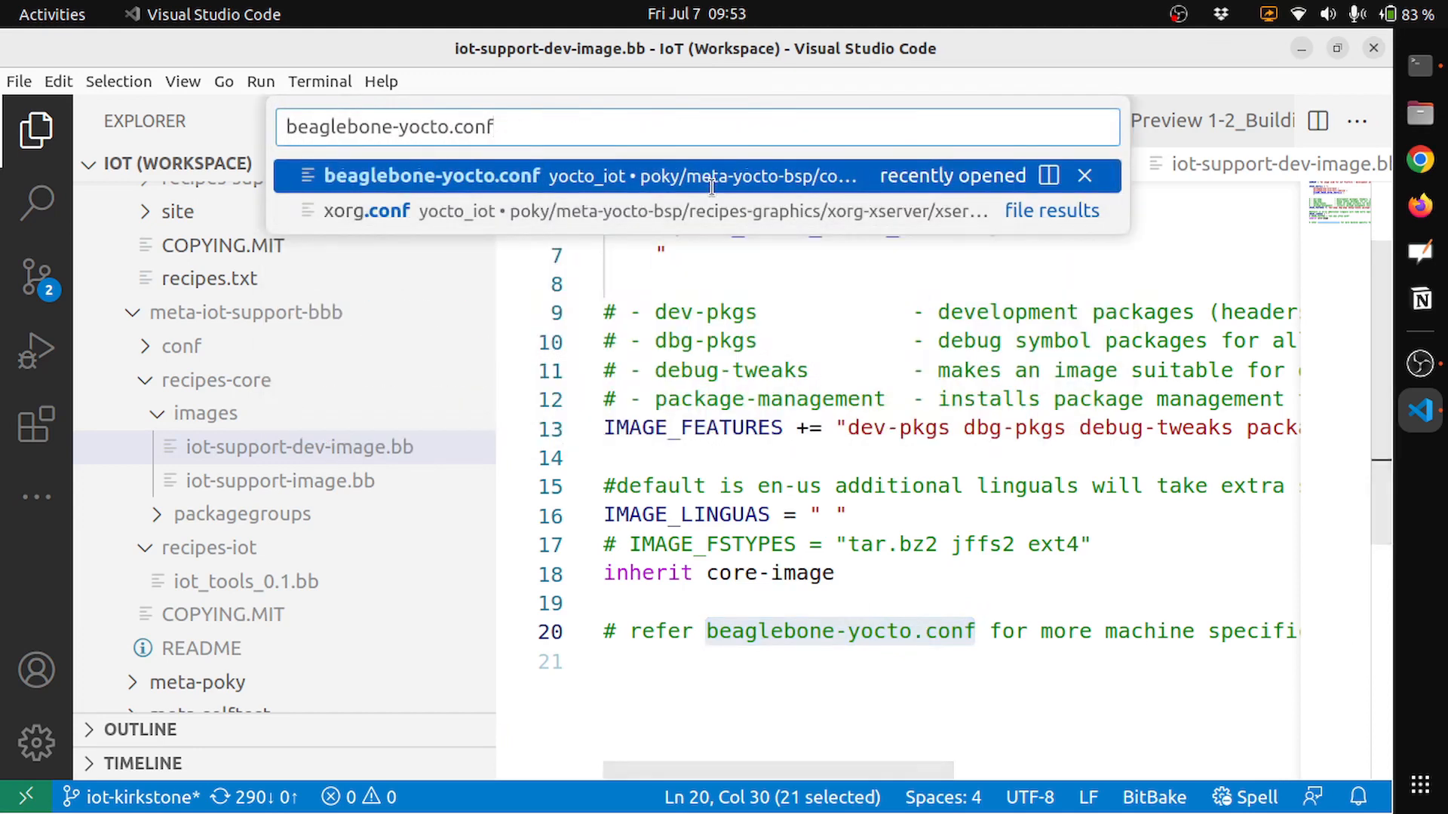
{"action": "left_click", "coordinate": [431, 175]}
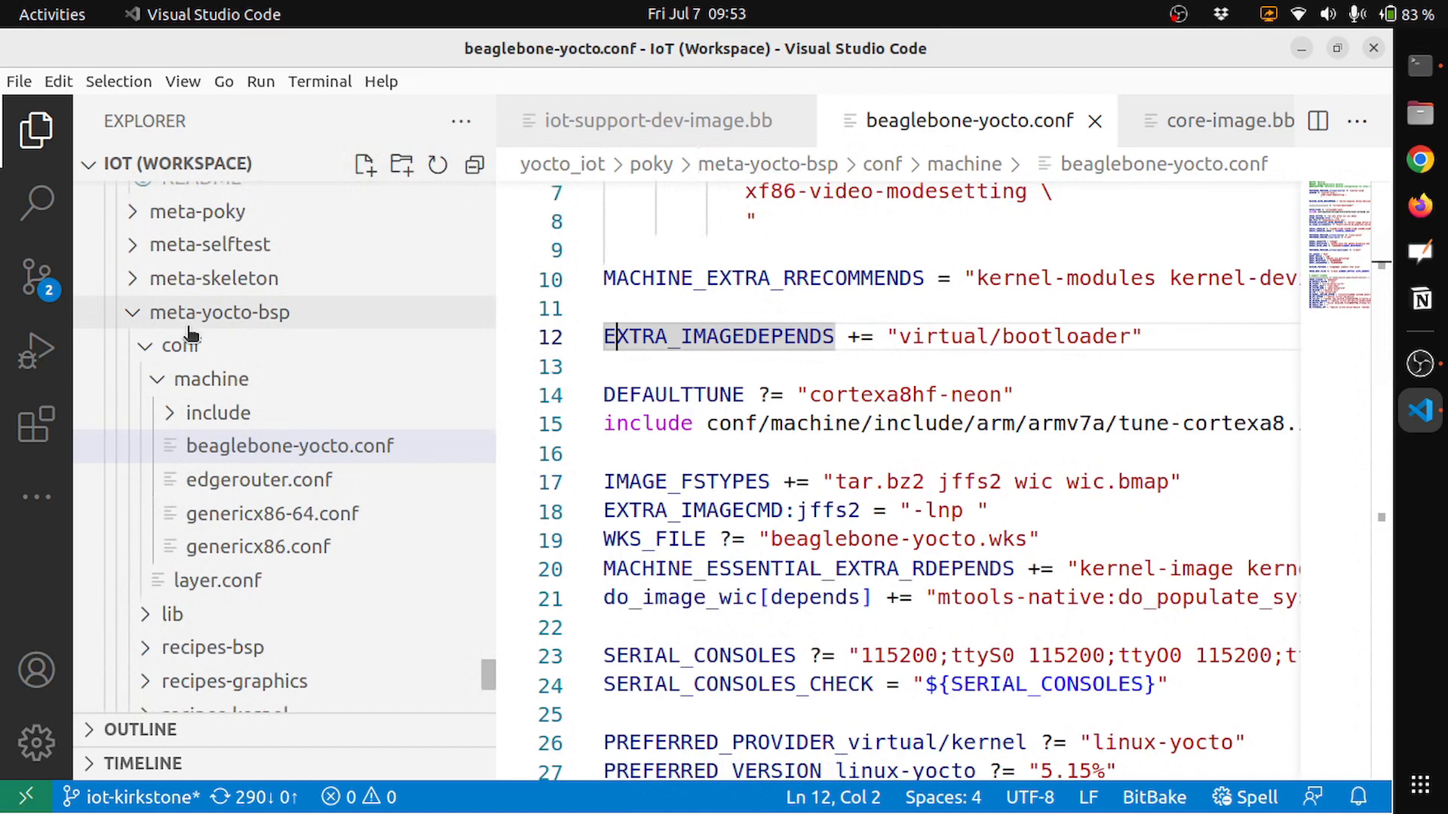
{"action": "mouse_move", "coordinate": [181, 345]}
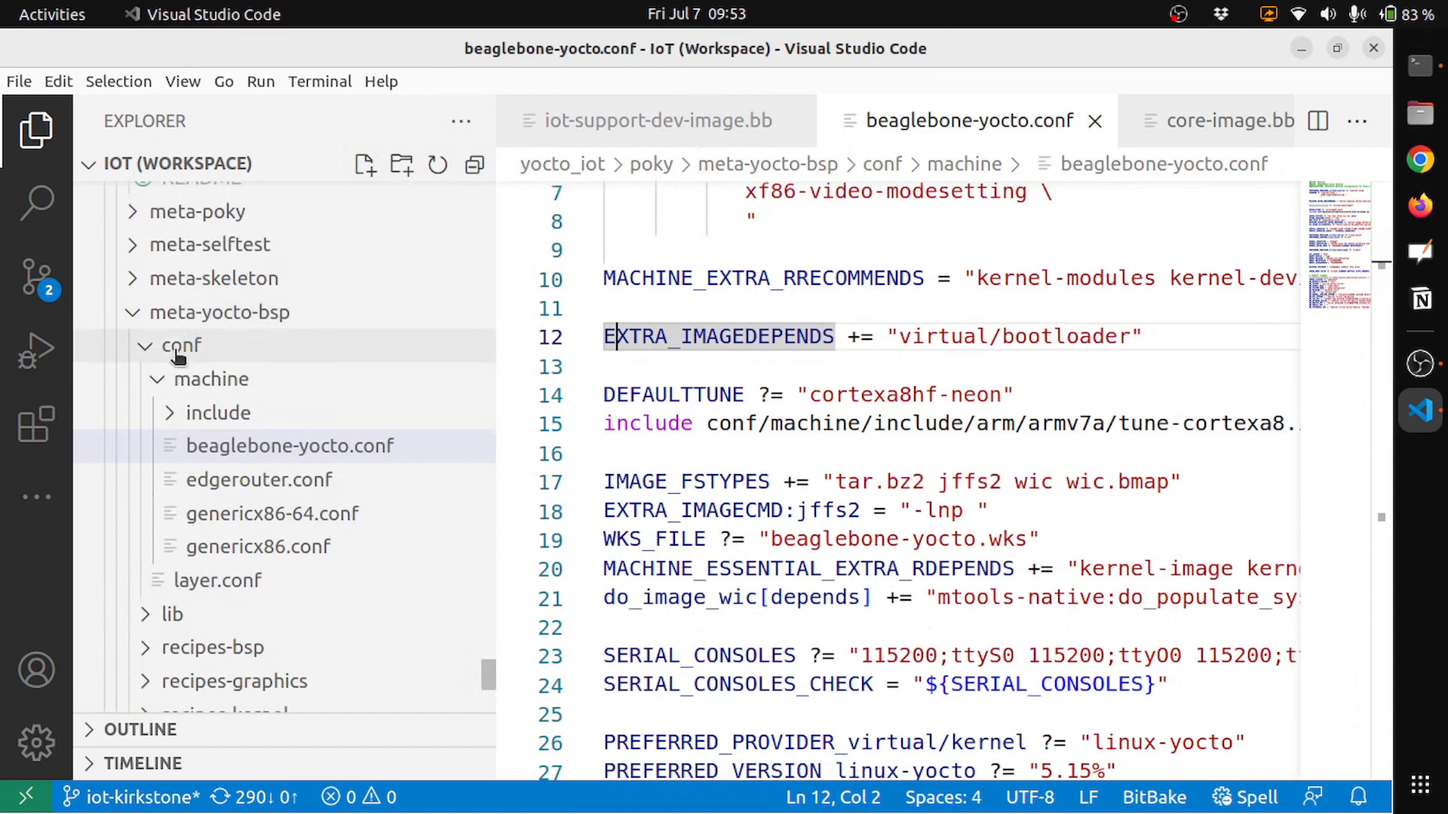
{"action": "mouse_move", "coordinate": [210, 378]}
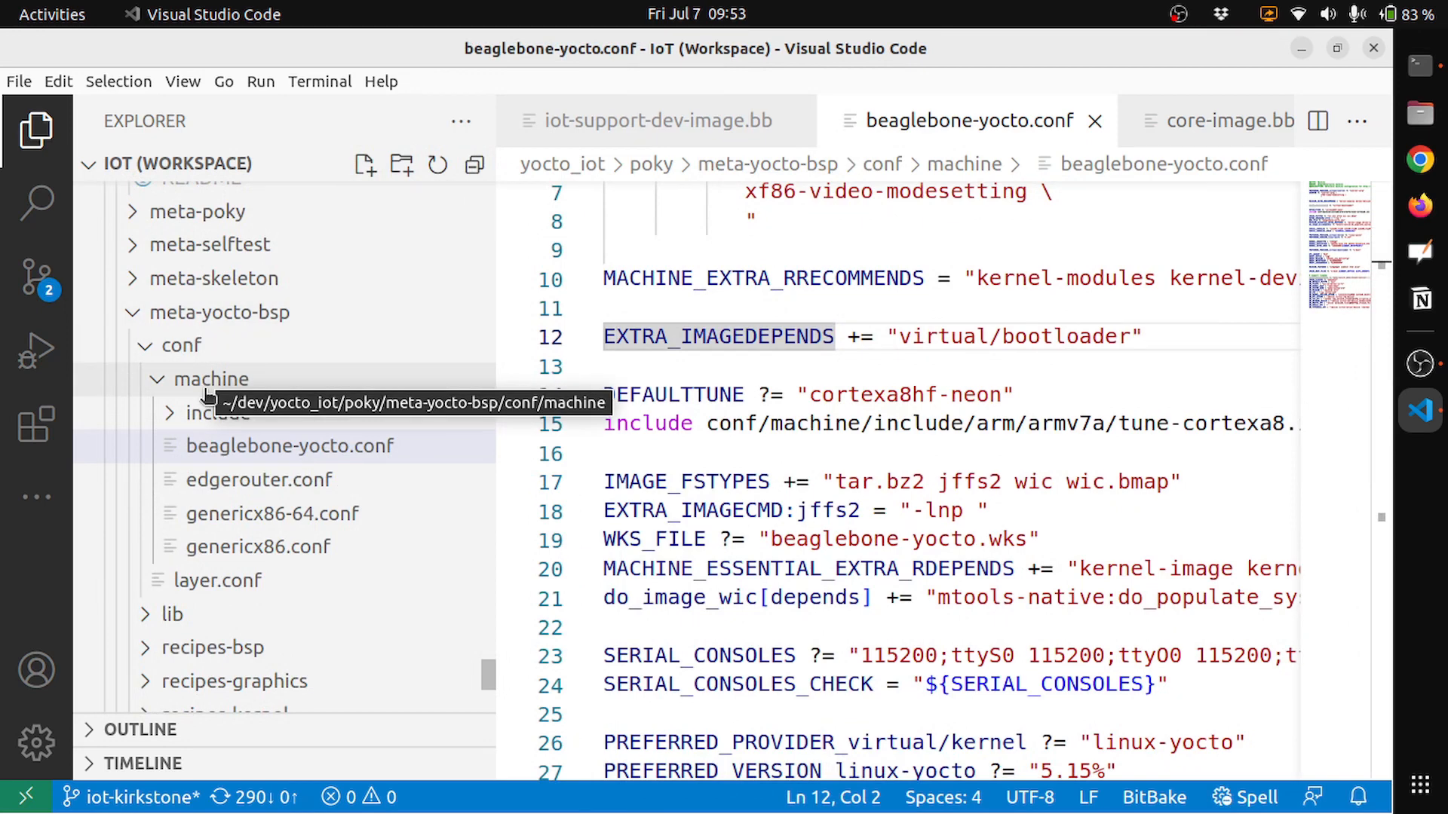
{"action": "mouse_move", "coordinate": [351, 457]}
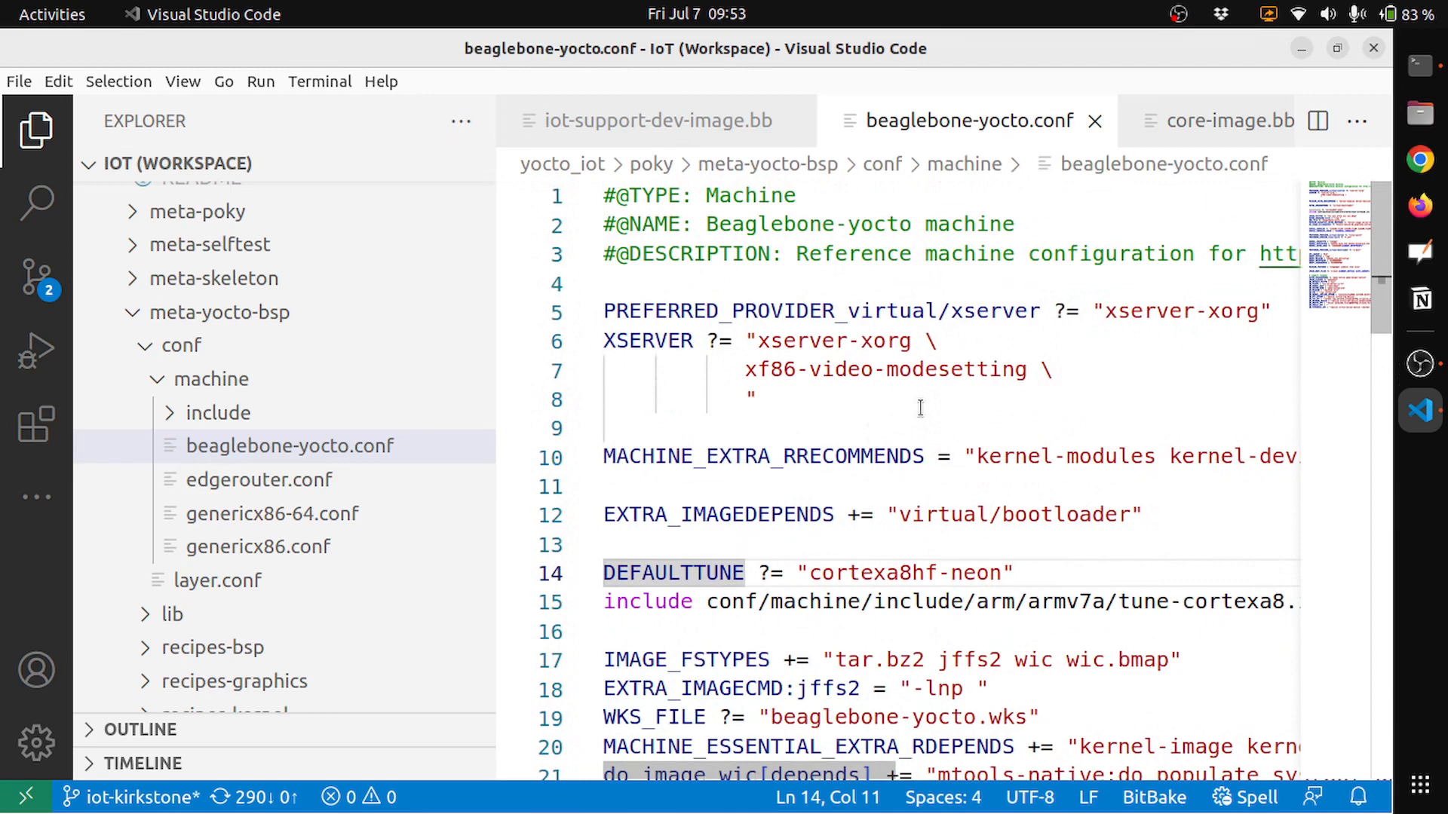
{"action": "scroll", "scroll_direction": "right", "scroll_amount": 3}
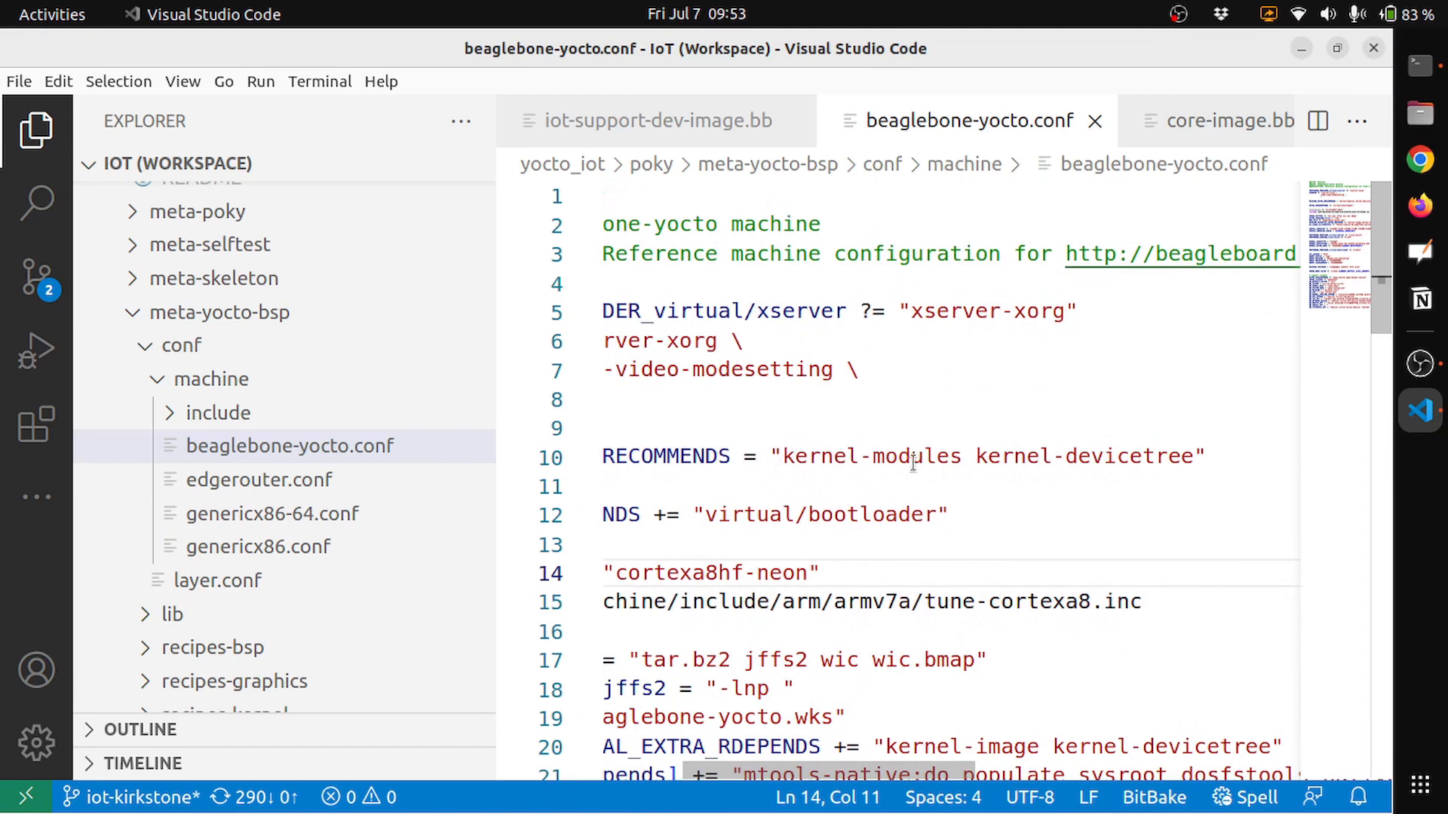
{"action": "scroll", "scroll_direction": "down", "scroll_amount": 3}
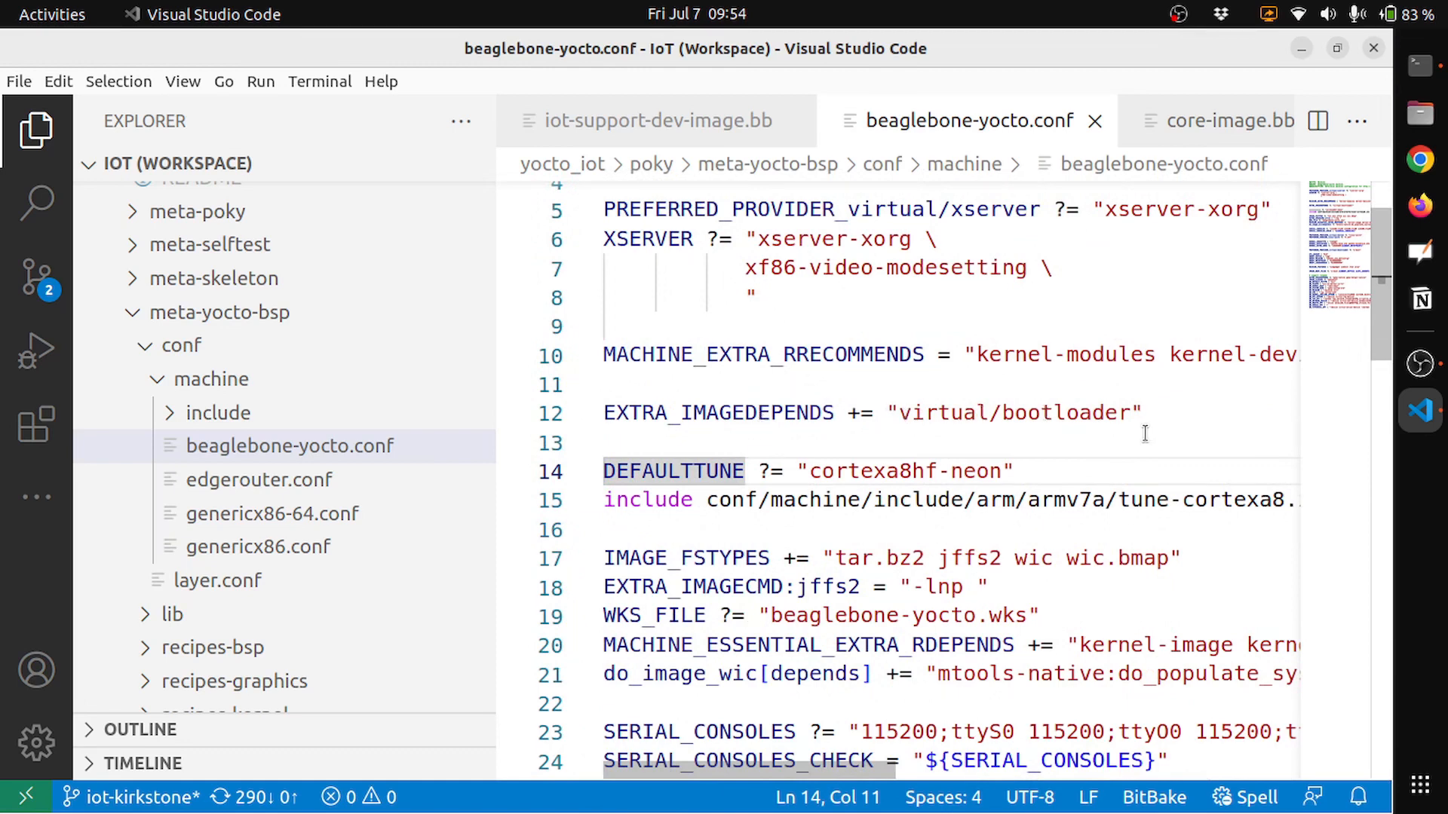
{"action": "scroll", "scroll_direction": "down", "scroll_amount": 3}
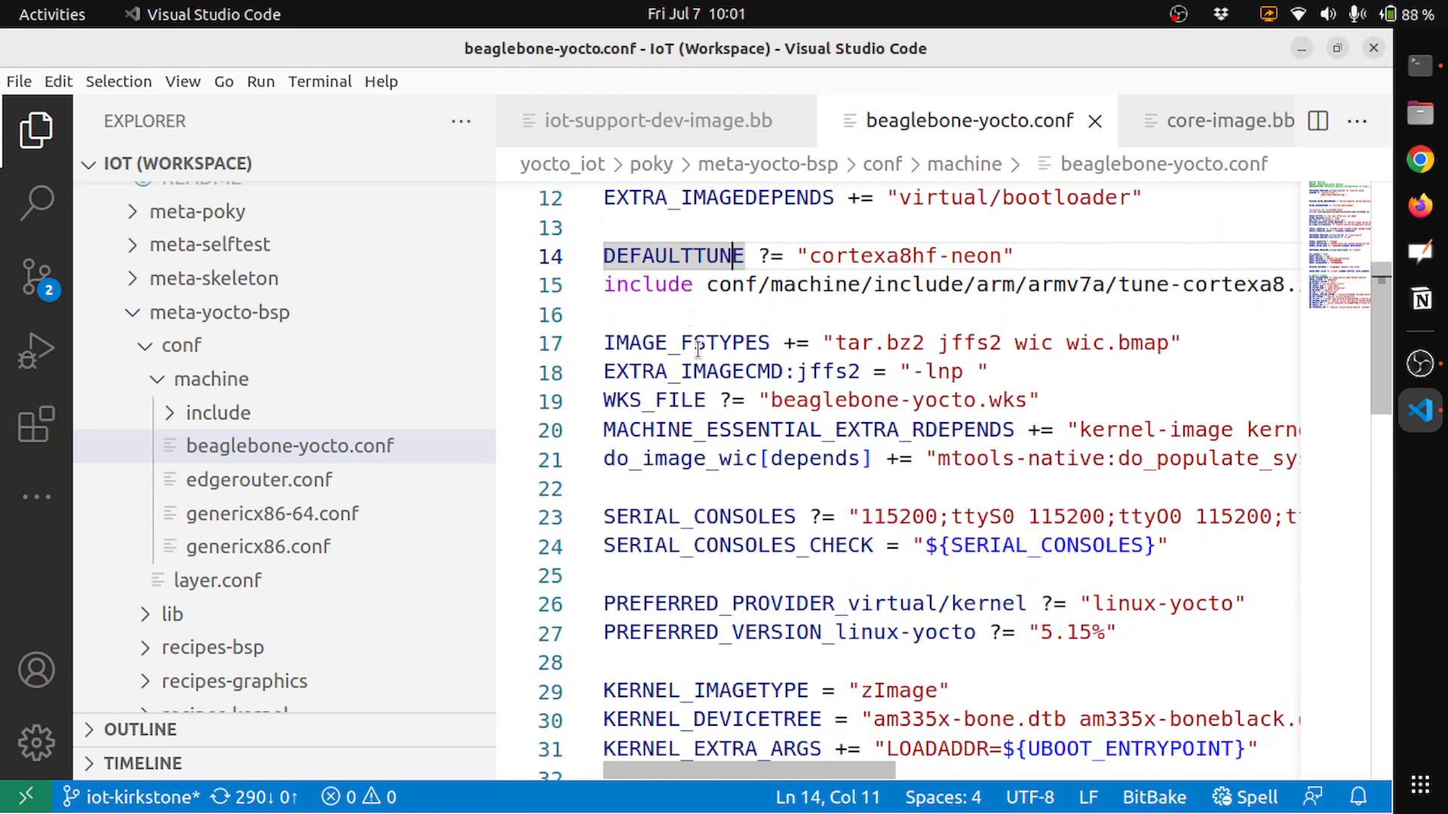
{"action": "double_click", "coordinate": [686, 343]}
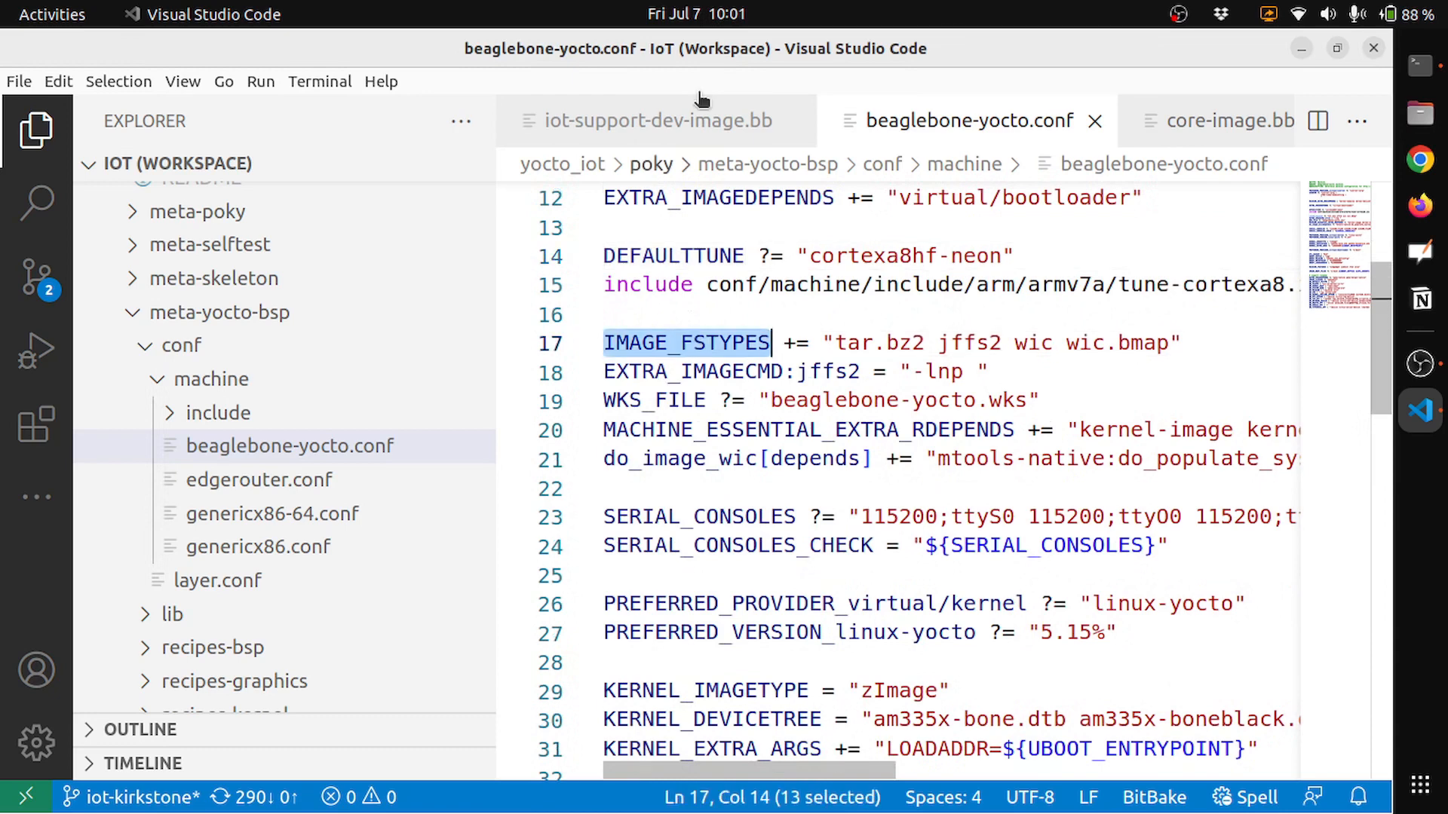
{"action": "mouse_move", "coordinate": [725, 134]}
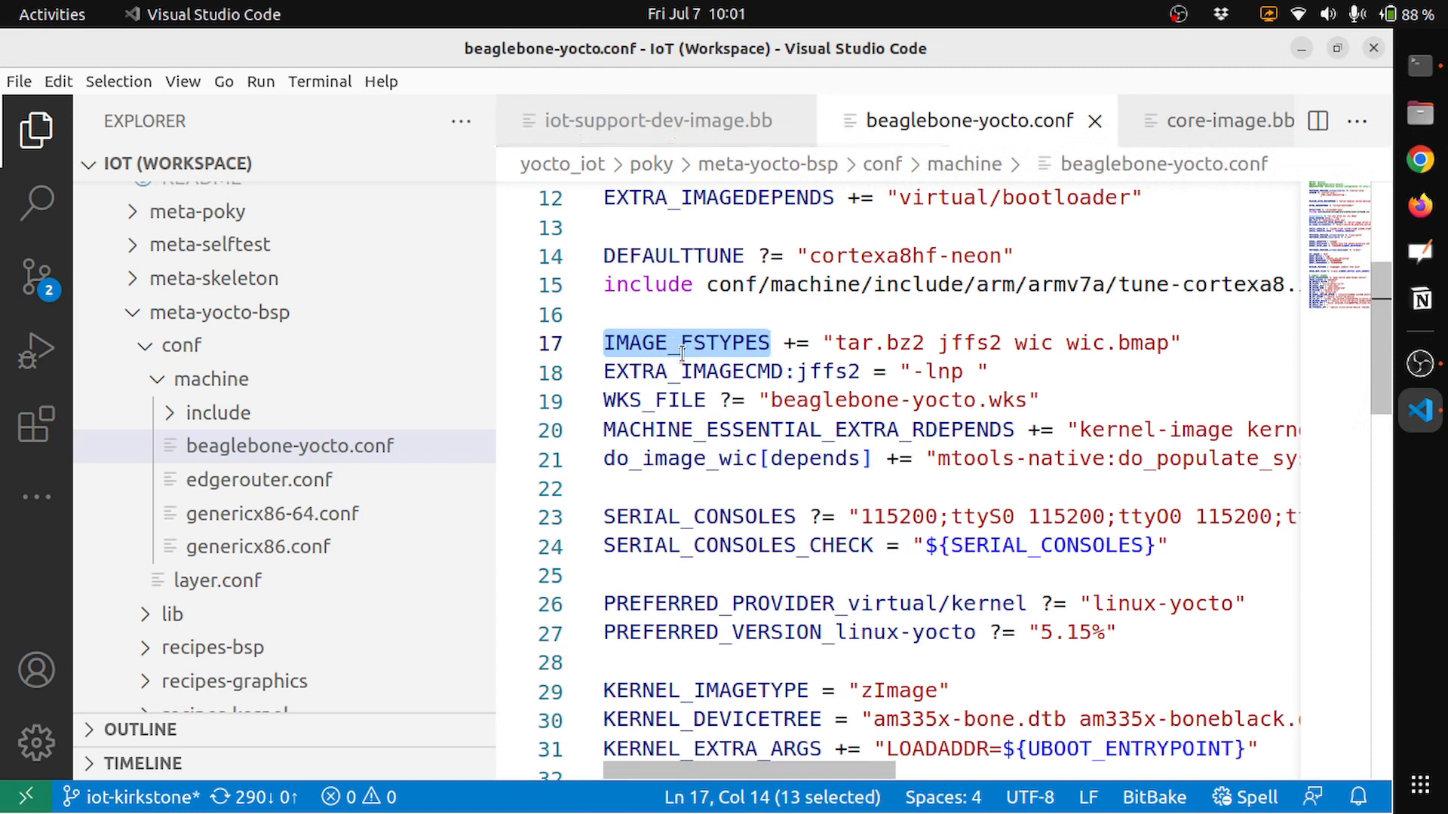
{"action": "mouse_move", "coordinate": [840, 342]}
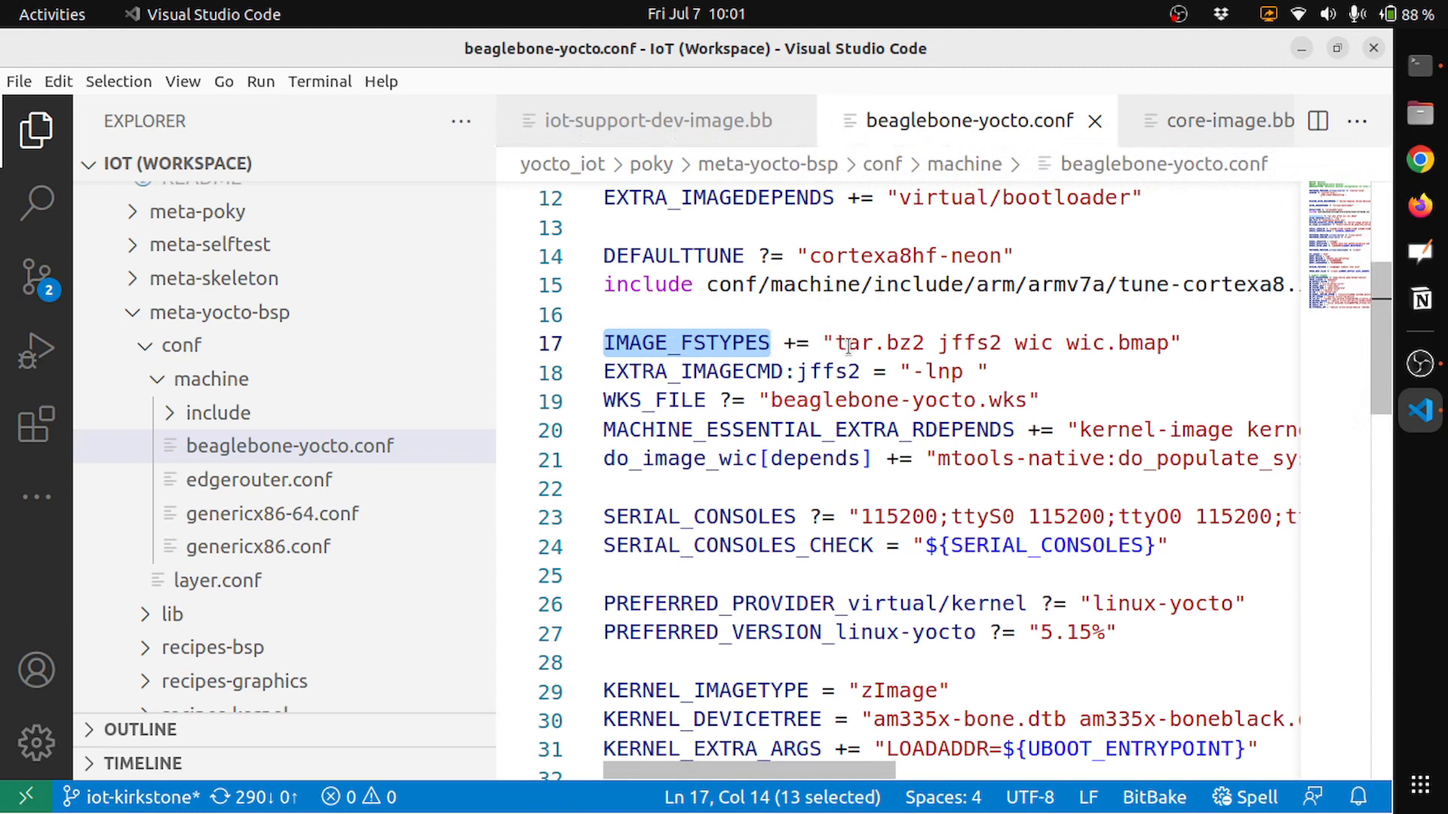
{"action": "mouse_move", "coordinate": [896, 349]}
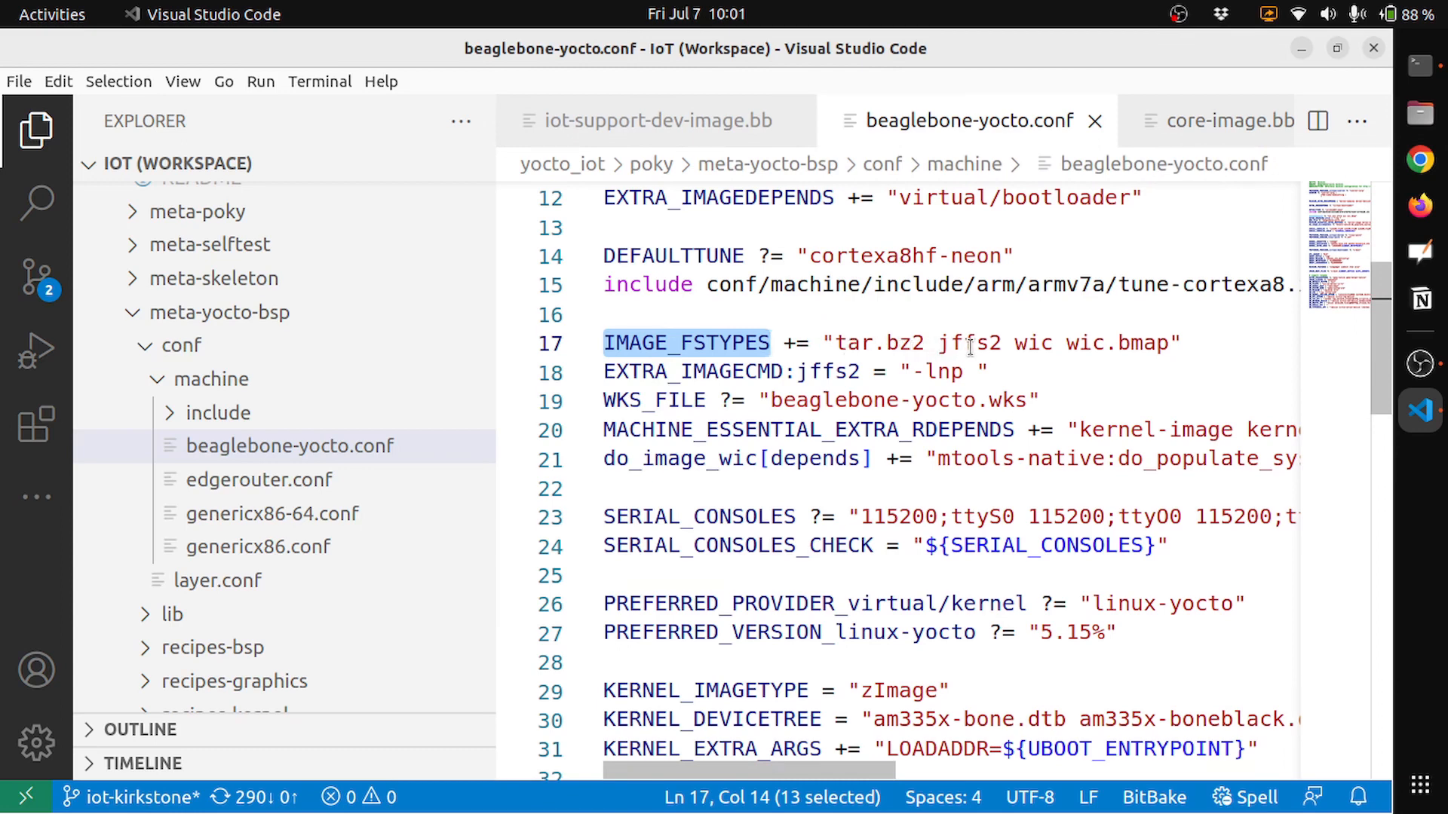
{"action": "mouse_move", "coordinate": [1050, 343]}
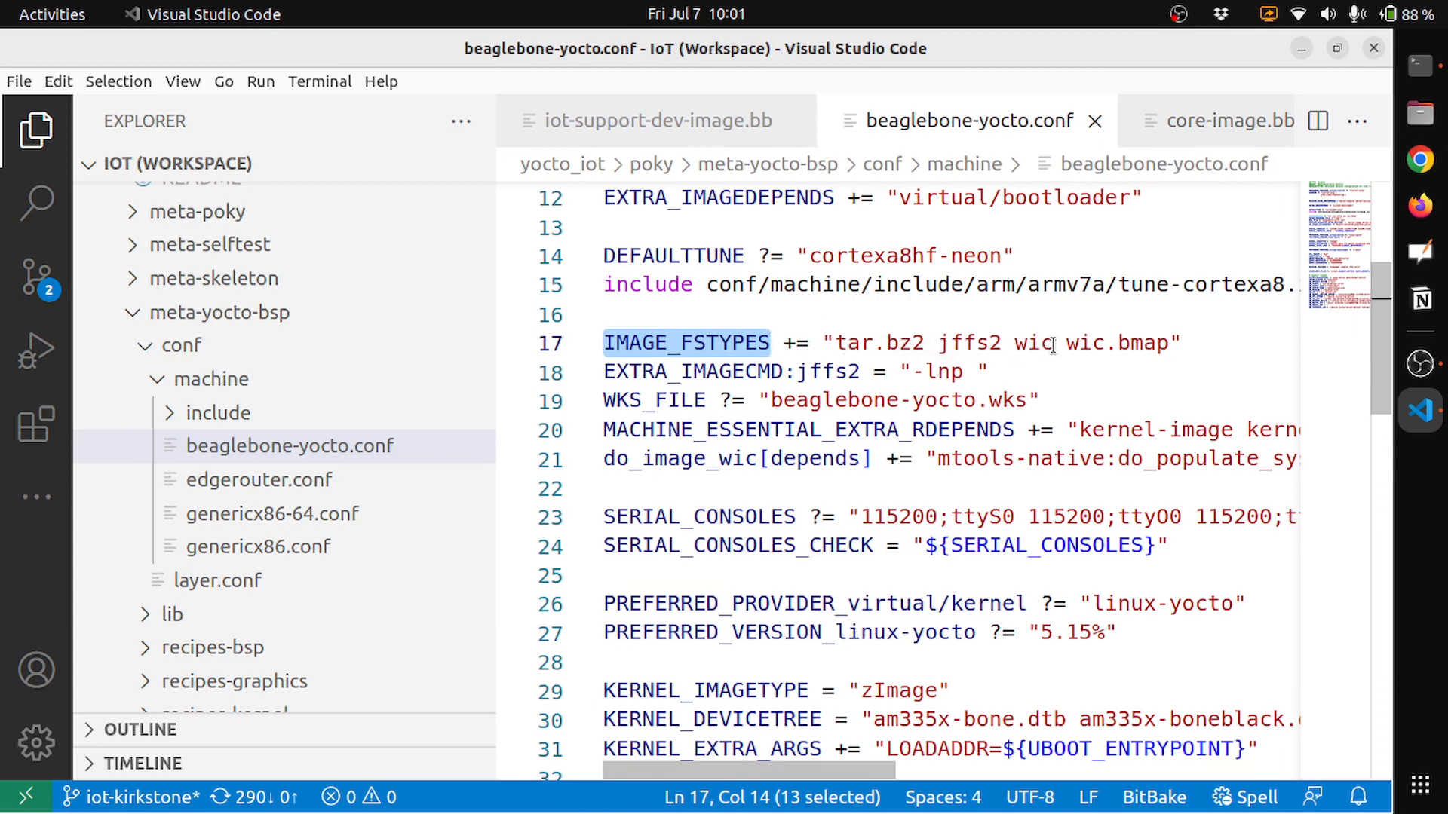
{"action": "double_click", "coordinate": [1033, 342]}
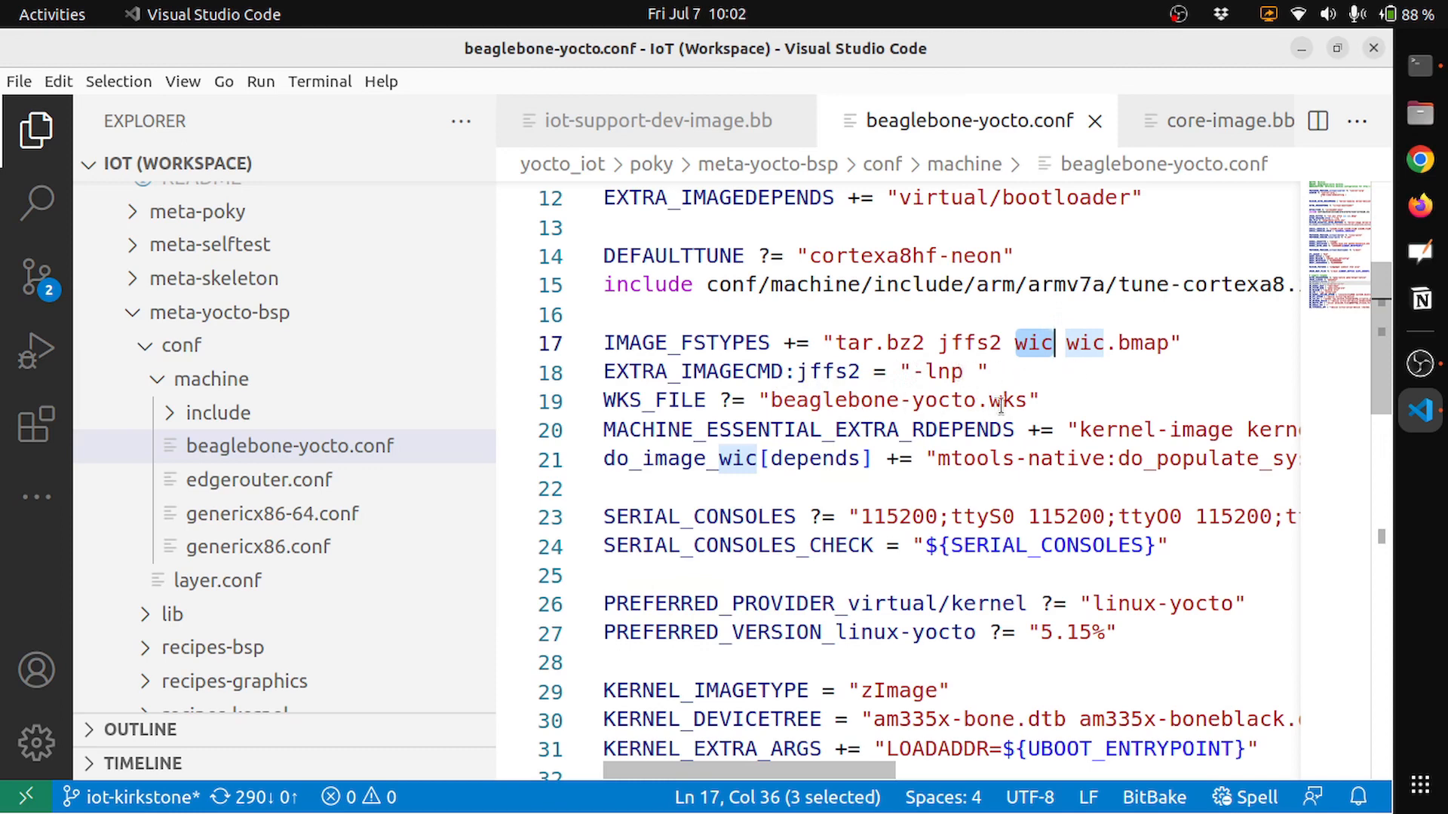
{"action": "scroll", "scroll_direction": "down", "scroll_amount": 3}
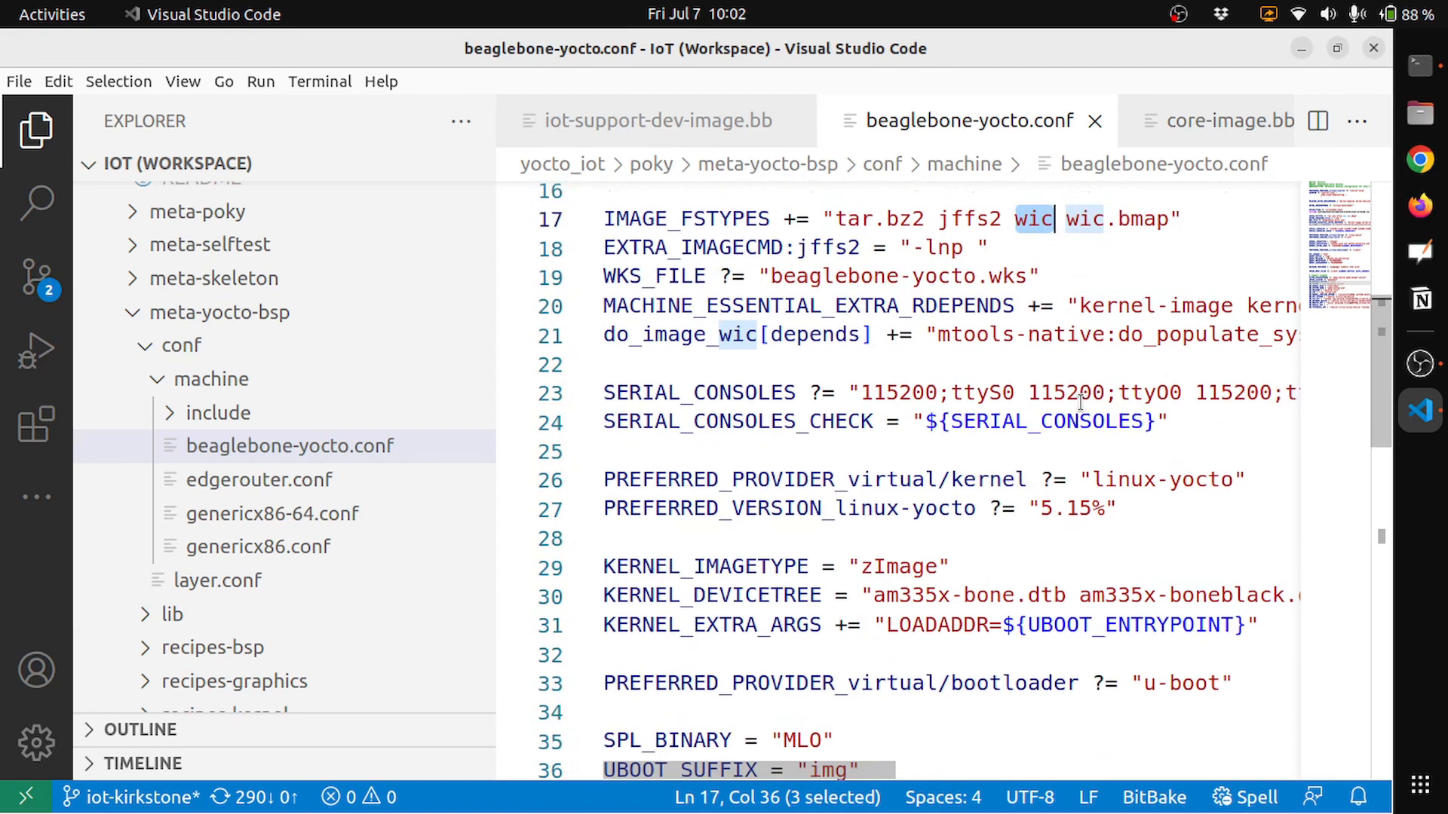
{"action": "scroll", "scroll_direction": "down", "scroll_amount": 3}
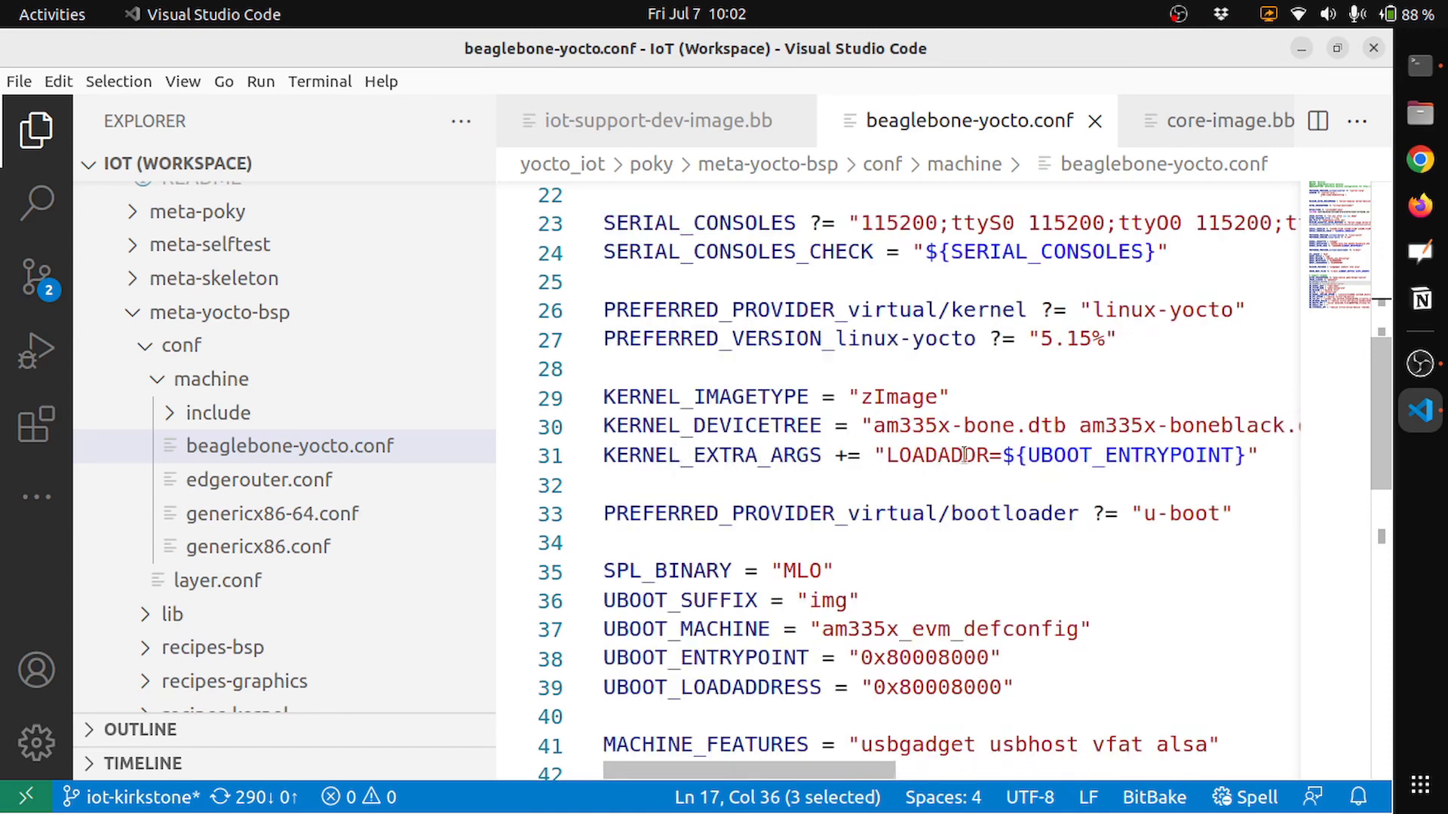
{"action": "double_click", "coordinate": [1125, 456]}
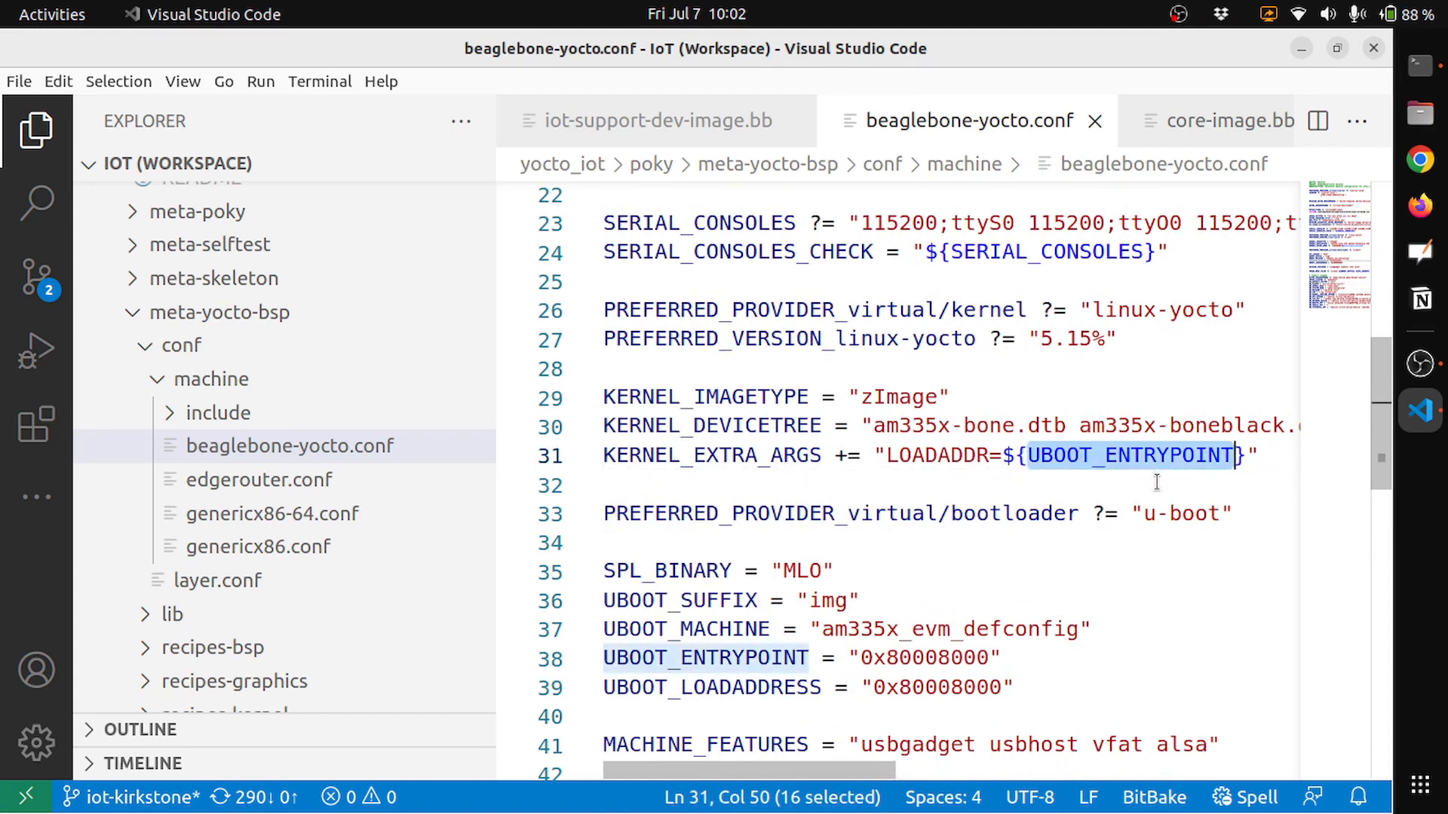
{"action": "mouse_move", "coordinate": [831, 658]}
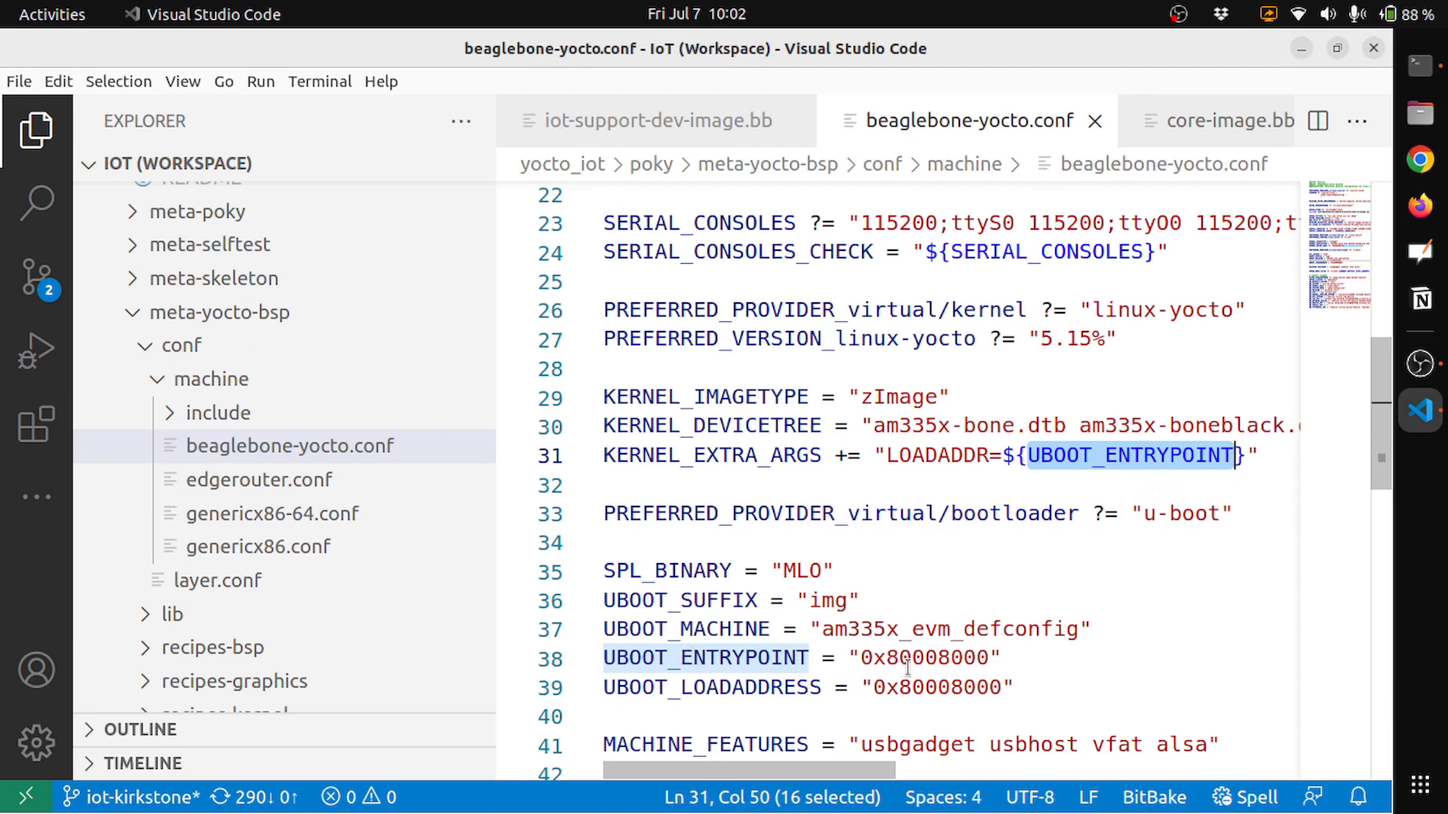
{"action": "mouse_move", "coordinate": [949, 649]}
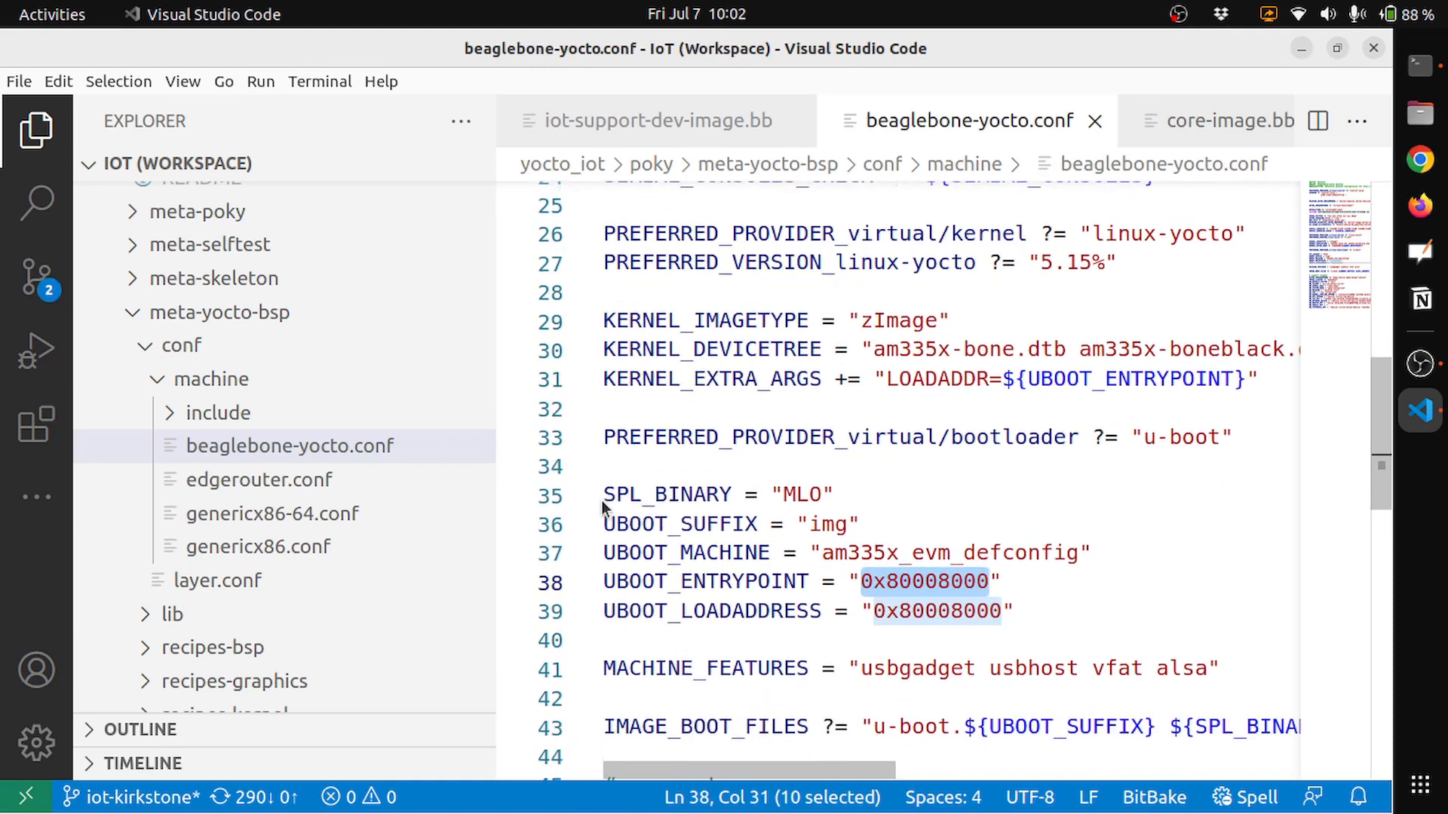
{"action": "double_click", "coordinate": [666, 494]}
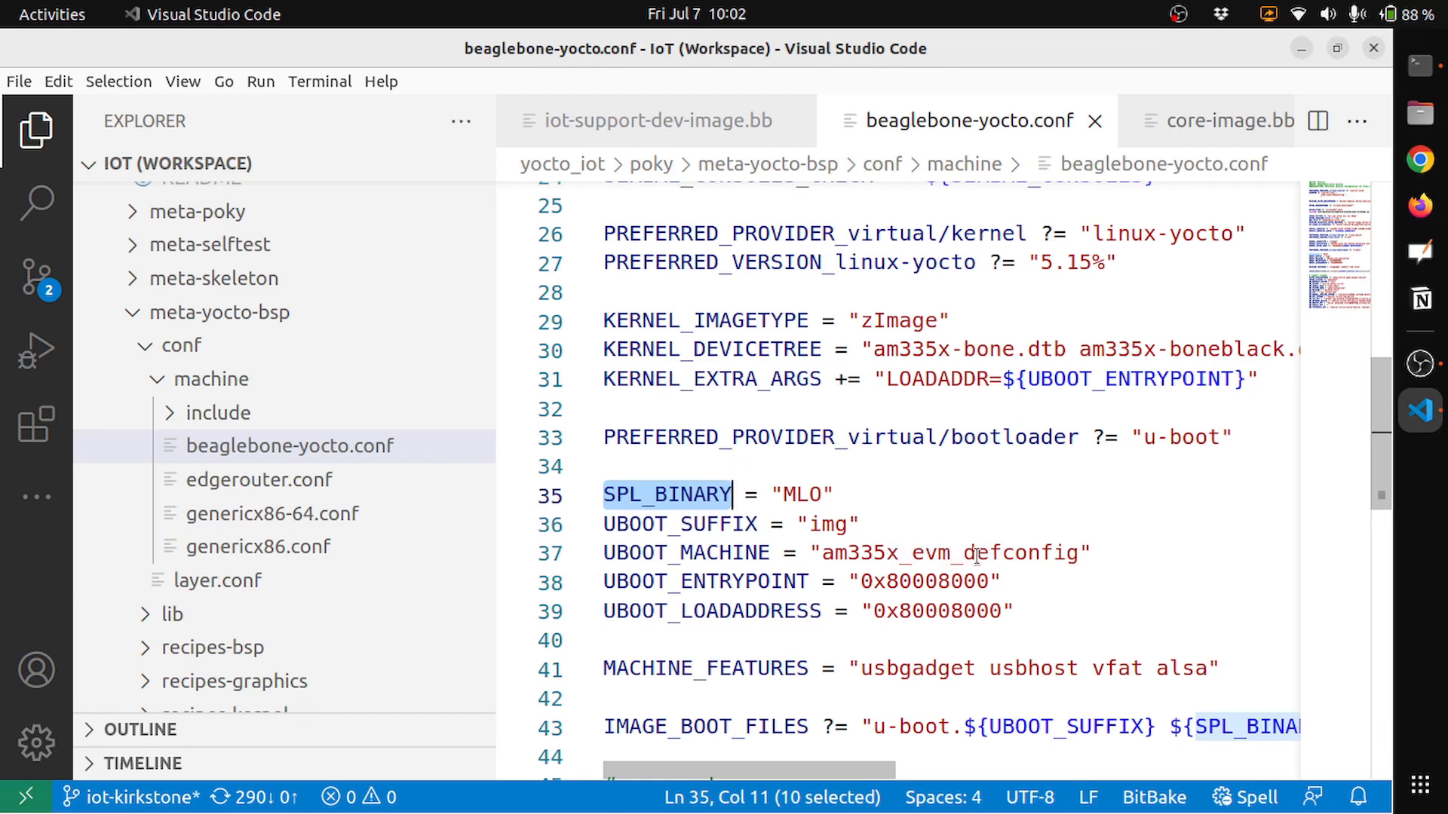
{"action": "mouse_move", "coordinate": [1051, 554]}
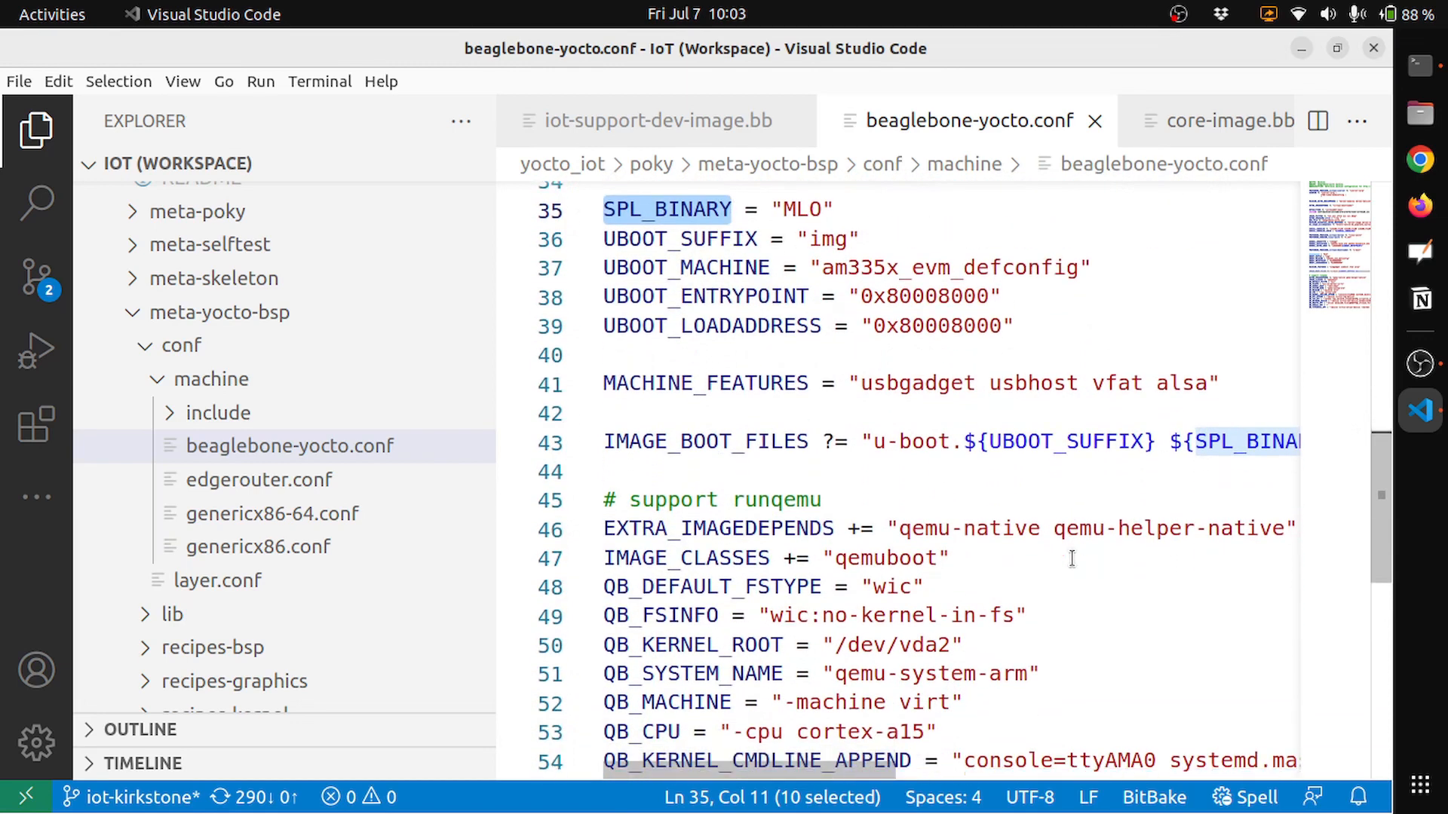
{"action": "scroll", "scroll_direction": "down", "scroll_amount": 3}
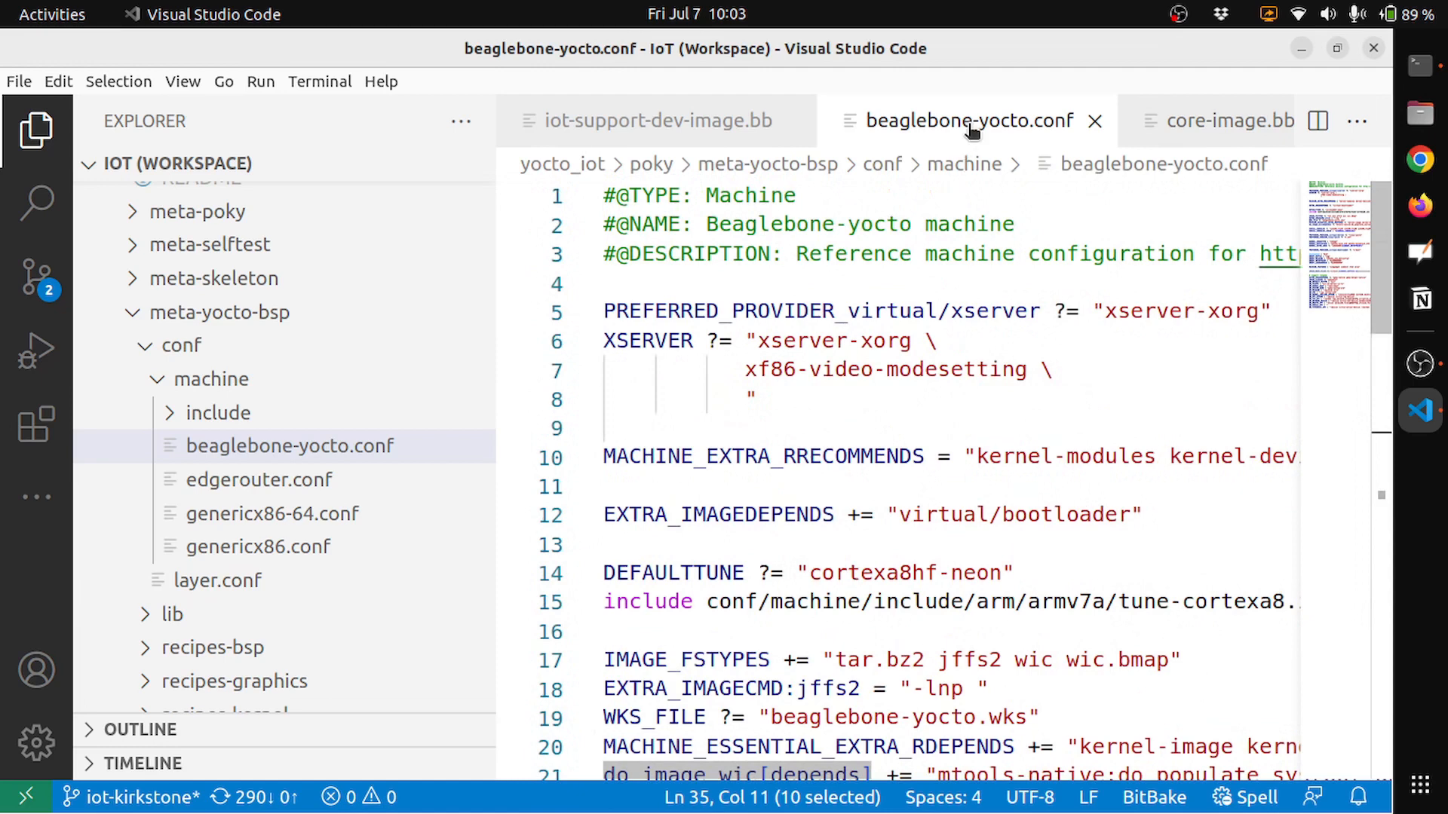
{"action": "mouse_move", "coordinate": [967, 119]}
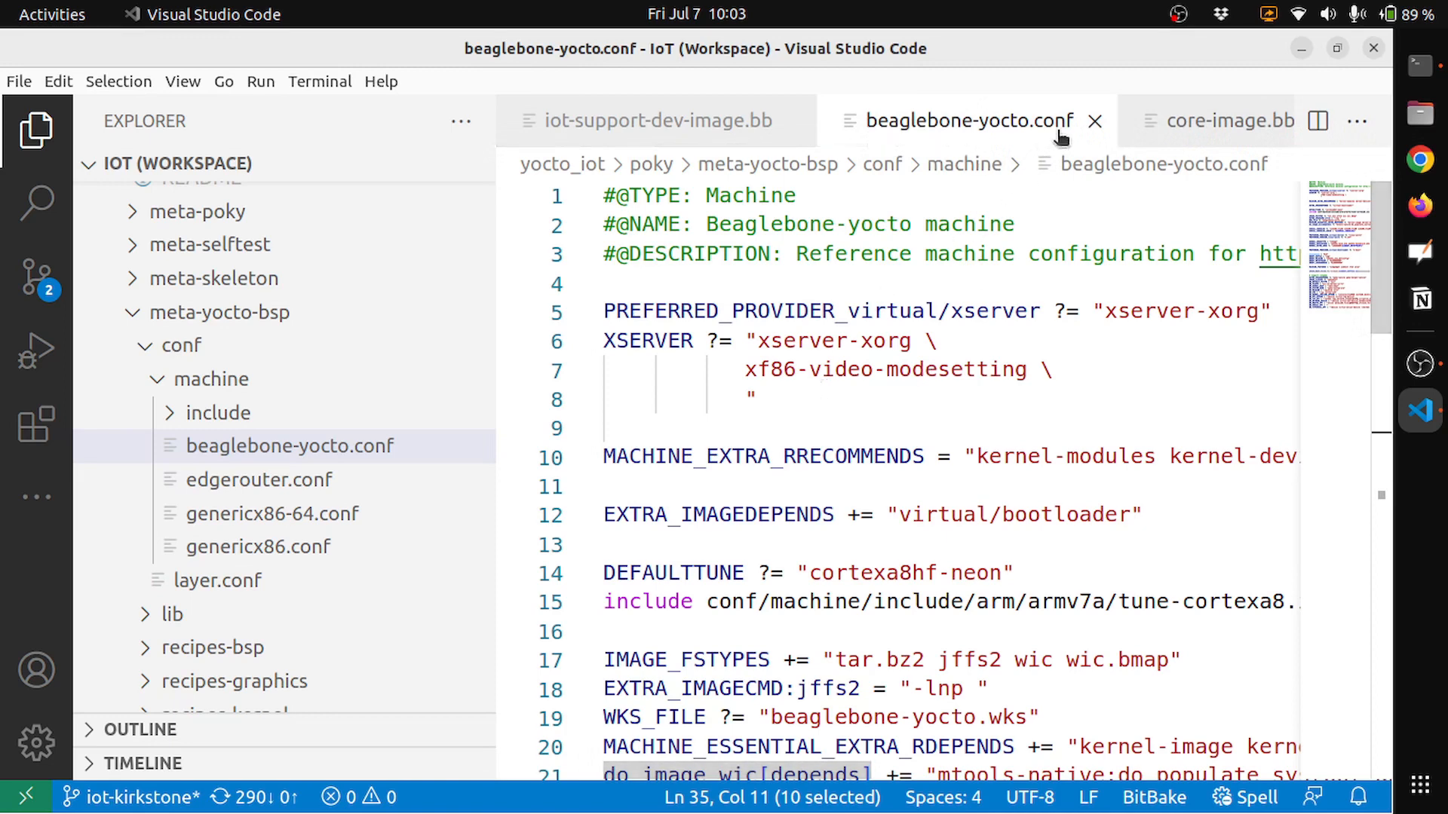
Close the beaglebone-yocto.conf editor tab.
{"action": "left_click", "coordinate": [1095, 120]}
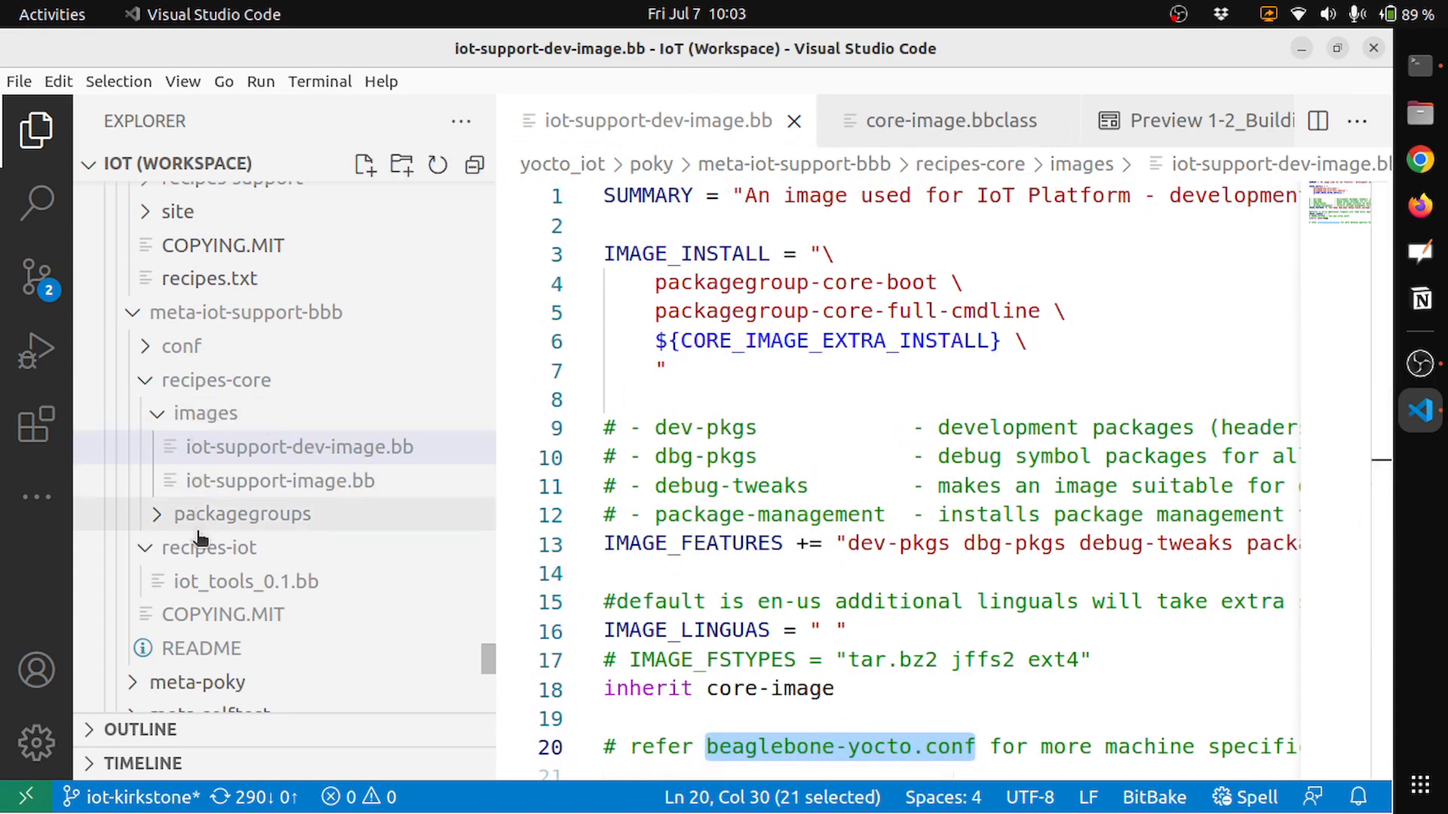
{"action": "mouse_move", "coordinate": [209, 547]}
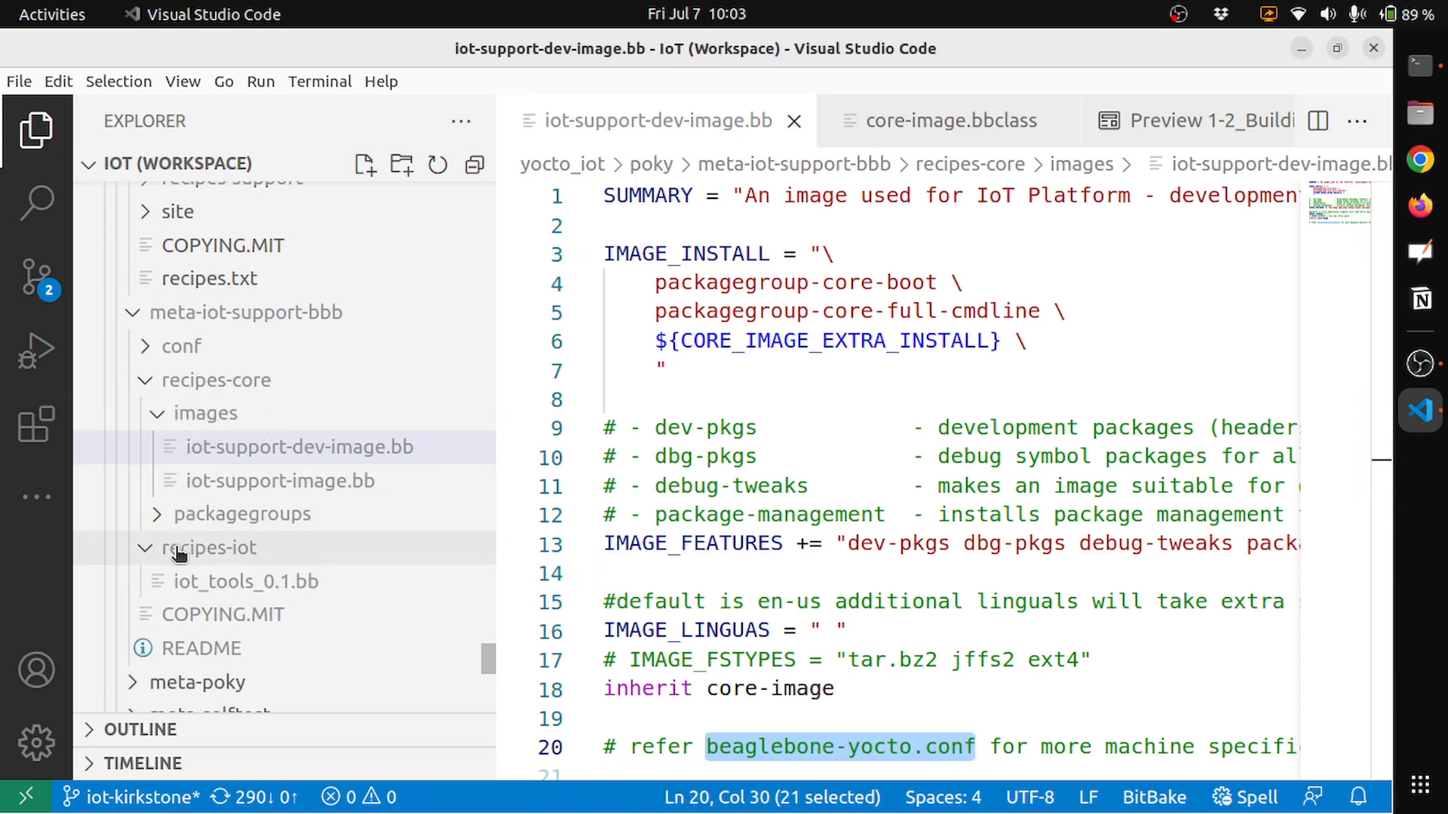
{"action": "mouse_move", "coordinate": [246, 580]}
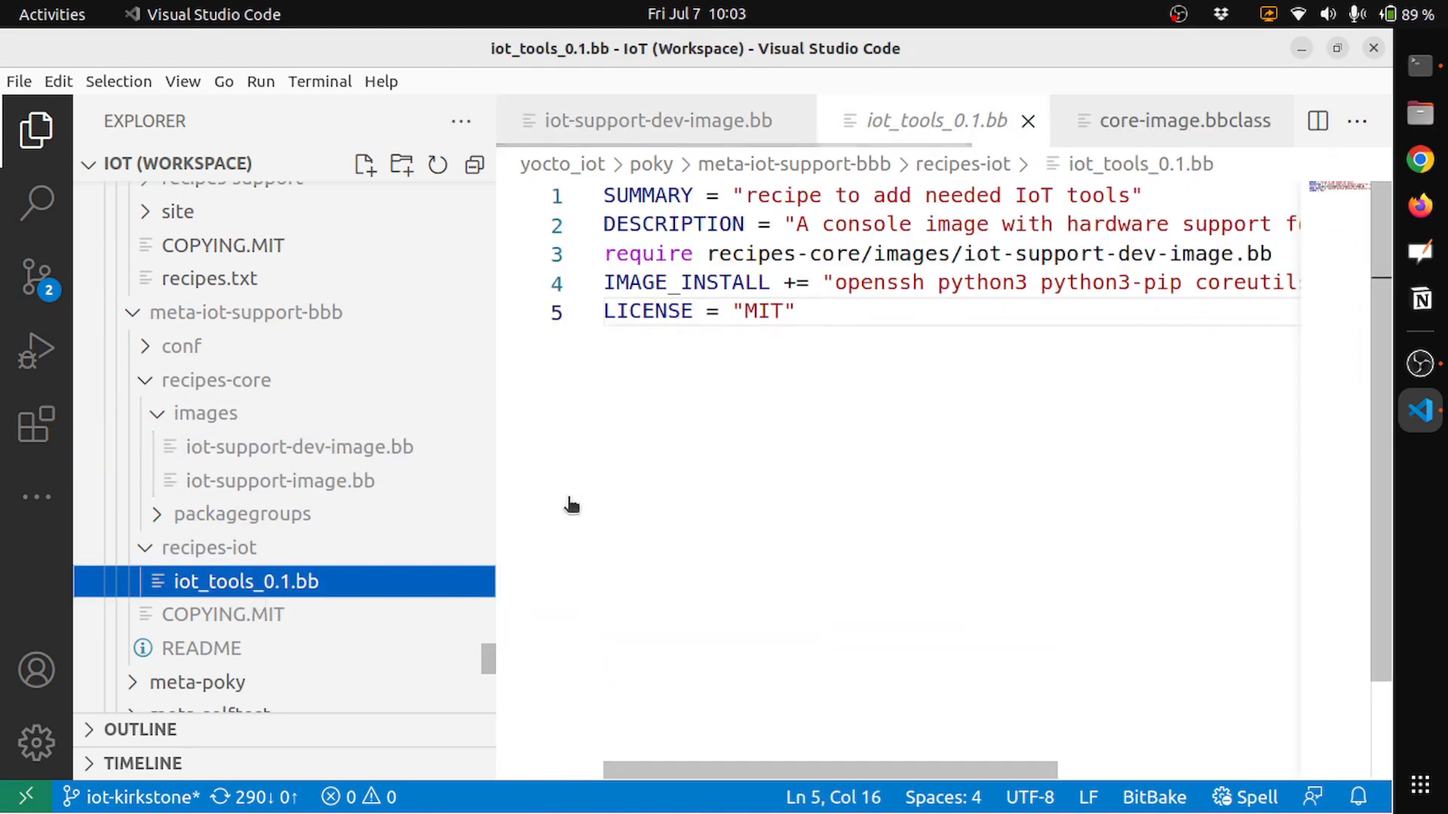
{"action": "mouse_move", "coordinate": [454, 548]}
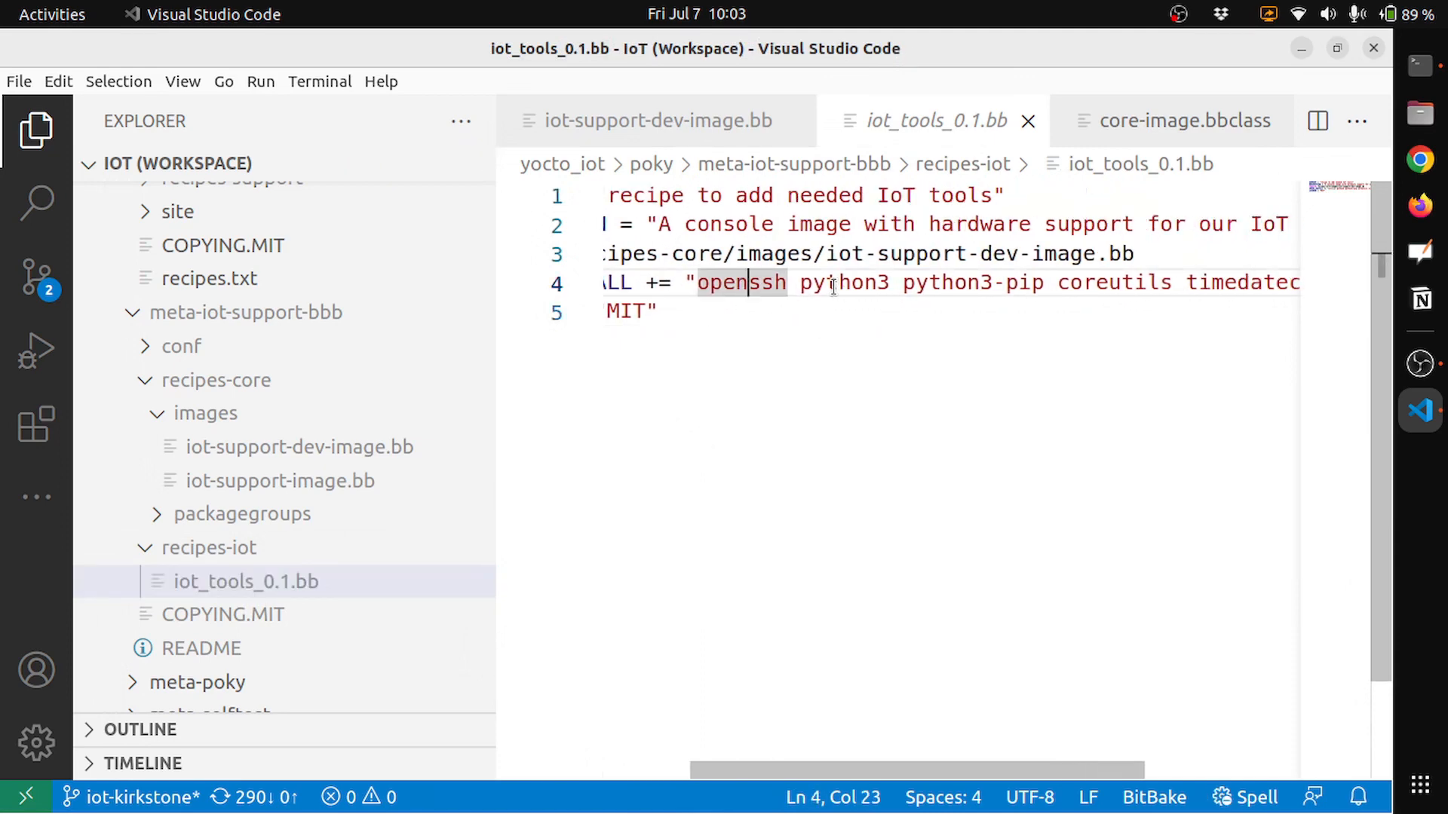
Scroll right in iot_tools_0.1.bb and highlight timedatectl in IMAGE_INSTALL.
{"action": "scroll", "scroll_direction": "right", "scroll_amount": 3}
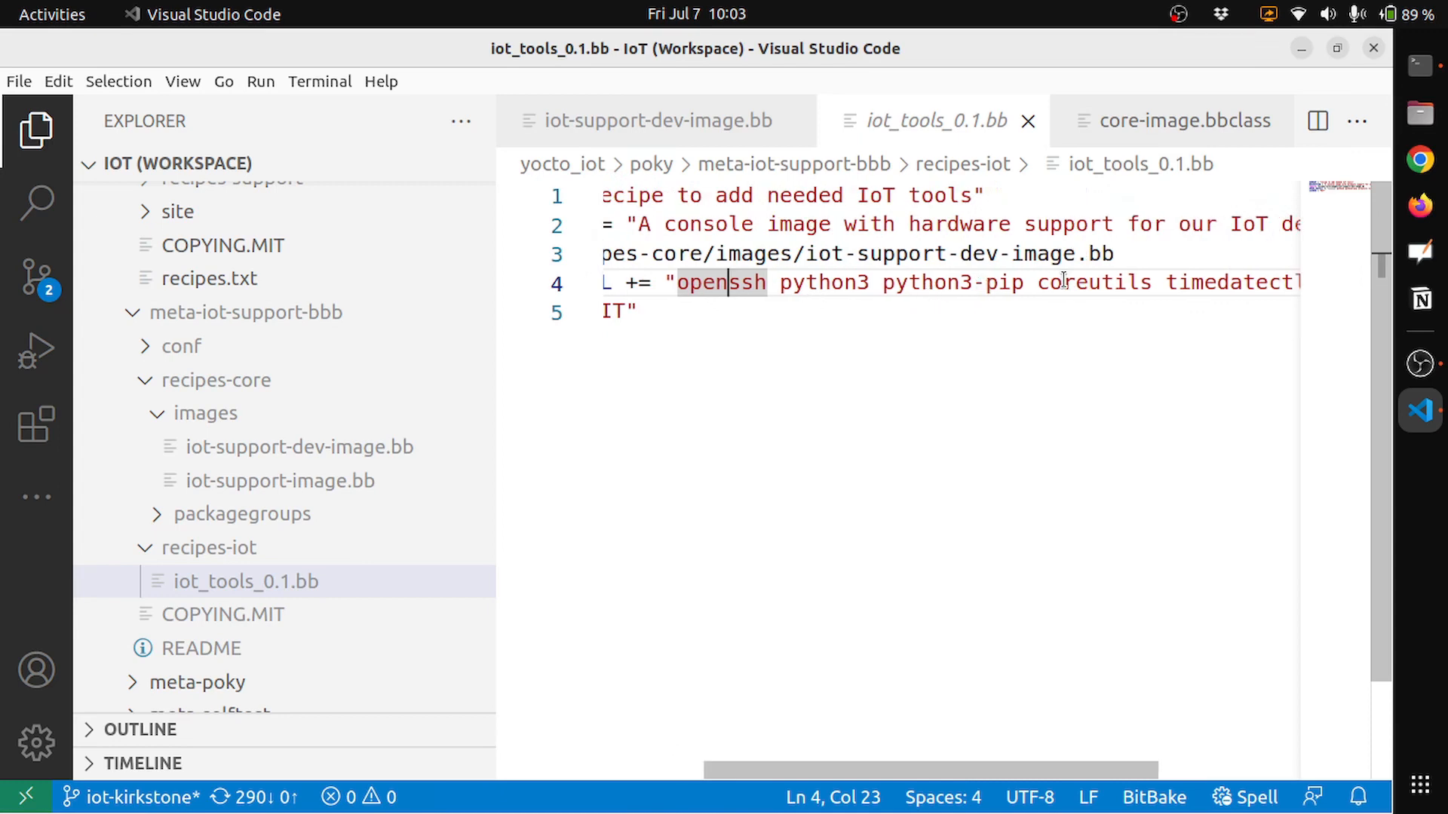
{"action": "double_click", "coordinate": [1151, 283]}
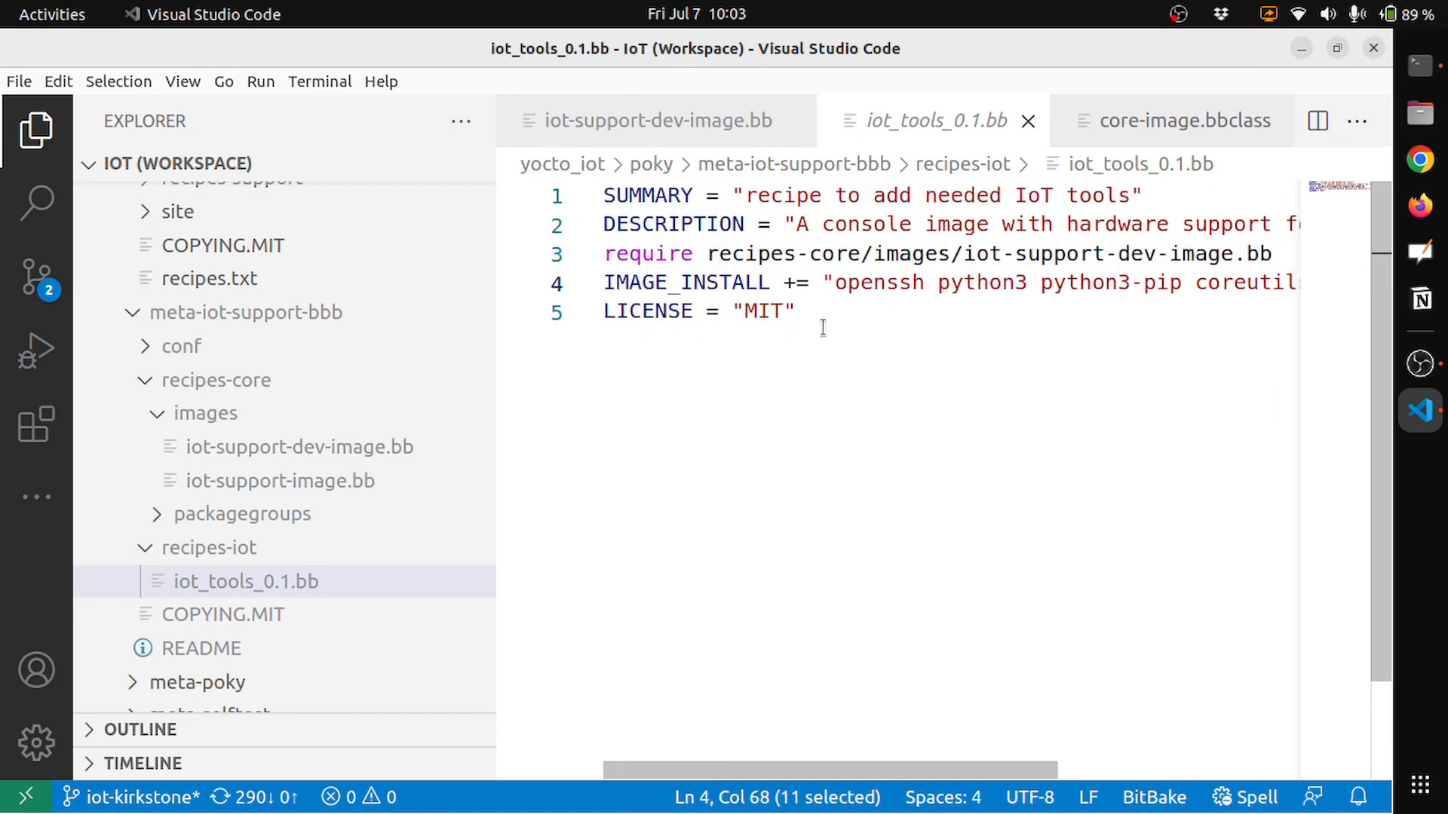
{"action": "mouse_move", "coordinate": [1402, 153]}
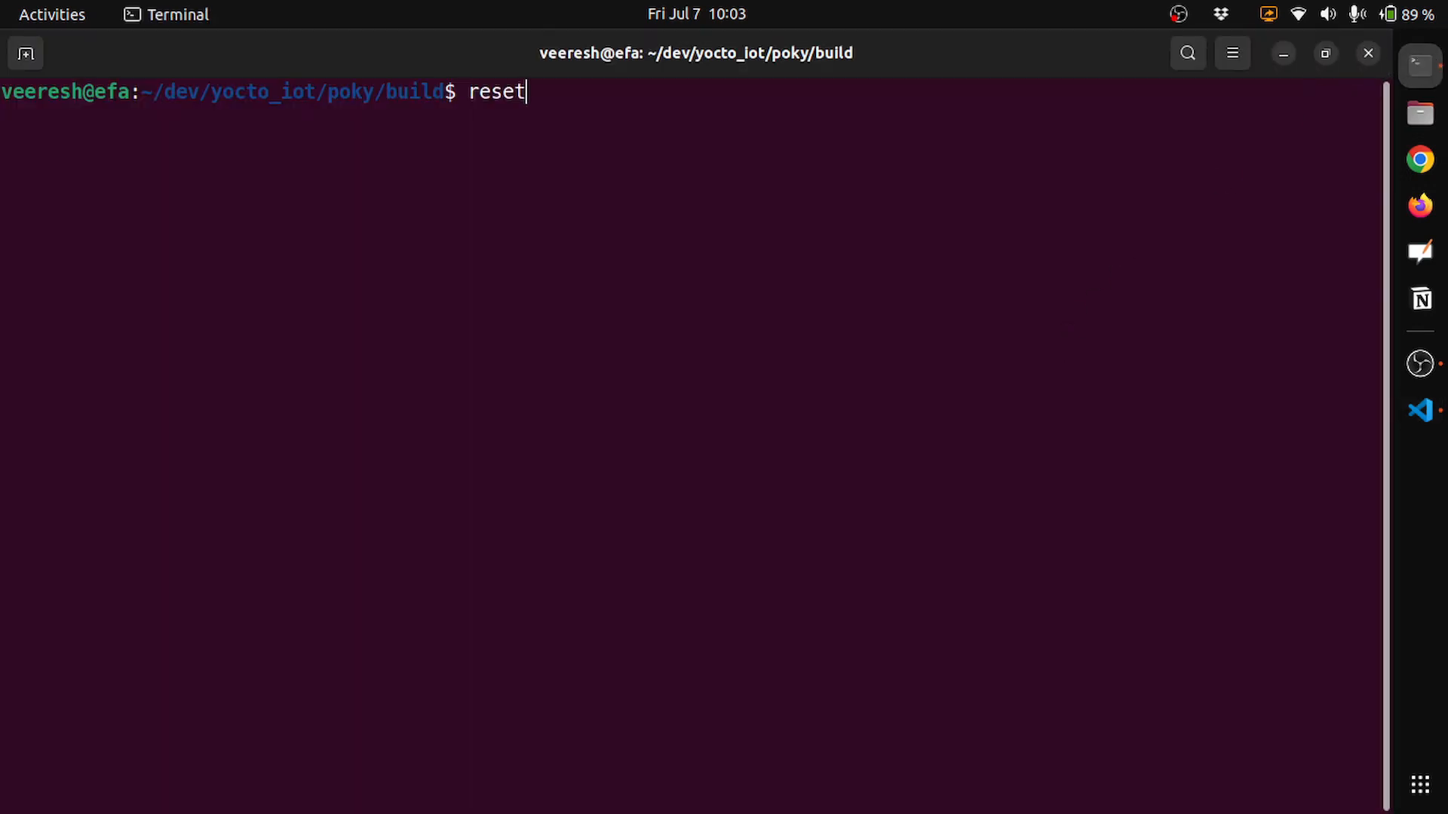
Recall the runqemu qemuarm and bitbake iot-support-dev-image commands in the terminal.
{"action": "type", "text": "runqemu qemuarm"}
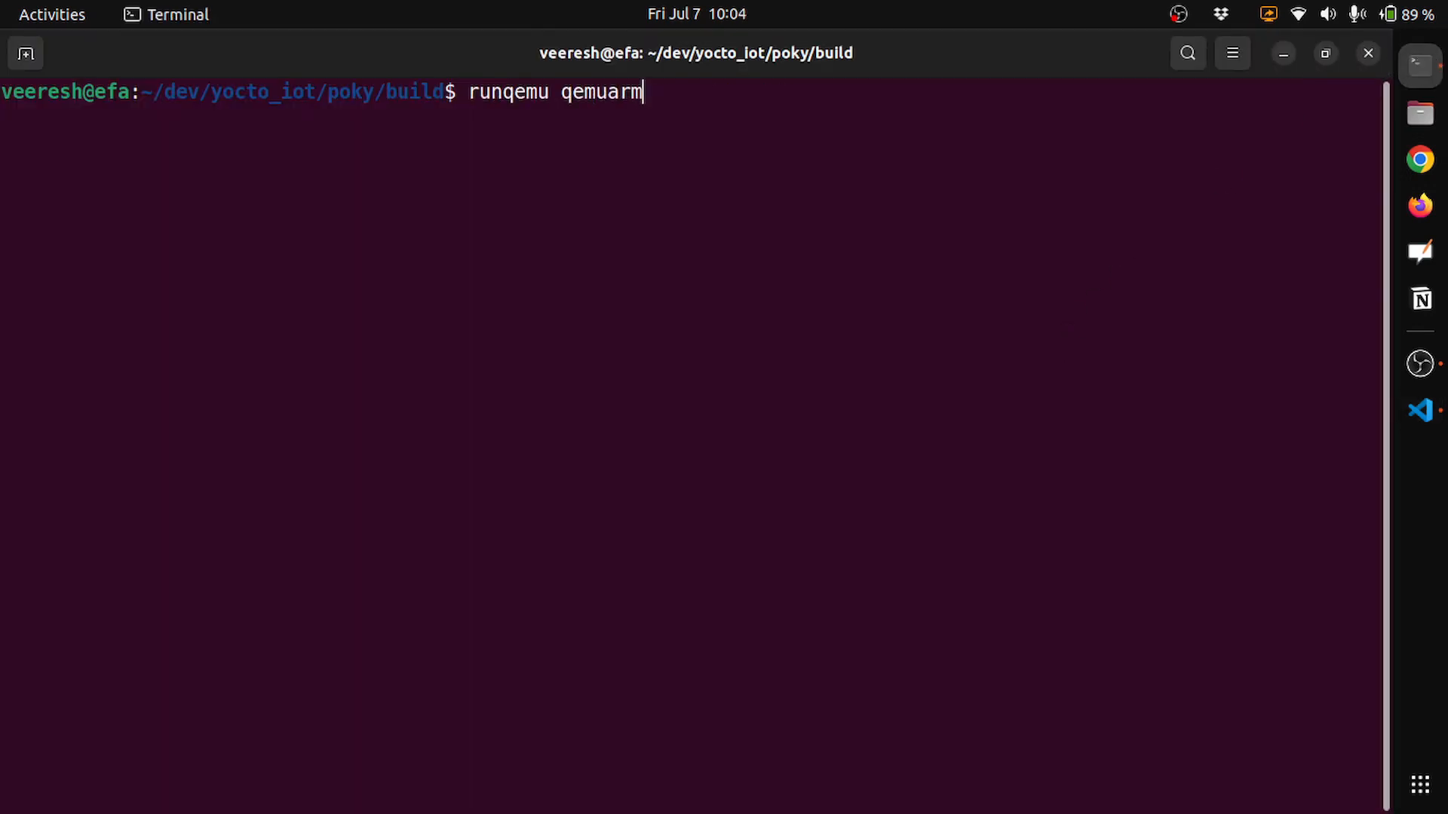
{"action": "type", "text": "bitbake iot-support-dev-image"}
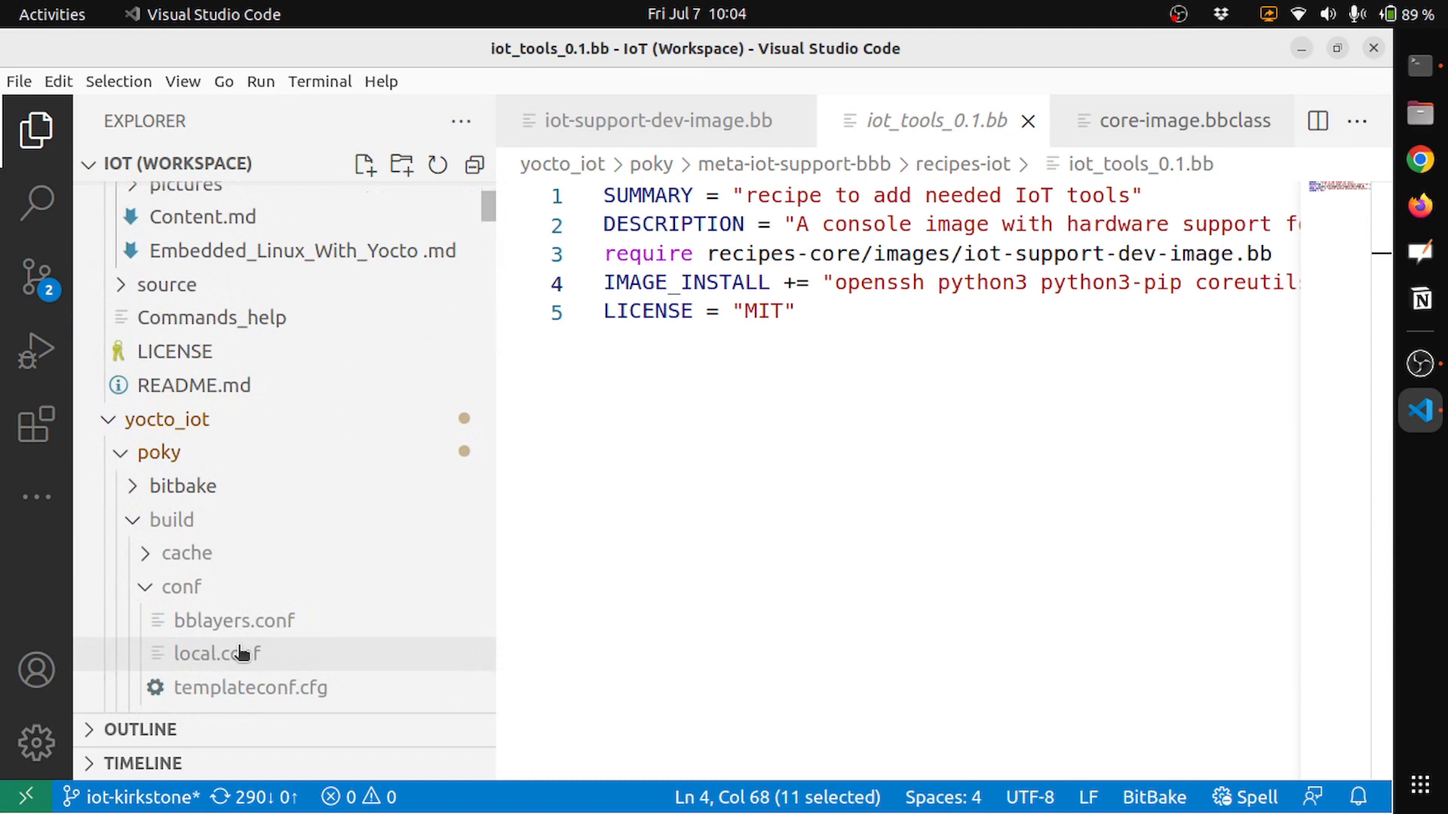
Check meta-iot-support-bbb in bblayers.conf's BBLAYERS, then open local.conf.
{"action": "left_click", "coordinate": [233, 620]}
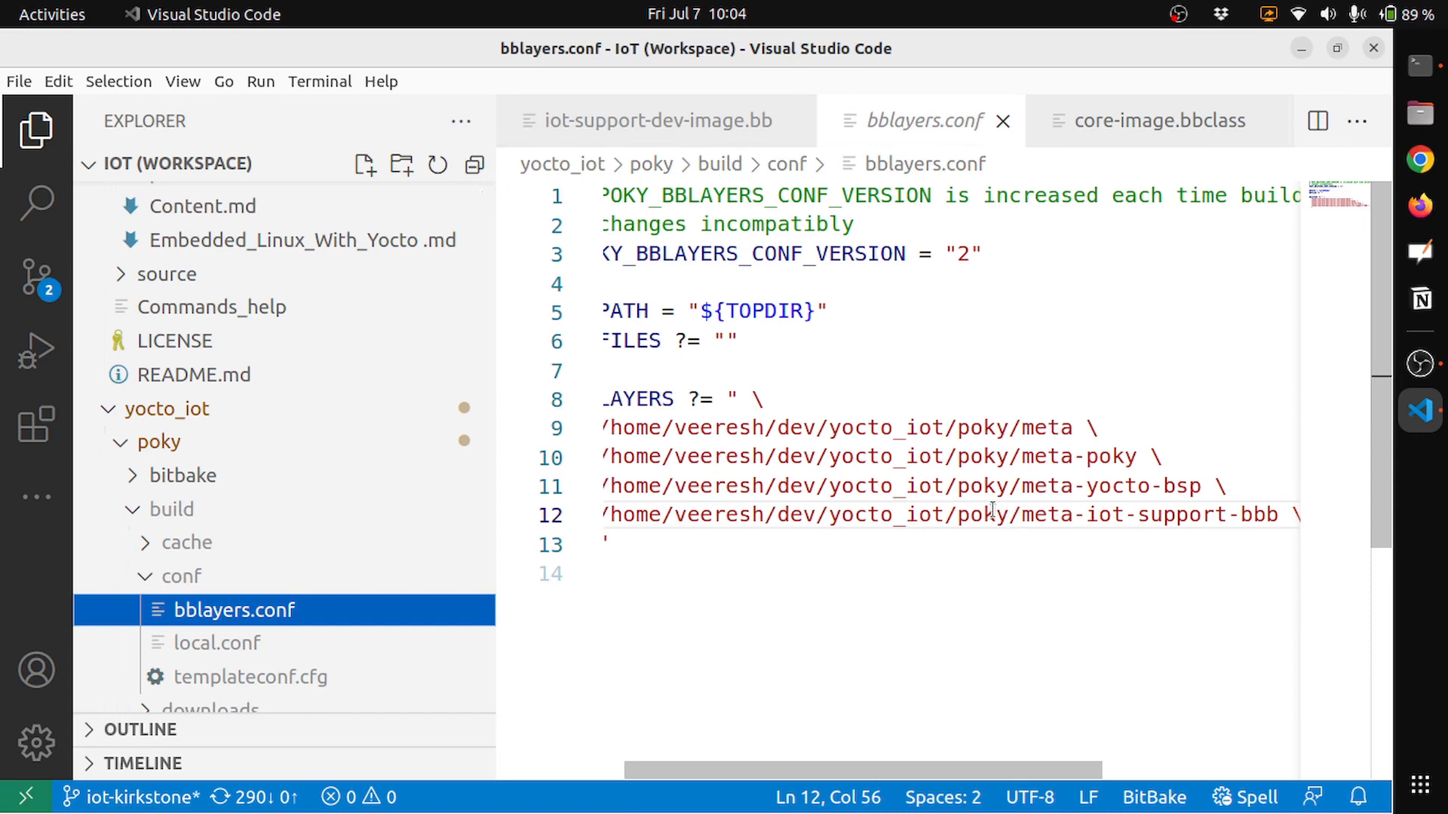
{"action": "scroll", "scroll_direction": "left", "scroll_amount": 3}
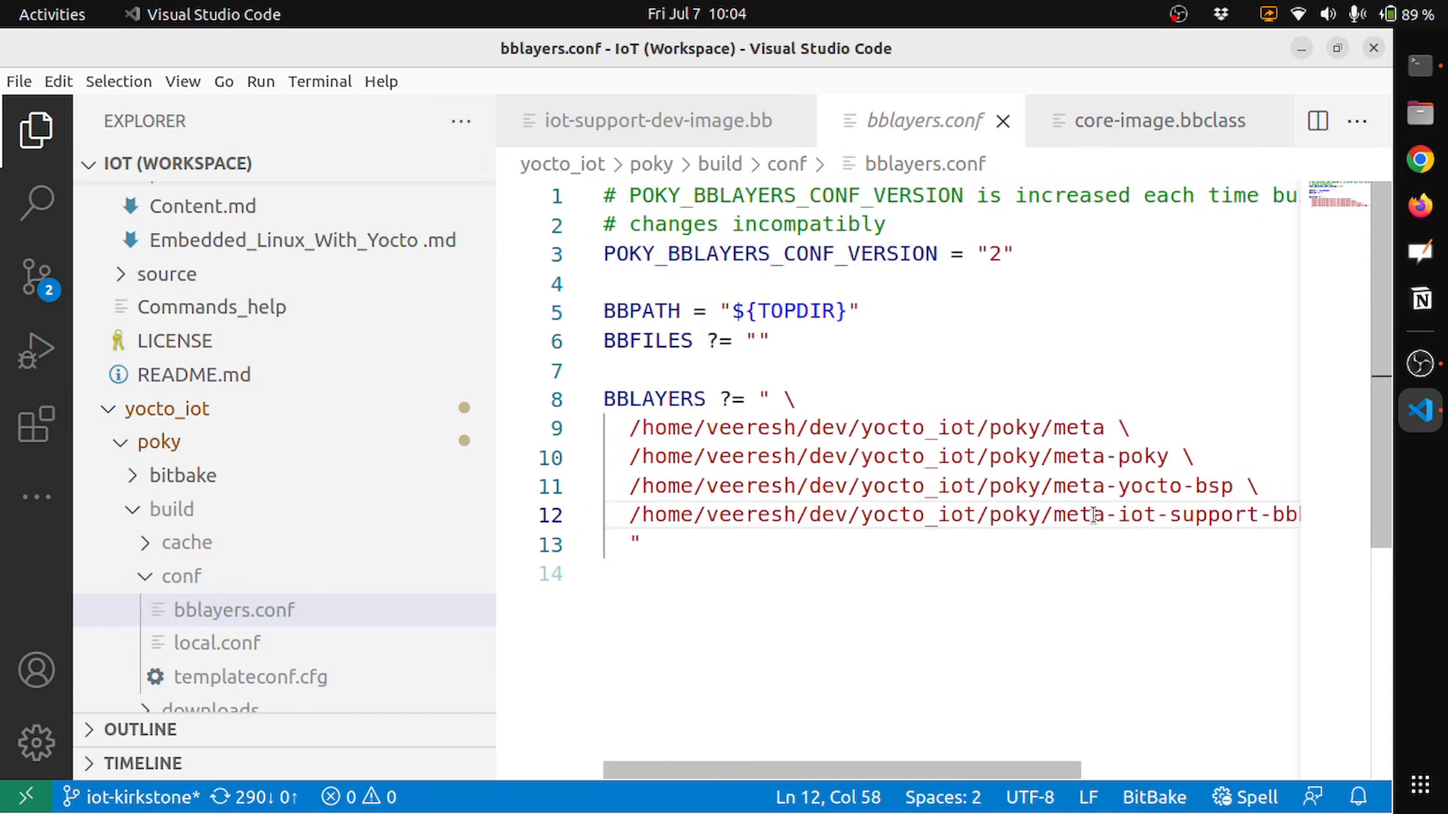
{"action": "mouse_move", "coordinate": [395, 608]}
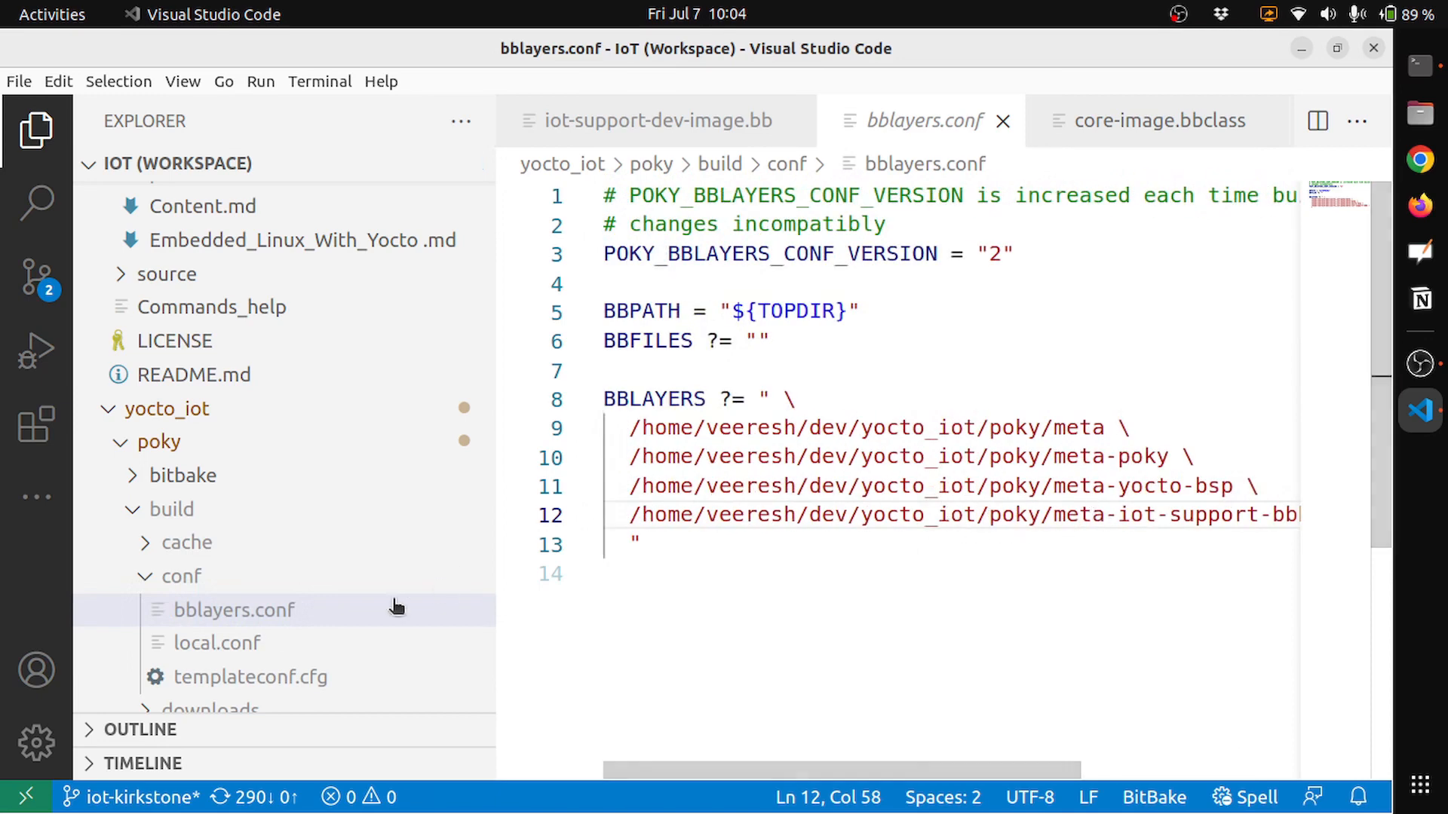
{"action": "left_click", "coordinate": [217, 643]}
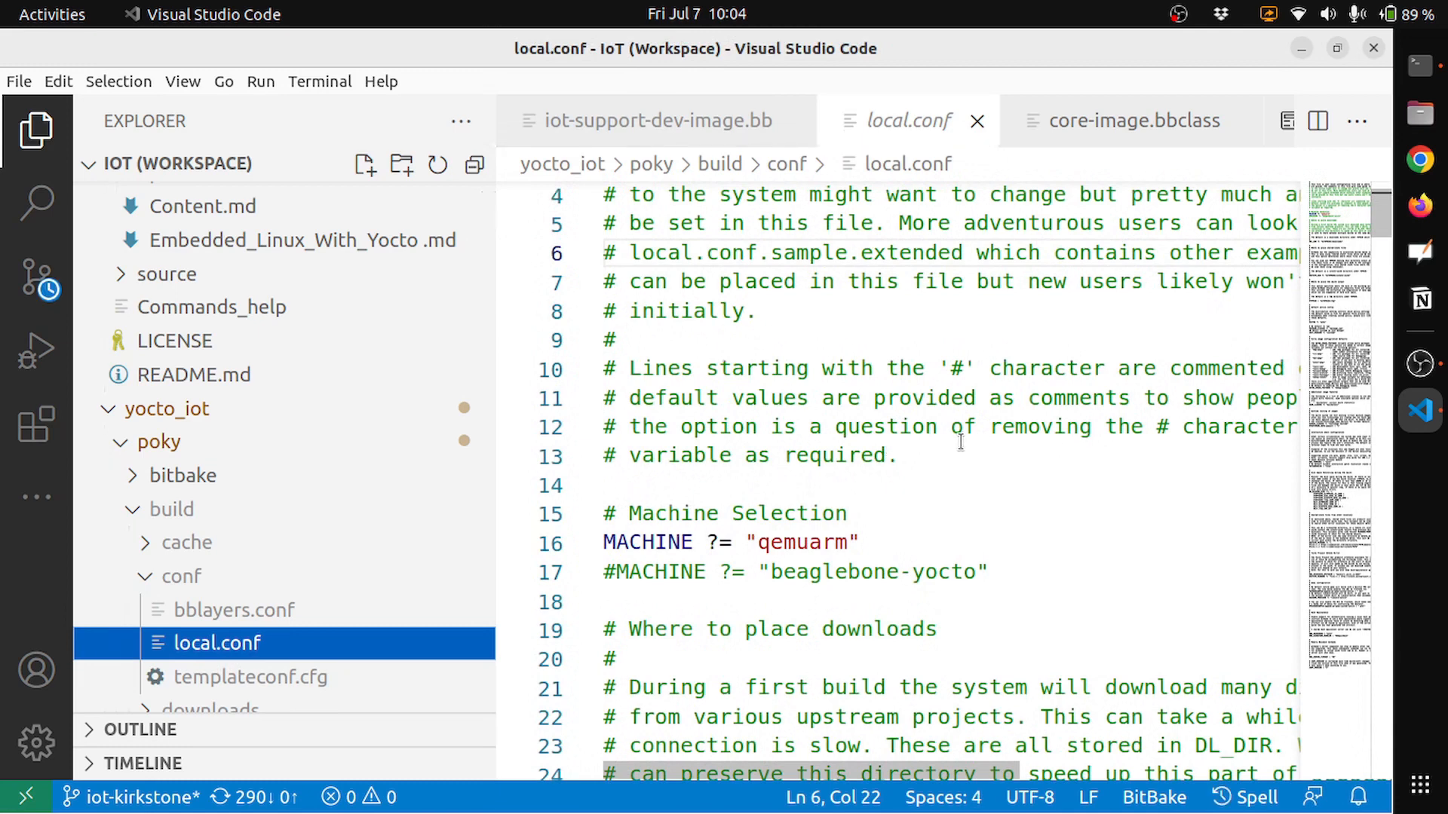
{"action": "scroll", "scroll_direction": "down", "scroll_amount": 3}
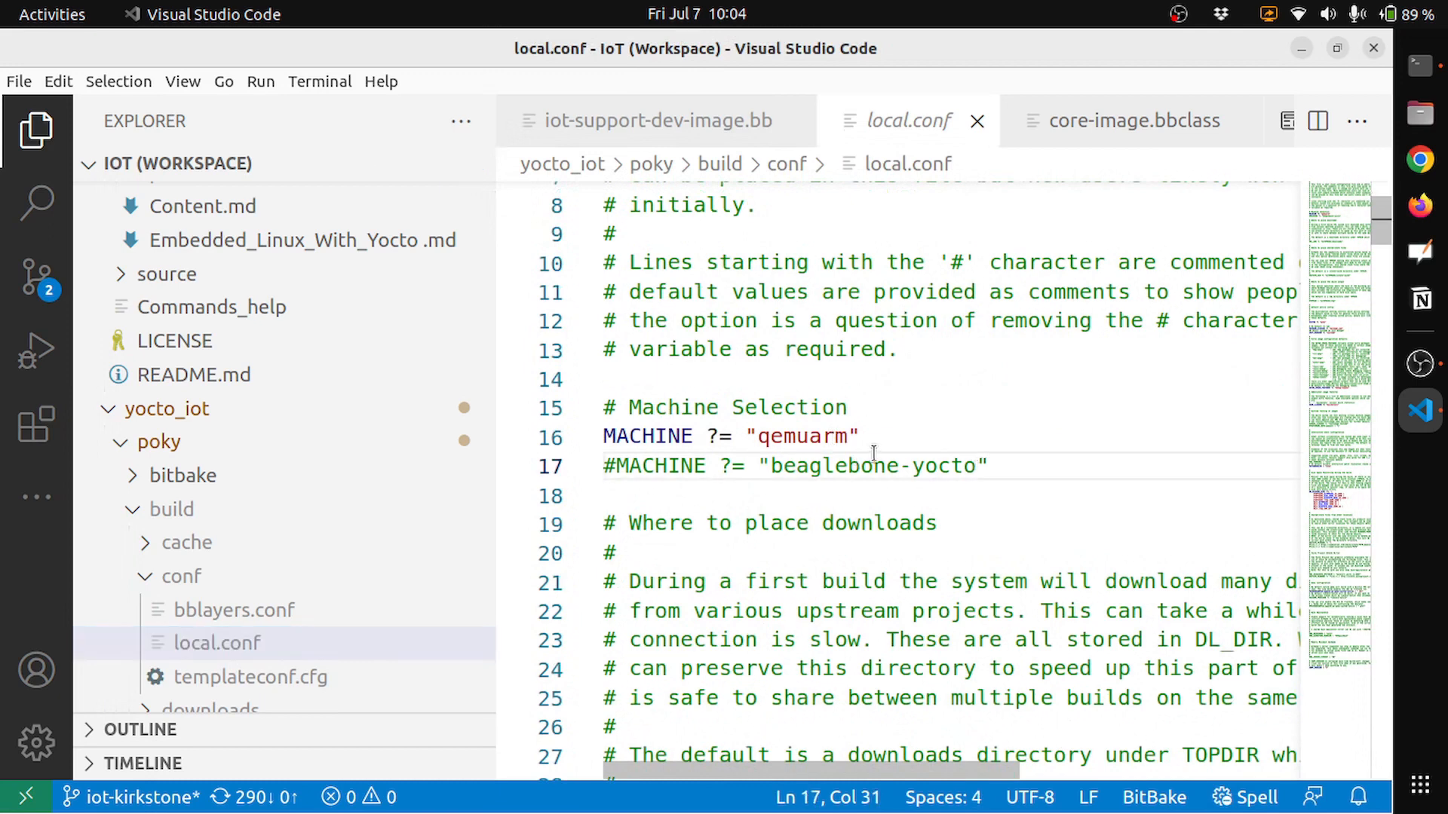
{"action": "left_click", "coordinate": [859, 436]}
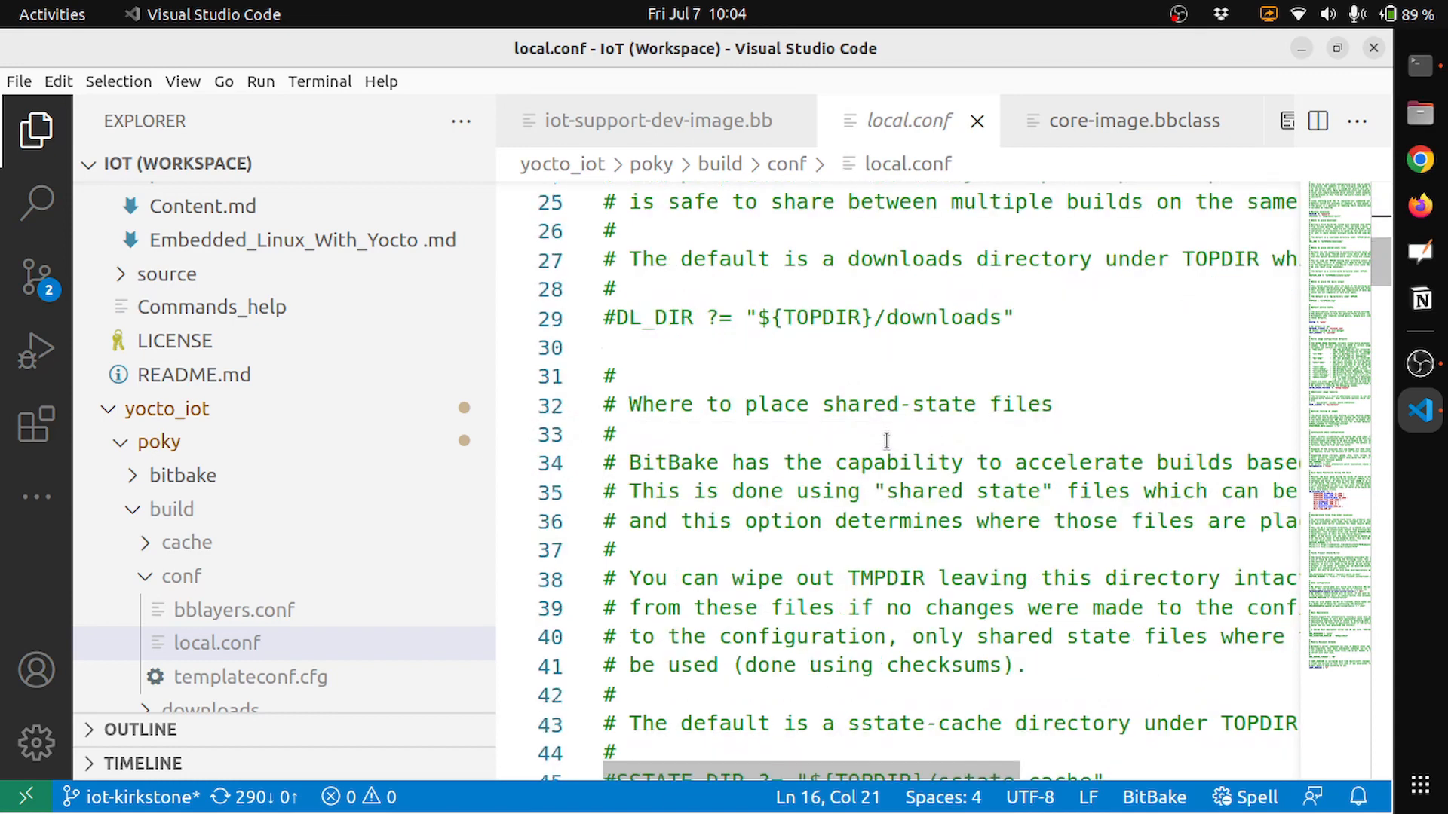
{"action": "scroll", "scroll_direction": "down", "scroll_amount": 3}
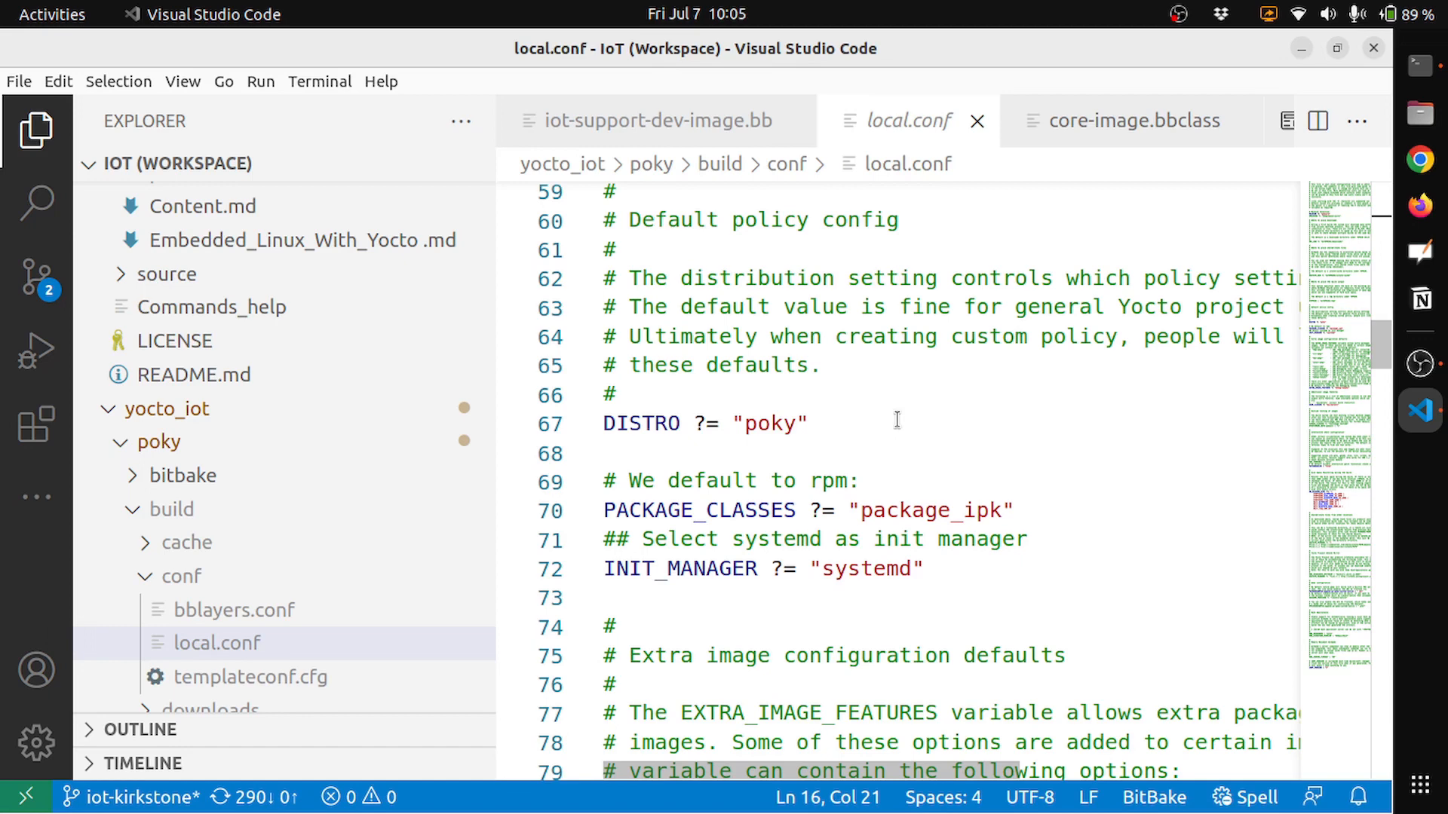
{"action": "mouse_move", "coordinate": [999, 489]}
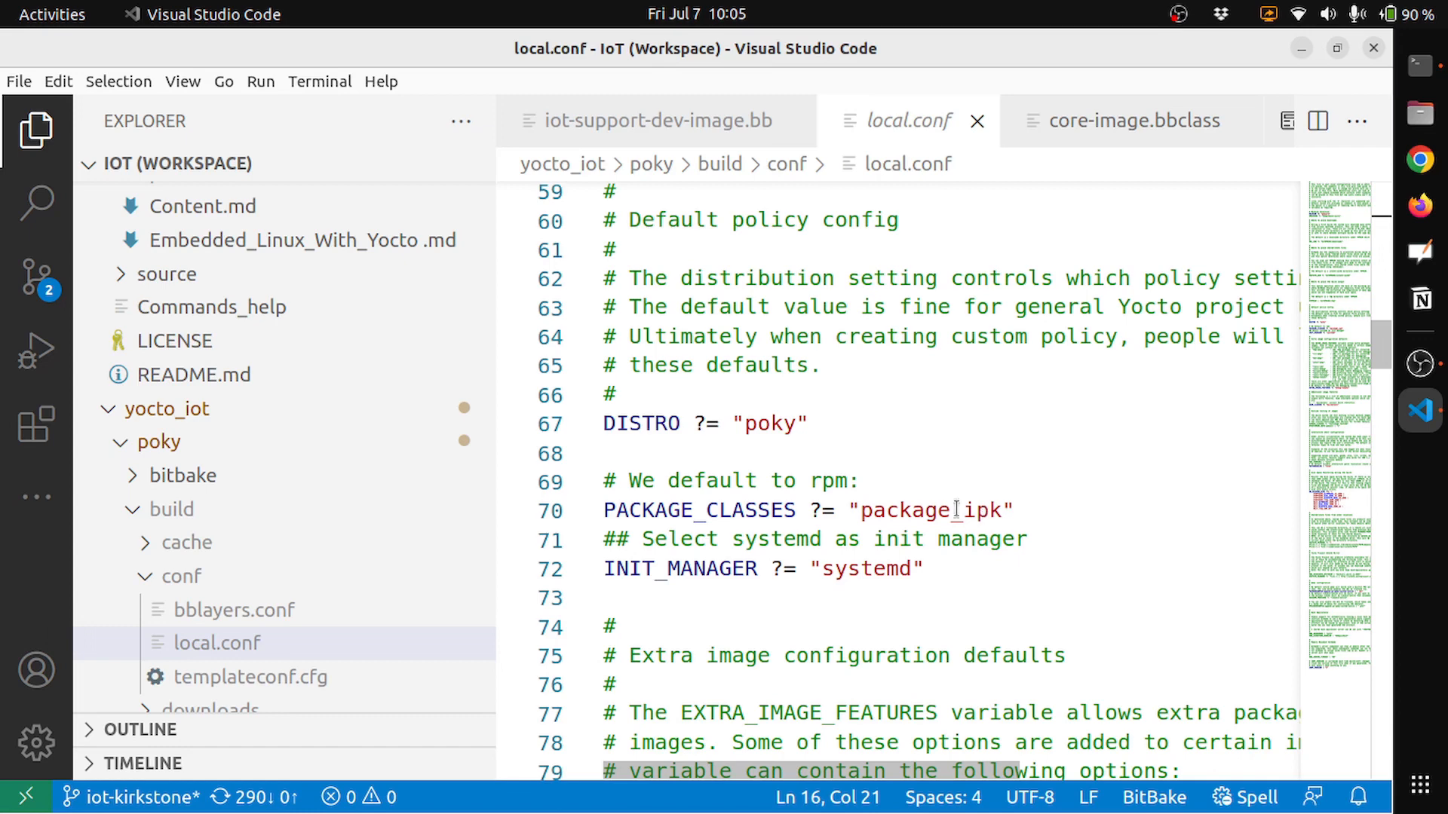
{"action": "double_click", "coordinate": [930, 510]}
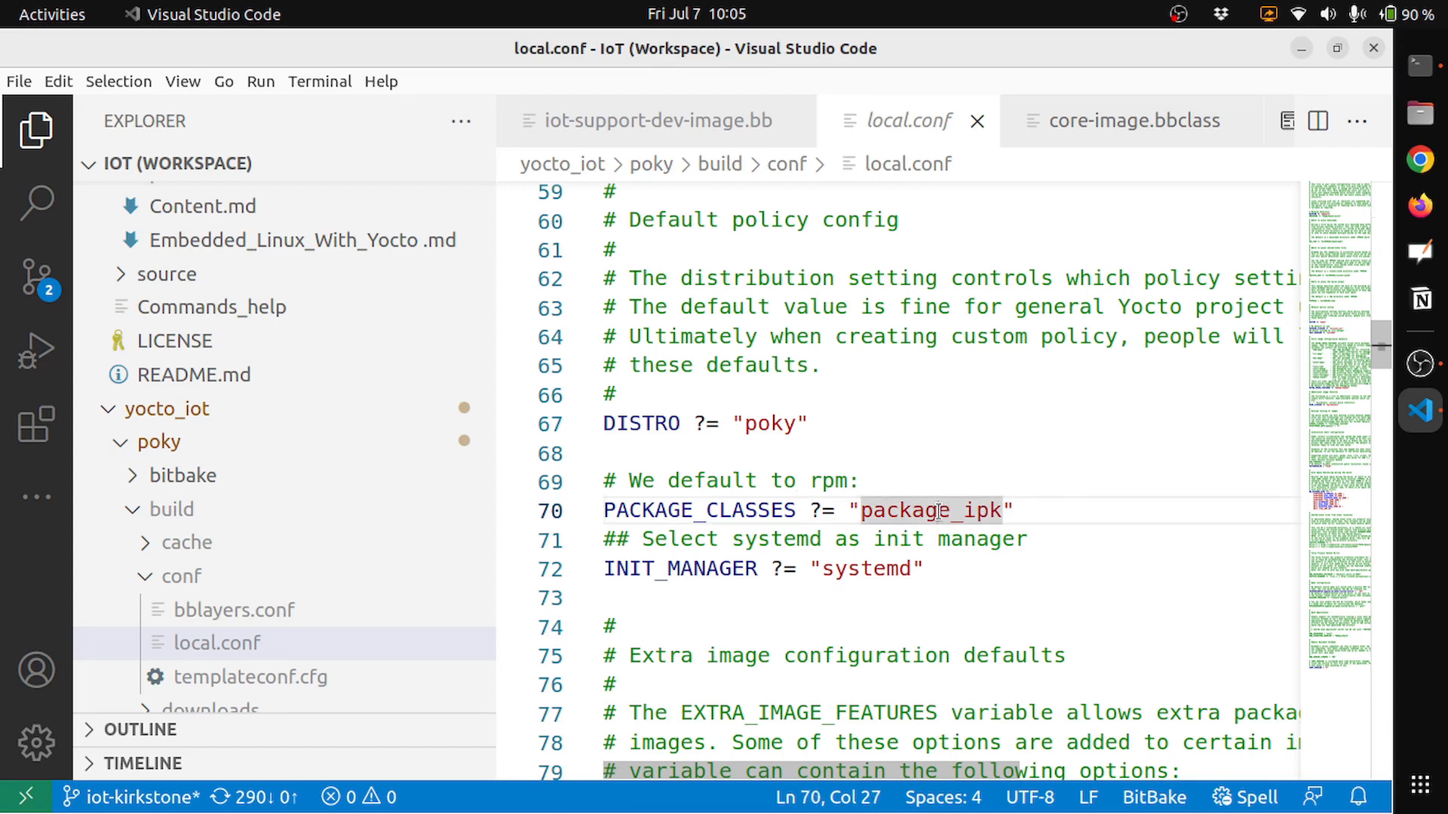
{"action": "mouse_move", "coordinate": [1072, 518]}
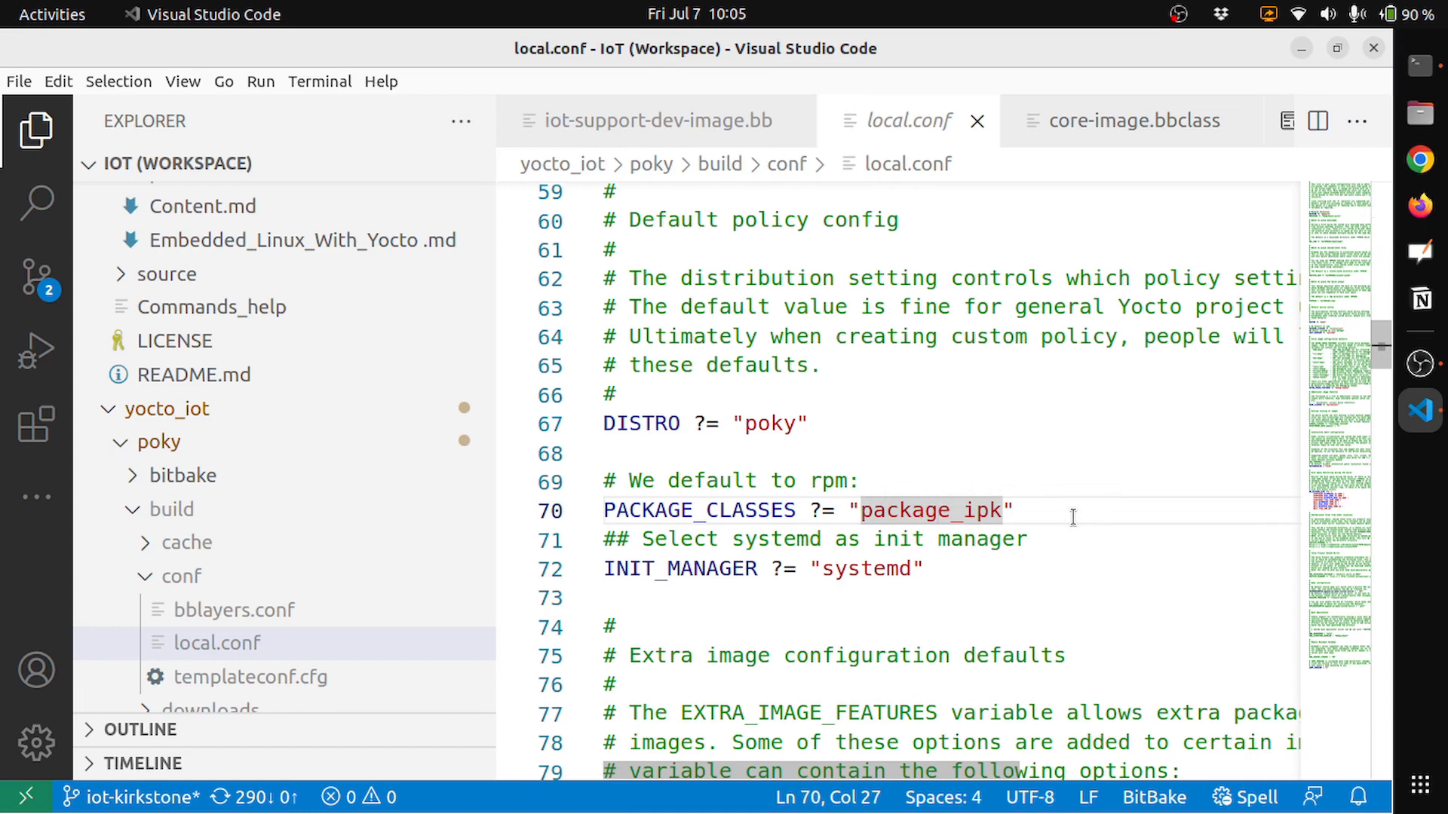
{"action": "scroll", "scroll_direction": "down", "scroll_amount": 3}
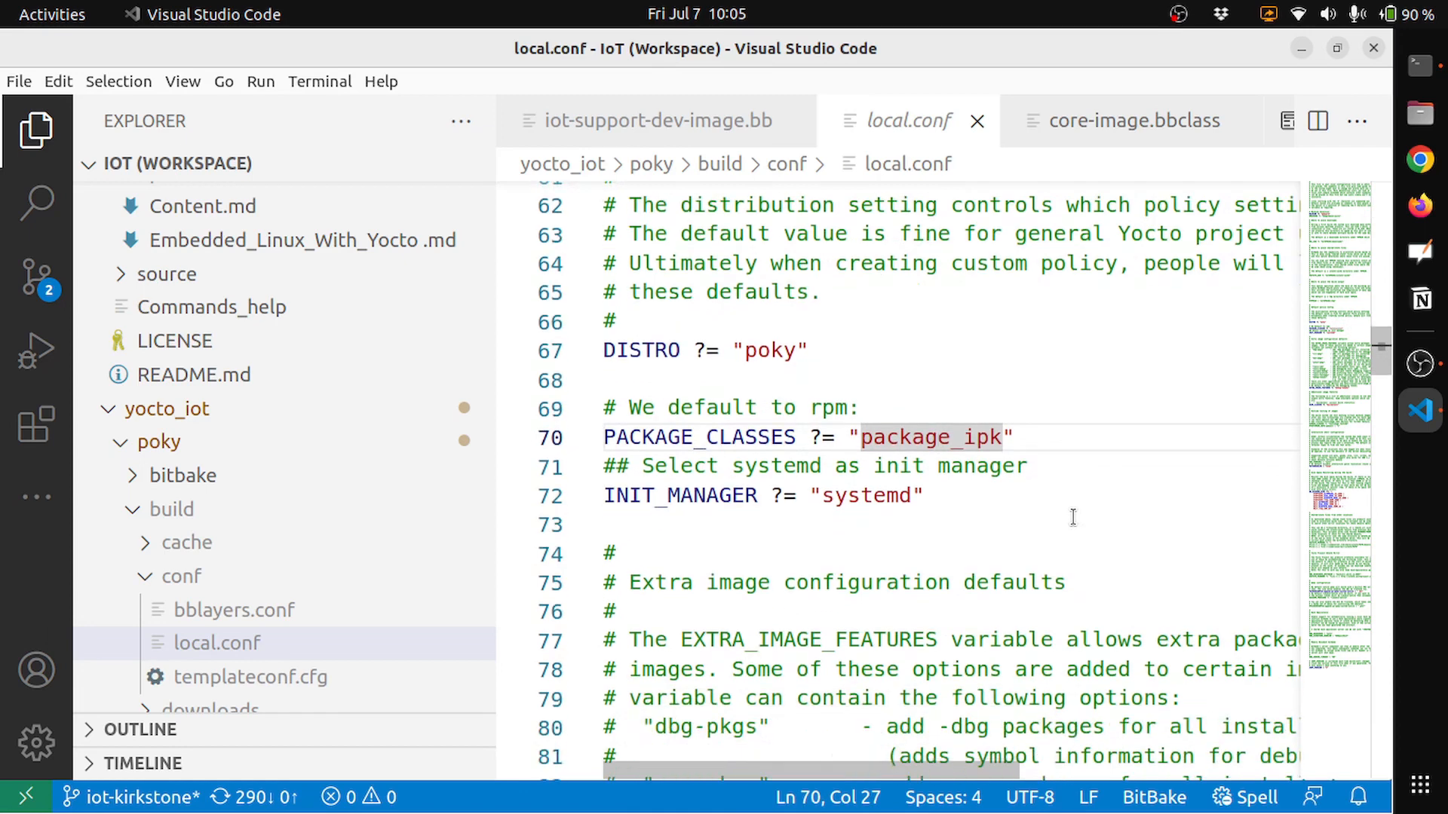
{"action": "double_click", "coordinate": [864, 497]}
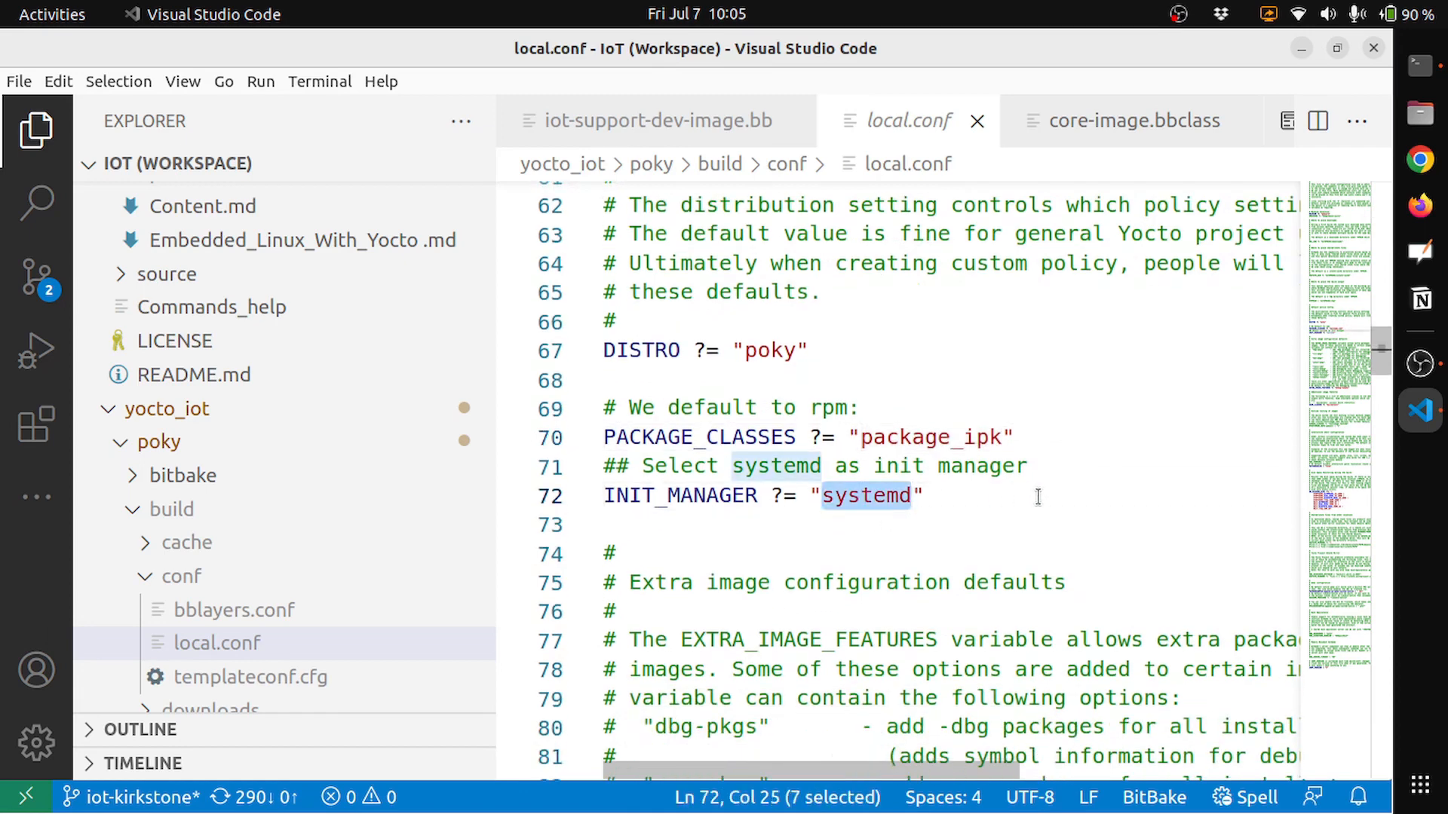
{"action": "scroll", "scroll_direction": "down", "scroll_amount": 3}
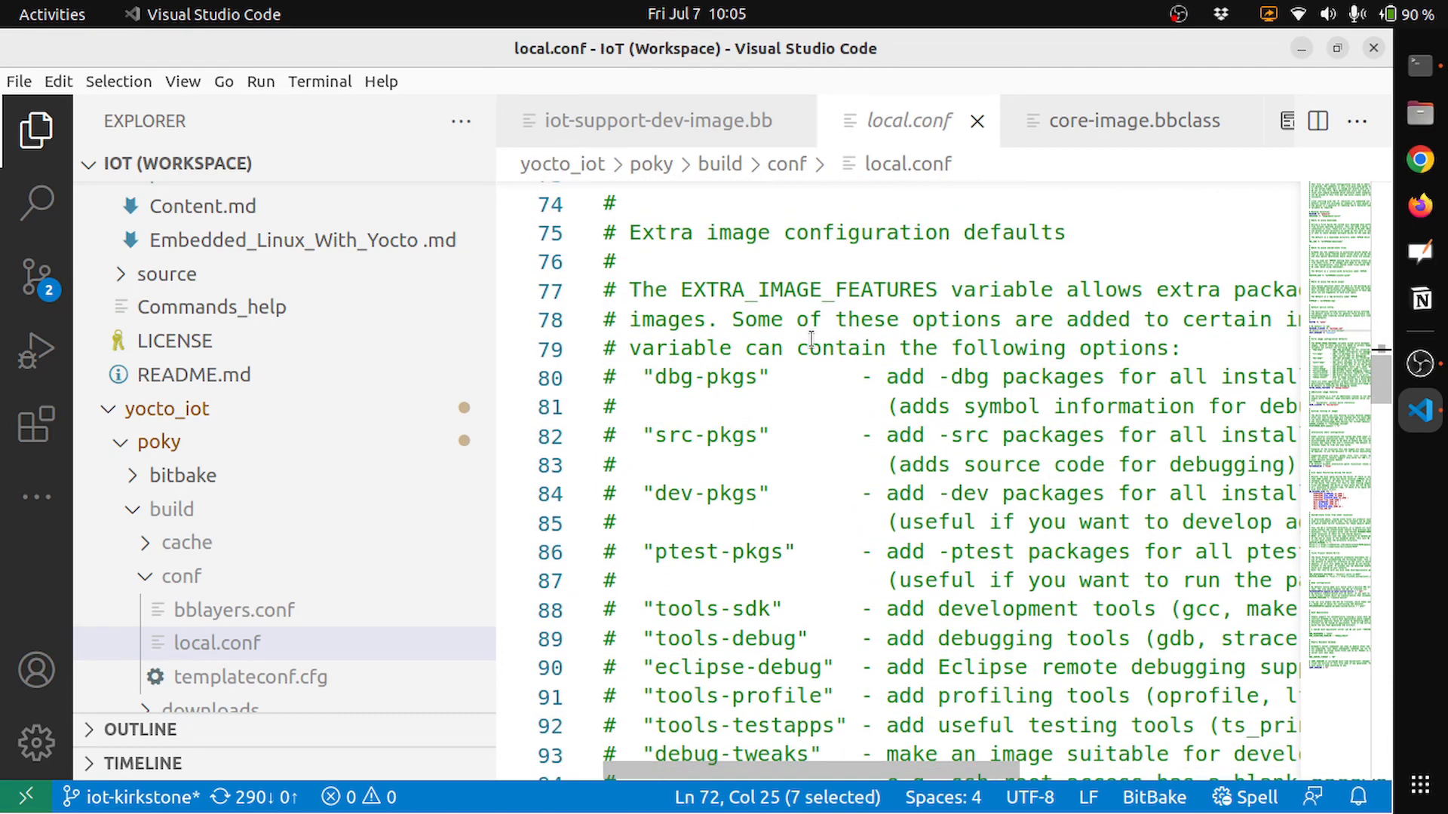
{"action": "double_click", "coordinate": [807, 290]}
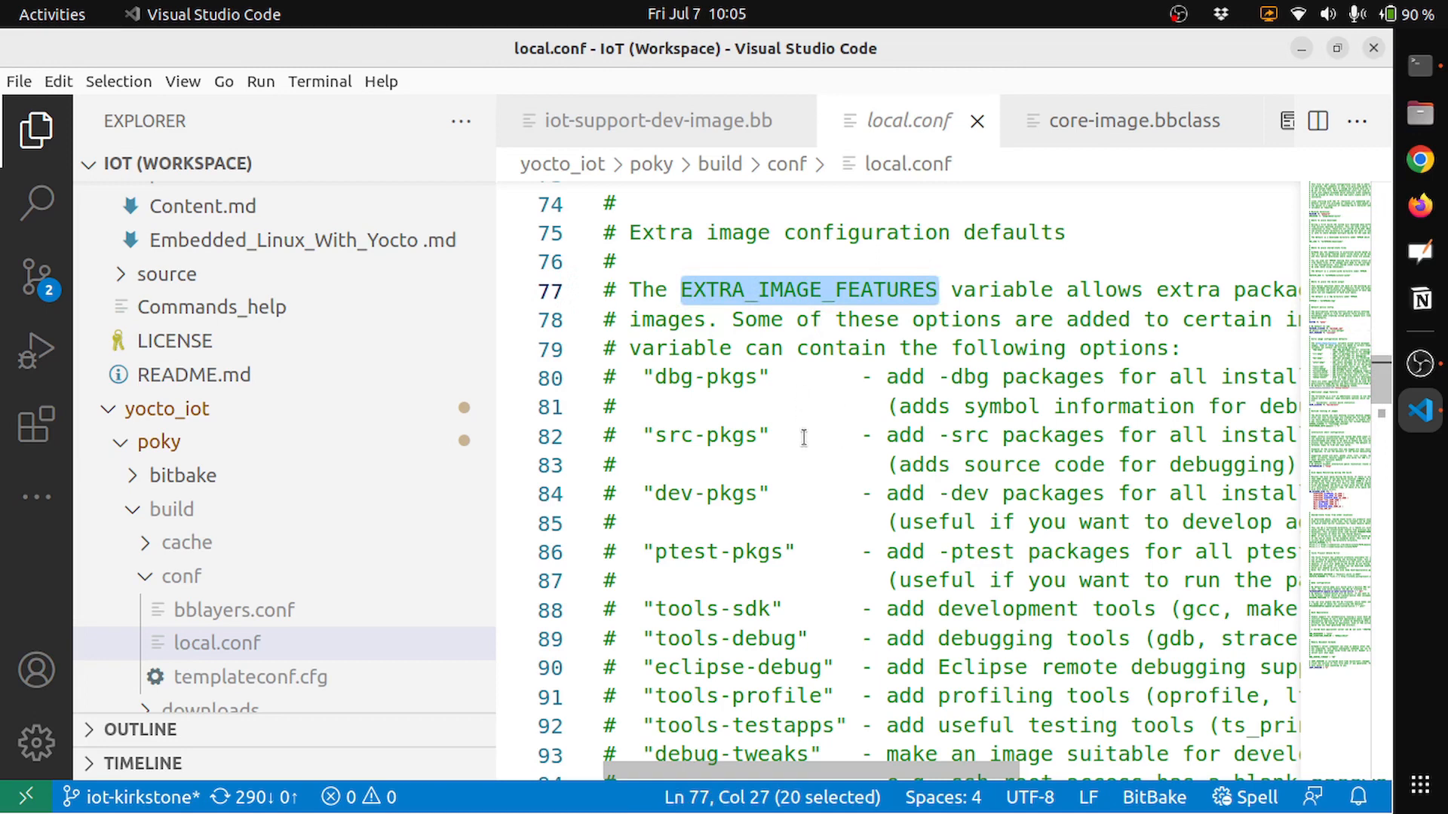
{"action": "mouse_move", "coordinate": [577, 161]}
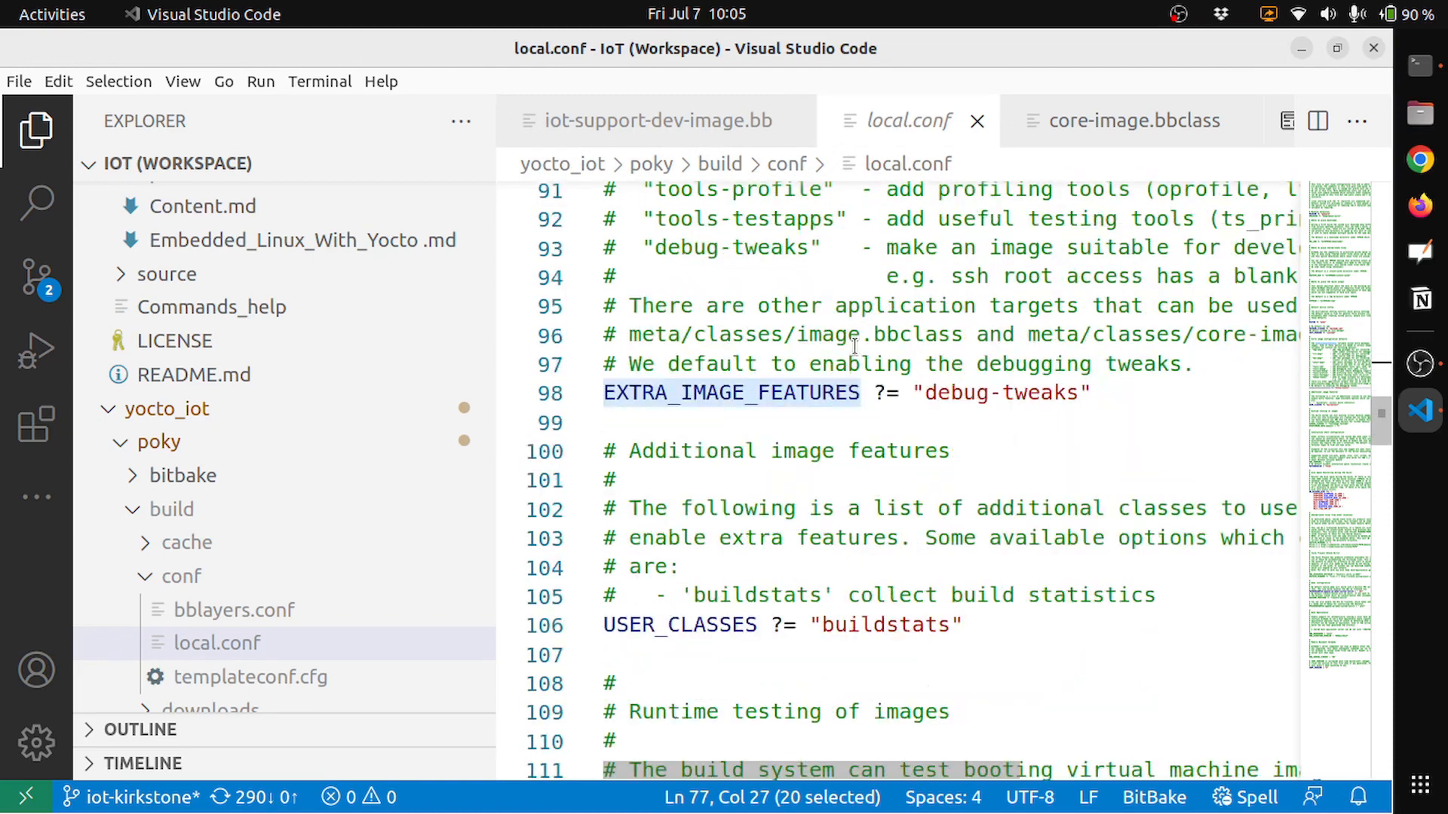
{"action": "scroll", "scroll_direction": "down", "scroll_amount": 3}
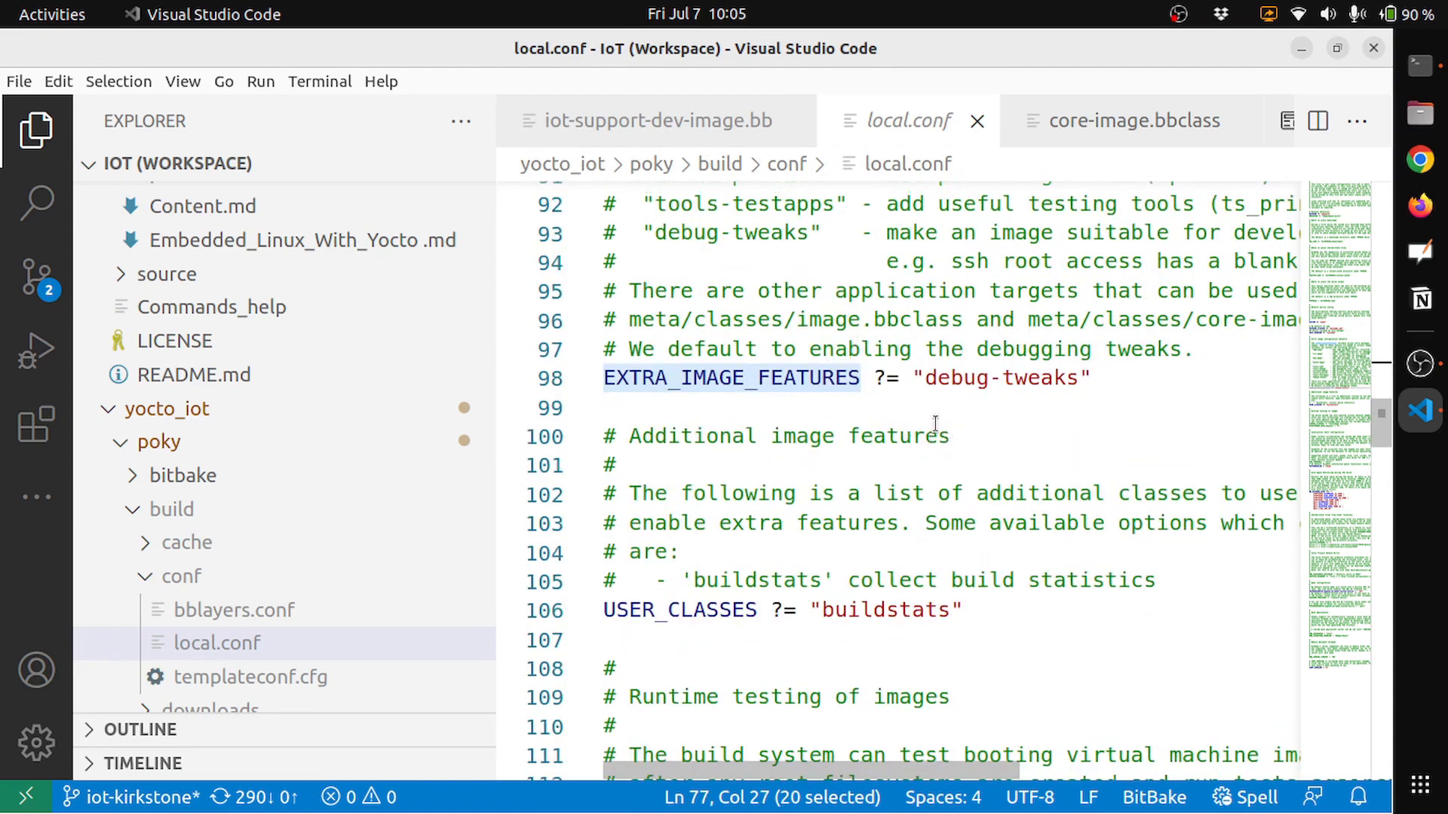
{"action": "mouse_move", "coordinate": [811, 379]}
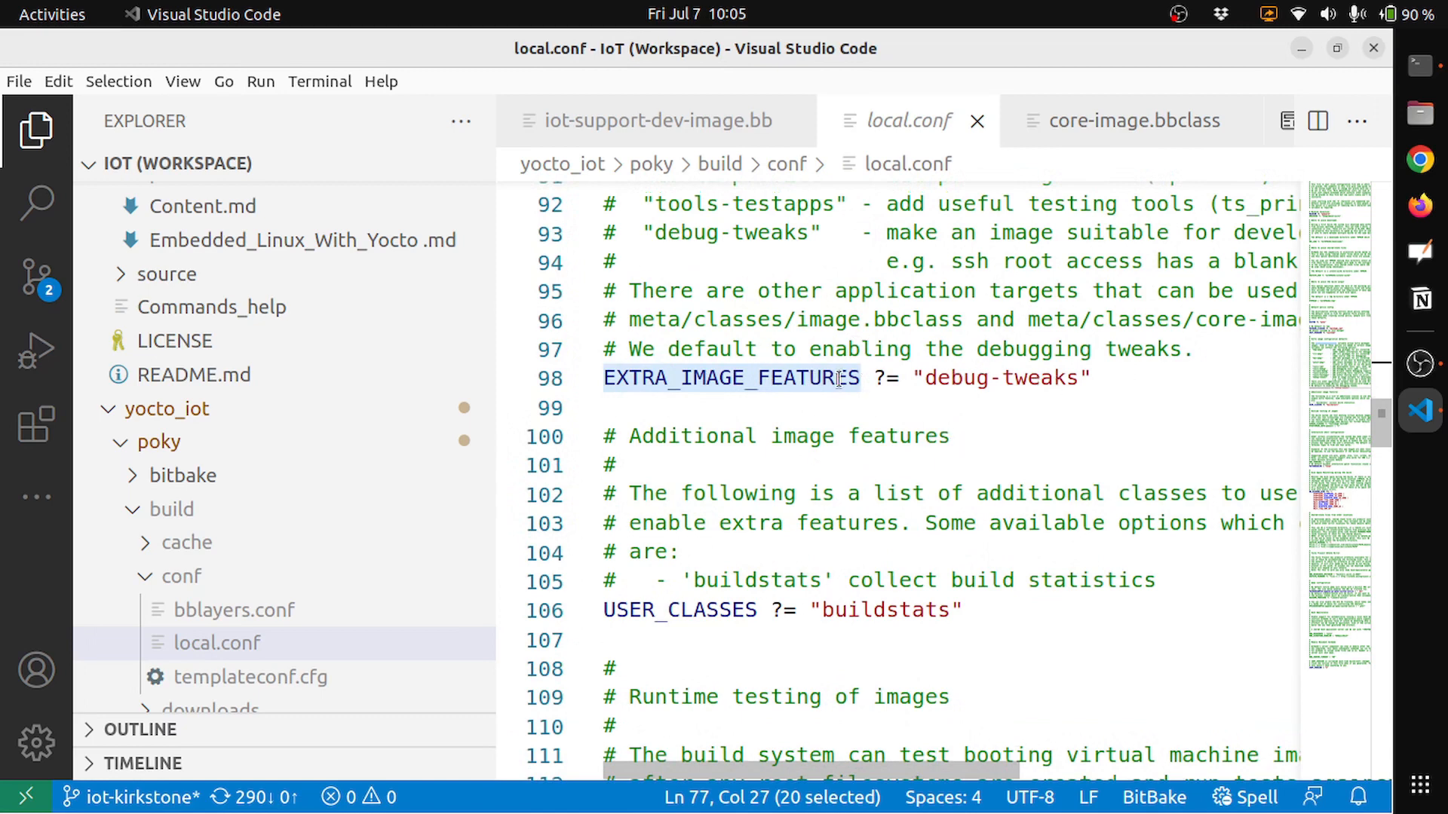
{"action": "scroll", "scroll_direction": "down", "scroll_amount": 3}
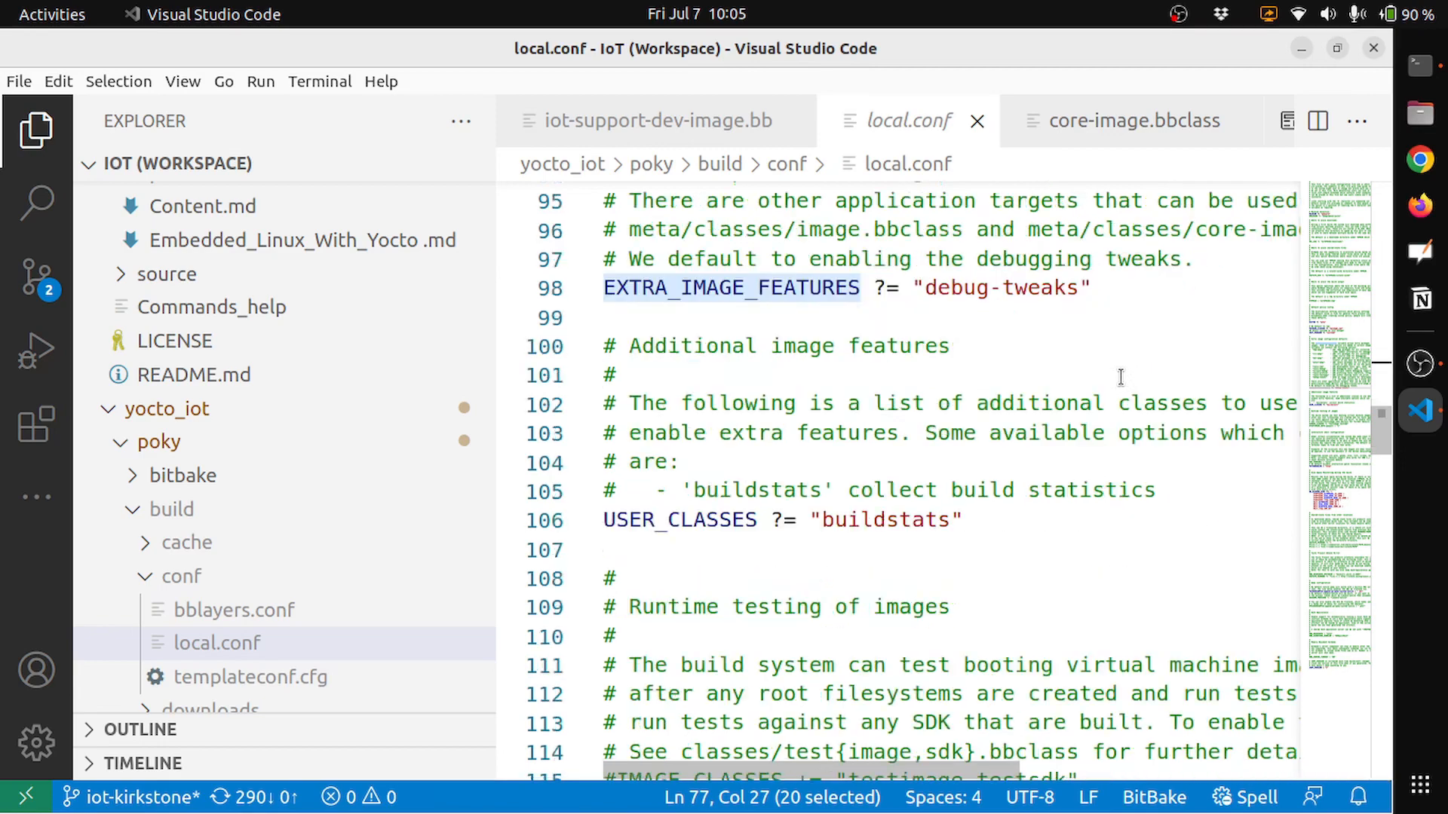
{"action": "scroll", "scroll_direction": "down", "scroll_amount": 3}
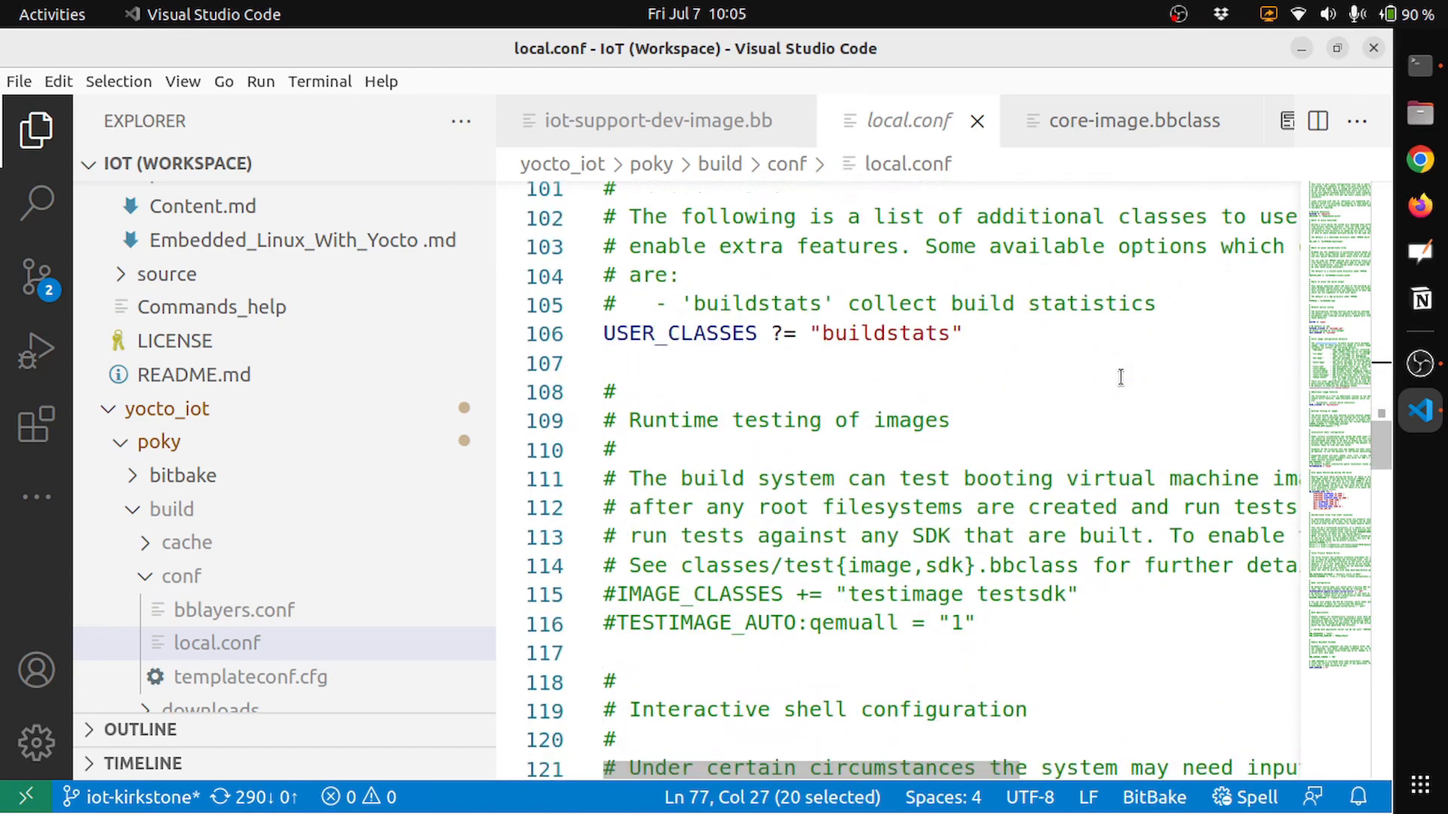
{"action": "scroll", "scroll_direction": "down", "scroll_amount": 3}
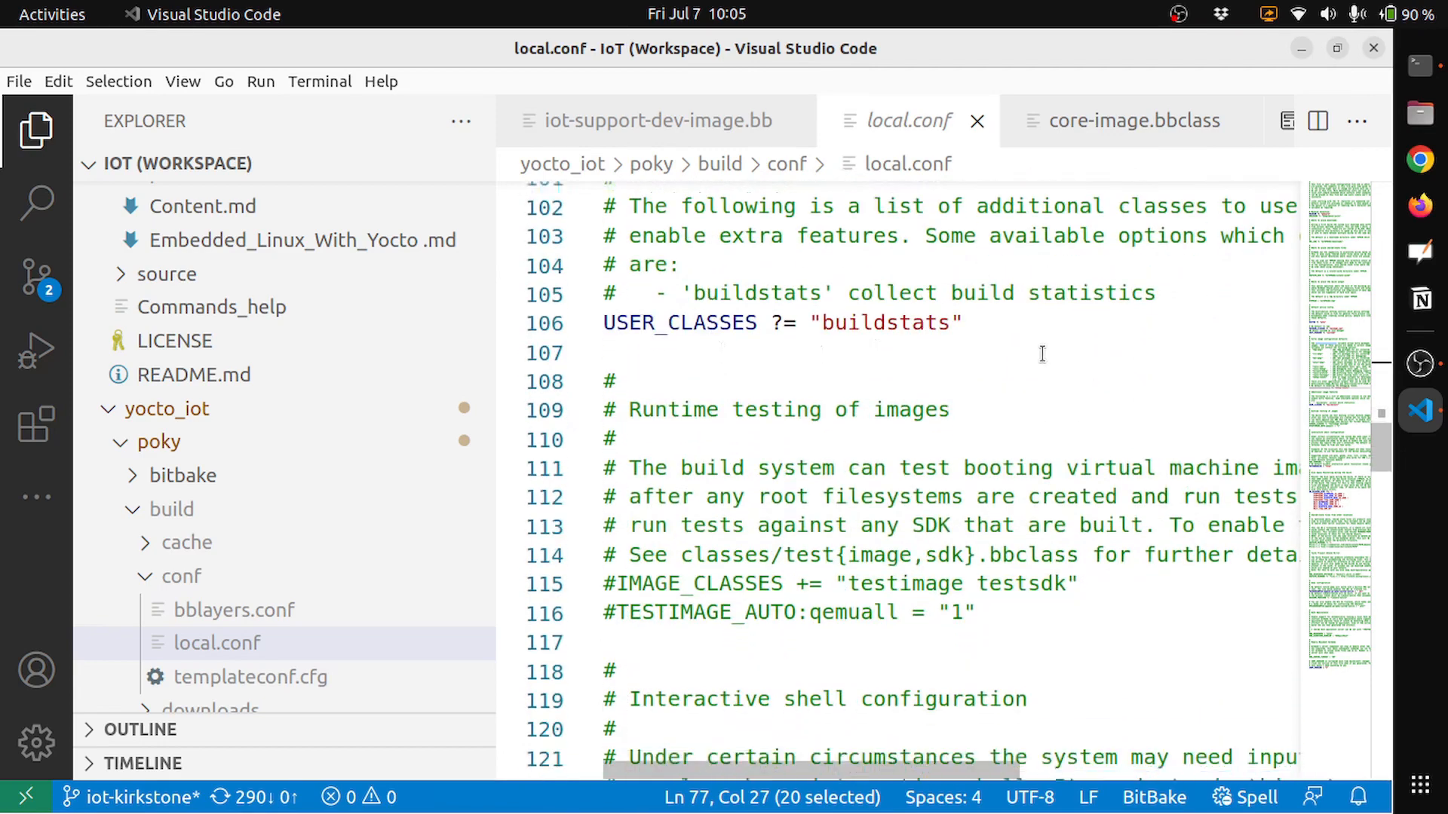
{"action": "scroll", "scroll_direction": "down", "scroll_amount": 3}
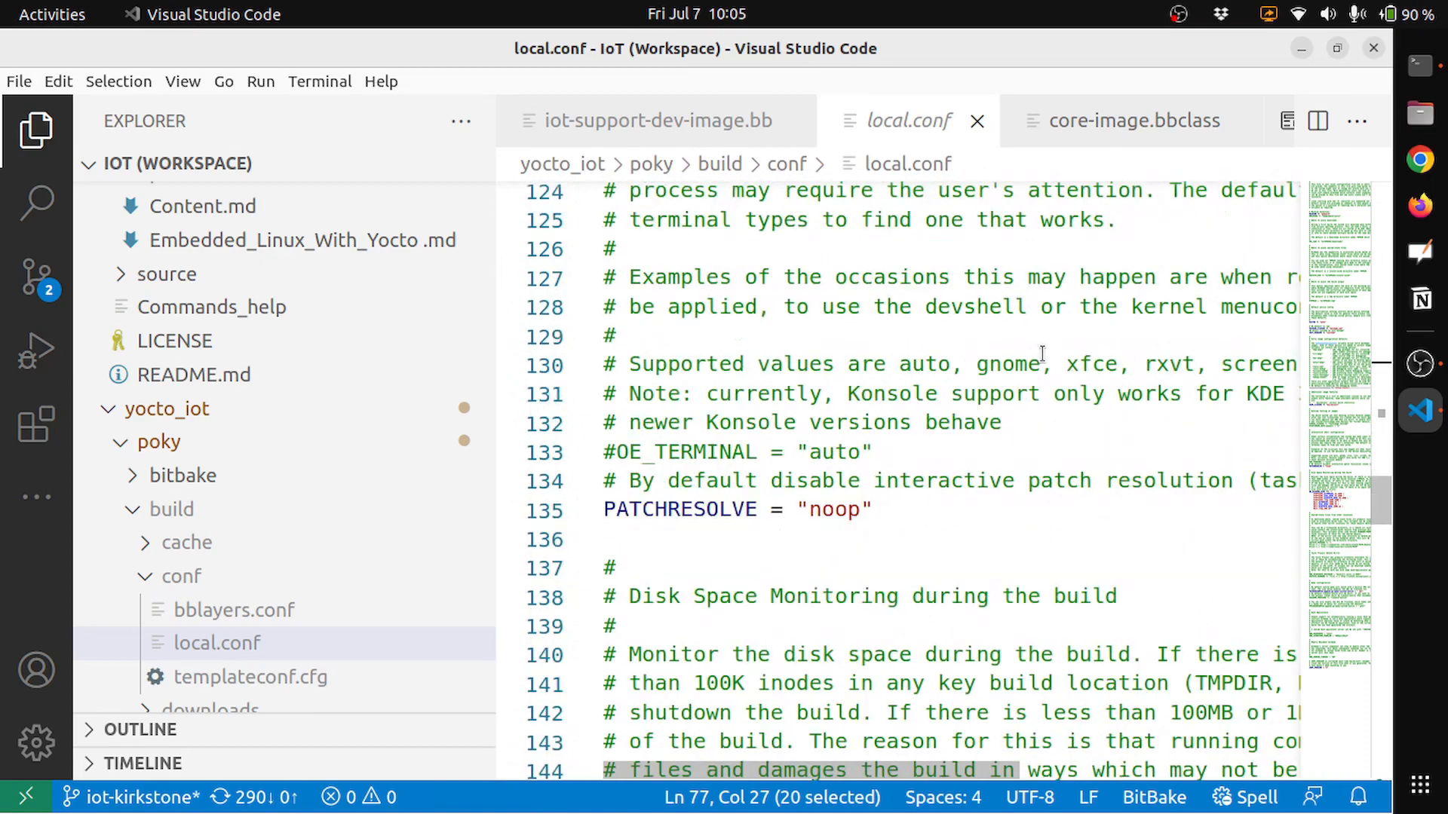
{"action": "scroll", "scroll_direction": "down", "scroll_amount": 3}
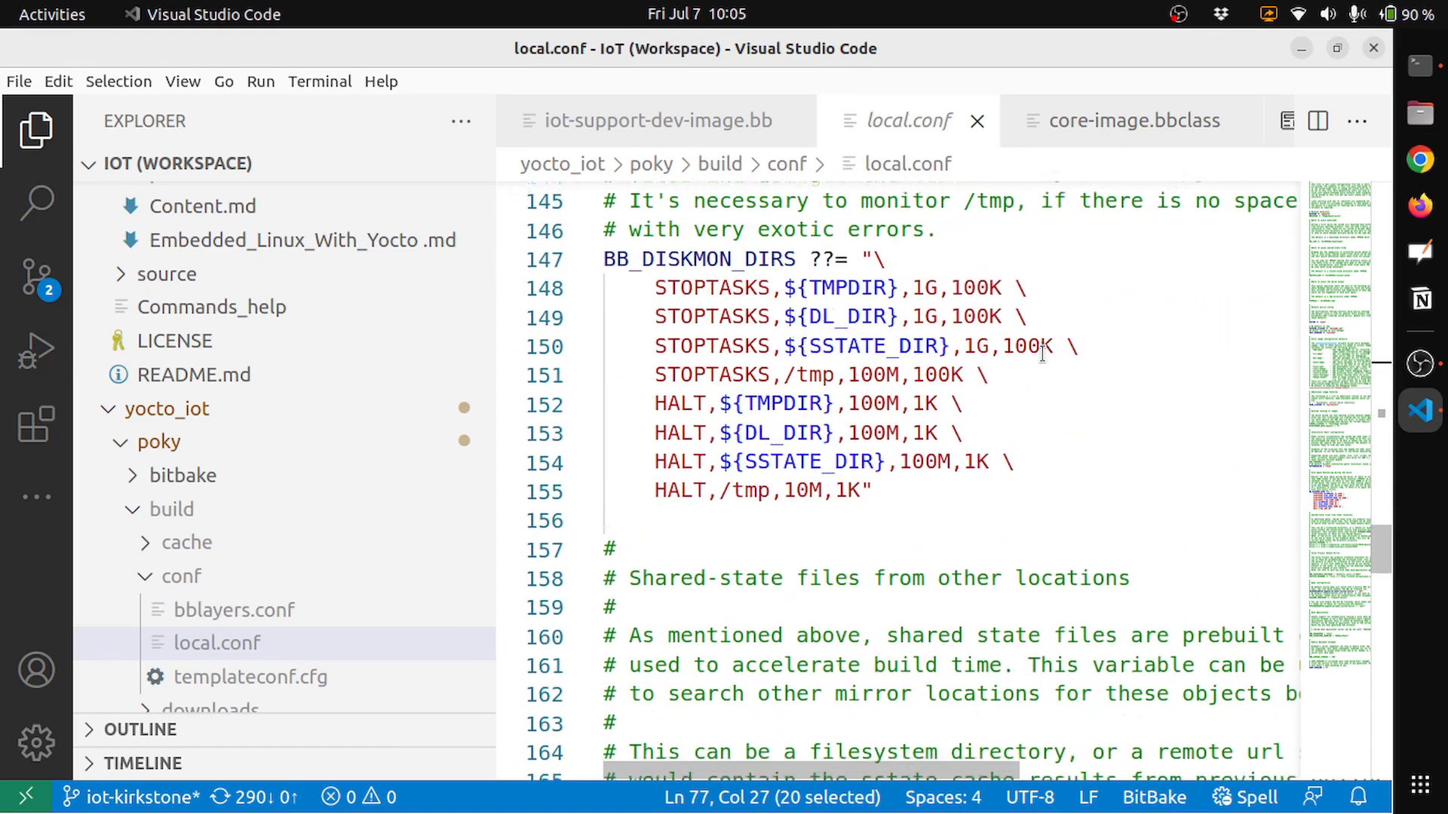
{"action": "scroll", "scroll_direction": "down", "scroll_amount": 3}
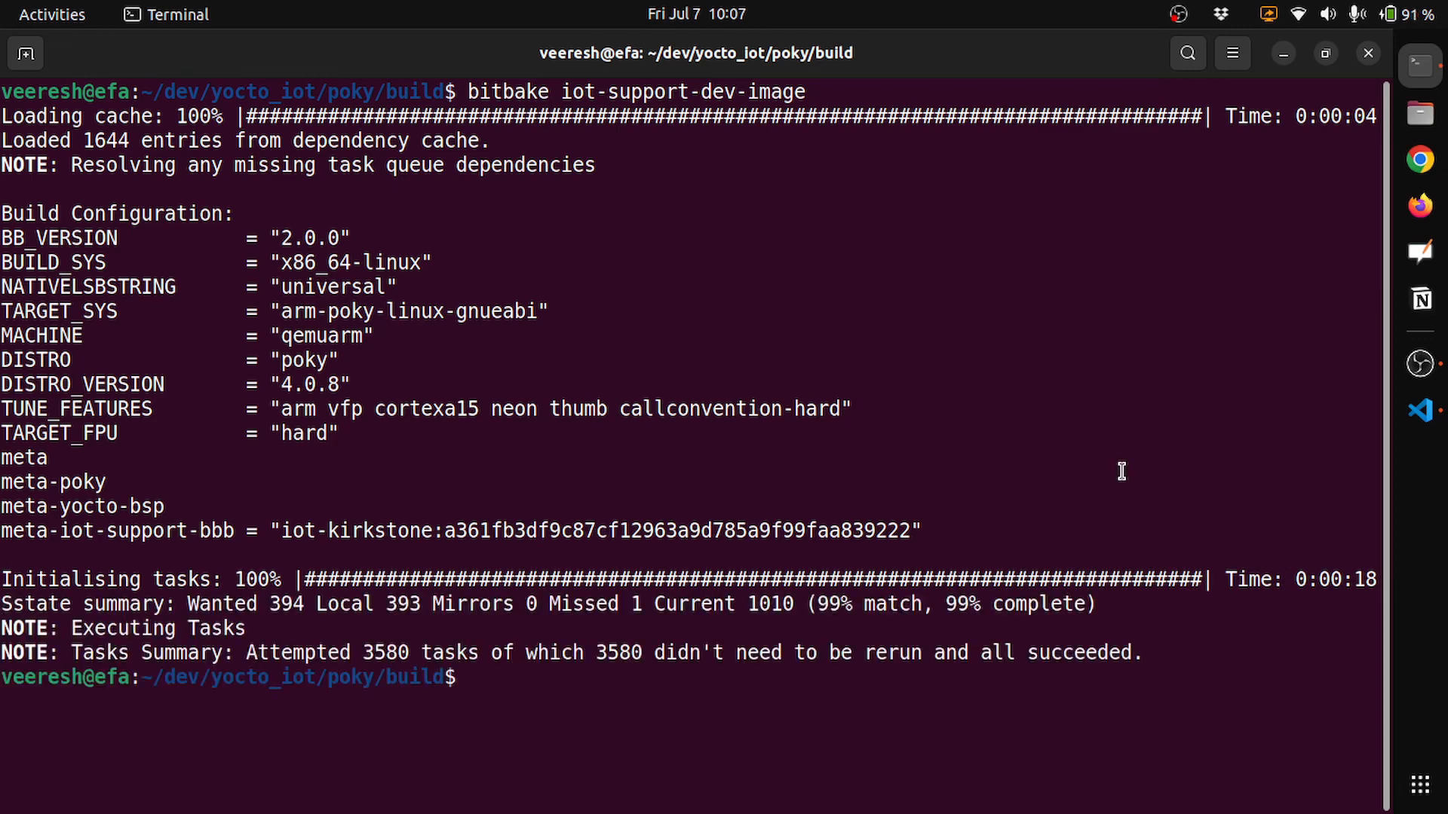
Run bitbake iot-support-dev-image, then enter runqemu qemuarm at the build prompt.
{"action": "type", "text": "bitbake iot-support-dev-image"}
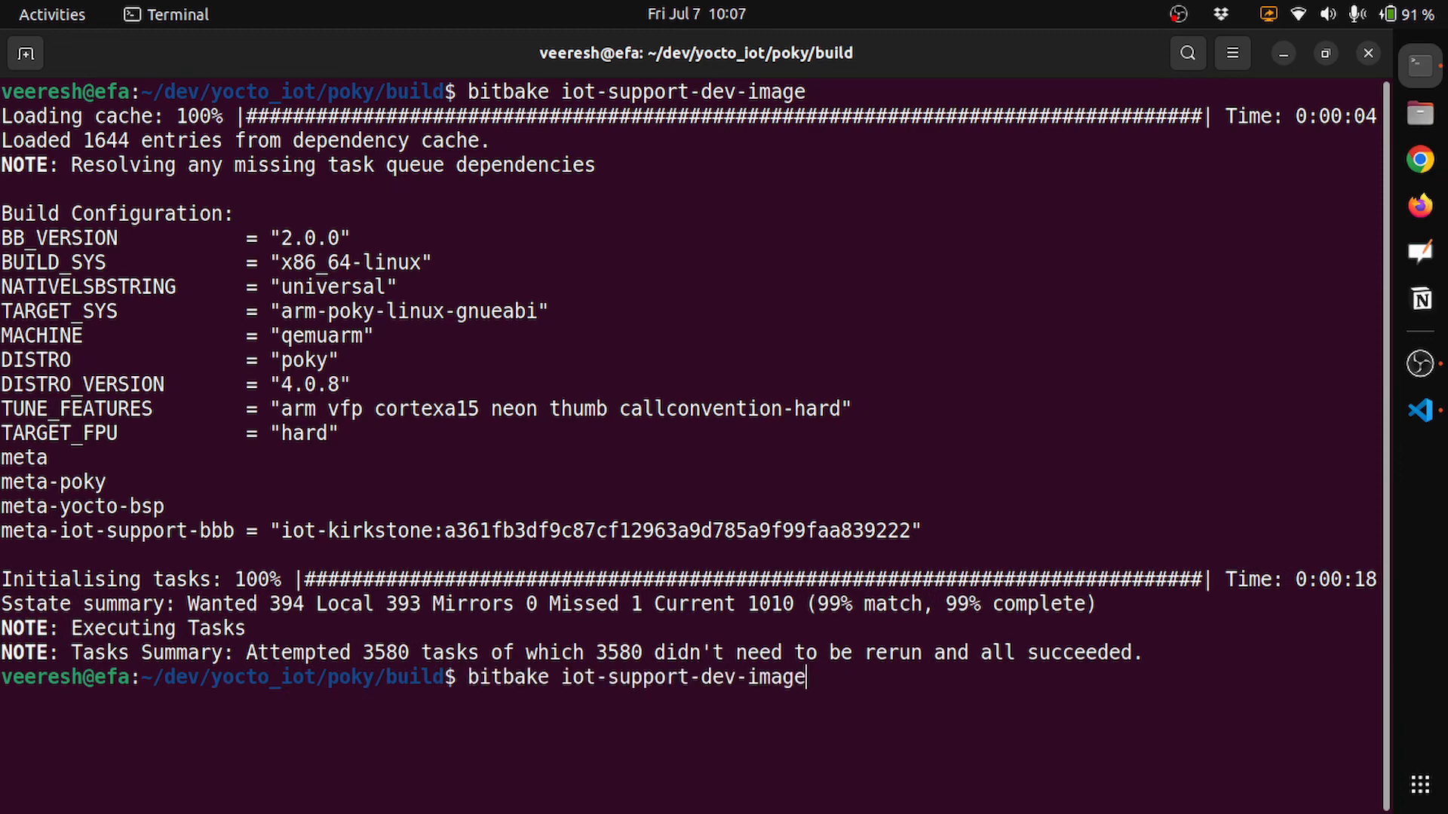
{"action": "type", "text": "runqemu qemuarm"}
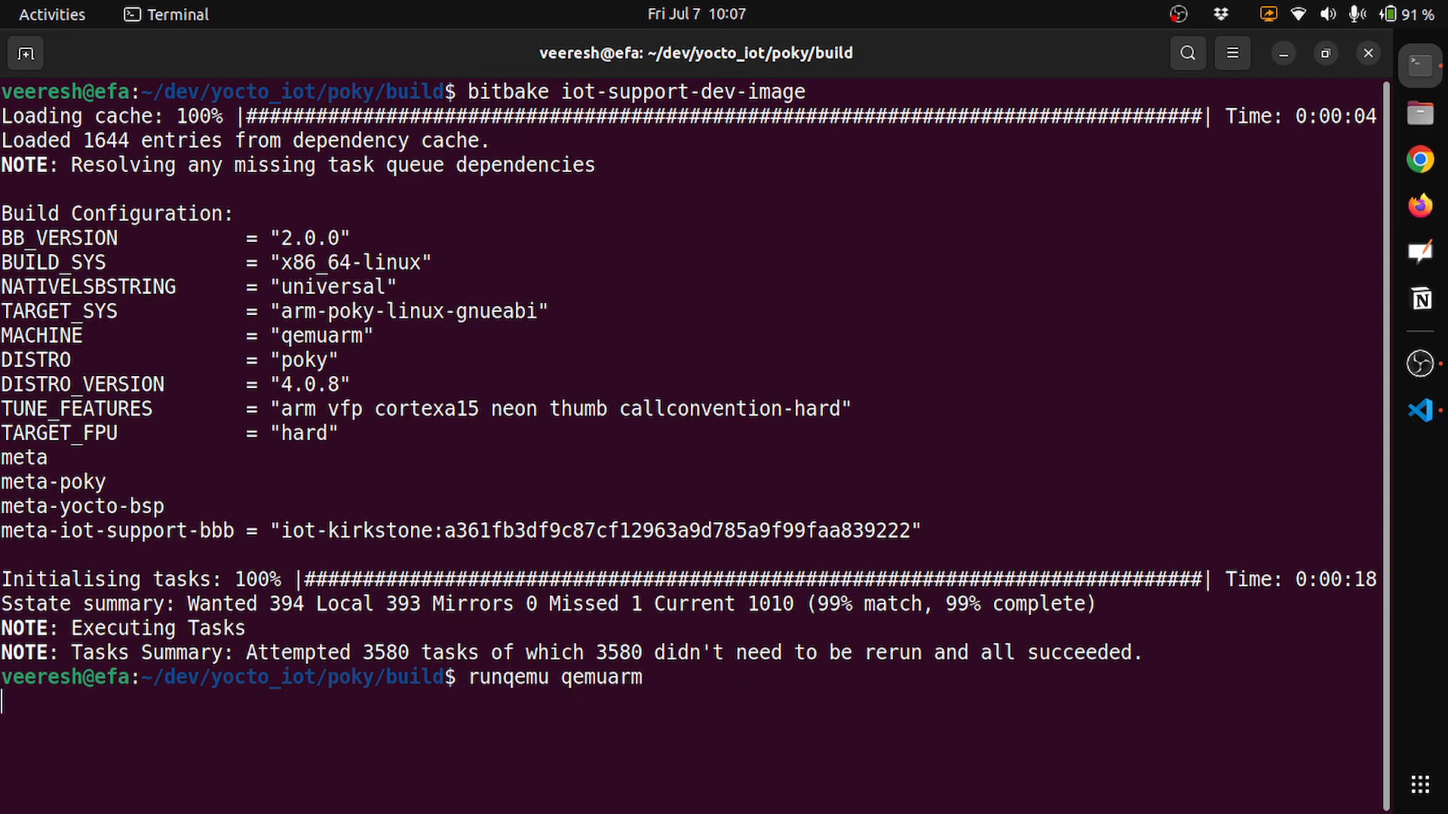
Launch runqemu qemuarm, enlarge the emulator window, and follow the Poky boot log to the login prompt.
{"action": "key", "text": "Return"}
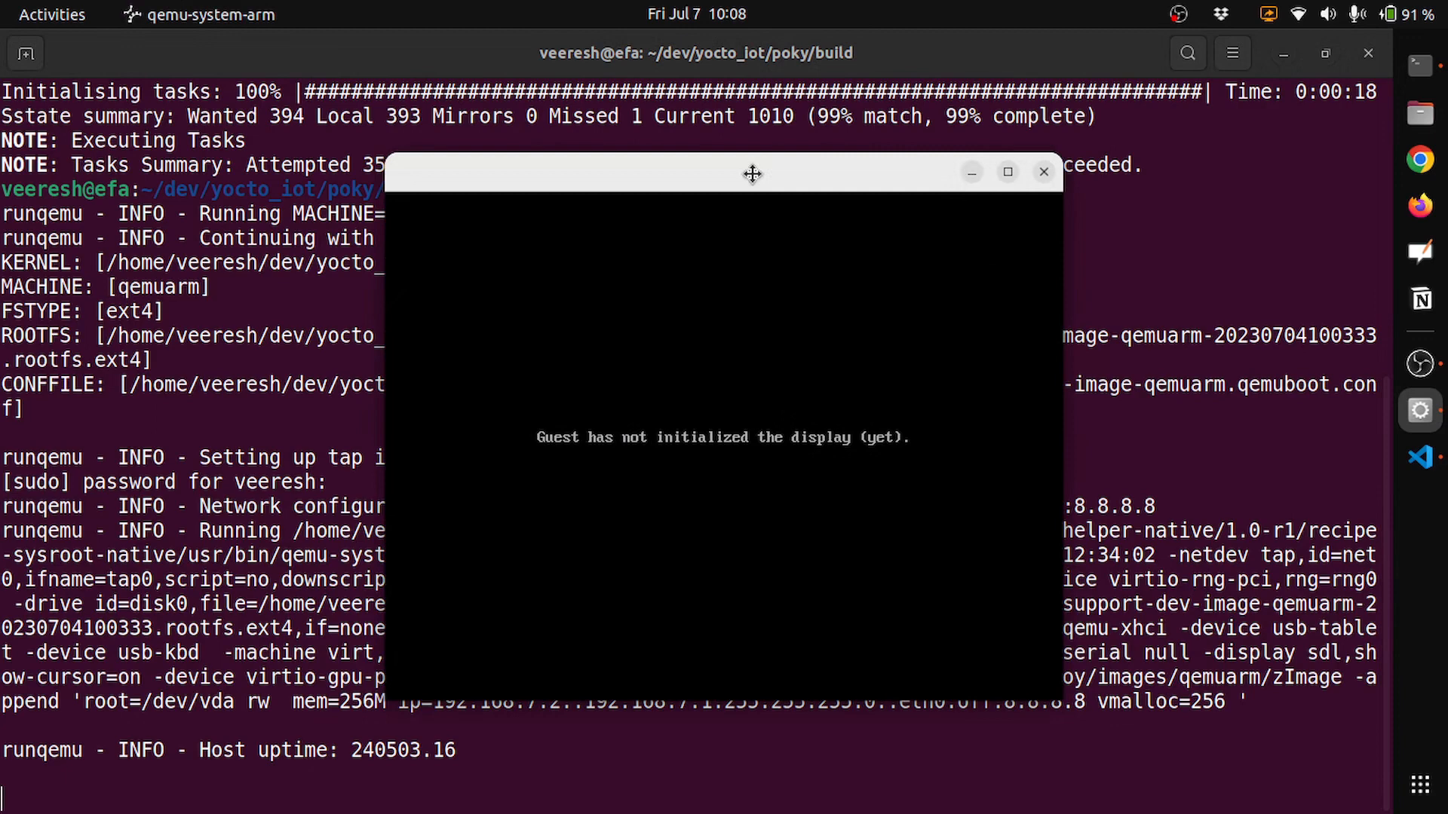
{"action": "left_click_drag", "start_coordinate": [753, 174], "coordinate": [984, 139]}
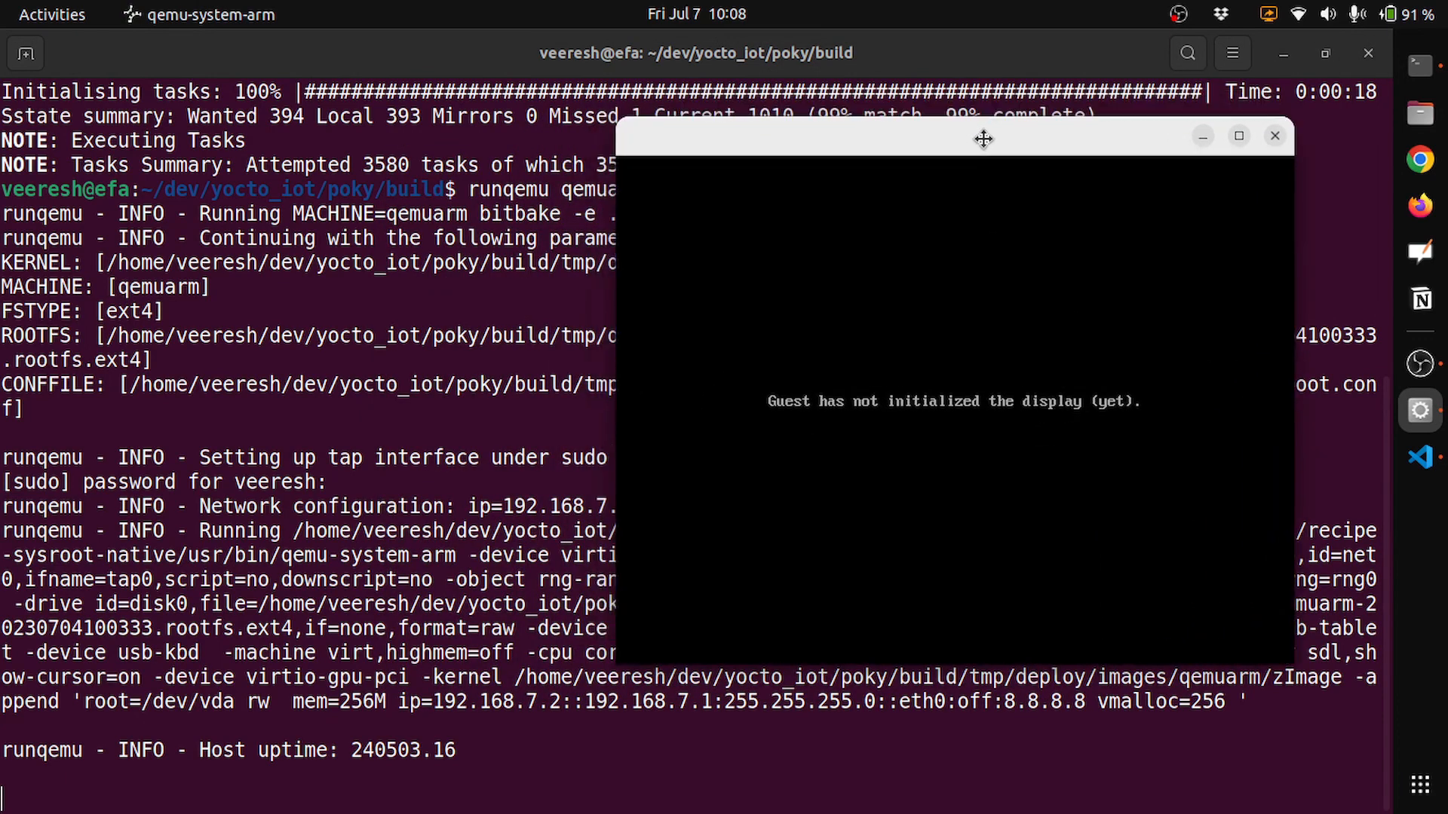
{"action": "left_click_drag", "start_coordinate": [983, 139], "coordinate": [848, 172]}
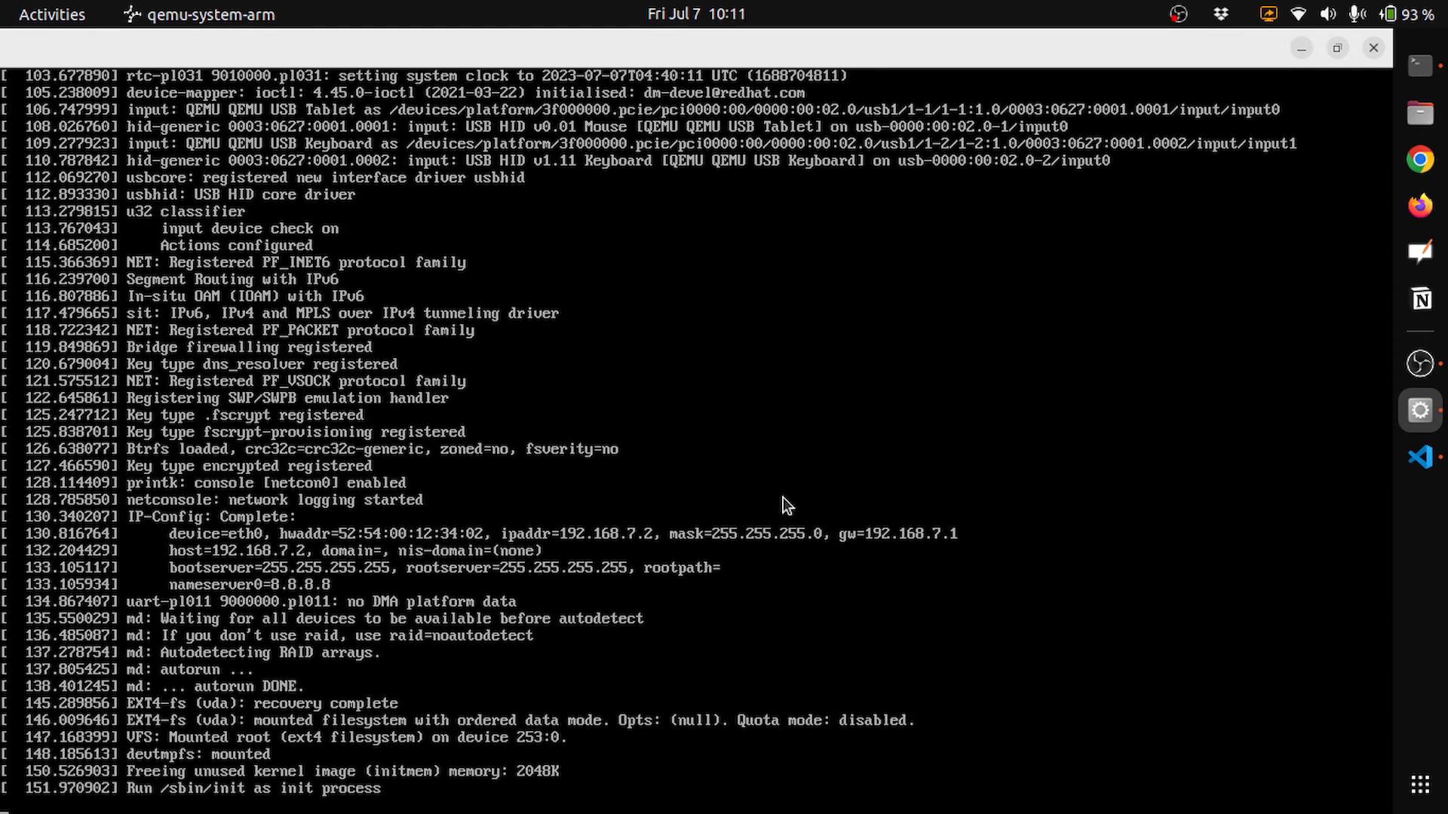
{"action": "scroll", "scroll_direction": "down", "scroll_amount": 3}
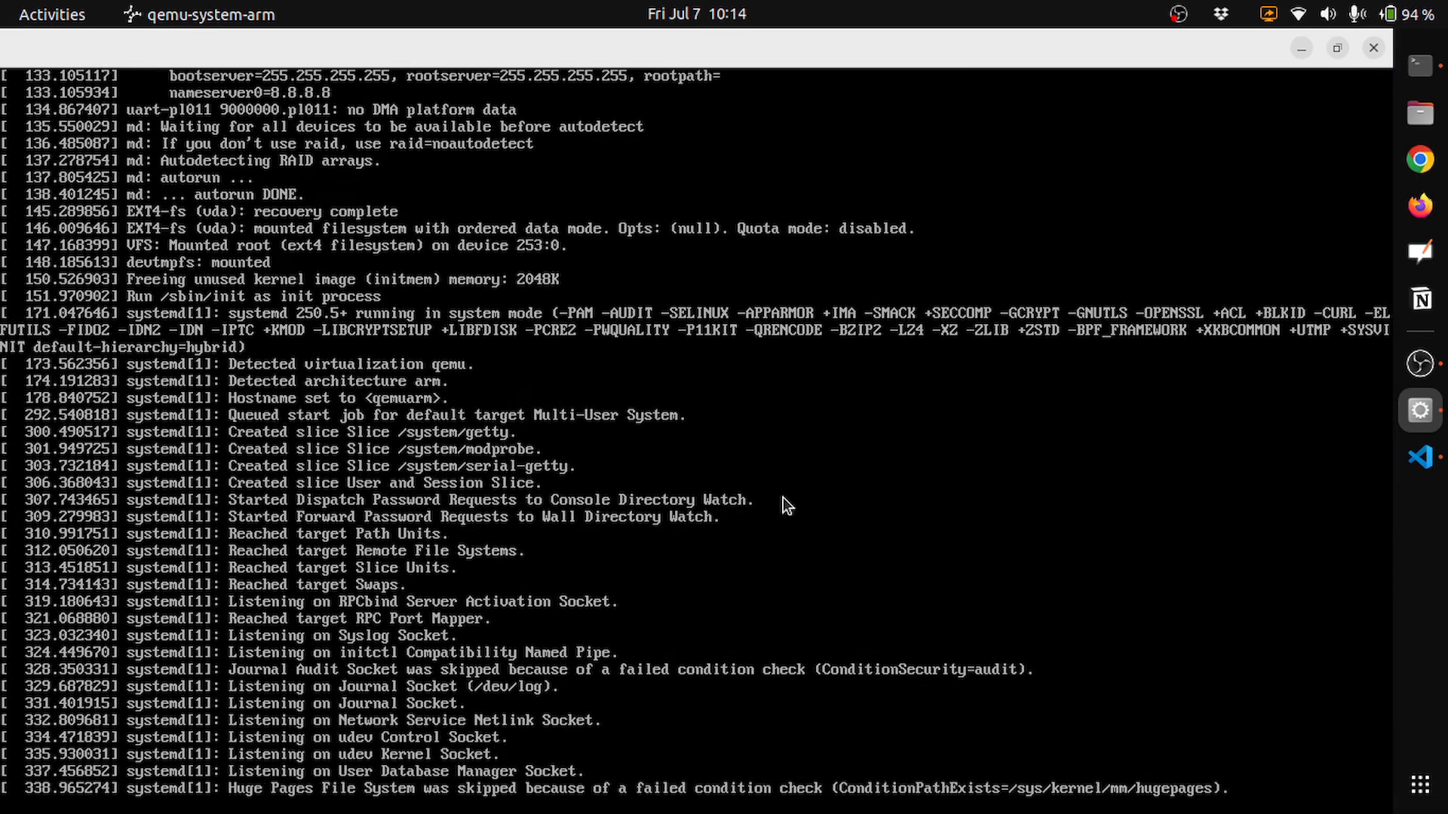
{"action": "scroll", "scroll_direction": "down", "scroll_amount": 3}
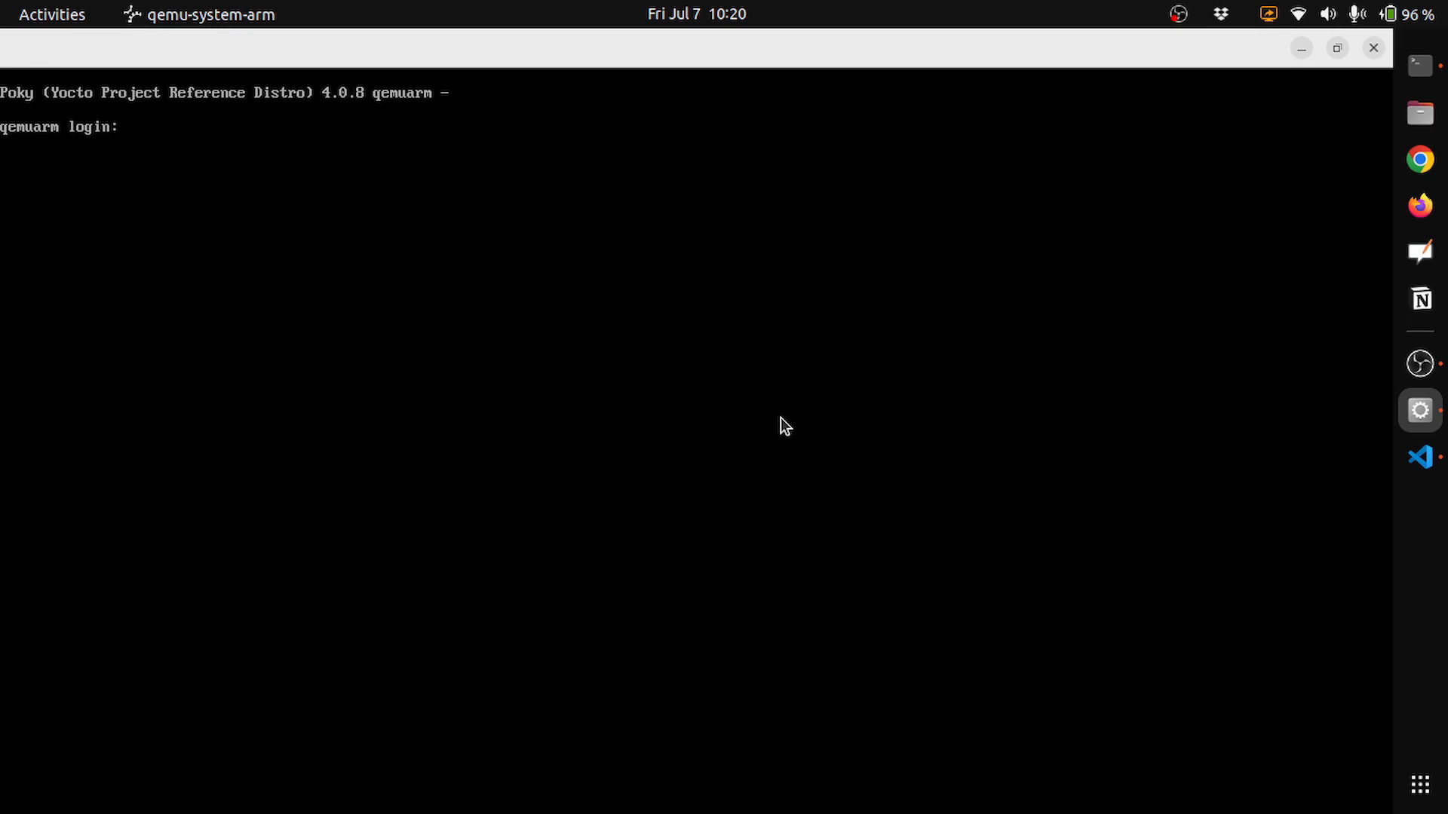
Log in as root, change to /, and list bin, boot, etc, home, usr, var.
{"action": "type", "text": "root"}
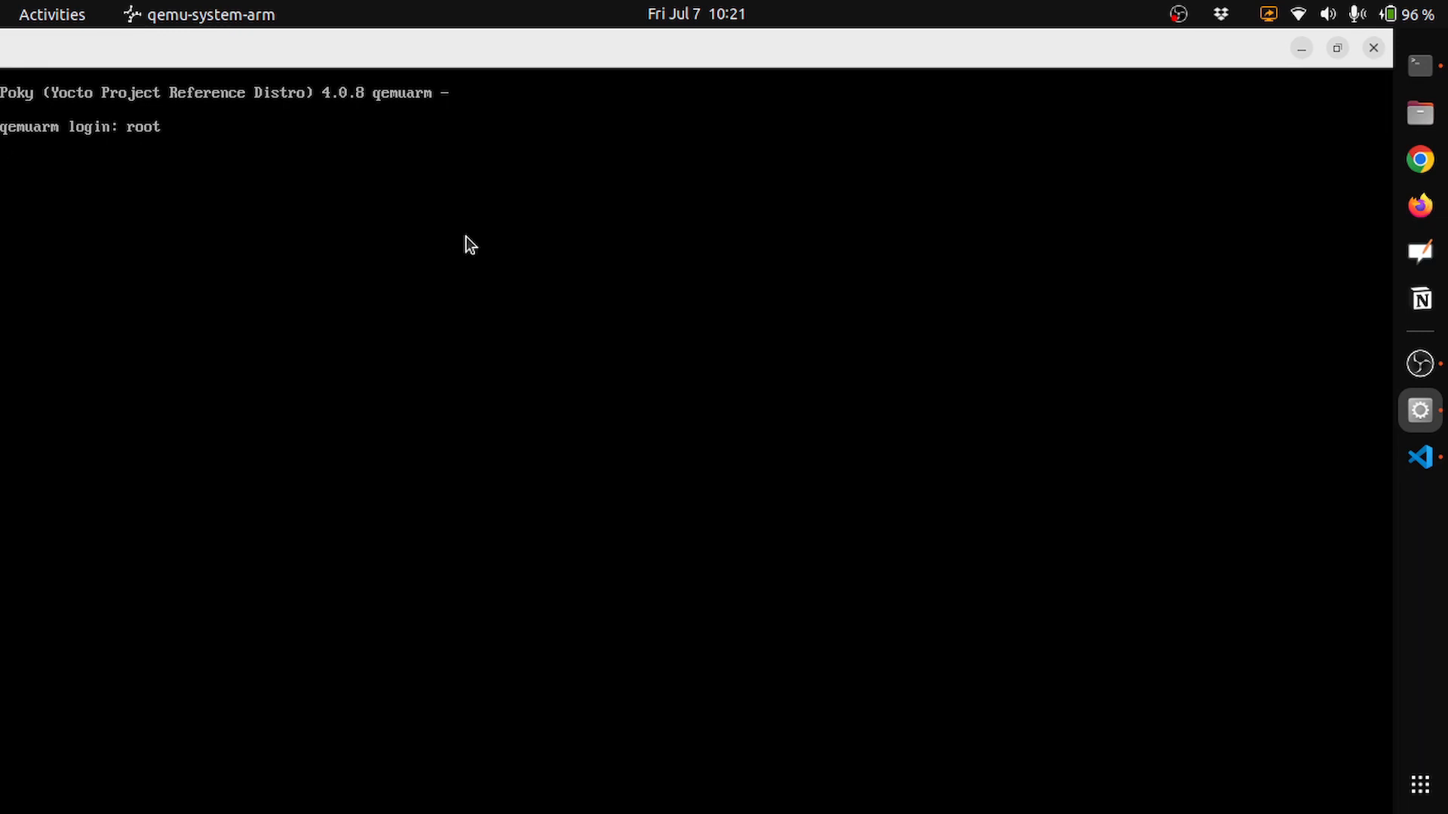
{"action": "mouse_move", "coordinate": [823, 338]}
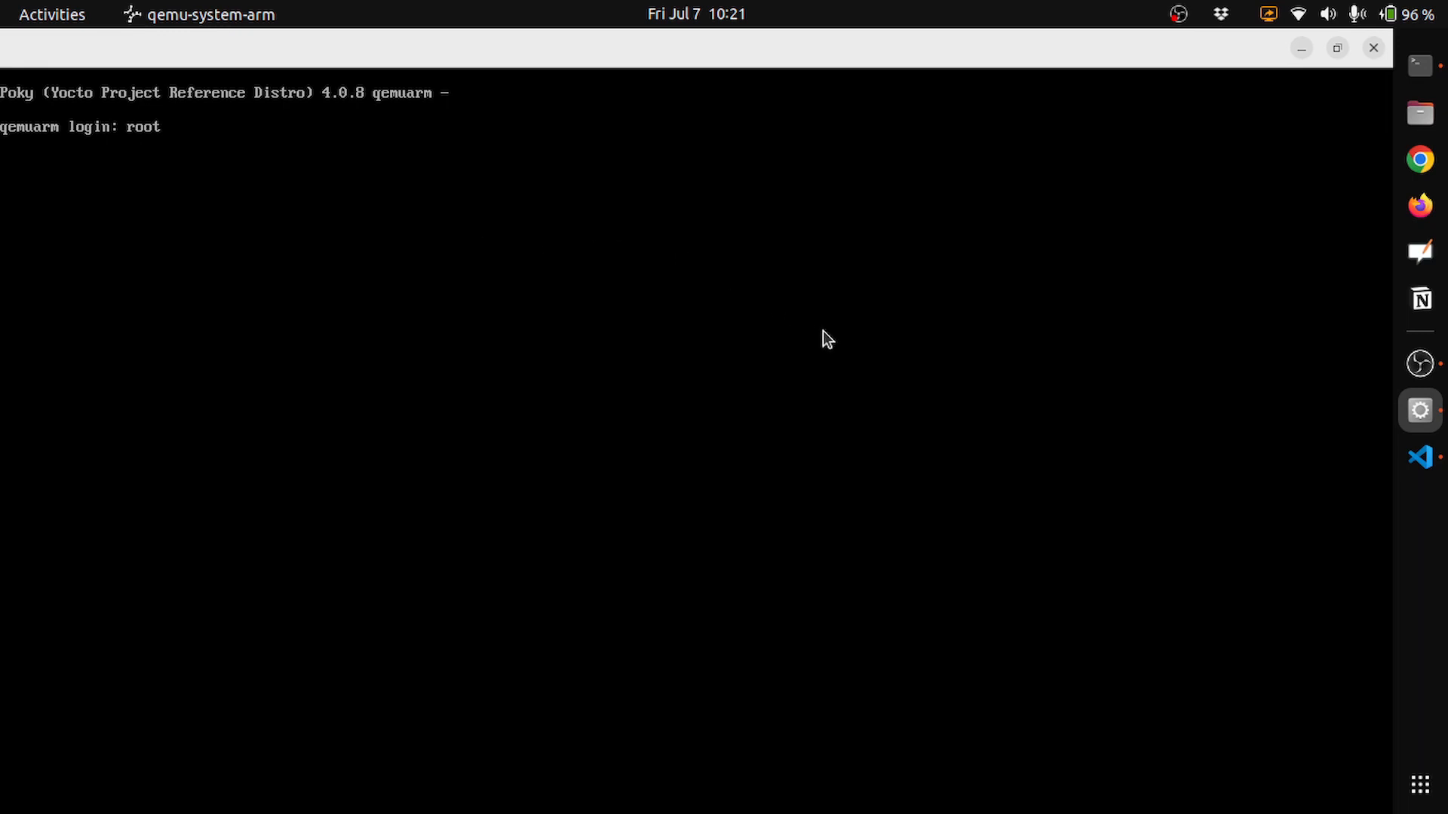
{"action": "mouse_move", "coordinate": [984, 407]}
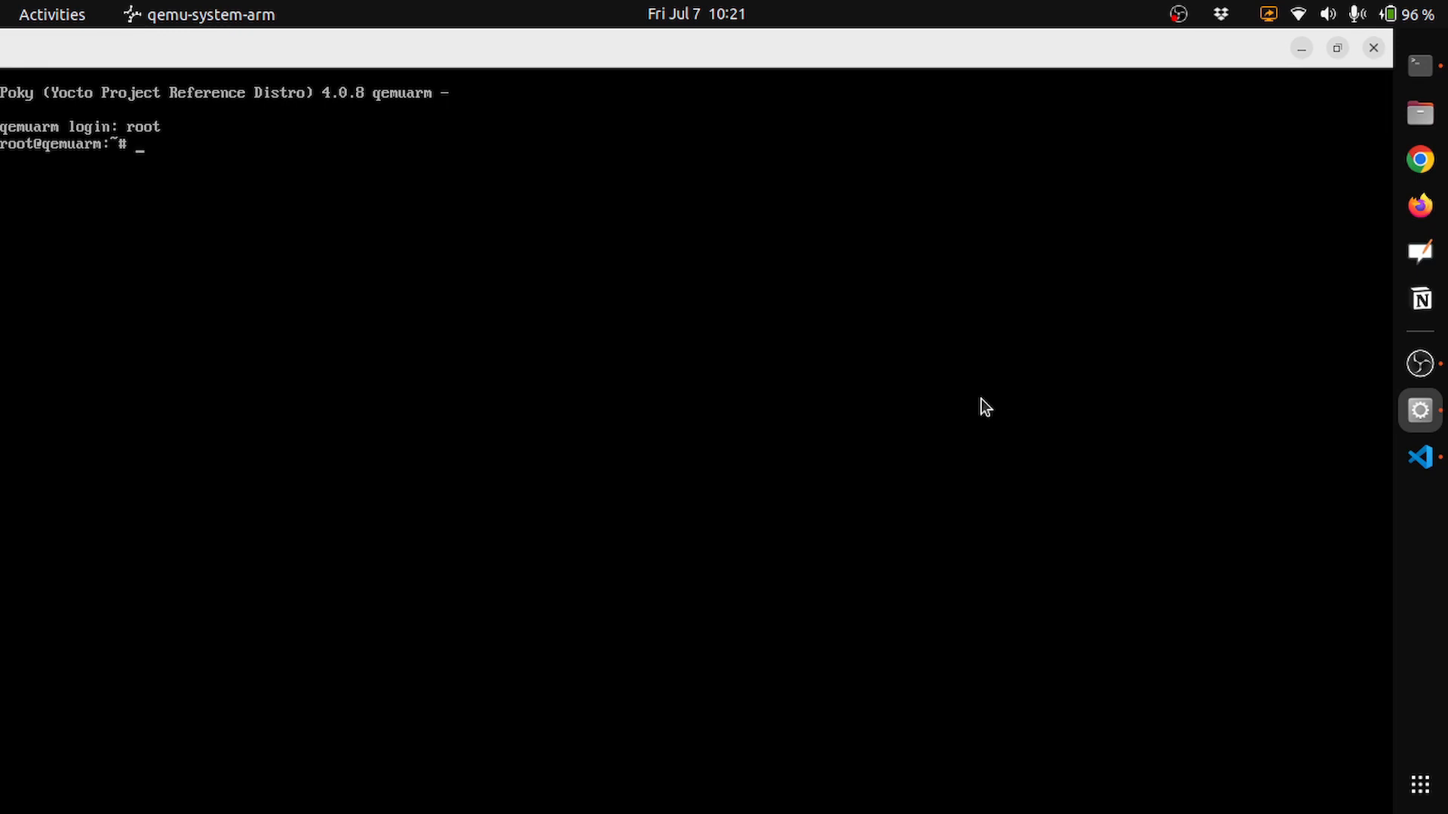
{"action": "type", "text": "cd .."}
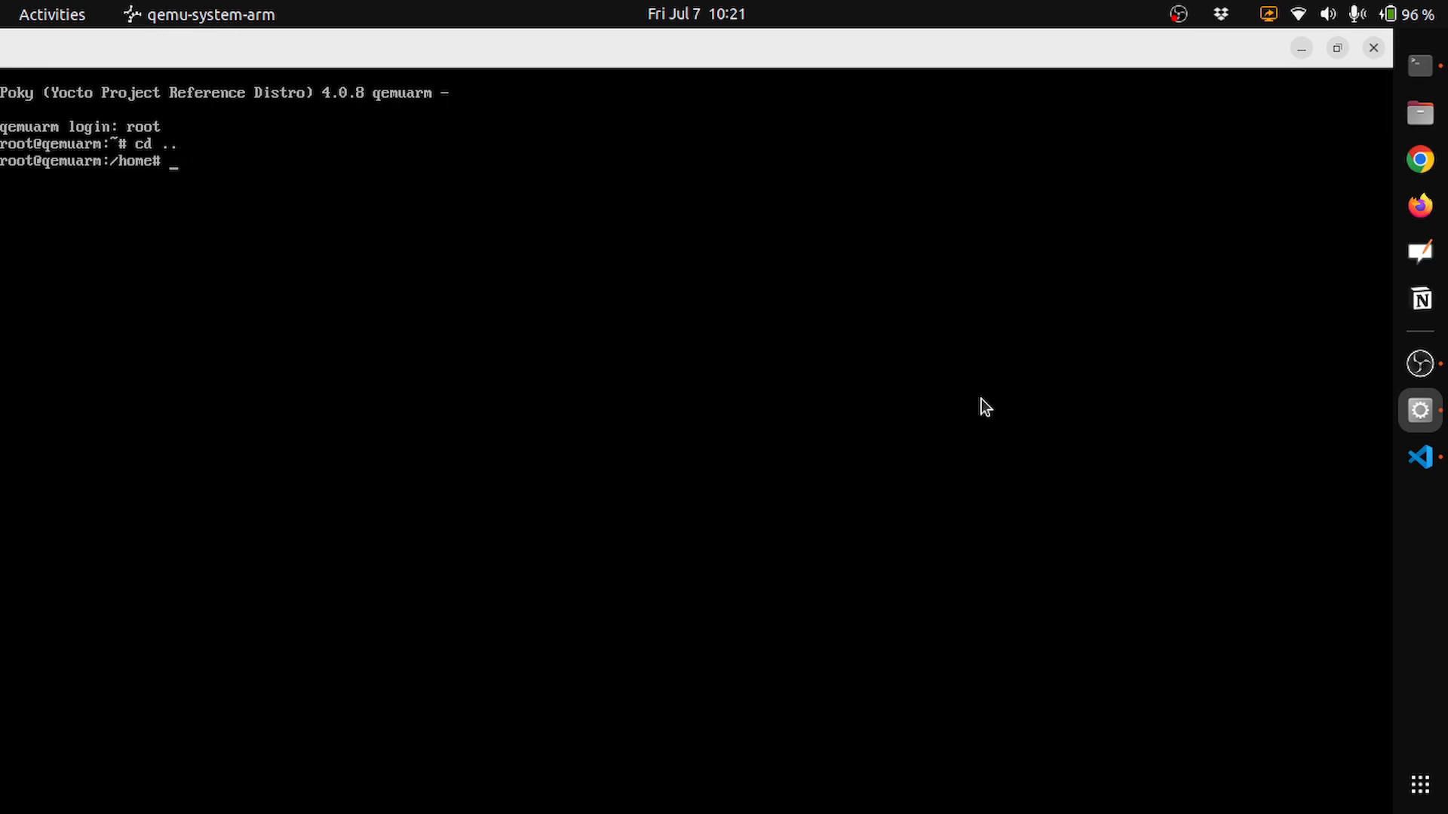
{"action": "type", "text": "cd /"}
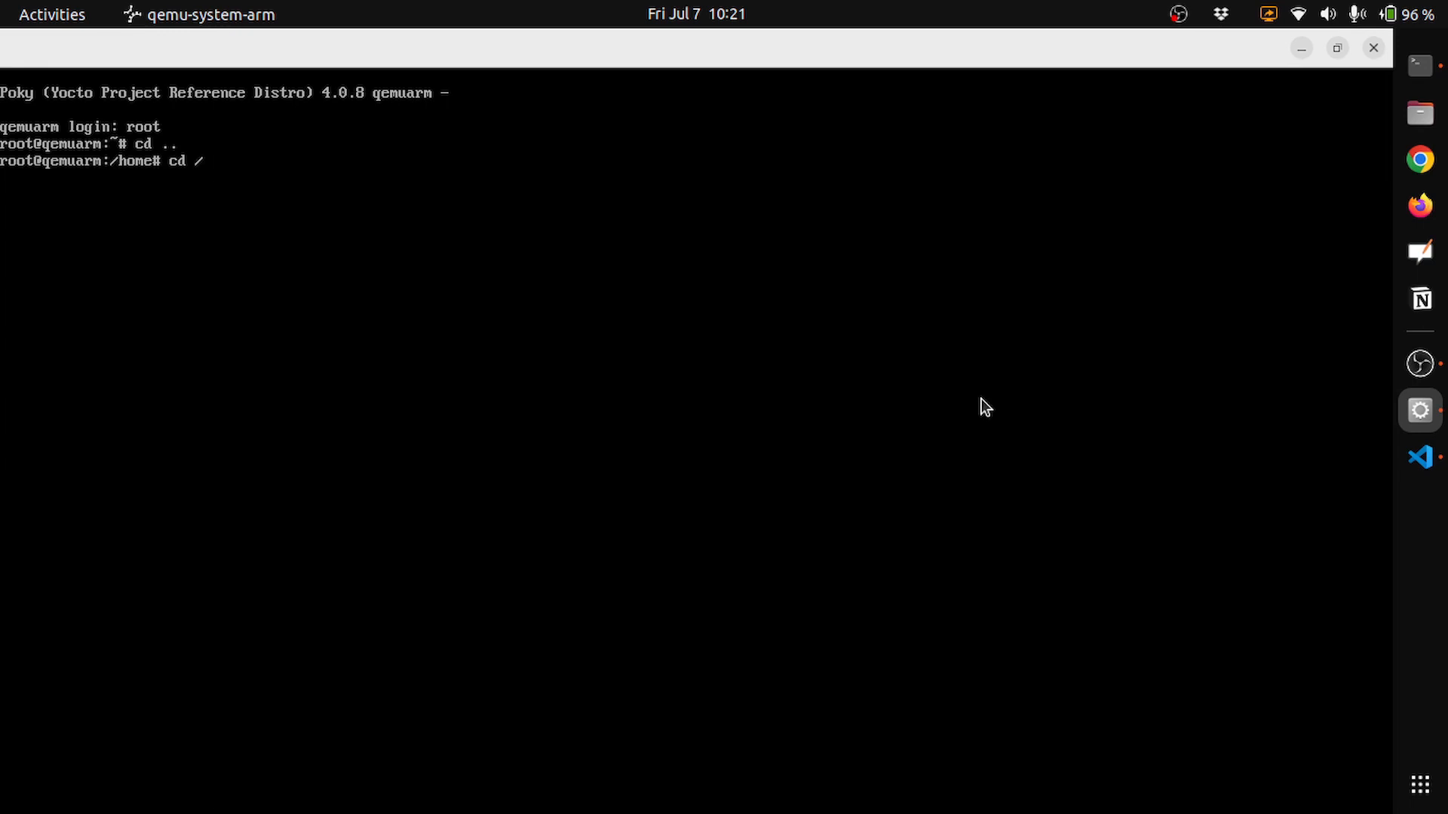
{"action": "key", "text": "Return"}
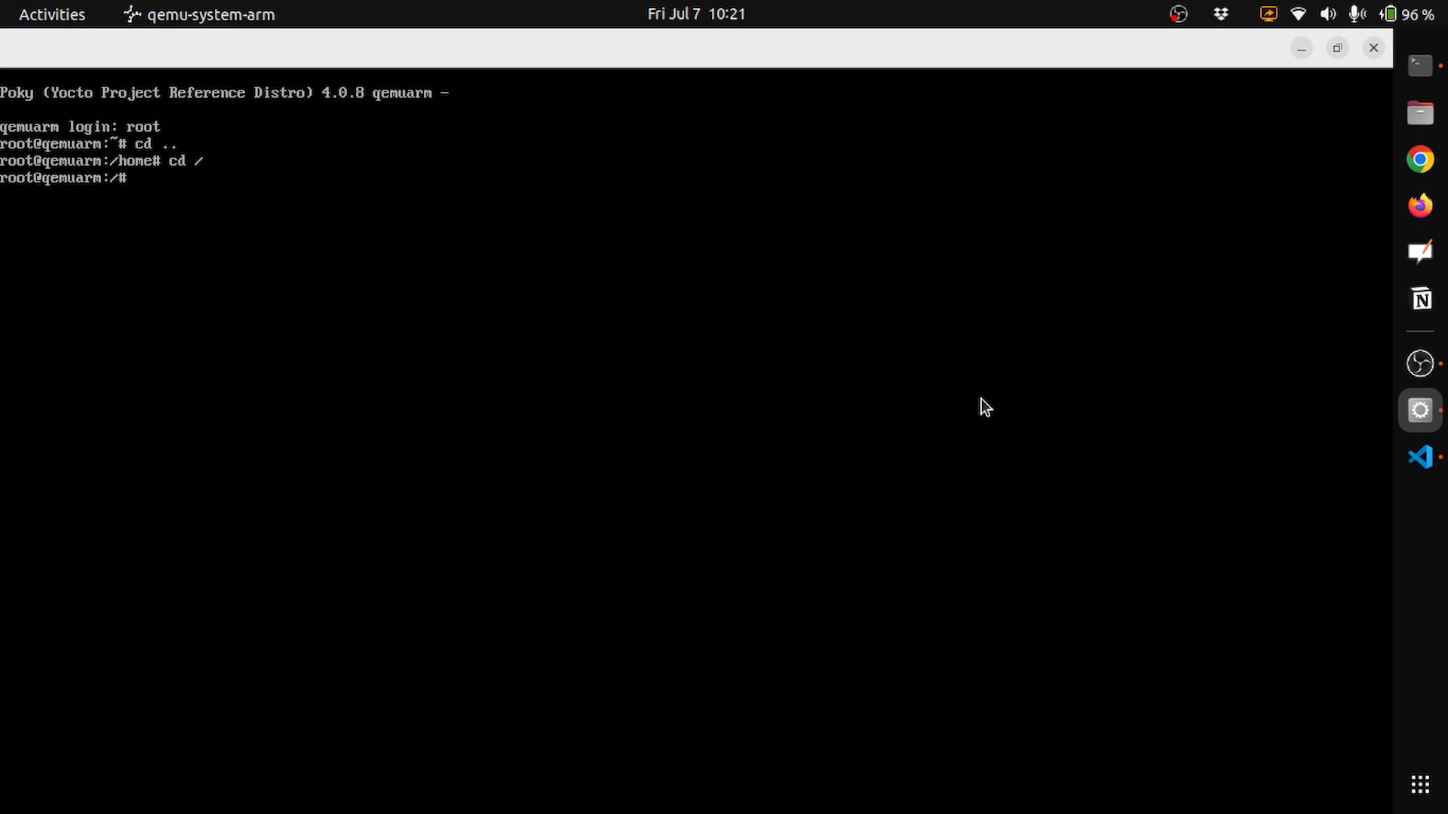
{"action": "type", "text": "ls"}
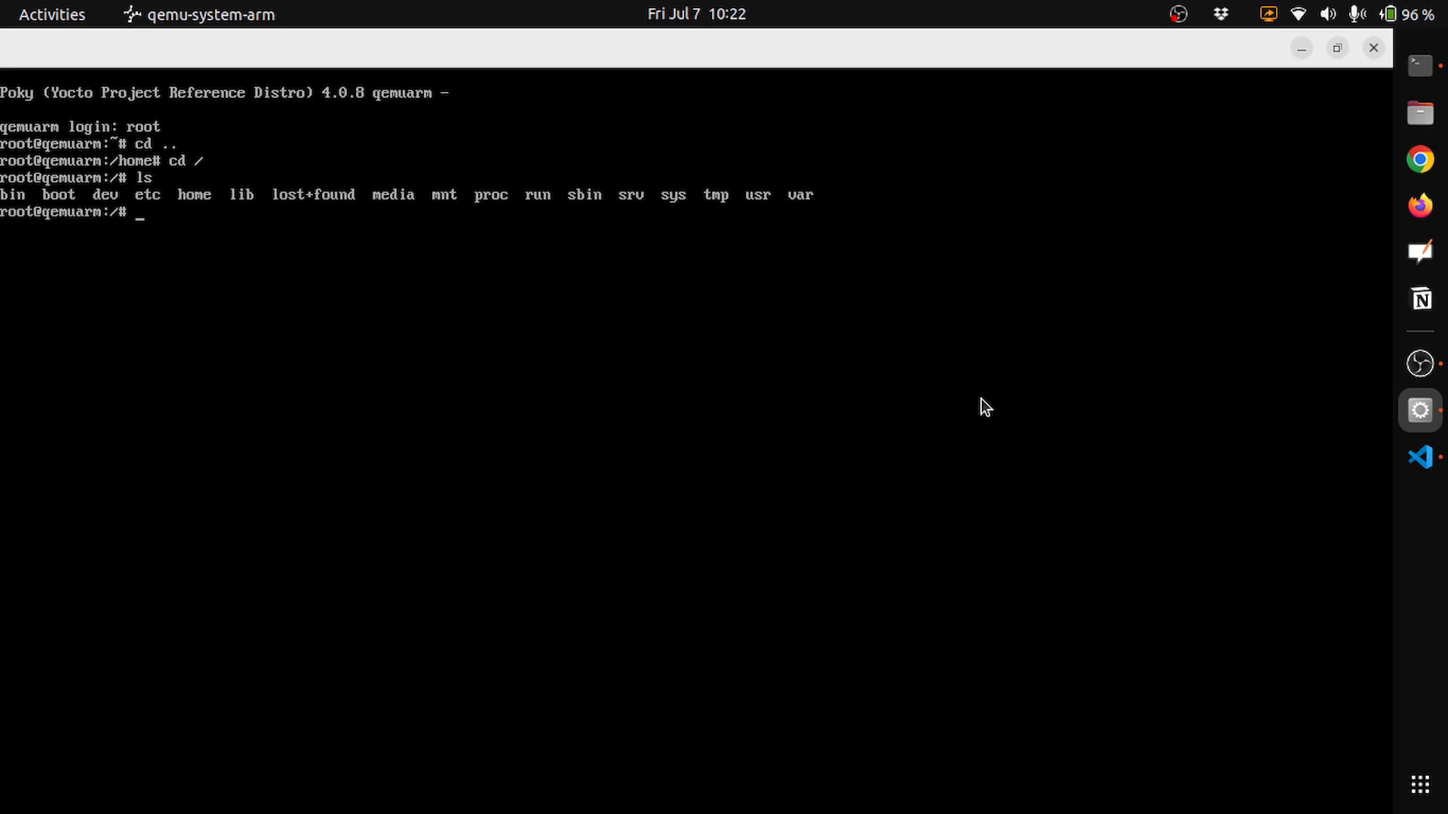
List /bin to show busybox, bash, systemctl and coreutils, then start typing ls /usr.
{"action": "type", "text": "ls b"}
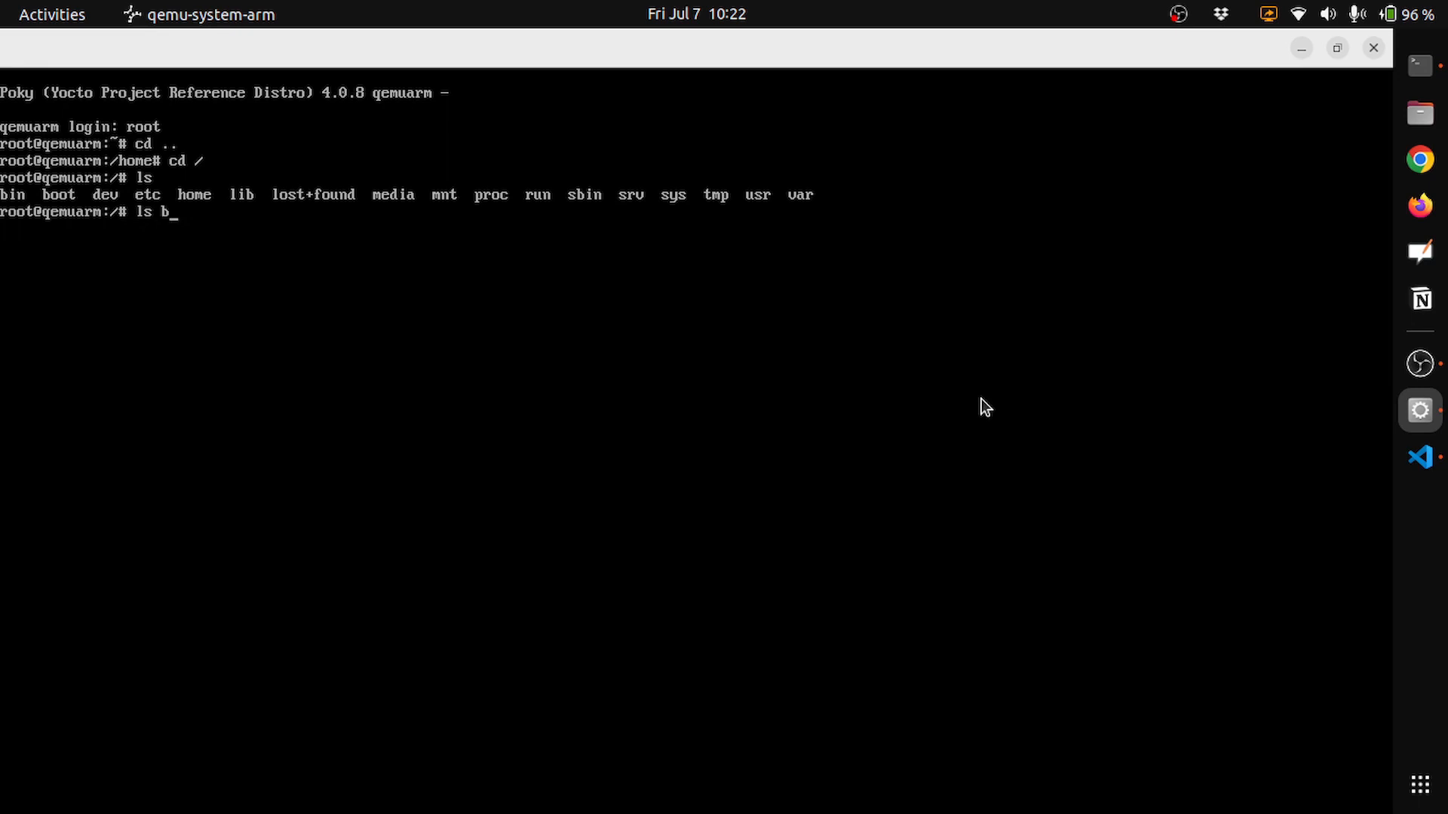
{"action": "type", "text": "i"}
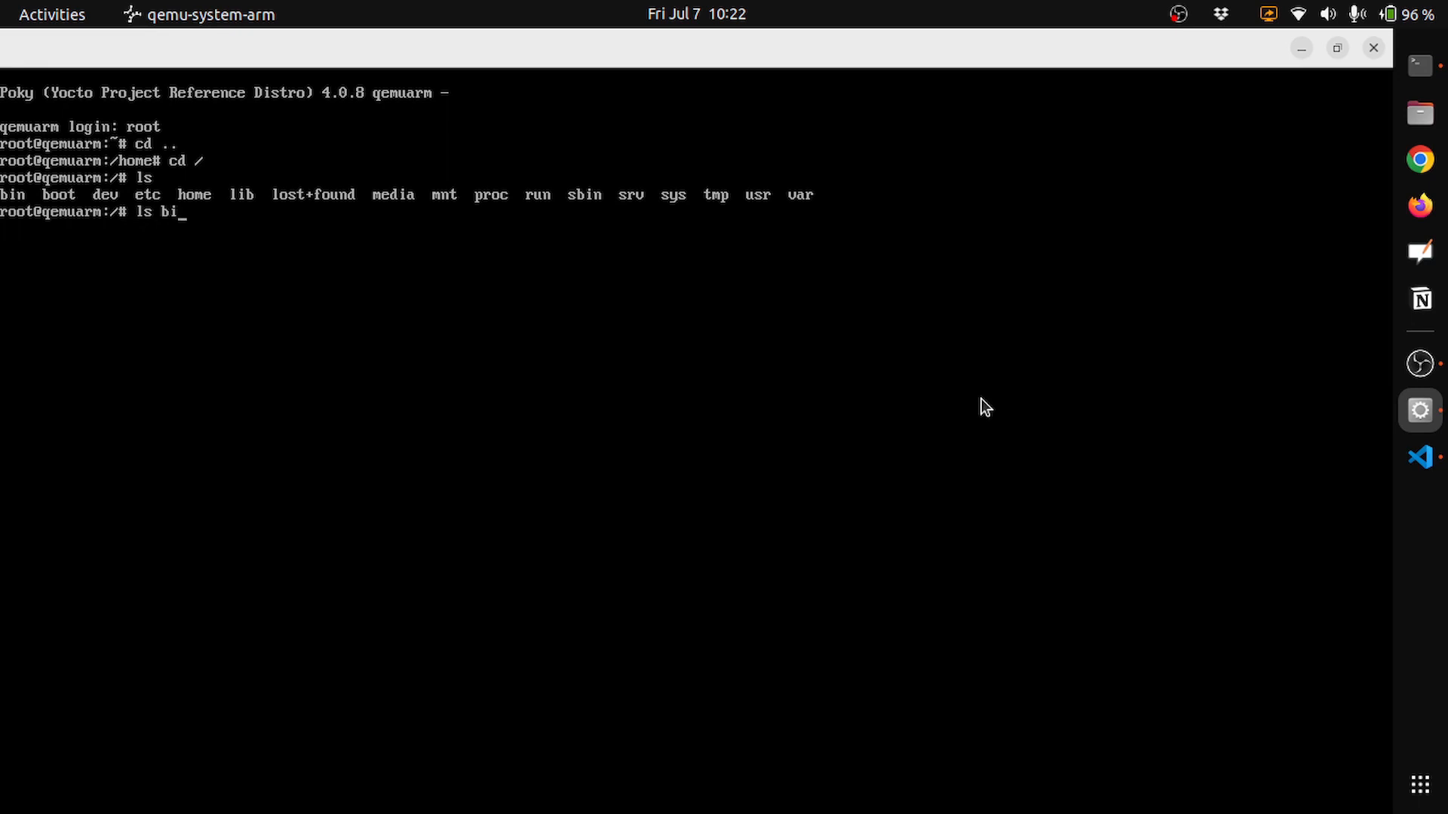
{"action": "type", "text": "n/"}
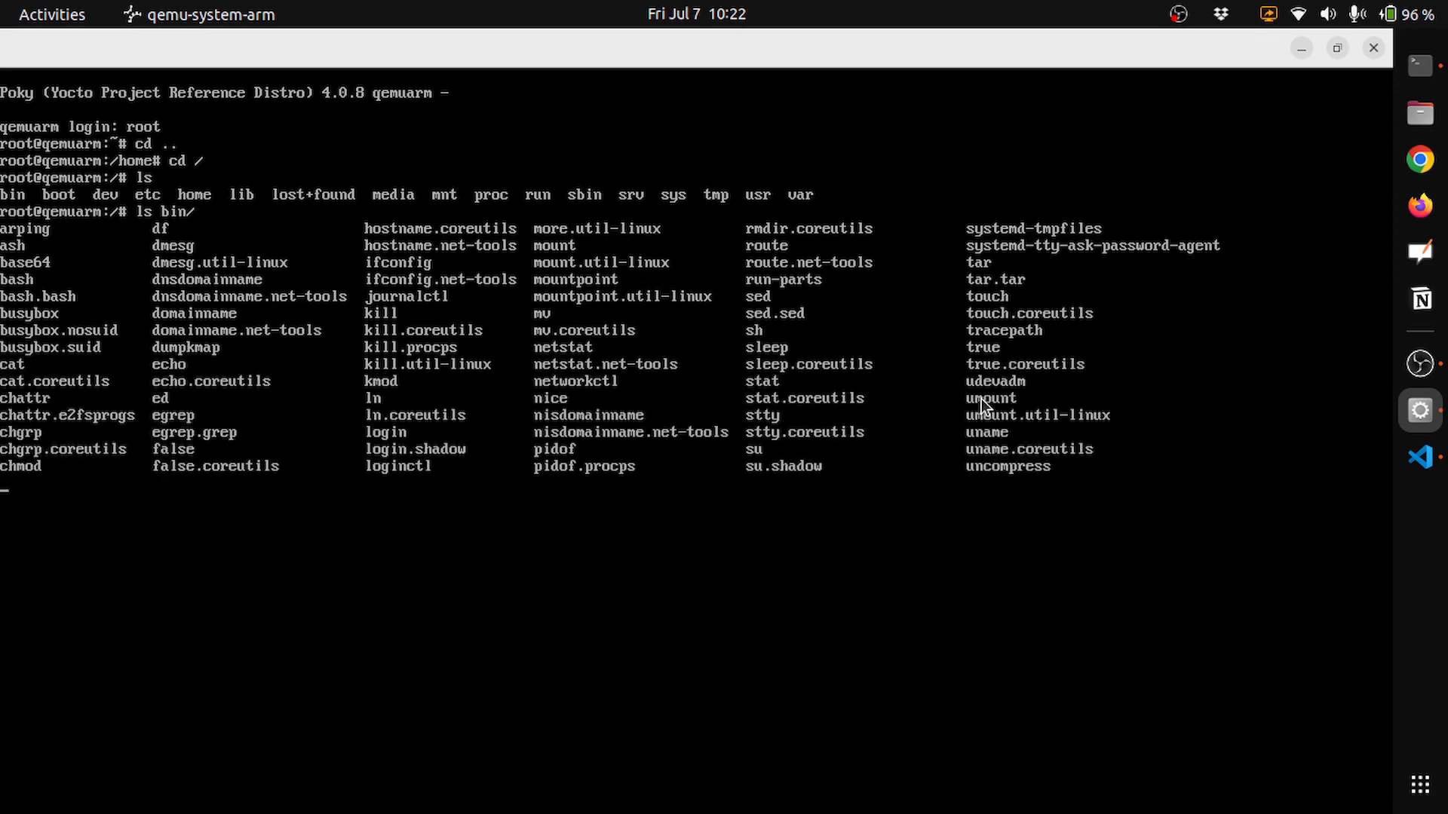
{"action": "mouse_move", "coordinate": [720, 369]}
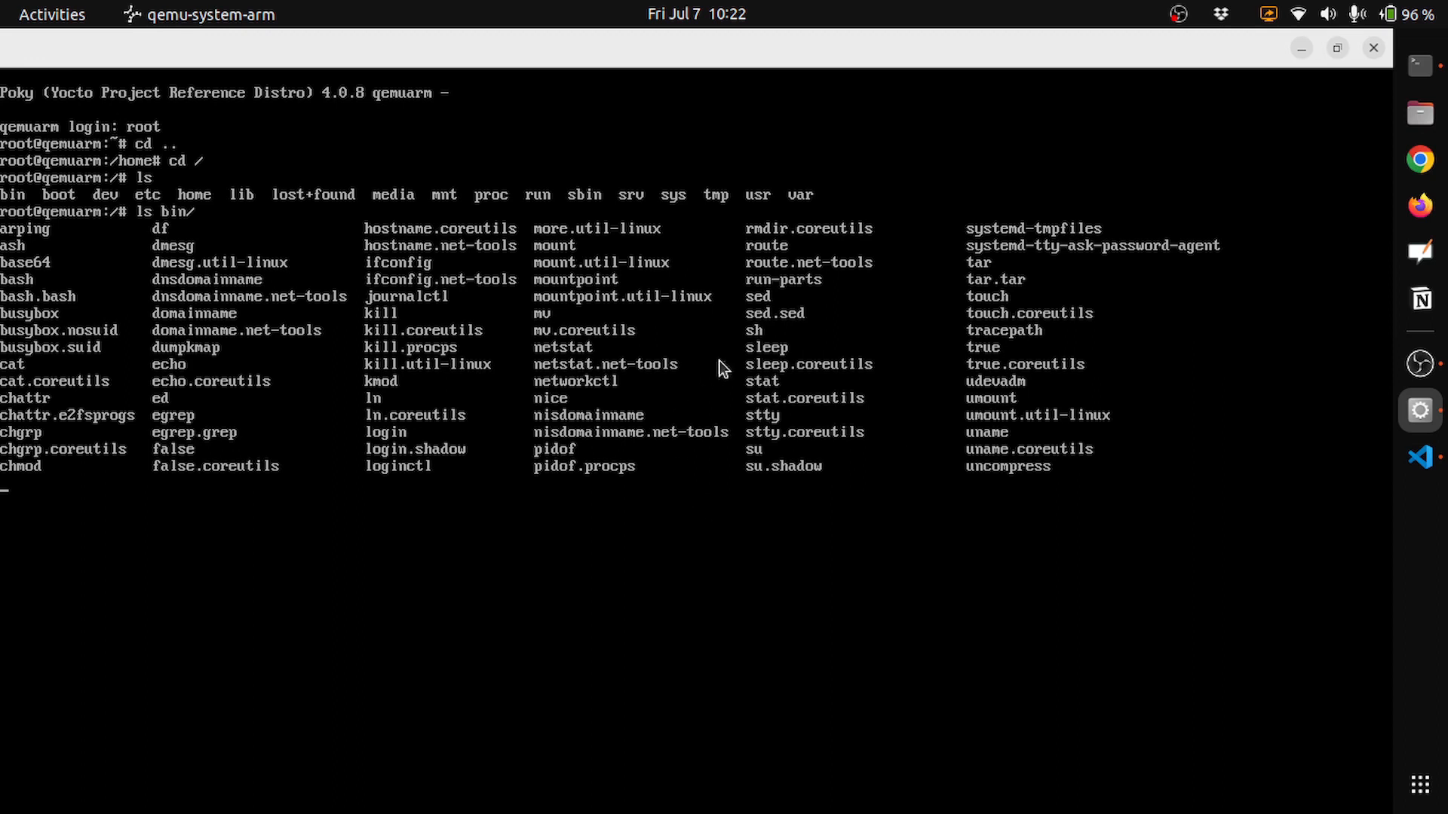
{"action": "mouse_move", "coordinate": [572, 340]}
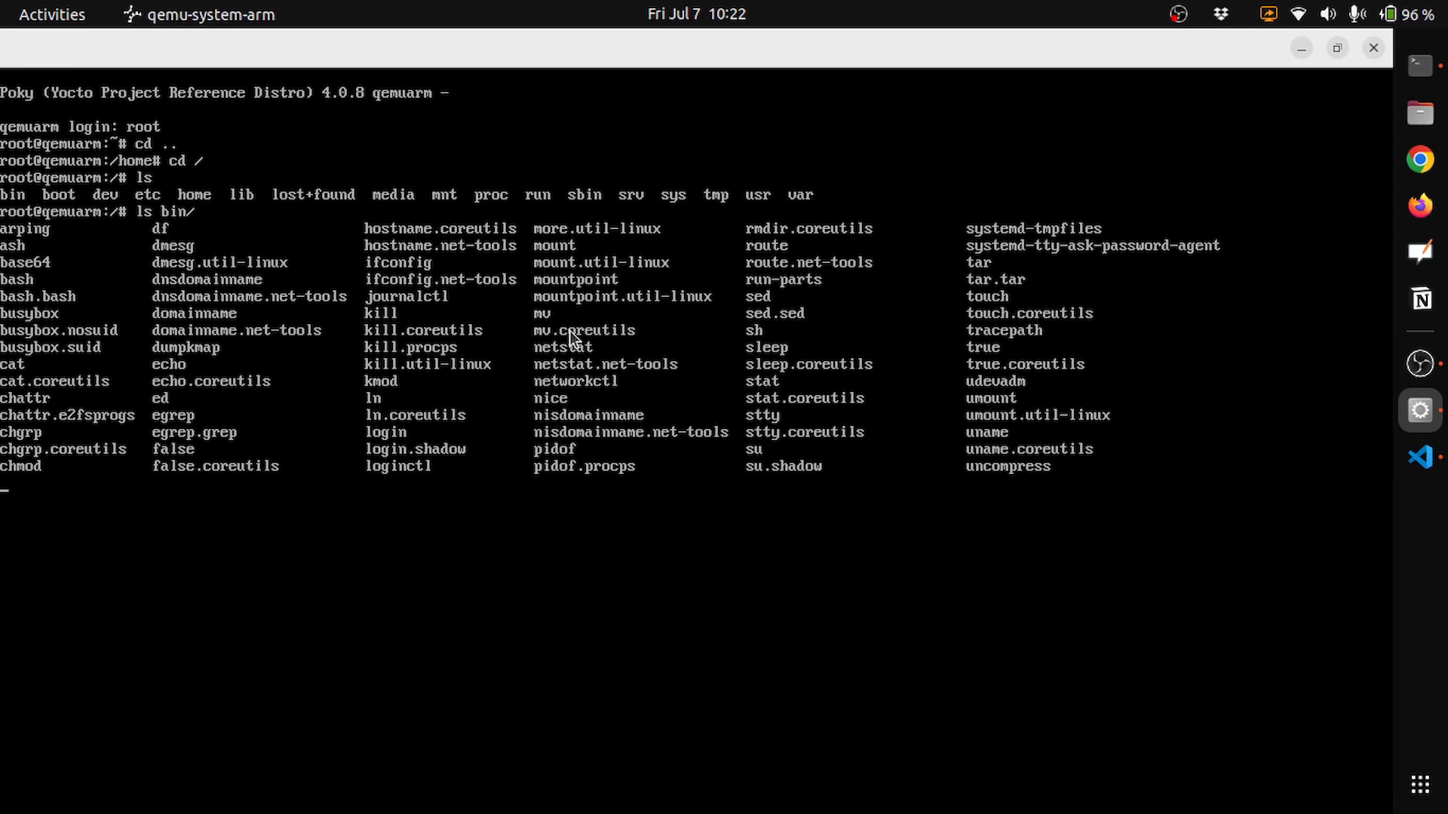
{"action": "key", "text": "Return"}
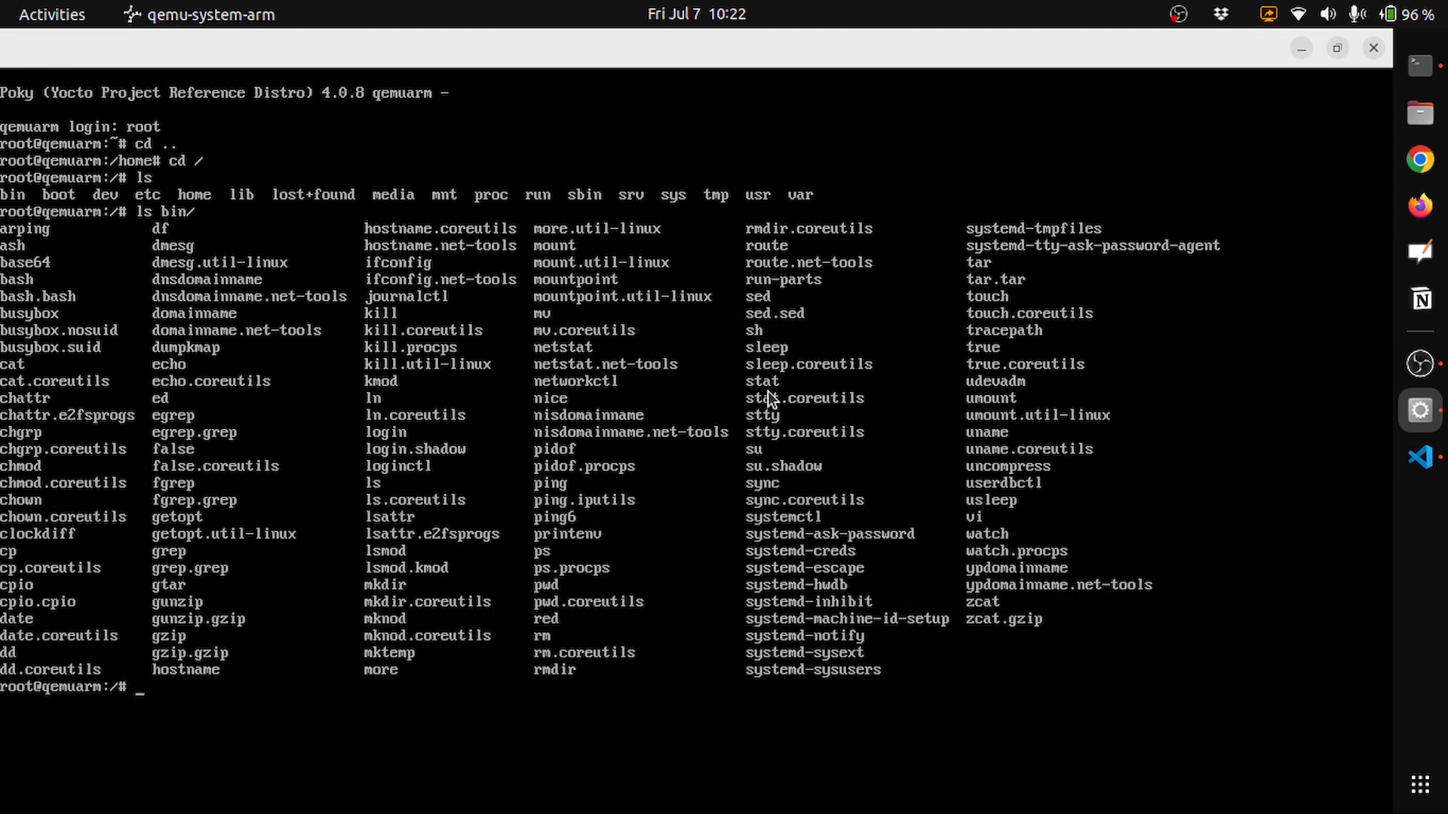
{"action": "mouse_move", "coordinate": [547, 572]}
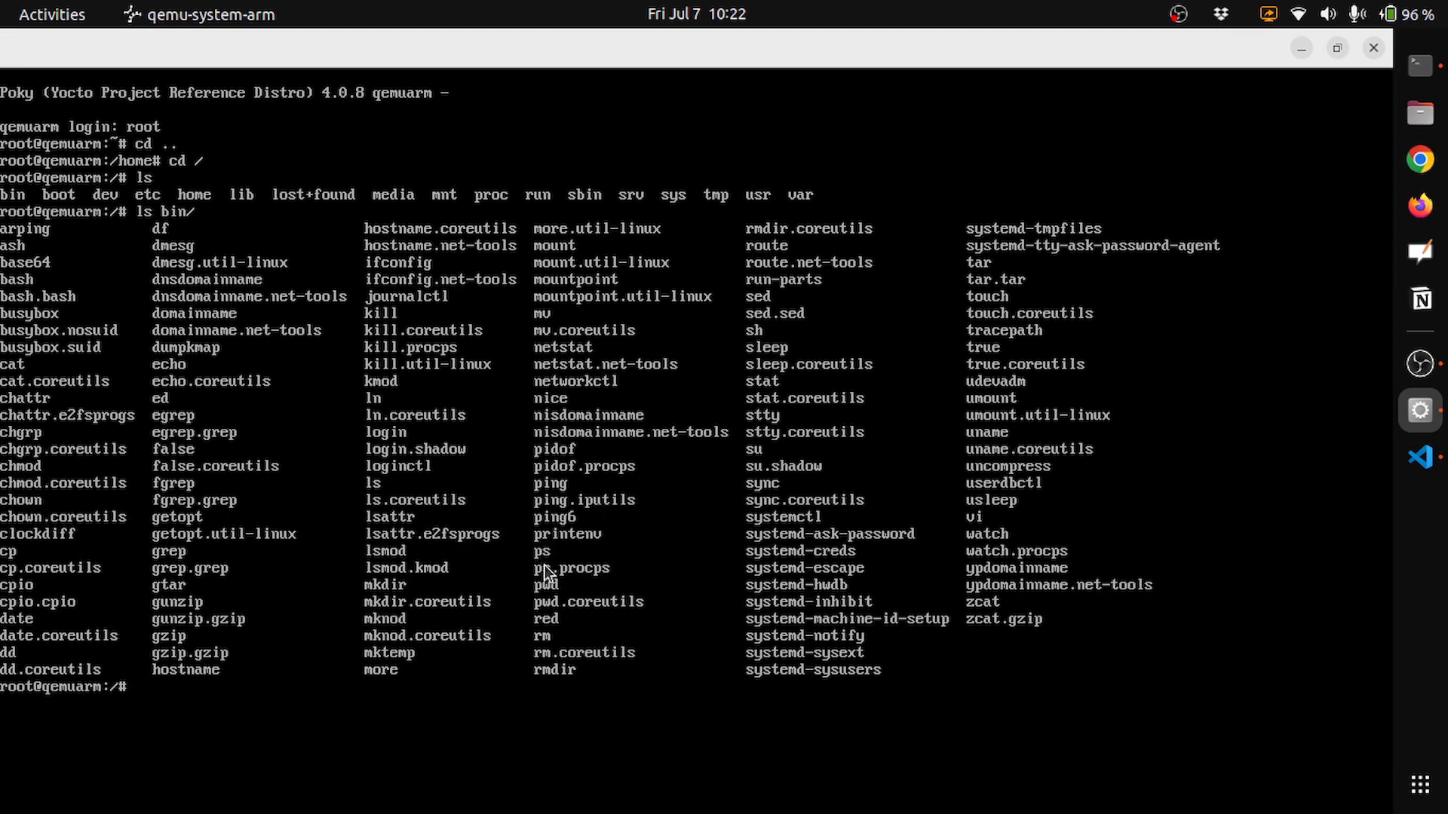
{"action": "mouse_move", "coordinate": [498, 529]}
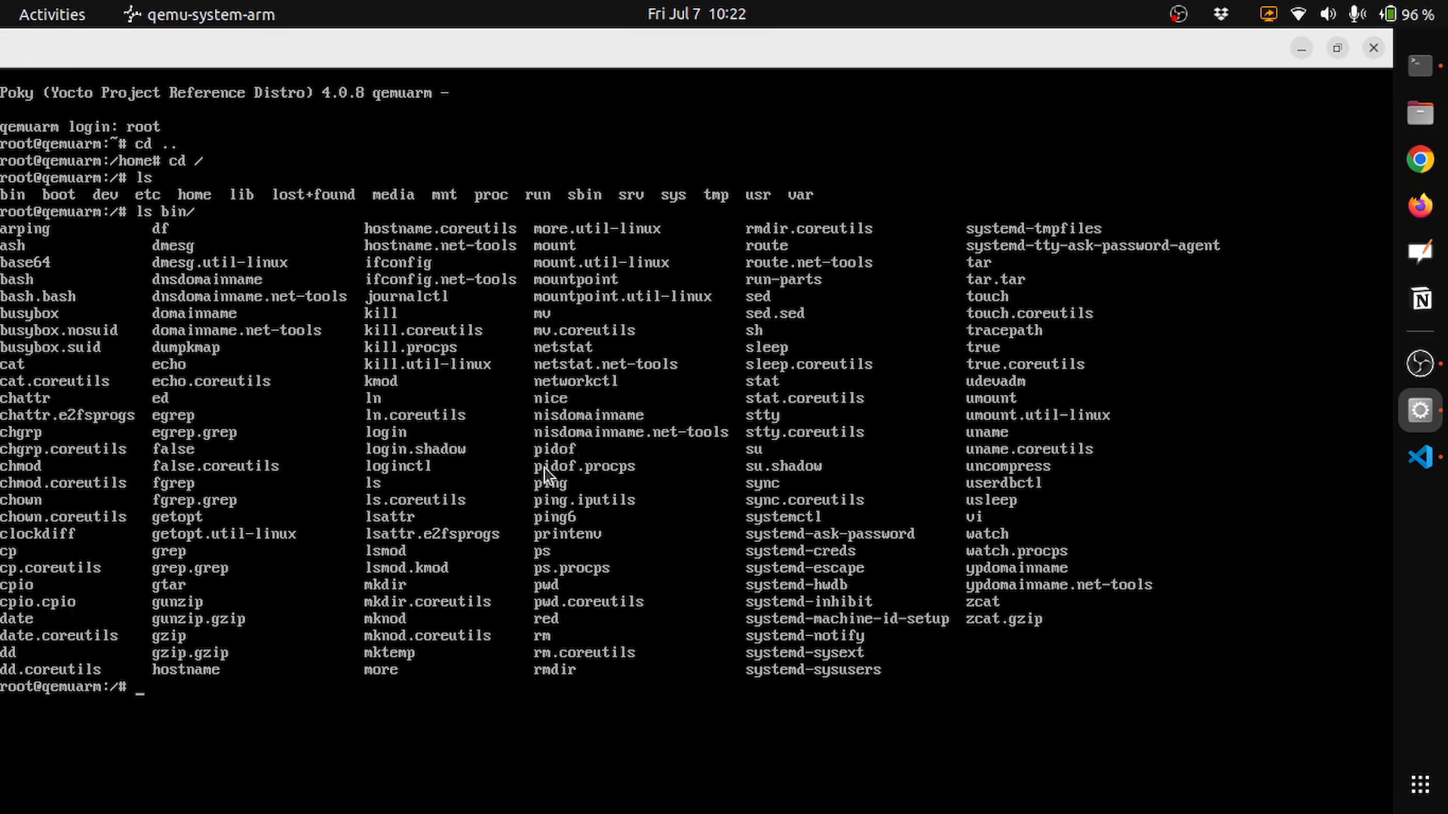
{"action": "type", "text": "ls /usr"}
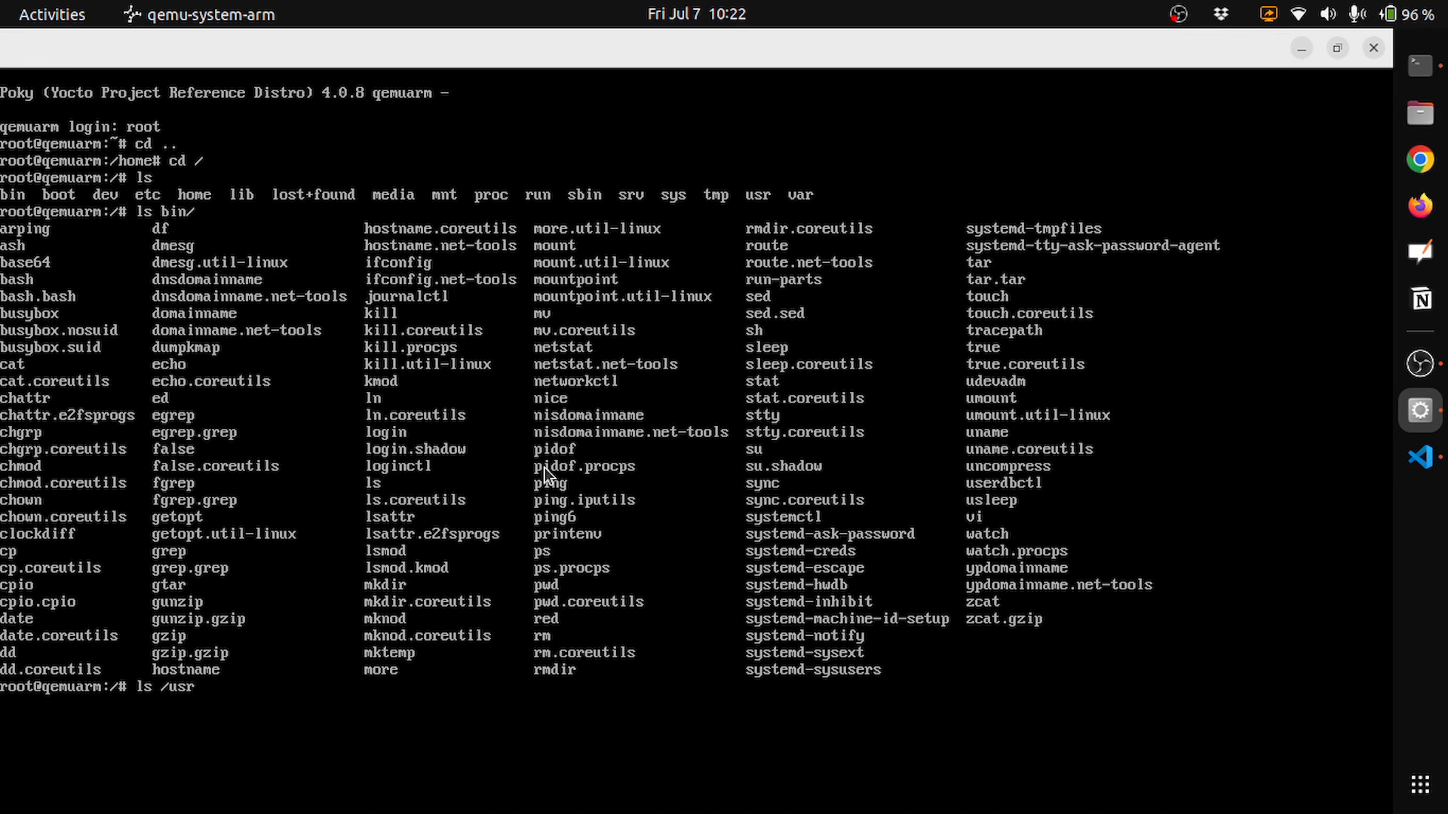
Complete the command as ls /usr/bin/ to list the guest's installed programs.
{"action": "type", "text": "/"}
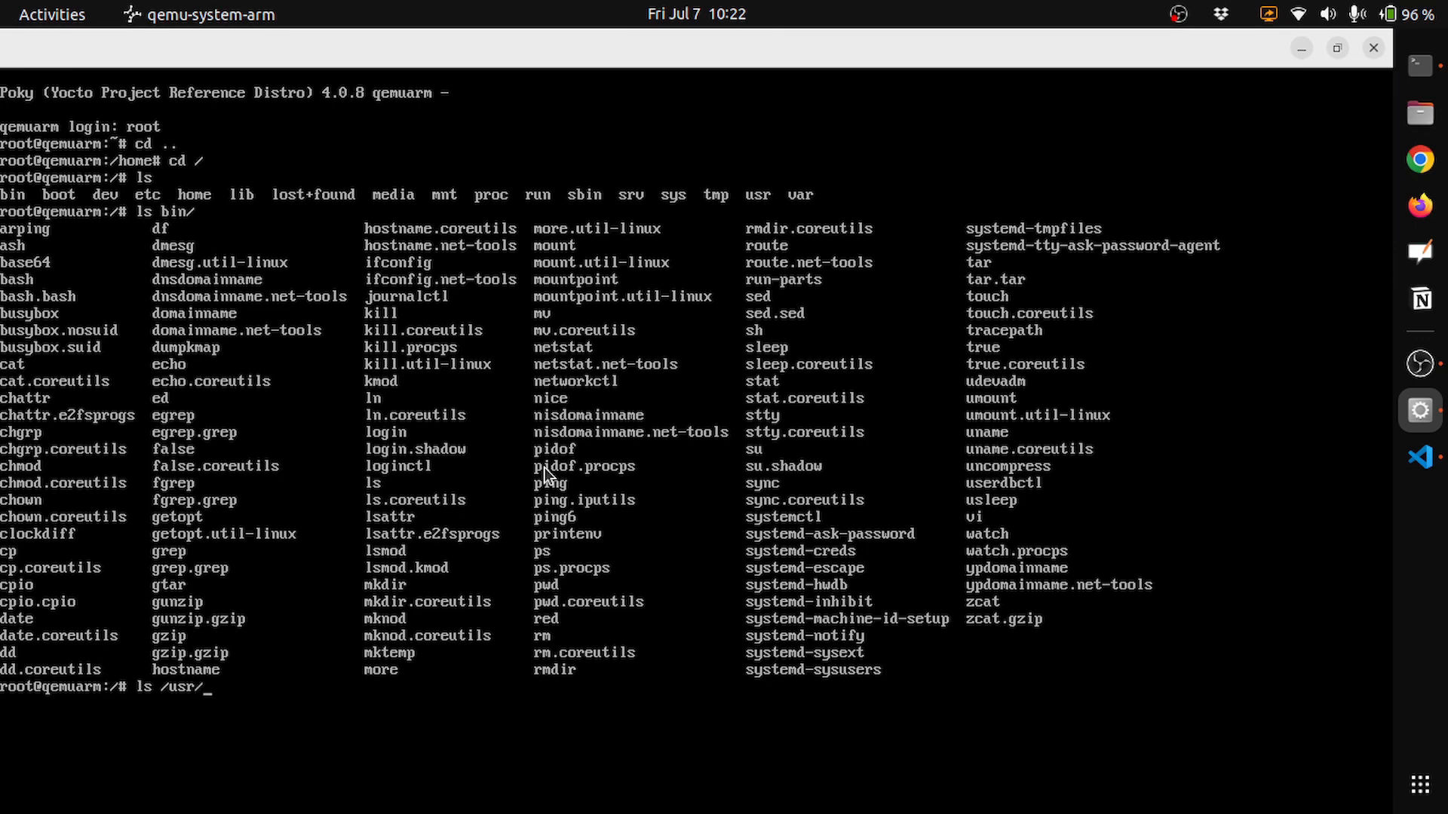
{"action": "type", "text": "bbin"}
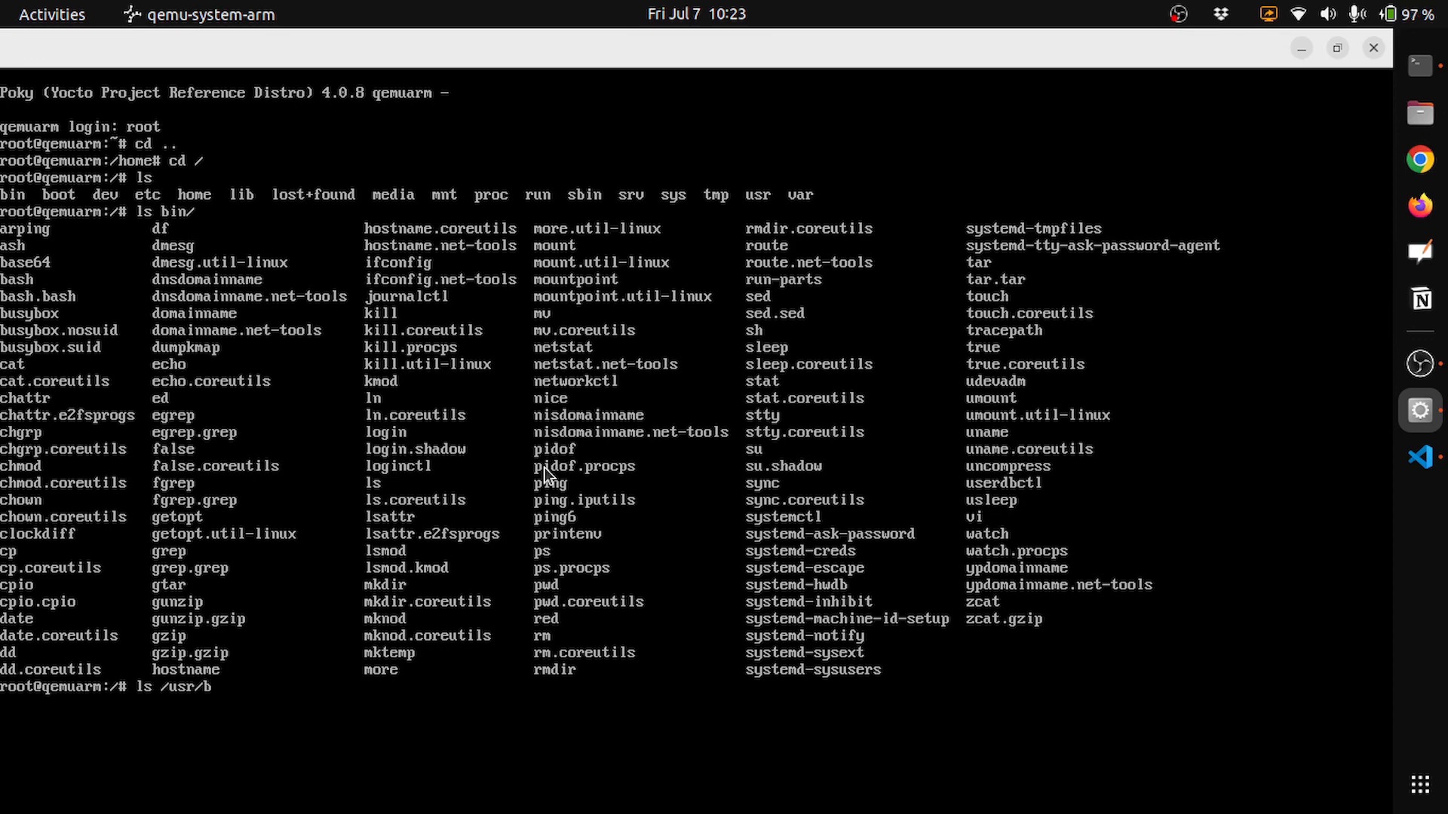
{"action": "type", "text": "i"}
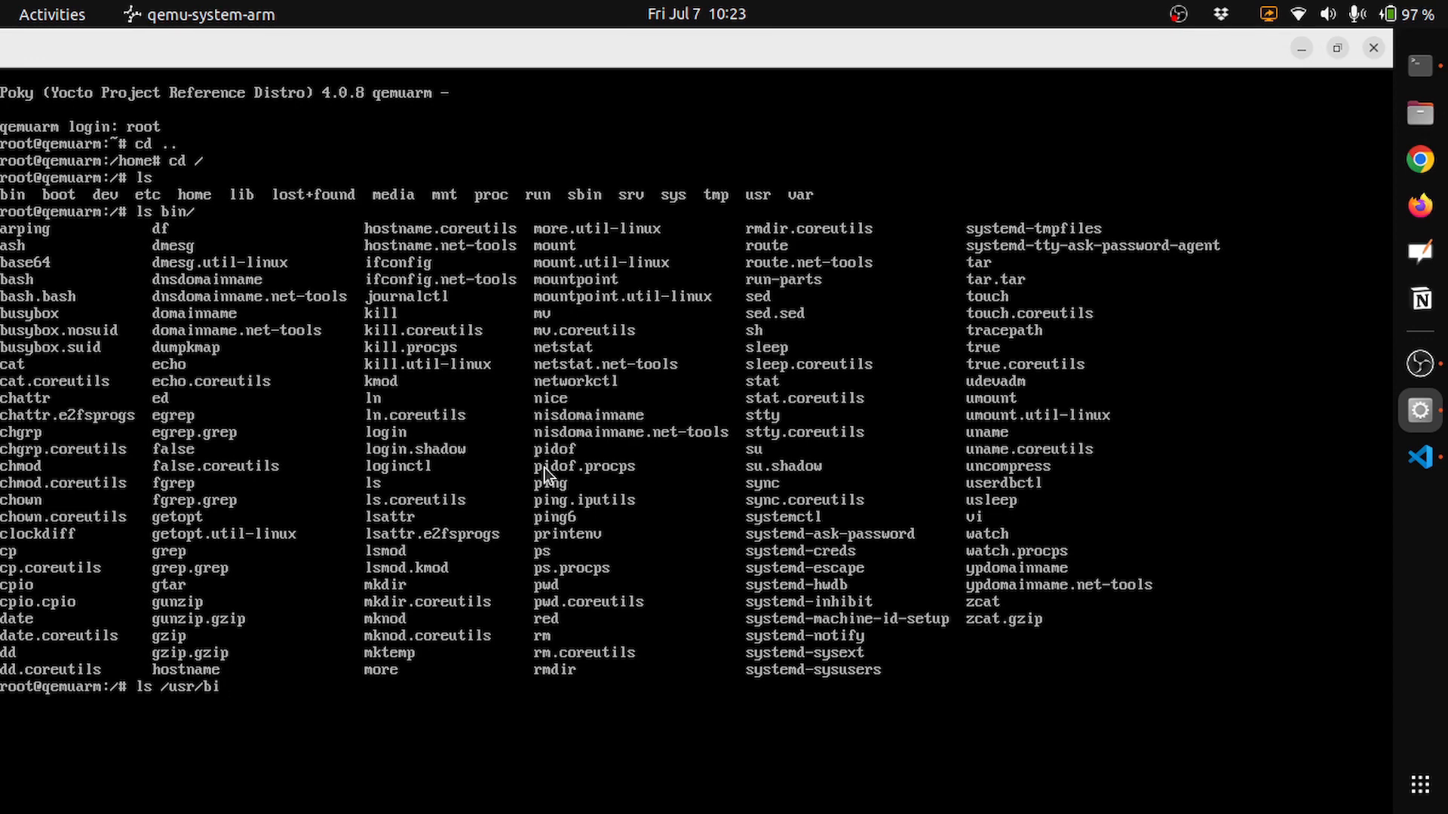
{"action": "type", "text": "n/"}
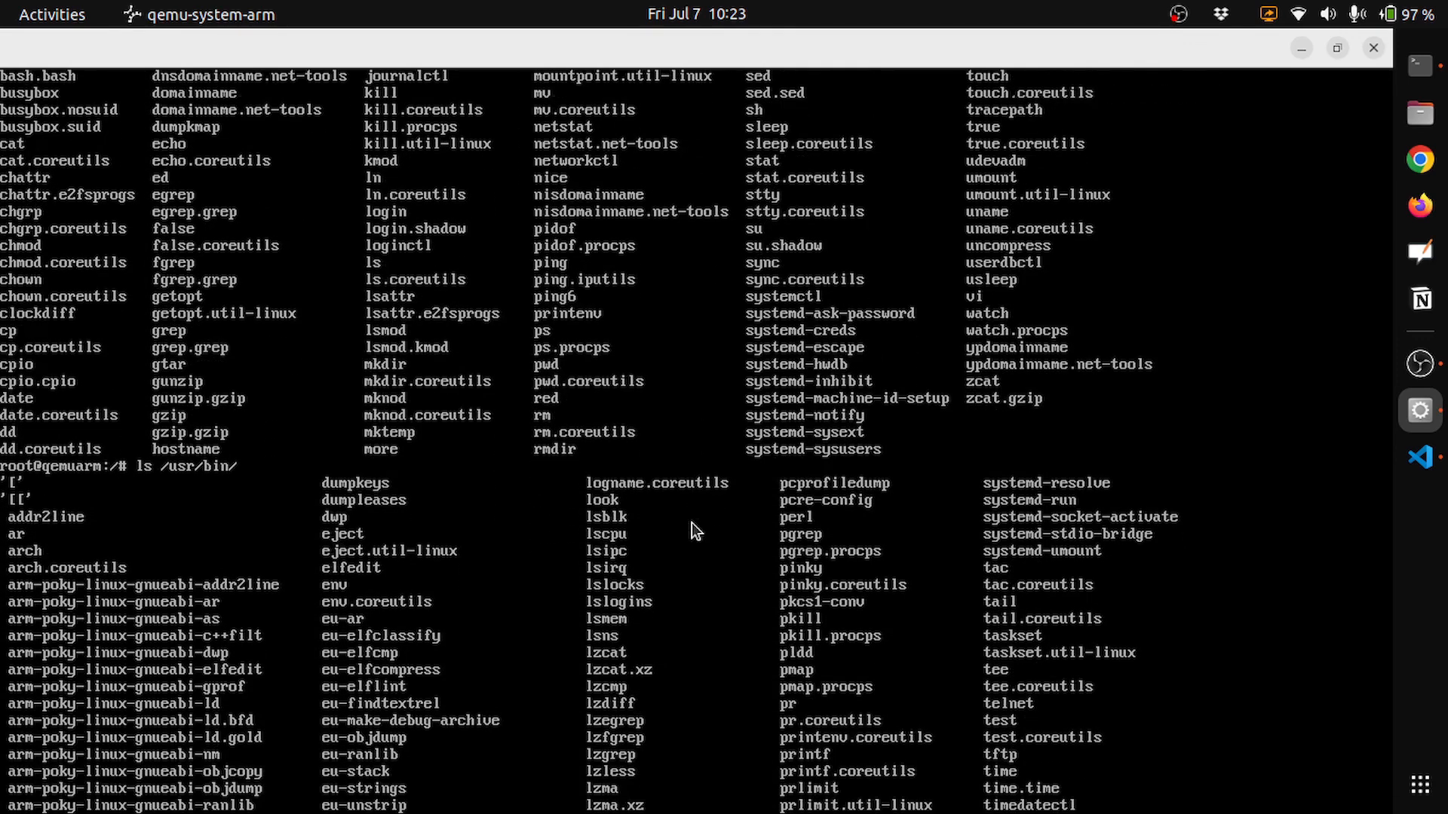
{"action": "scroll", "scroll_direction": "down", "scroll_amount": 3}
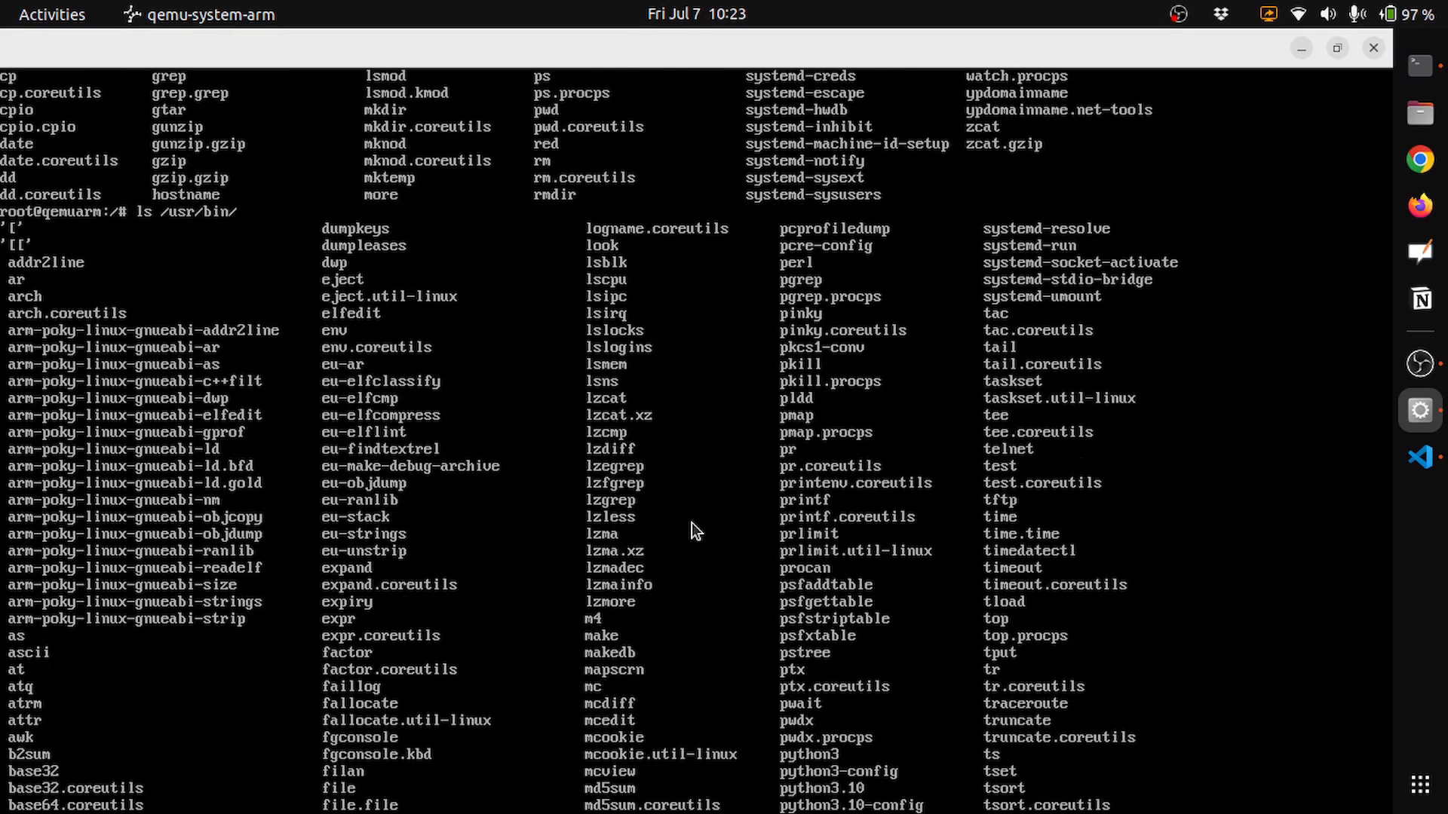
{"action": "scroll", "scroll_direction": "down", "scroll_amount": 3}
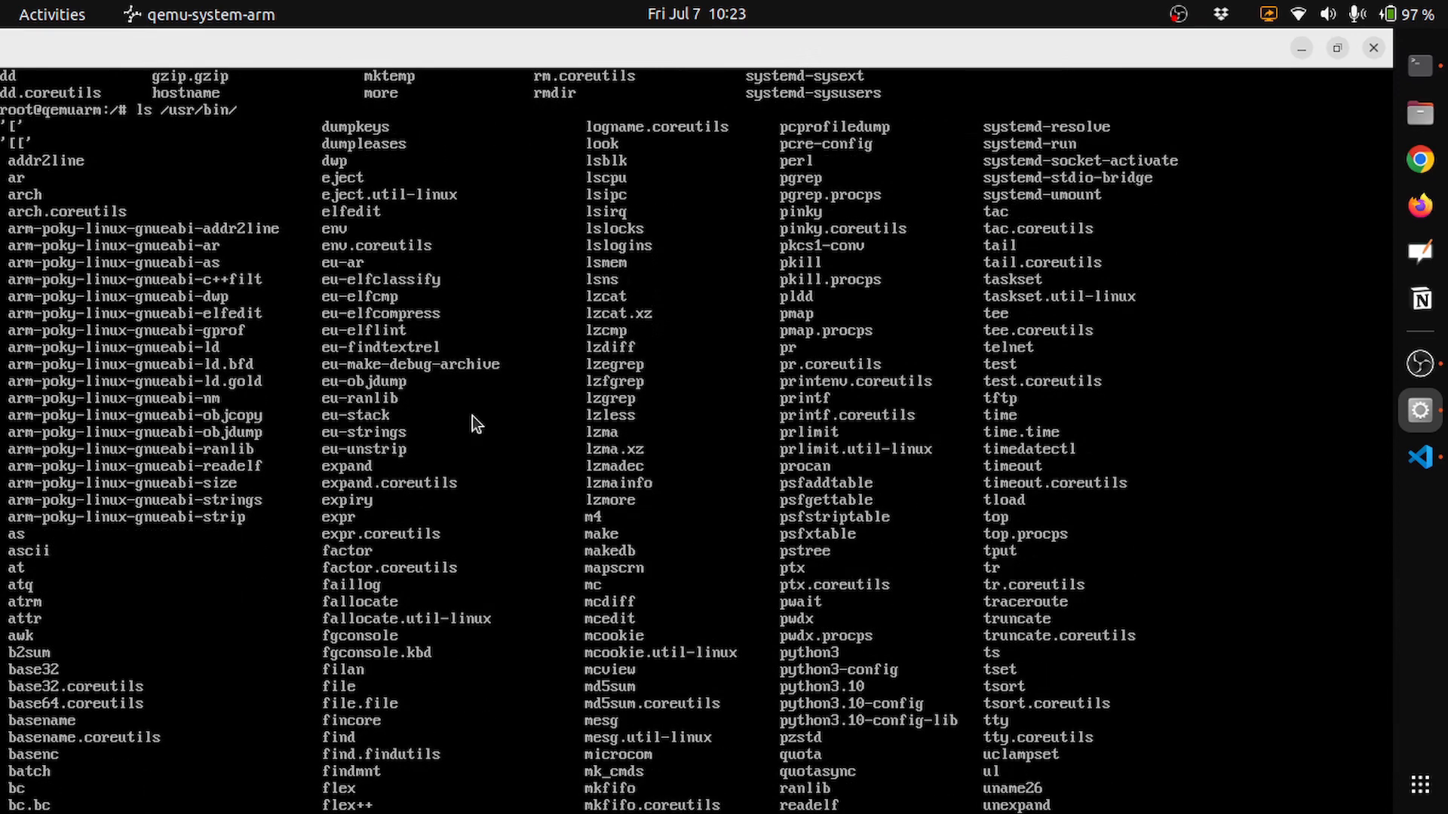
{"action": "mouse_move", "coordinate": [256, 397]}
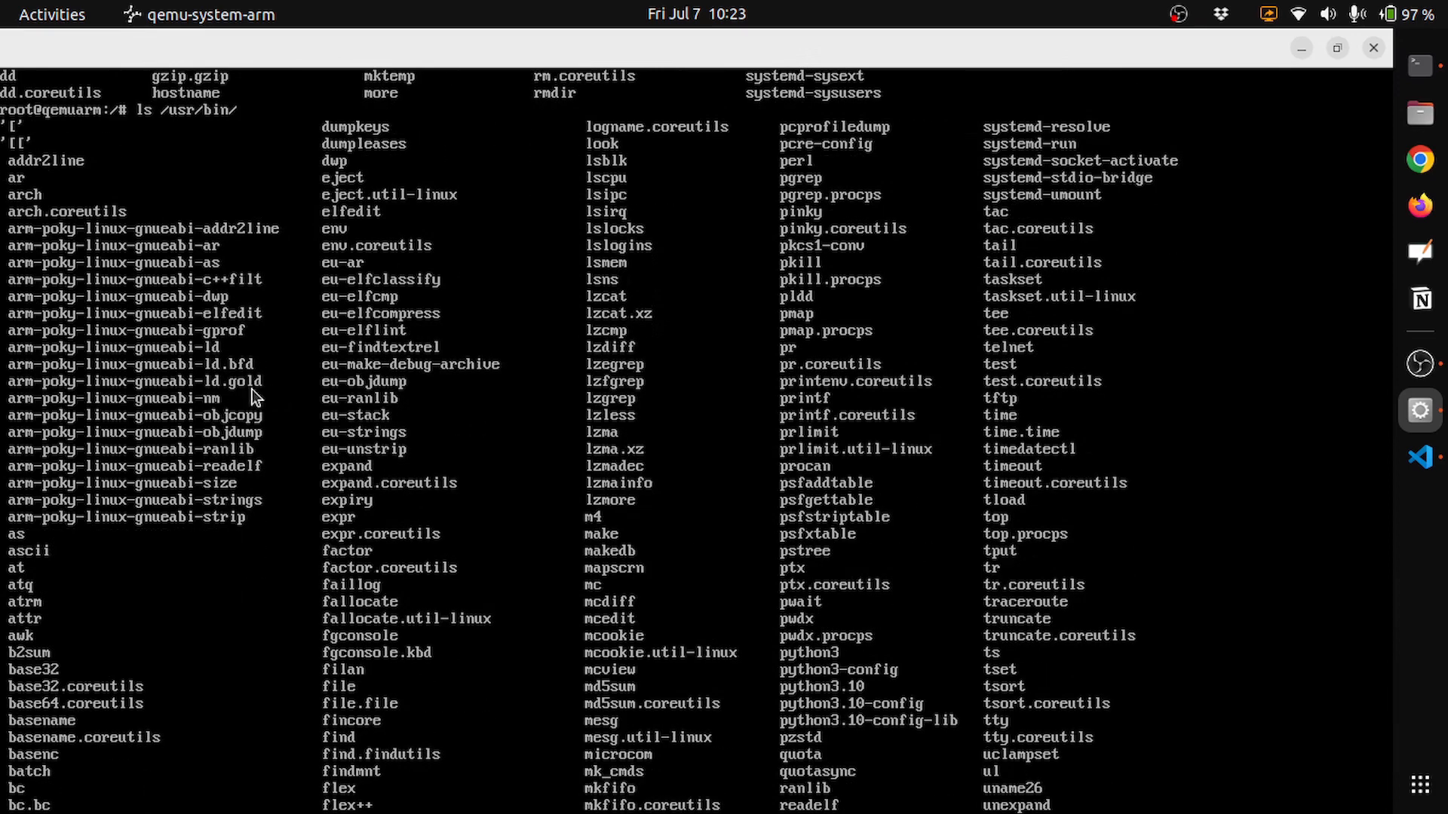
Scroll through the /usr/bin listing, then return to local.conf in Visual Studio Code.
{"action": "scroll", "scroll_direction": "down", "scroll_amount": 3}
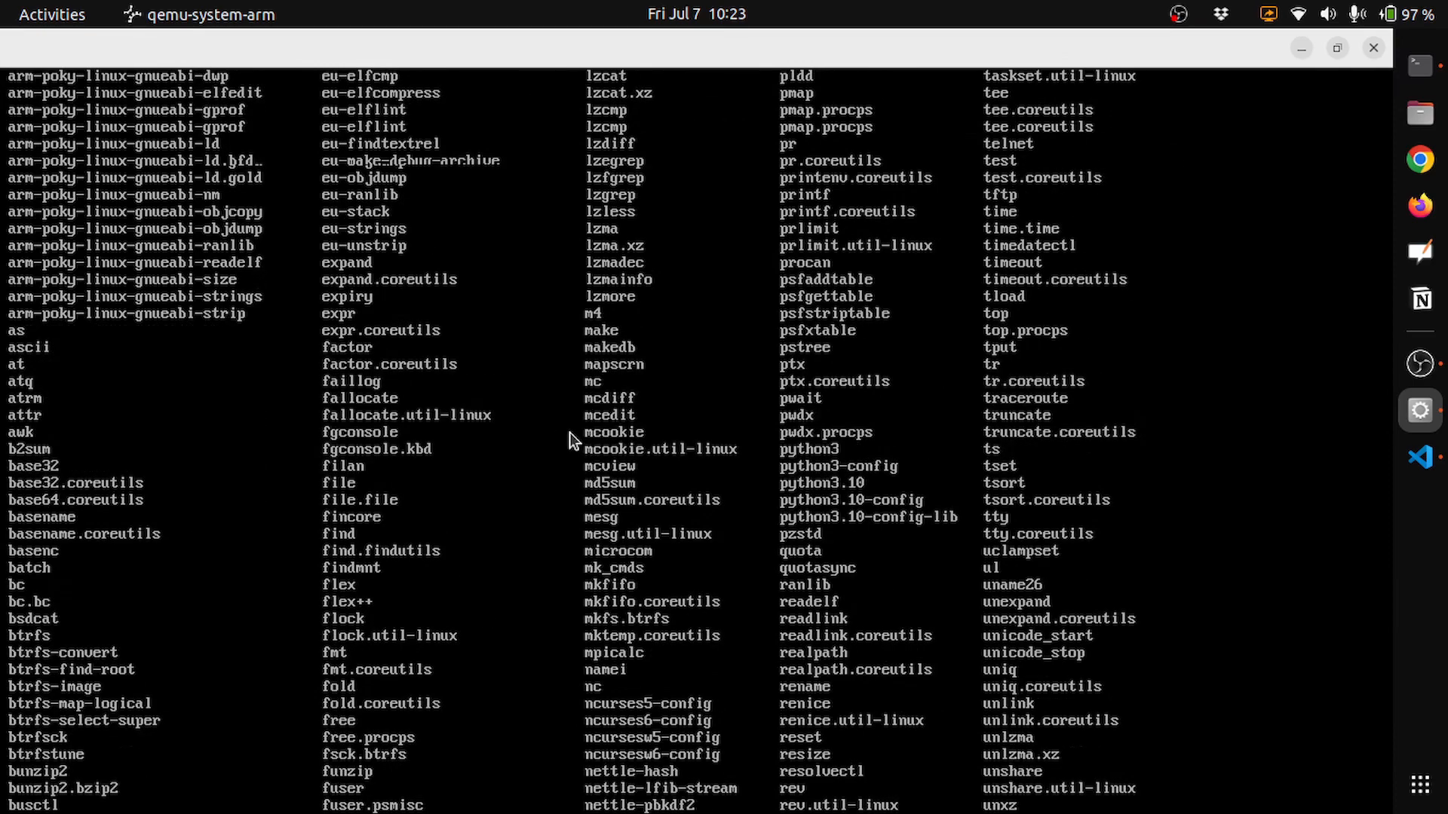
{"action": "scroll", "scroll_direction": "down", "scroll_amount": 3}
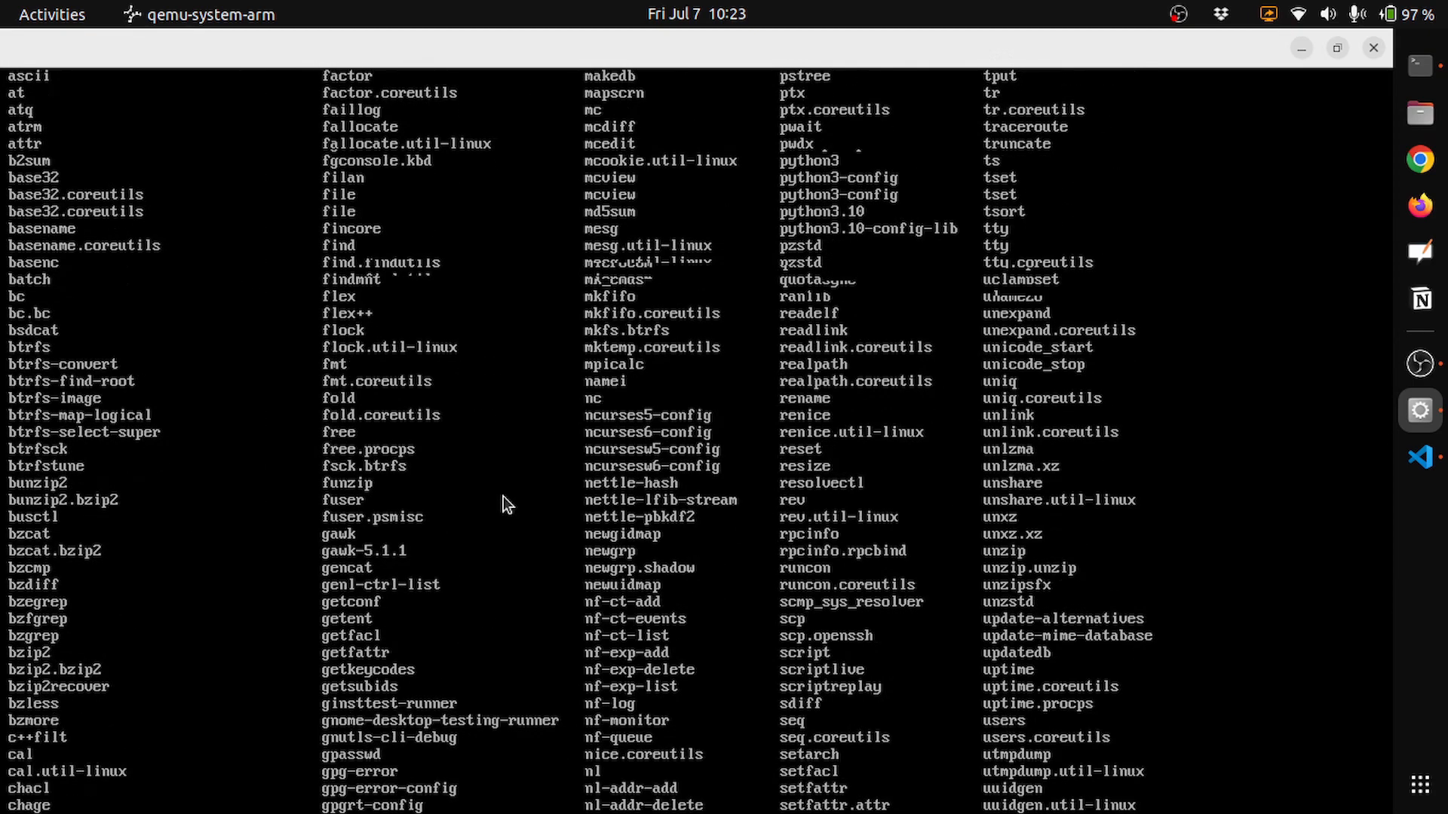
{"action": "scroll", "scroll_direction": "down", "scroll_amount": 3}
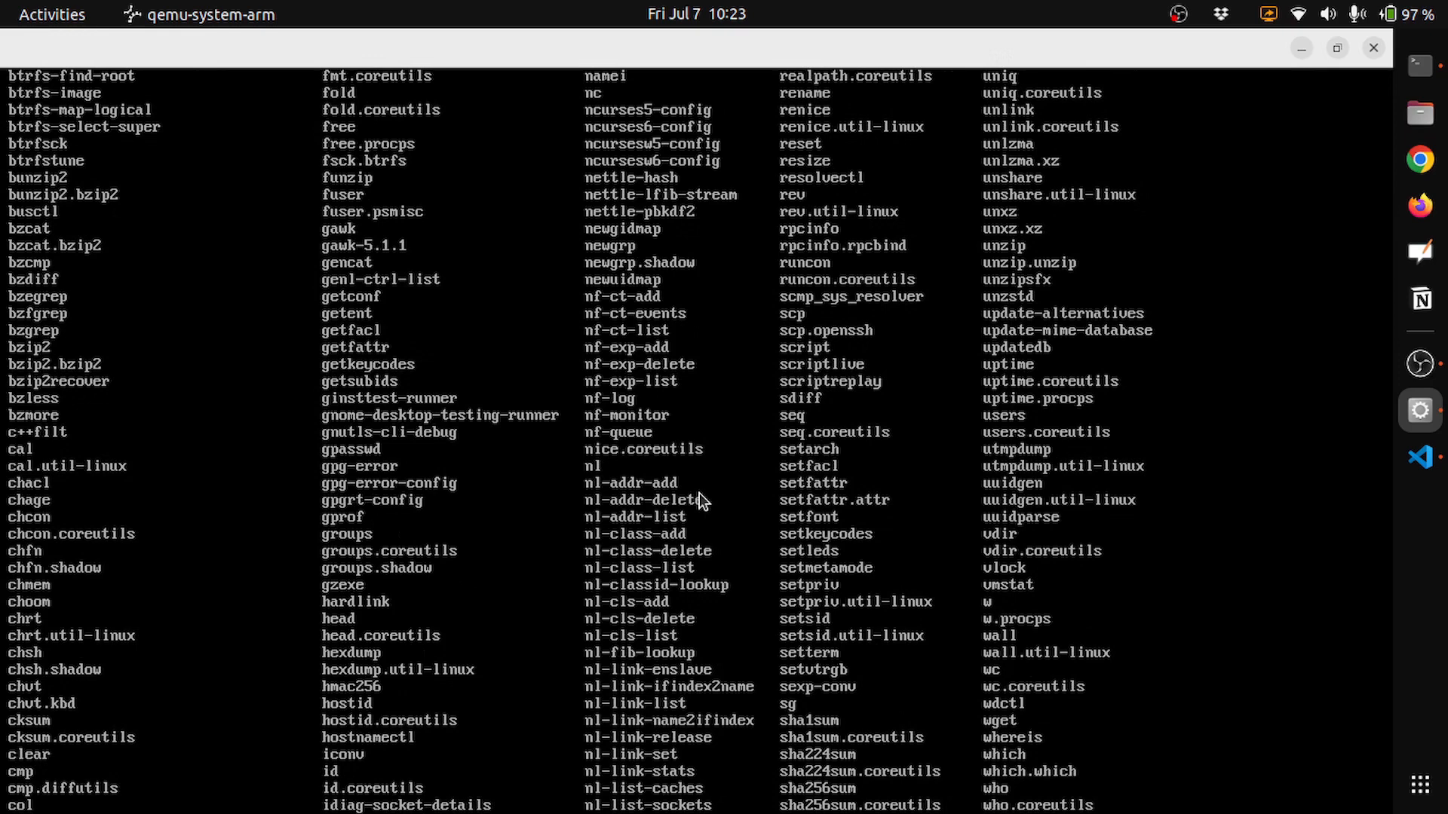
{"action": "mouse_move", "coordinate": [910, 513]}
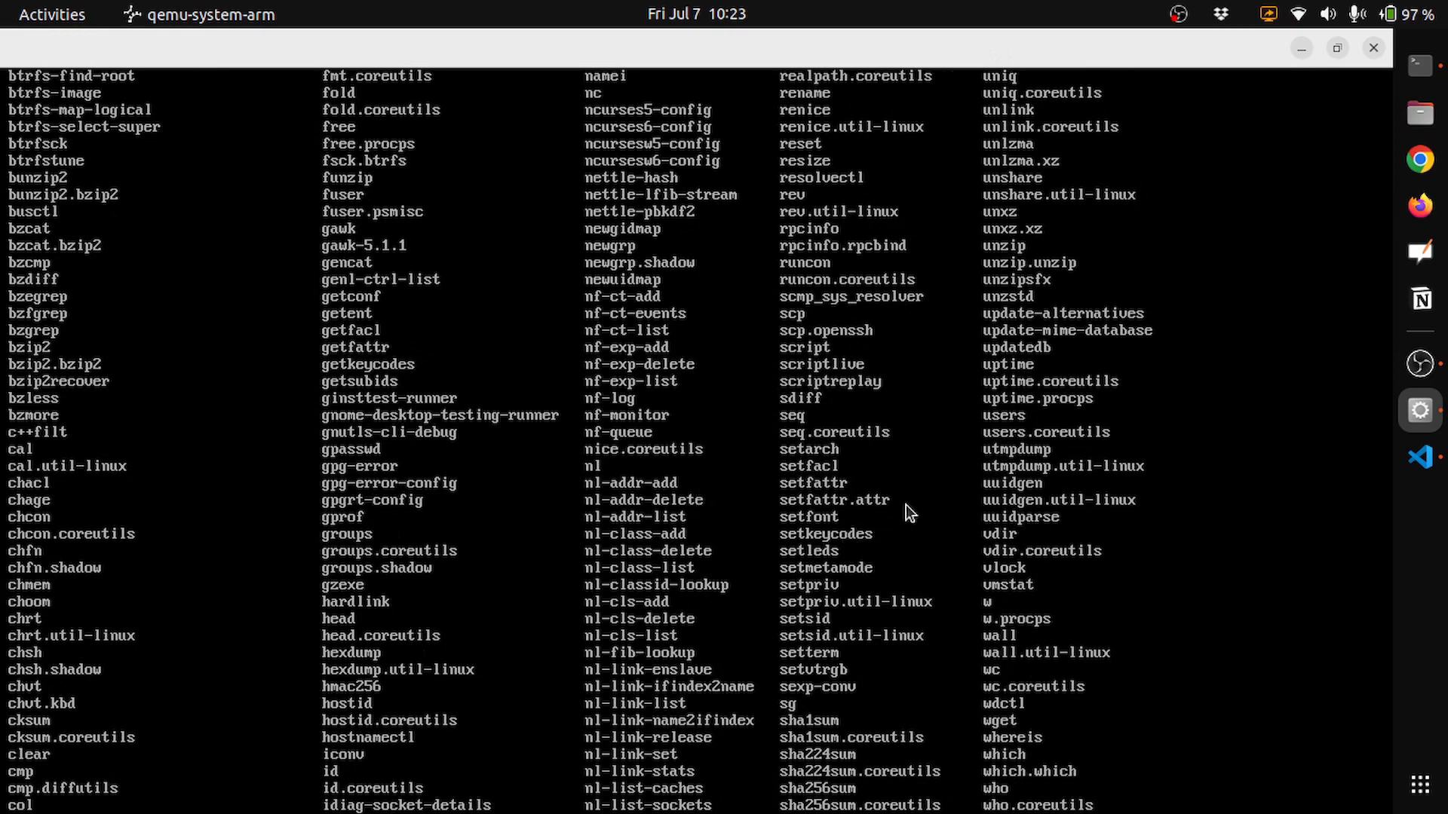
{"action": "scroll", "scroll_direction": "down", "scroll_amount": 3}
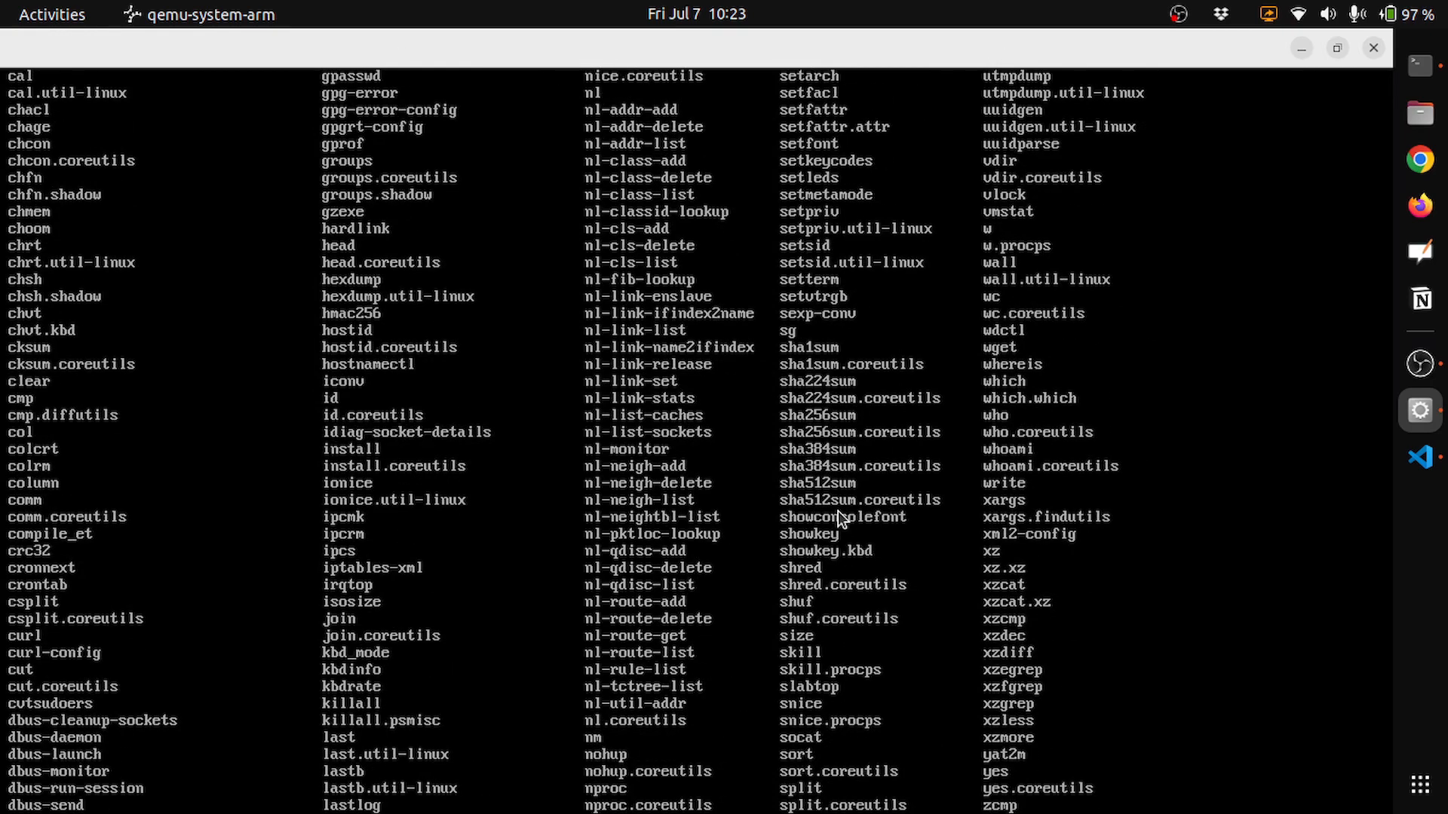
{"action": "scroll", "scroll_direction": "down", "scroll_amount": 3}
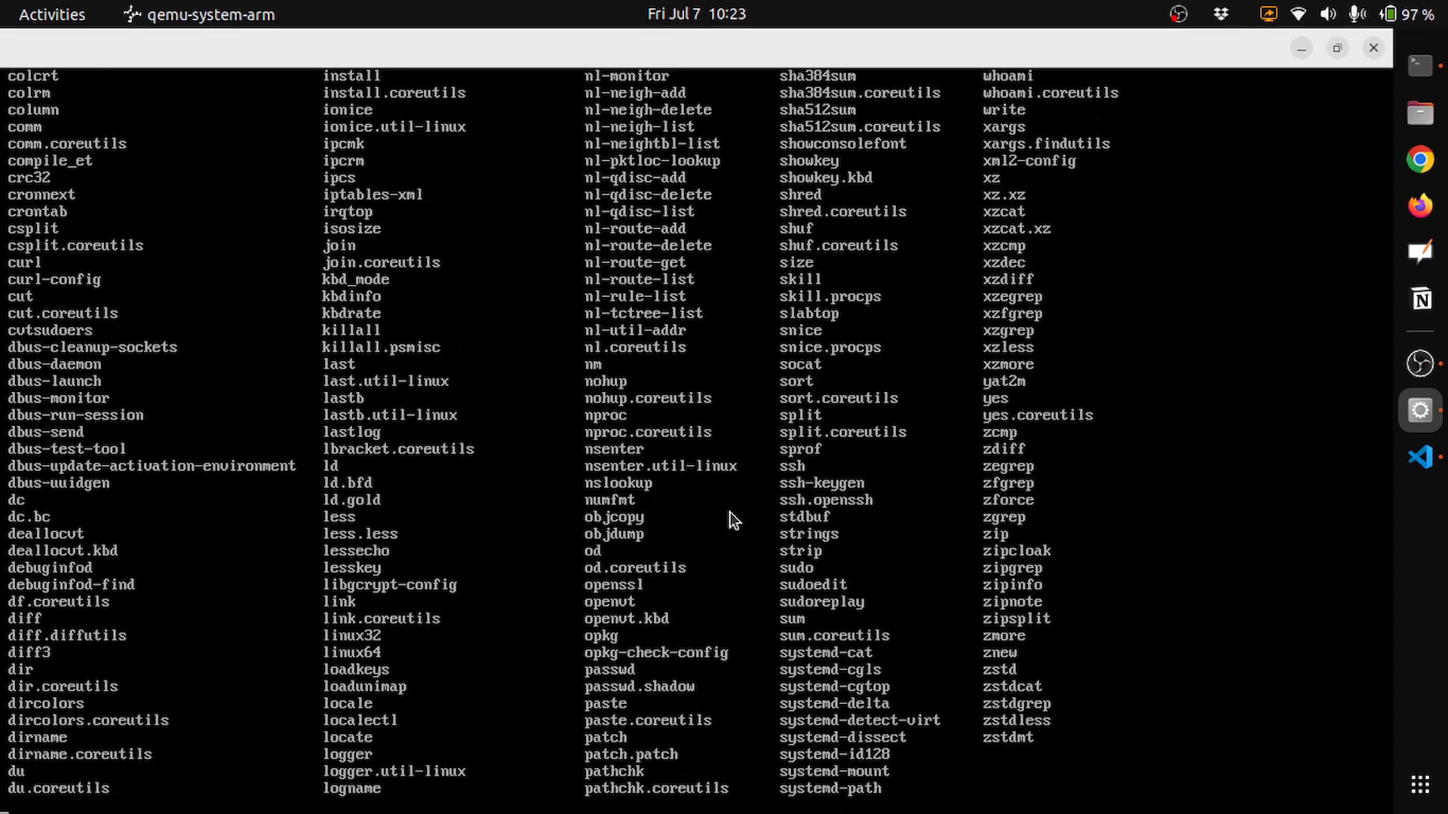
{"action": "key", "text": "Return"}
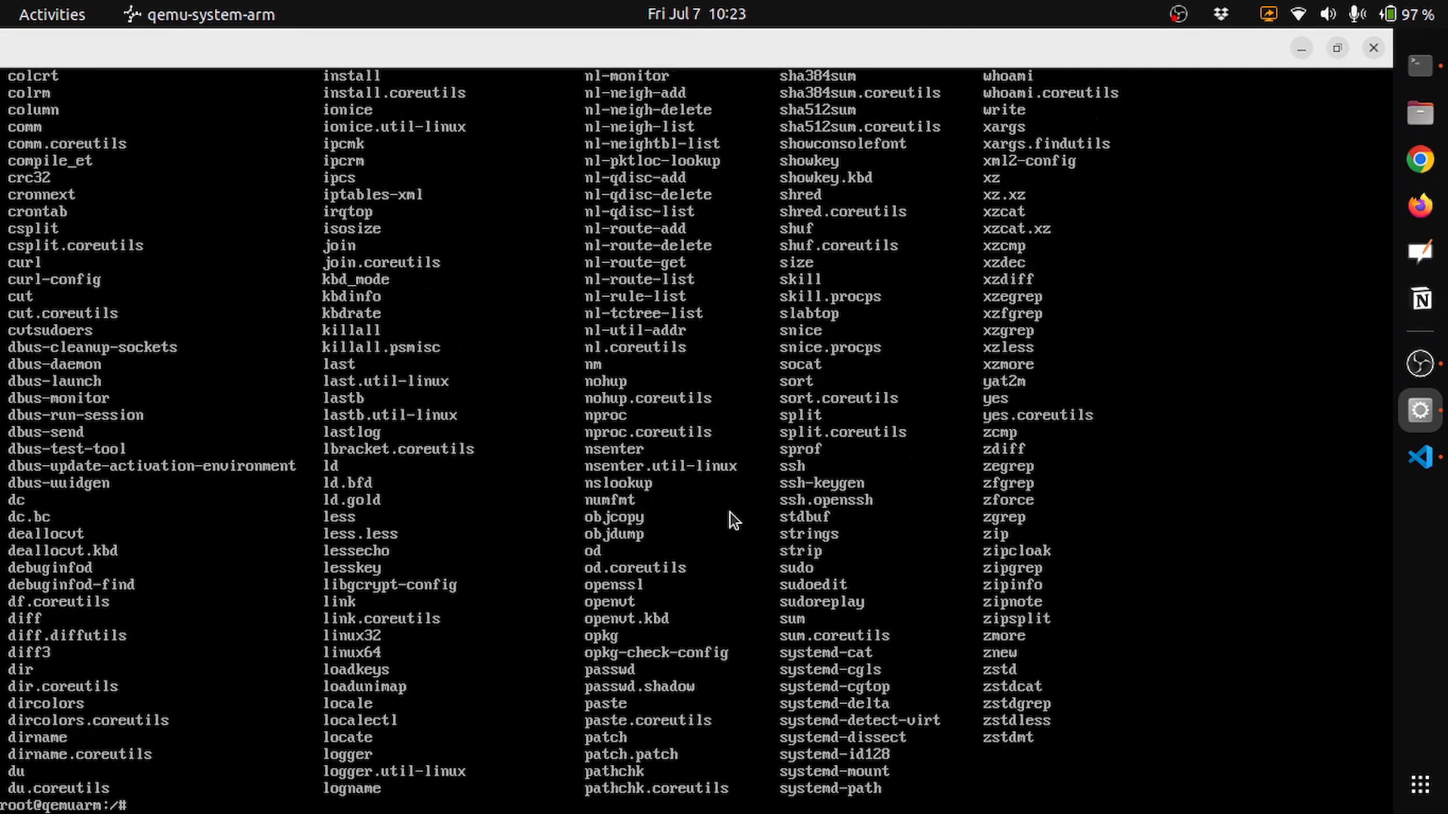
{"action": "mouse_move", "coordinate": [1377, 421]}
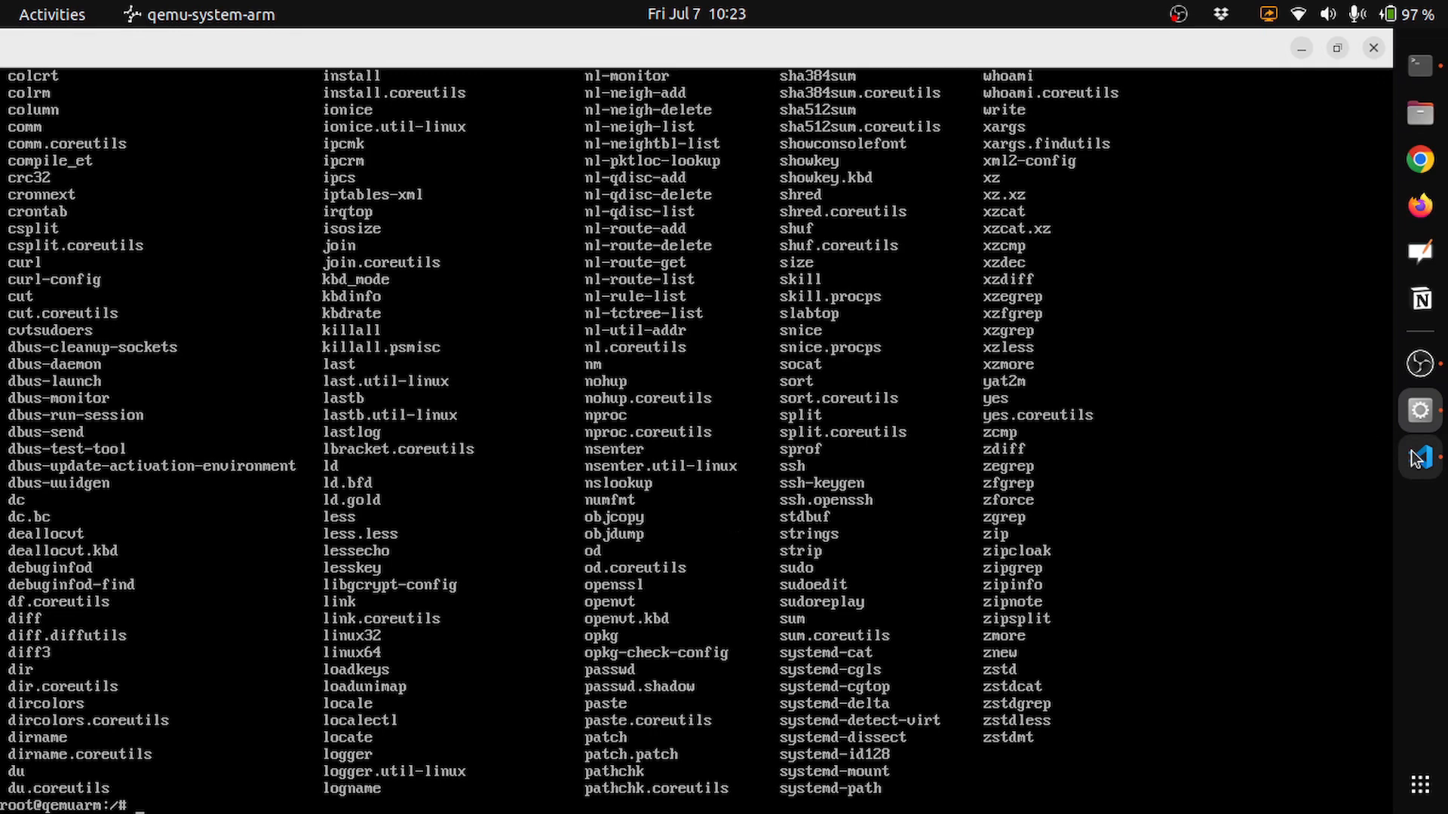
{"action": "left_click", "coordinate": [1420, 456]}
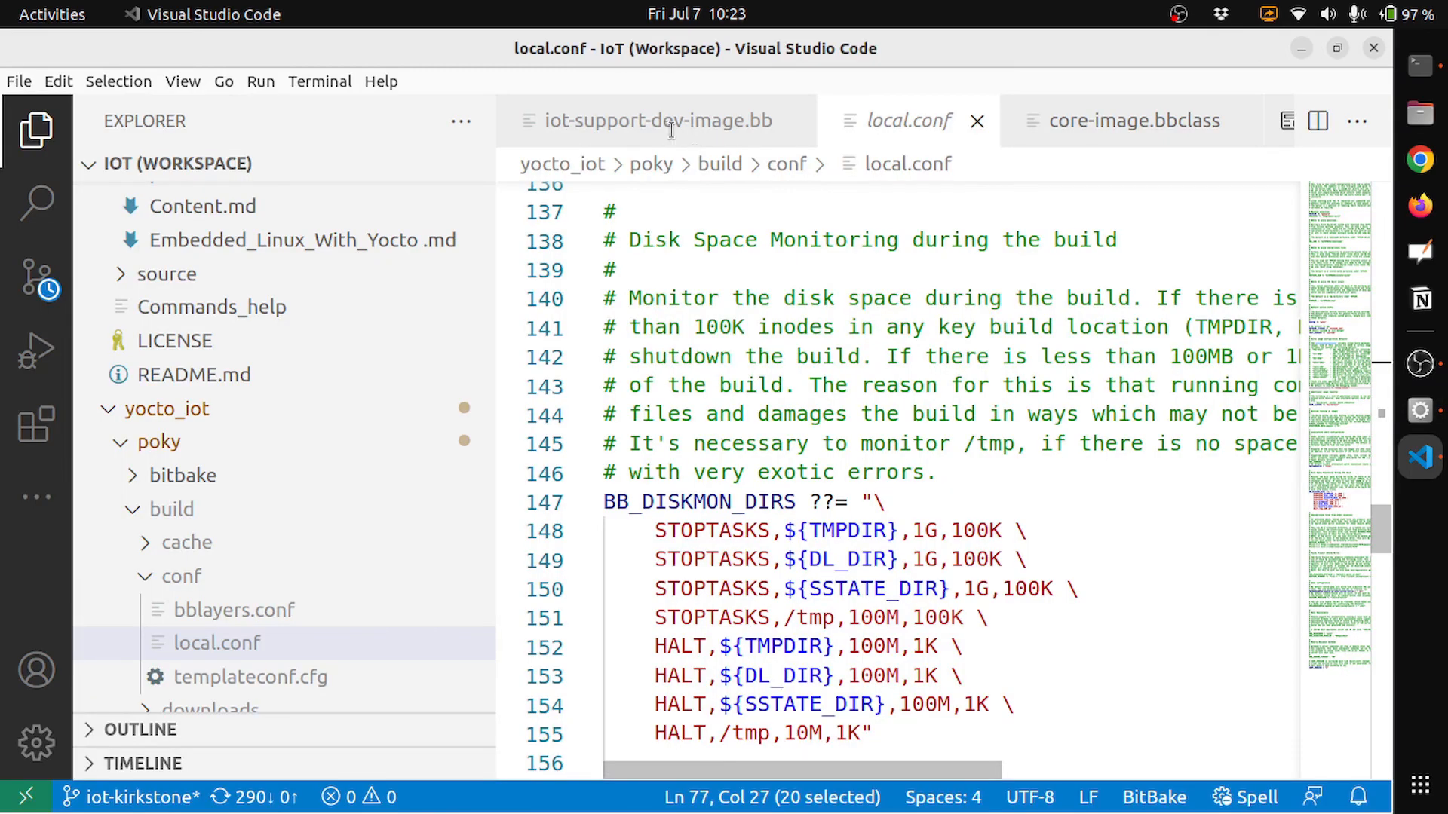